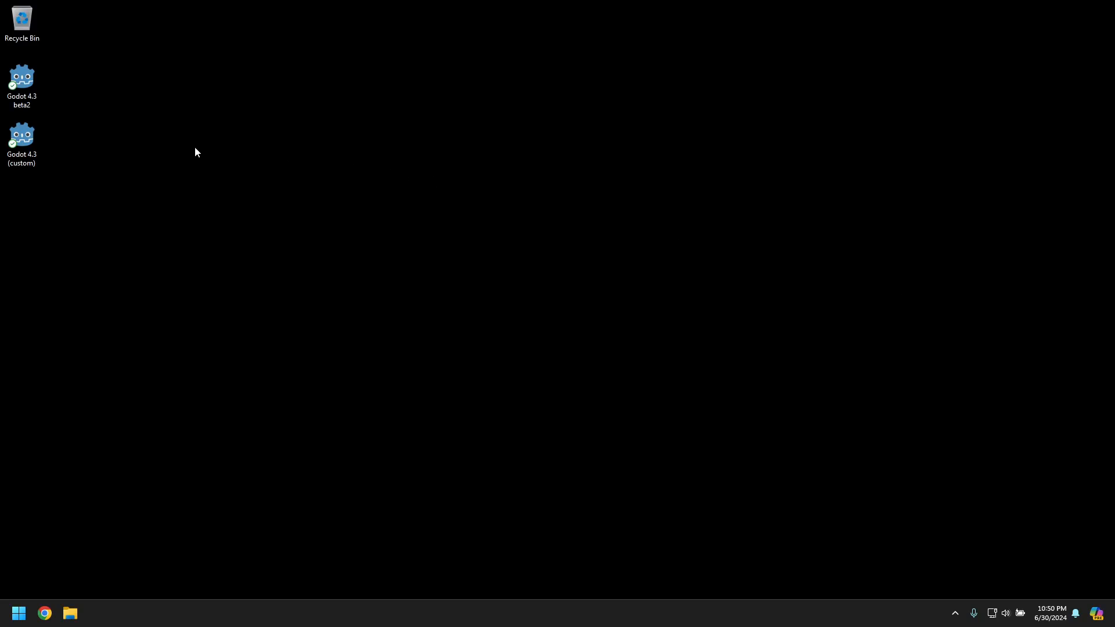
# Step: Launch the 'Godot 4.3 (custom)' desktop shortcut and minimize its console window
pyautogui.click(21, 138)
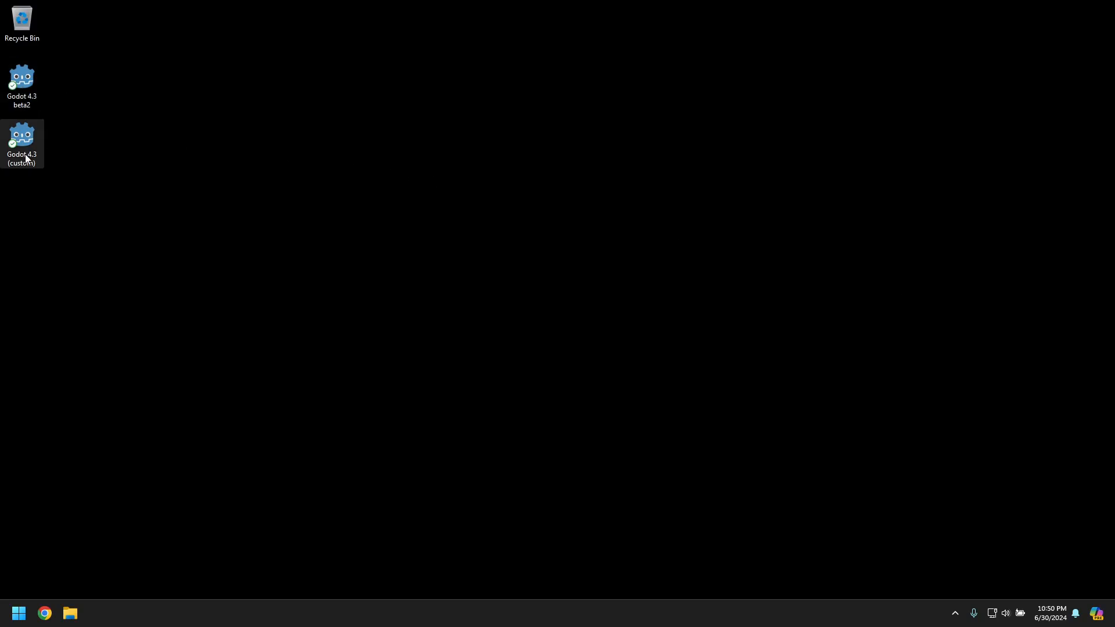
pyautogui.doubleClick(21, 135)
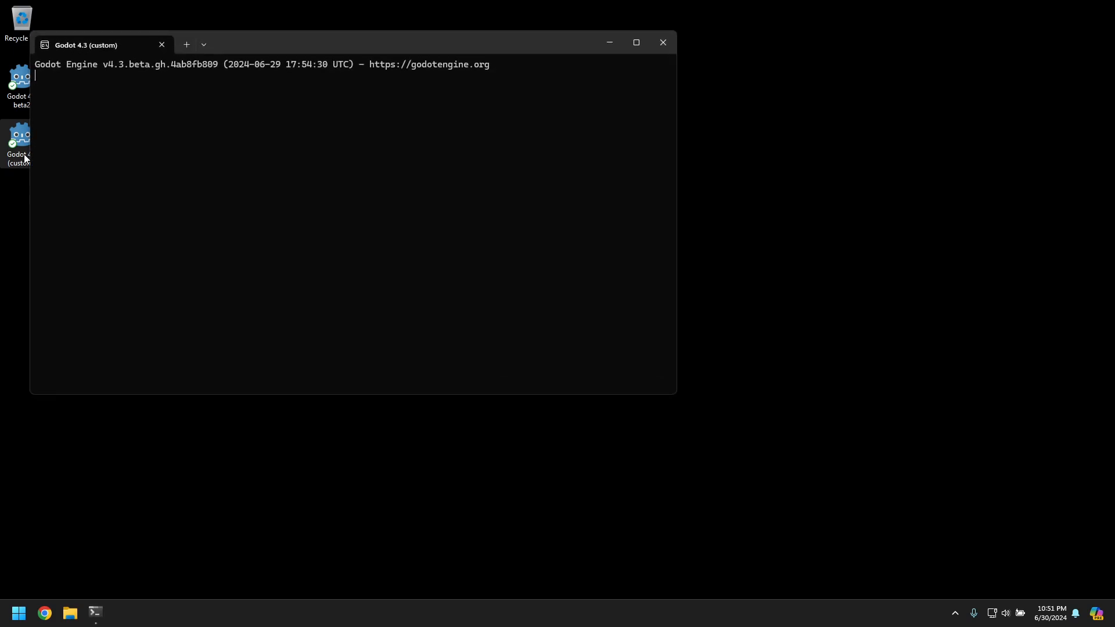
pyautogui.click(662, 42)
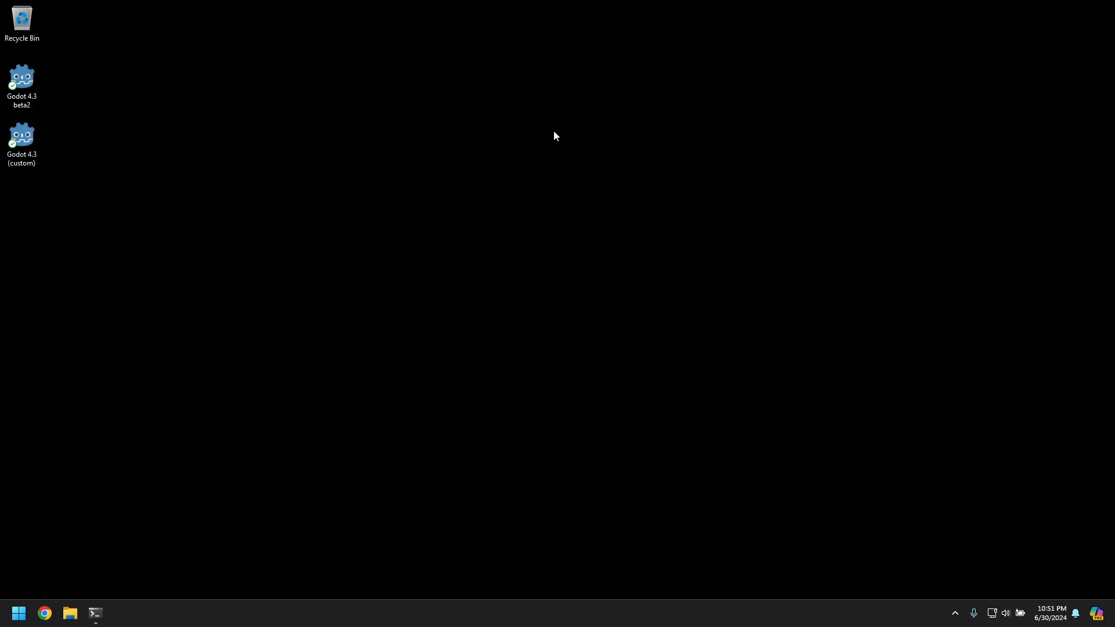
pyautogui.doubleClick(22, 136)
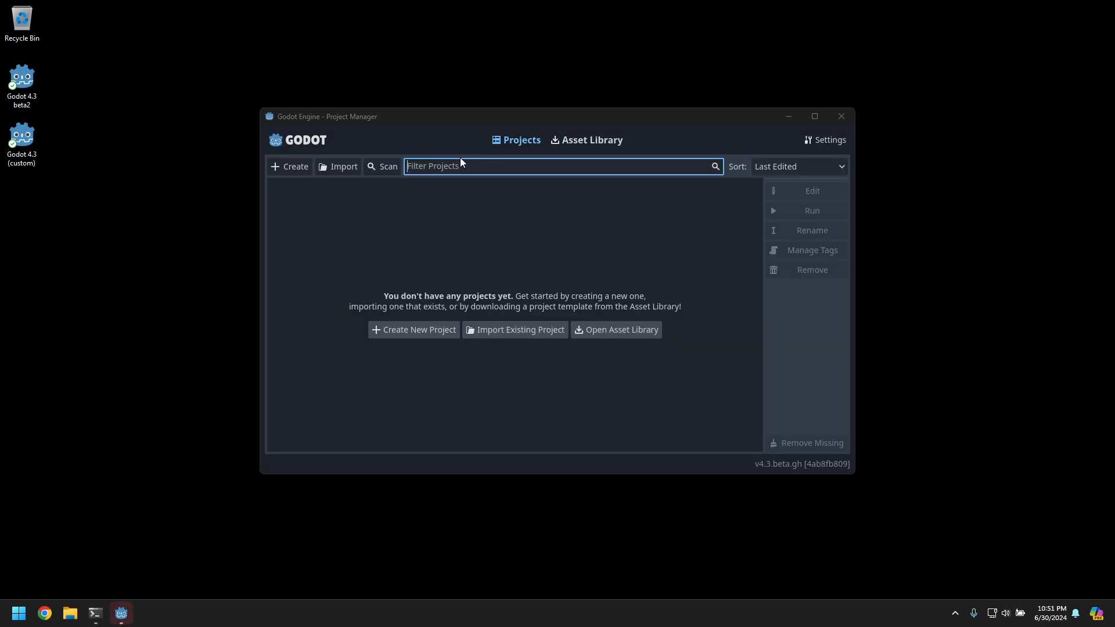
# Step: Create project 'ARHandDemo' at C:/Temp/arhanddemo and open it in the editor
pyautogui.click(413, 329)
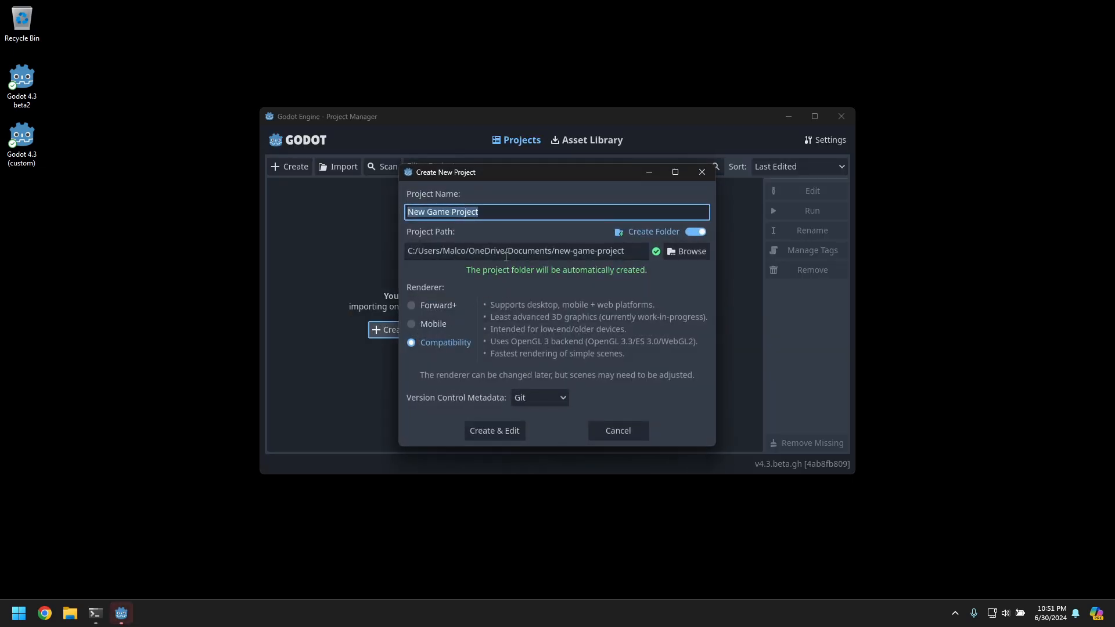
pyautogui.write('A')
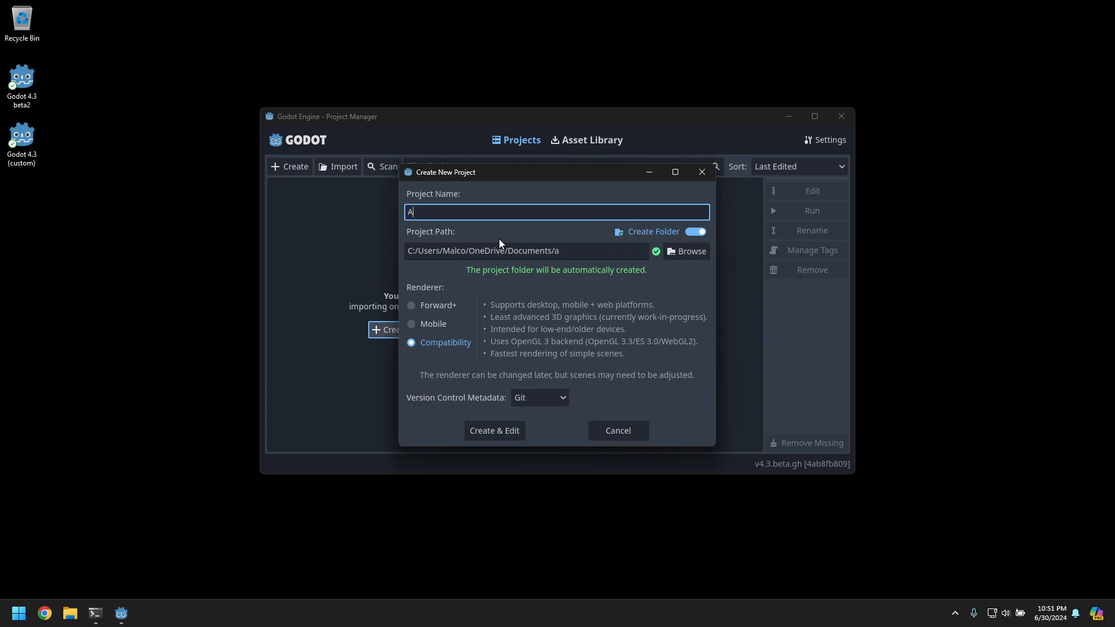
pyautogui.write('RHandDemo')
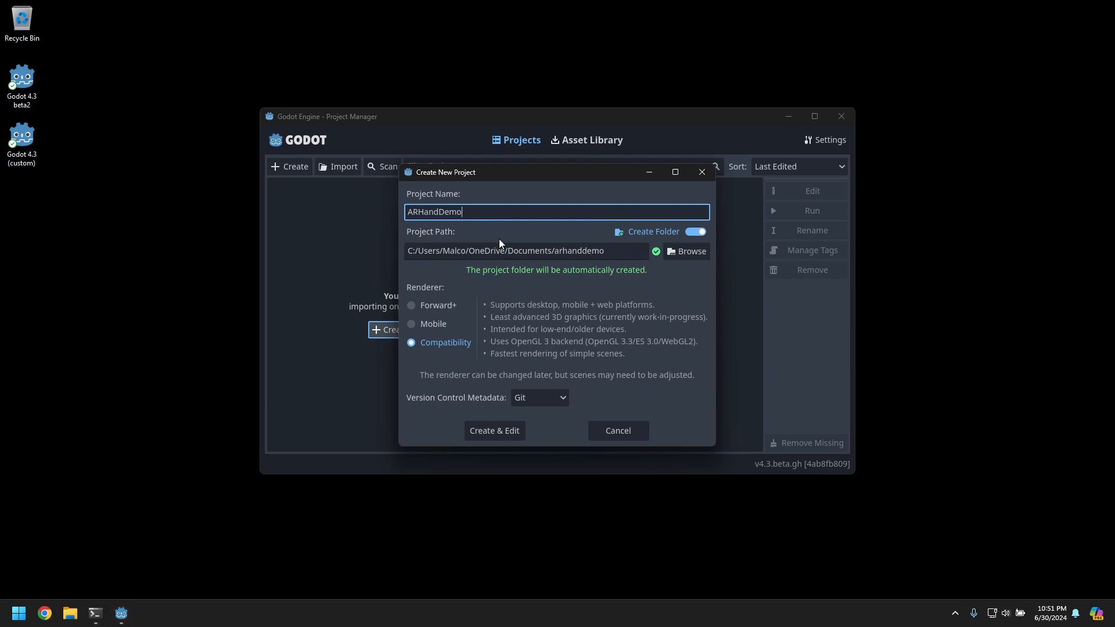
pyautogui.click(526, 251)
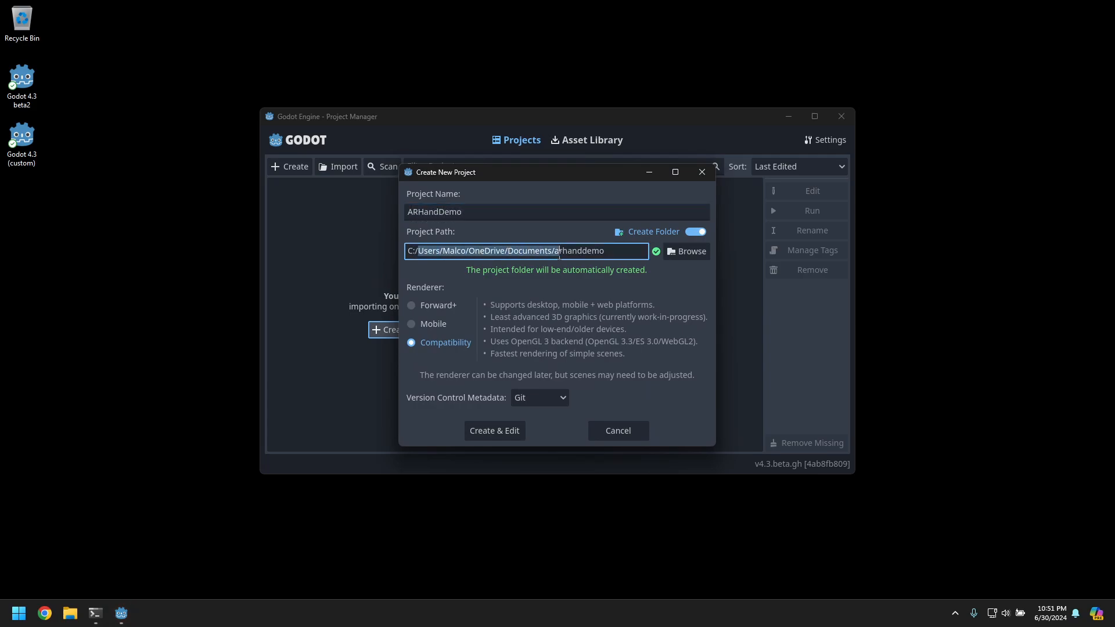
pyautogui.write('C:/Temp/arhanddemo')
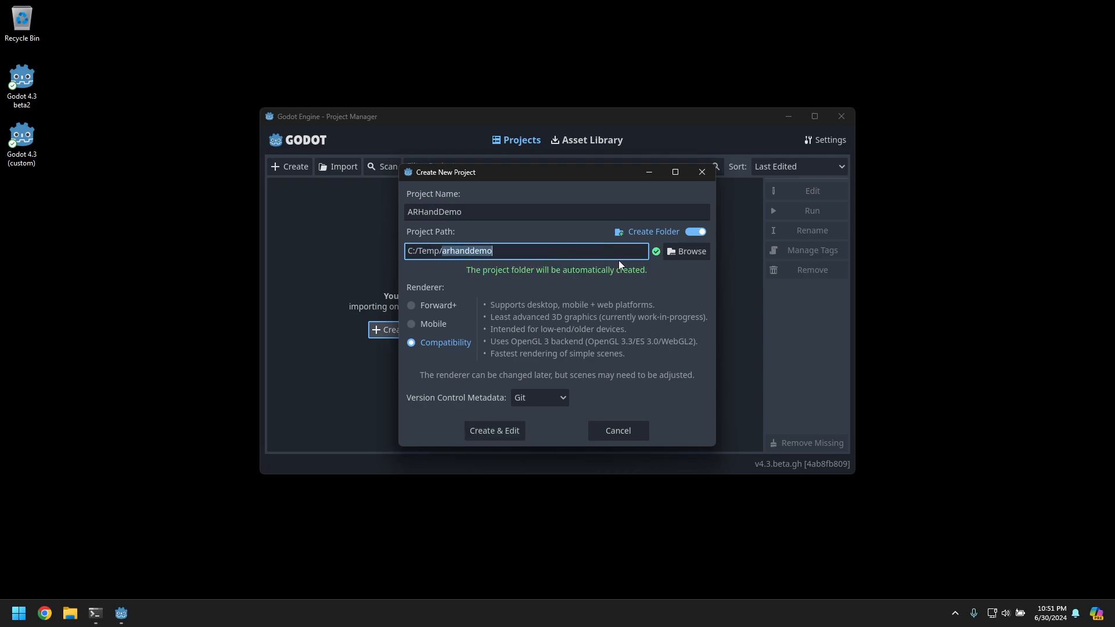
pyautogui.write('ARHandDemo')
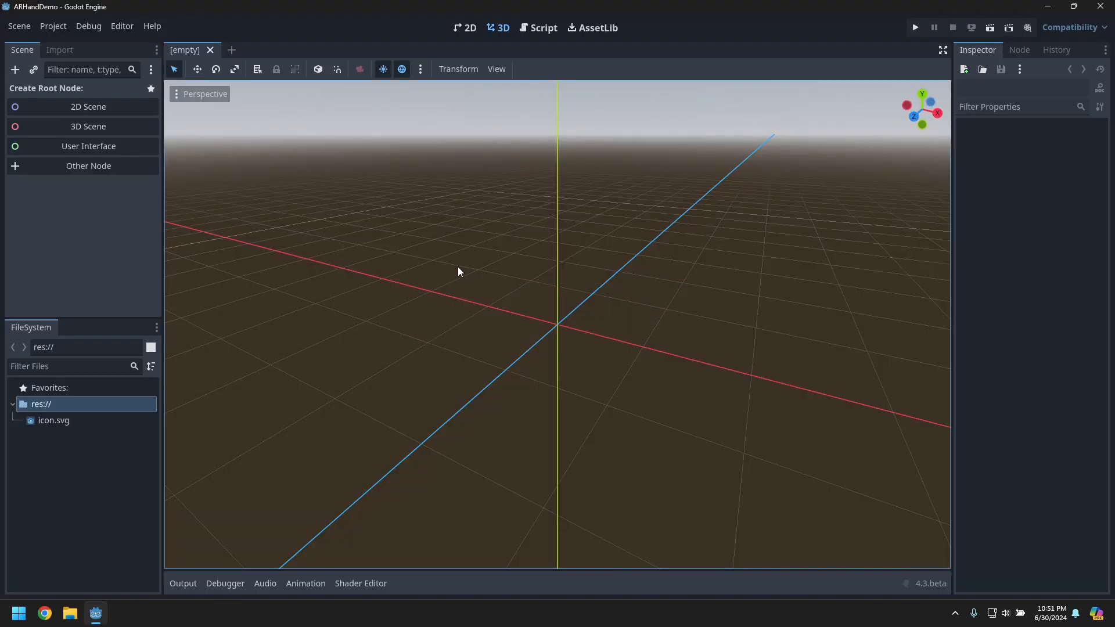
# Step: Import C:/Temp/godot-xr-tools.zip via AssetLib with Ignore asset root ticked, and install it
pyautogui.click(592, 28)
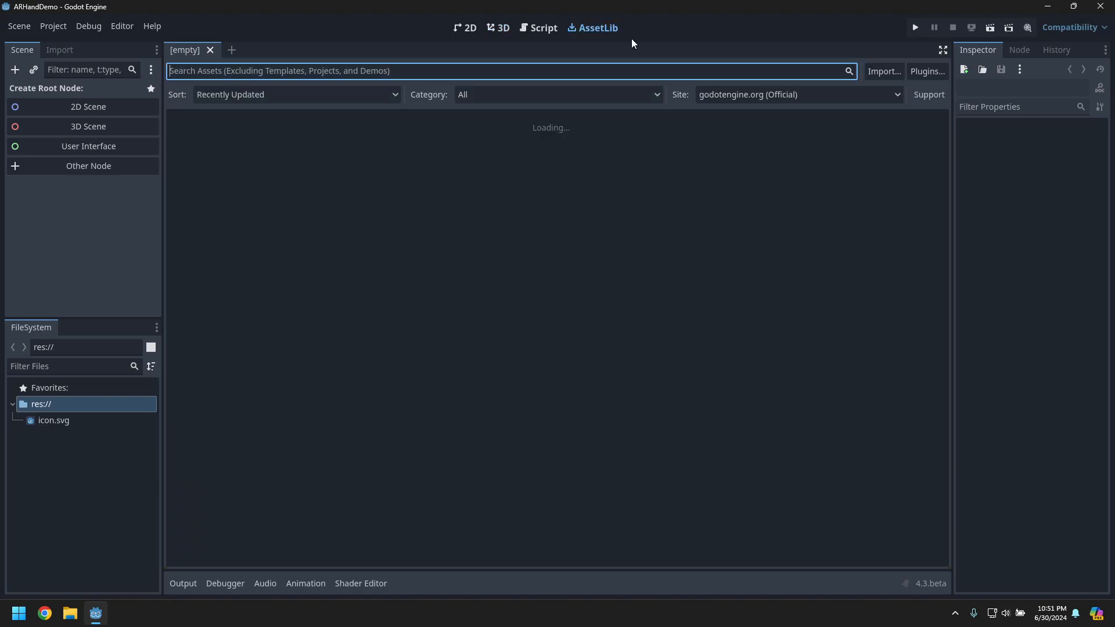
pyautogui.click(883, 70)
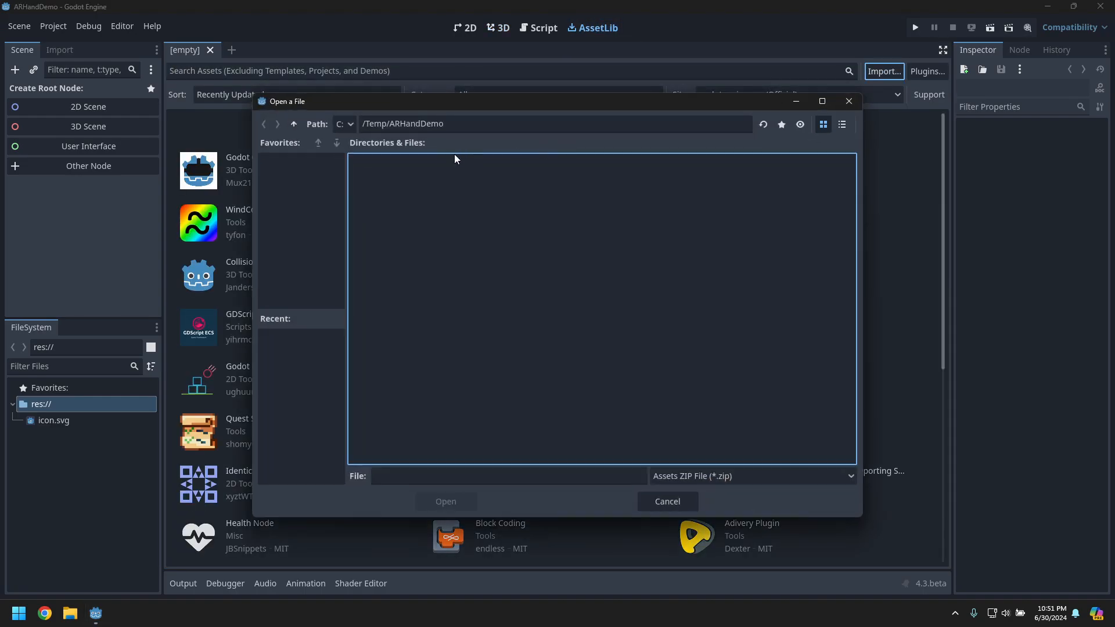
pyautogui.click(292, 124)
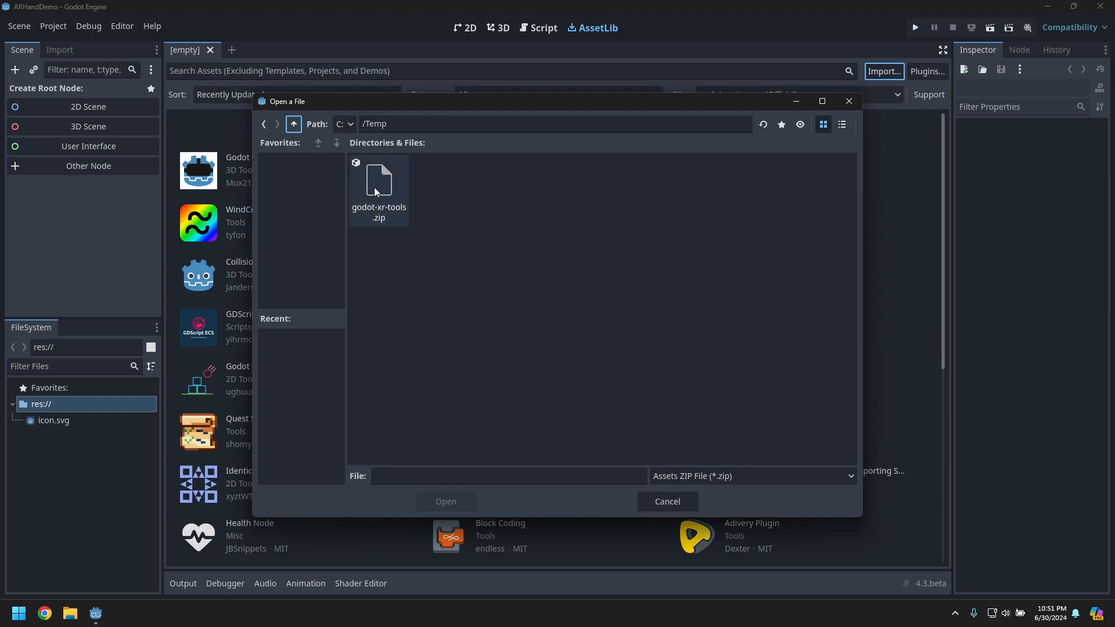
pyautogui.doubleClick(378, 181)
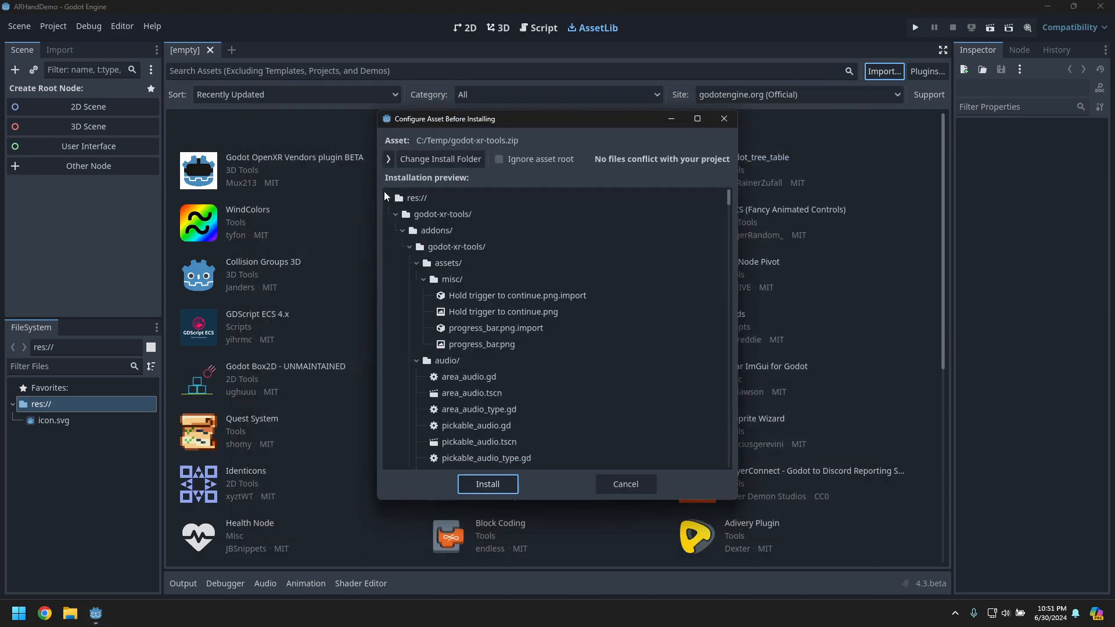
pyautogui.click(500, 158)
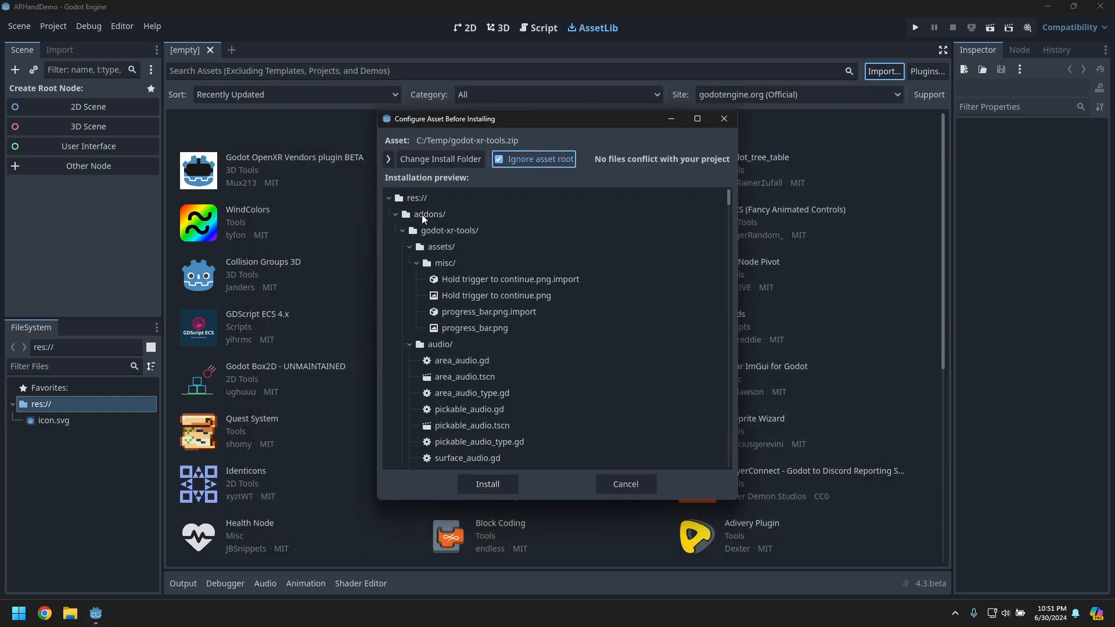
pyautogui.click(487, 484)
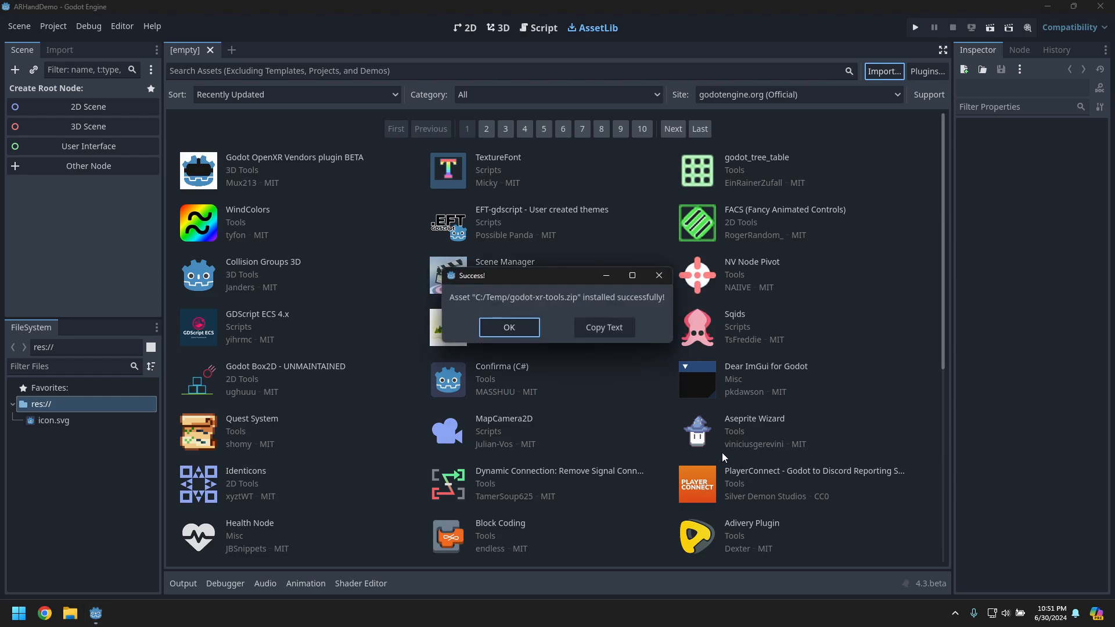
pyautogui.click(508, 327)
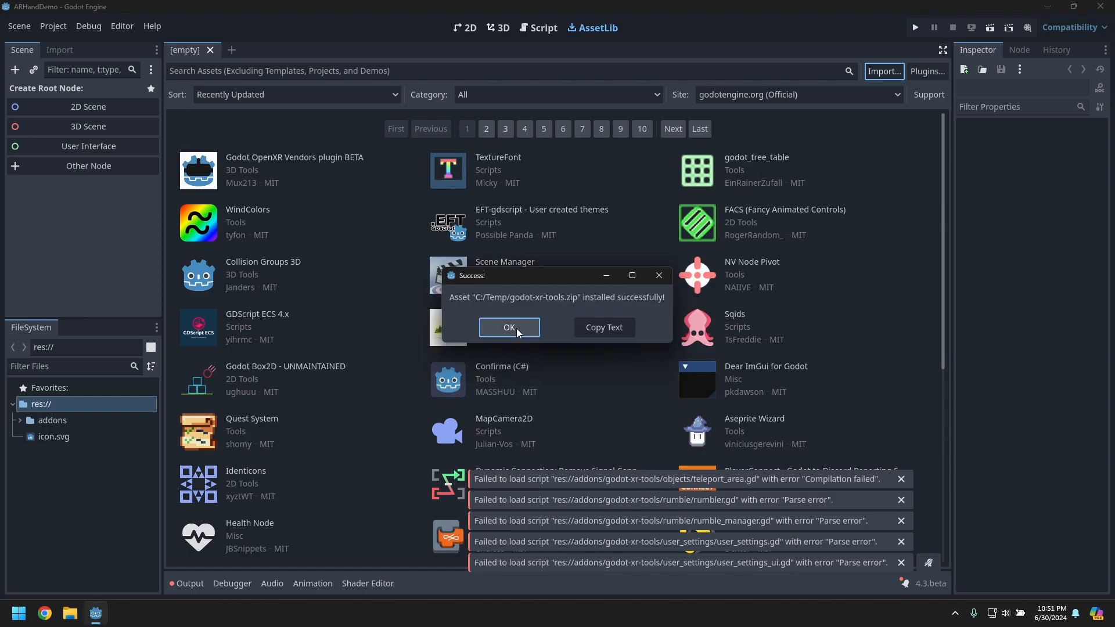
pyautogui.click(510, 327)
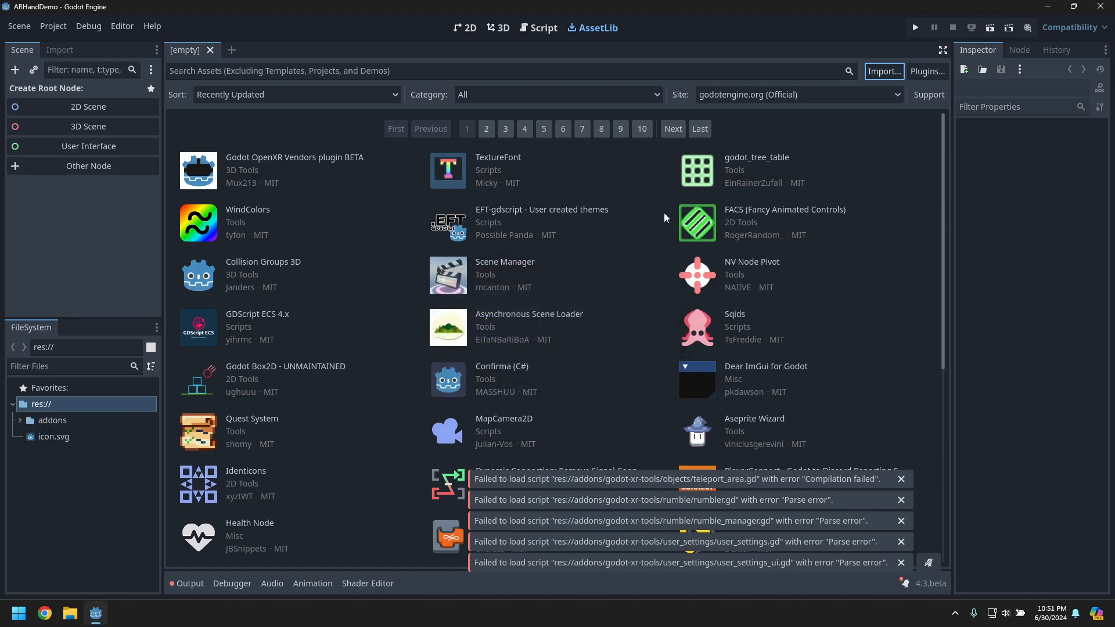
# Step: Search AssetLib for 'XR', then download and install Godot OpenXR Vendors plugin BETA
pyautogui.click(497, 70)
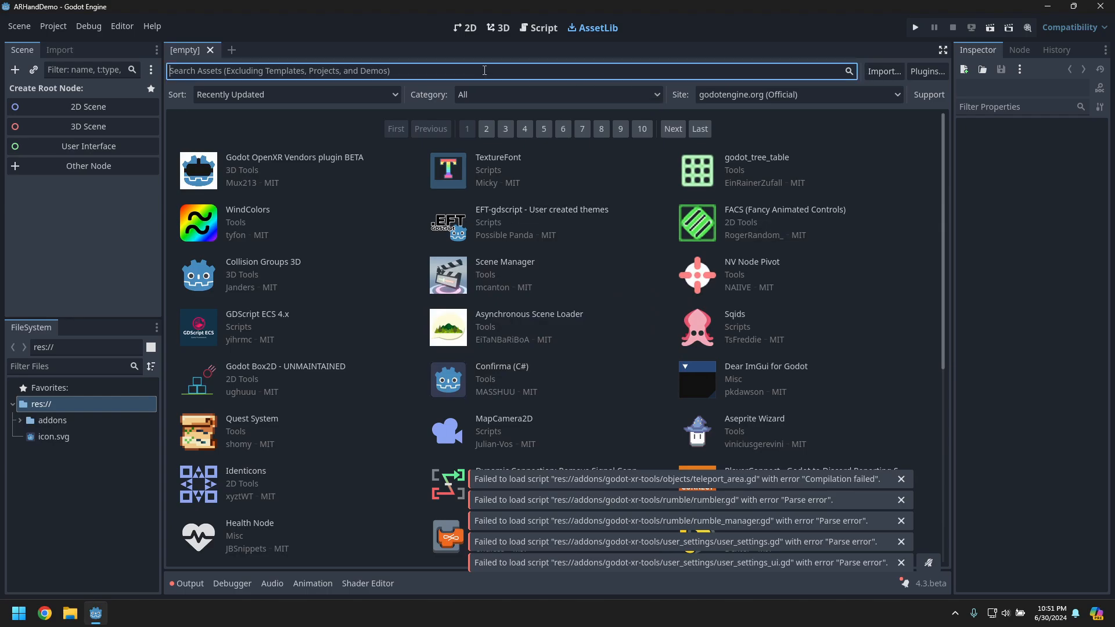
pyautogui.write('XR')
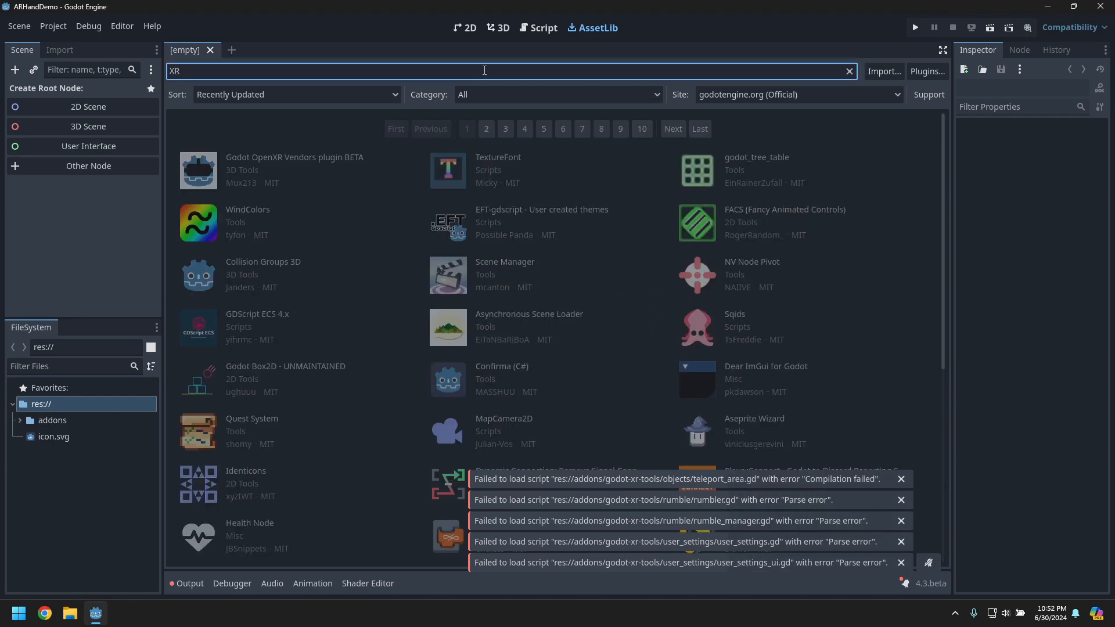
pyautogui.press('Return')
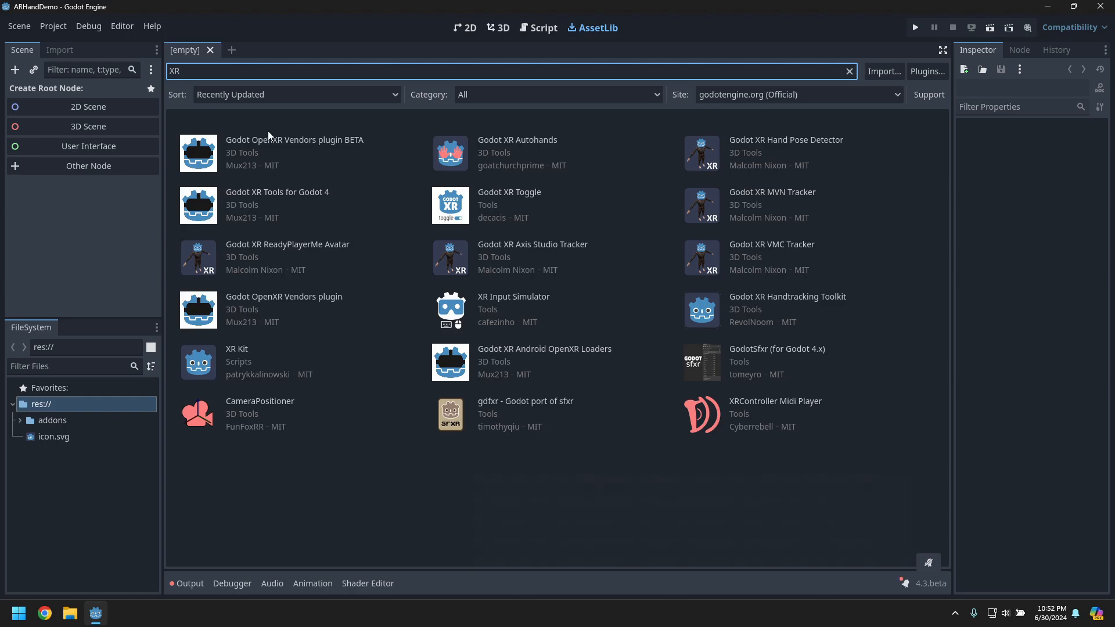
pyautogui.click(294, 139)
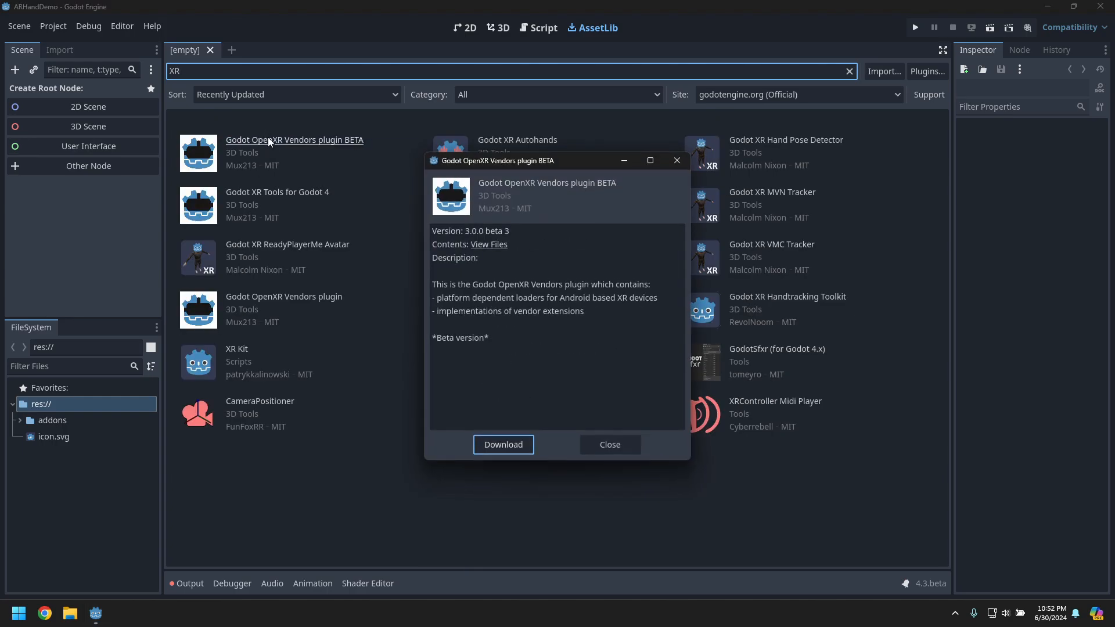
pyautogui.click(503, 445)
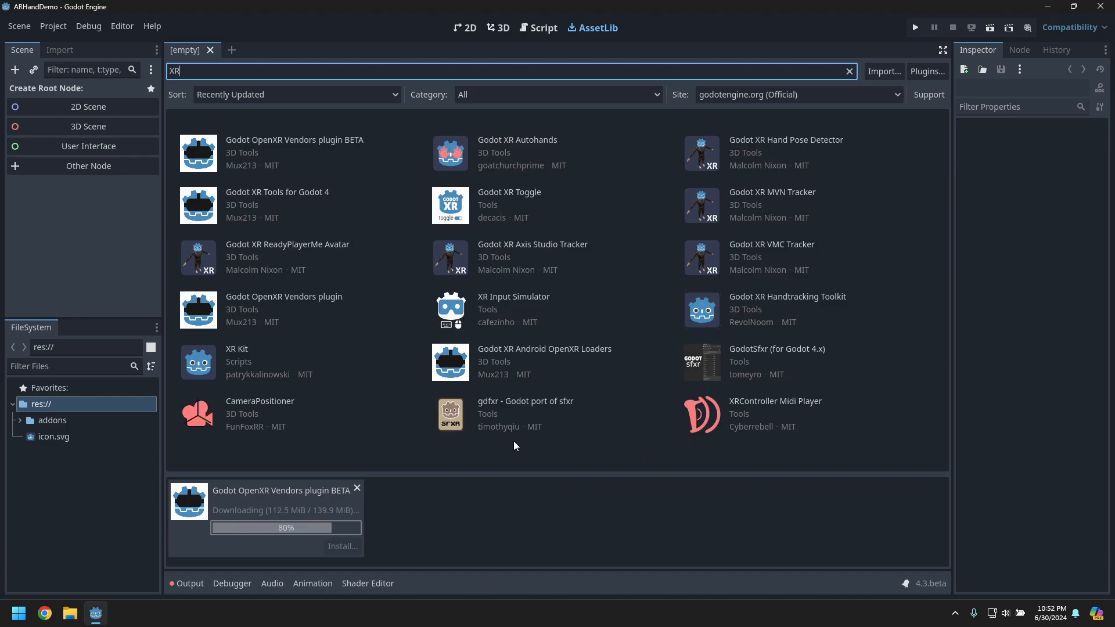
pyautogui.click(342, 546)
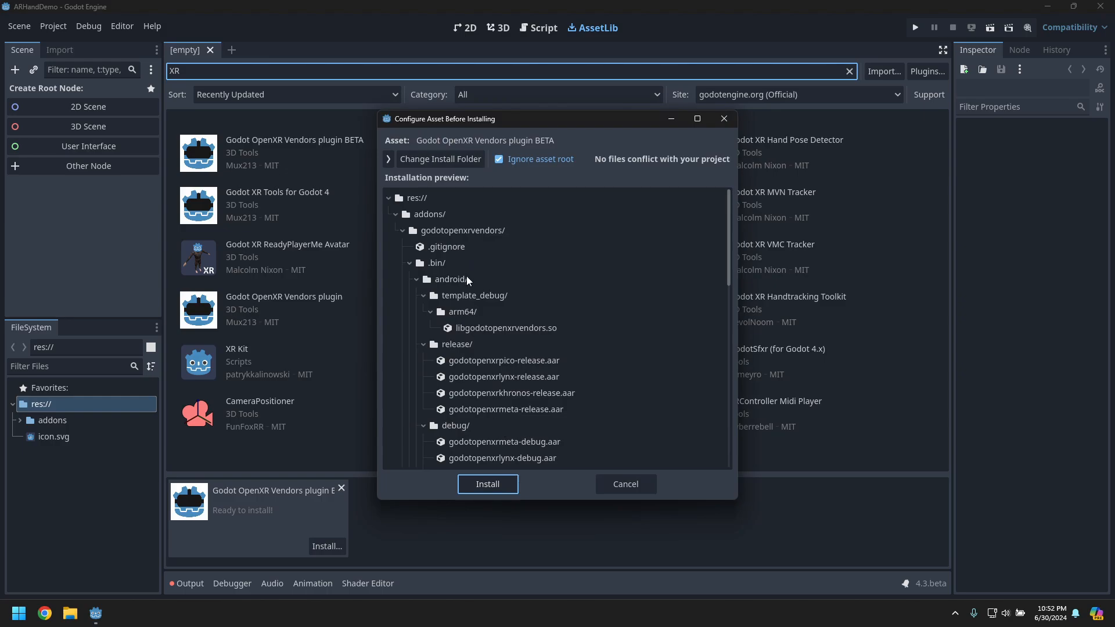
pyautogui.click(487, 484)
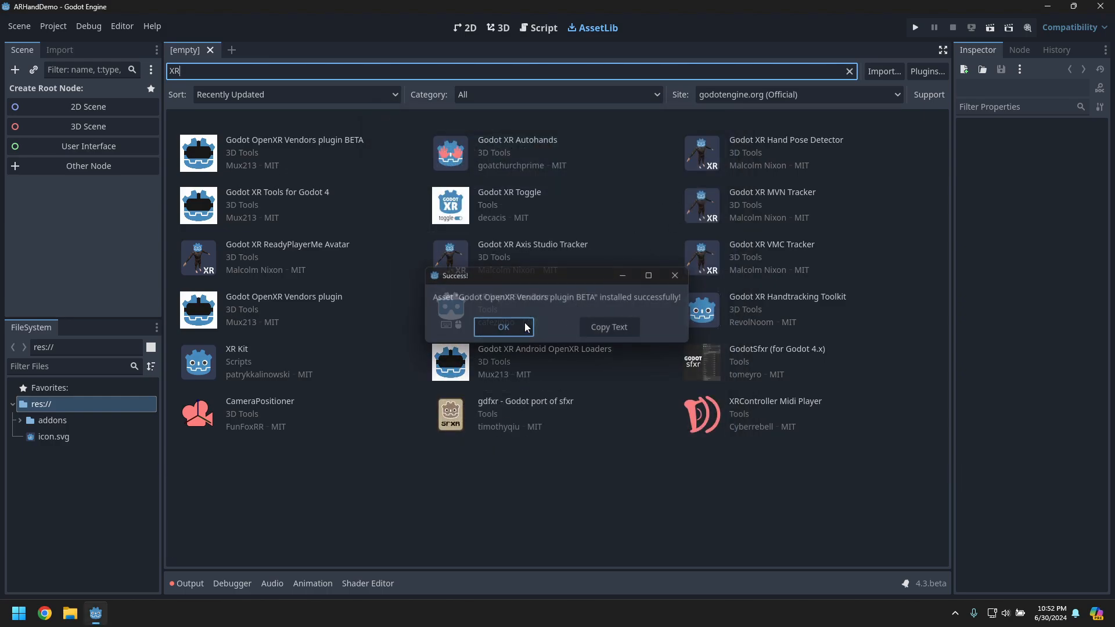
# Step: Download and install the Godot XR Hand Pose Detector asset, dismissing both success popups
pyautogui.click(503, 327)
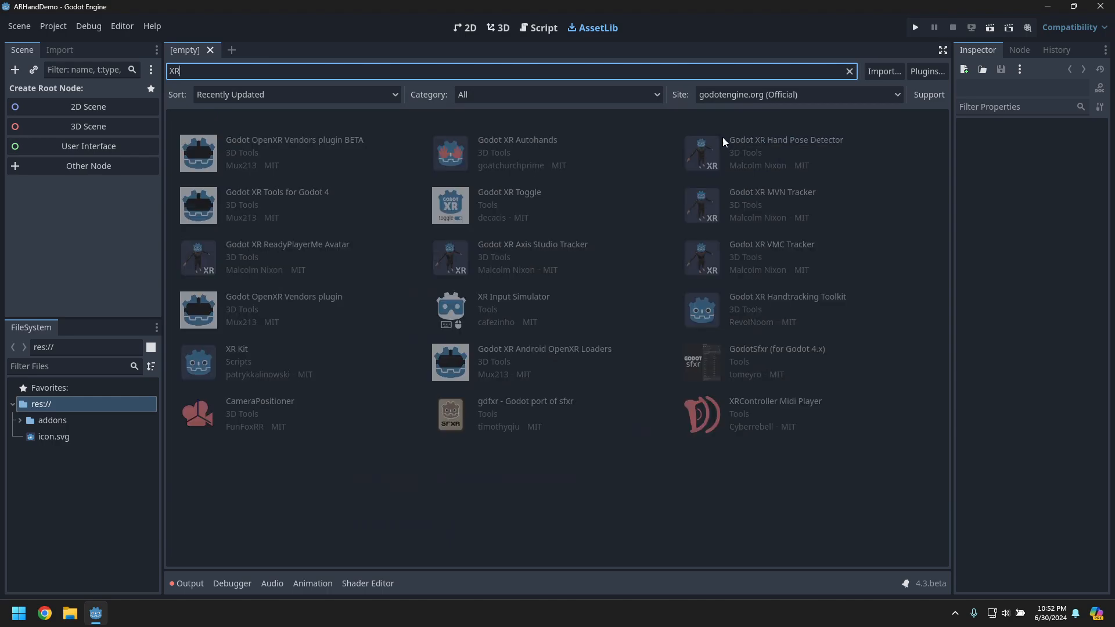
pyautogui.click(785, 140)
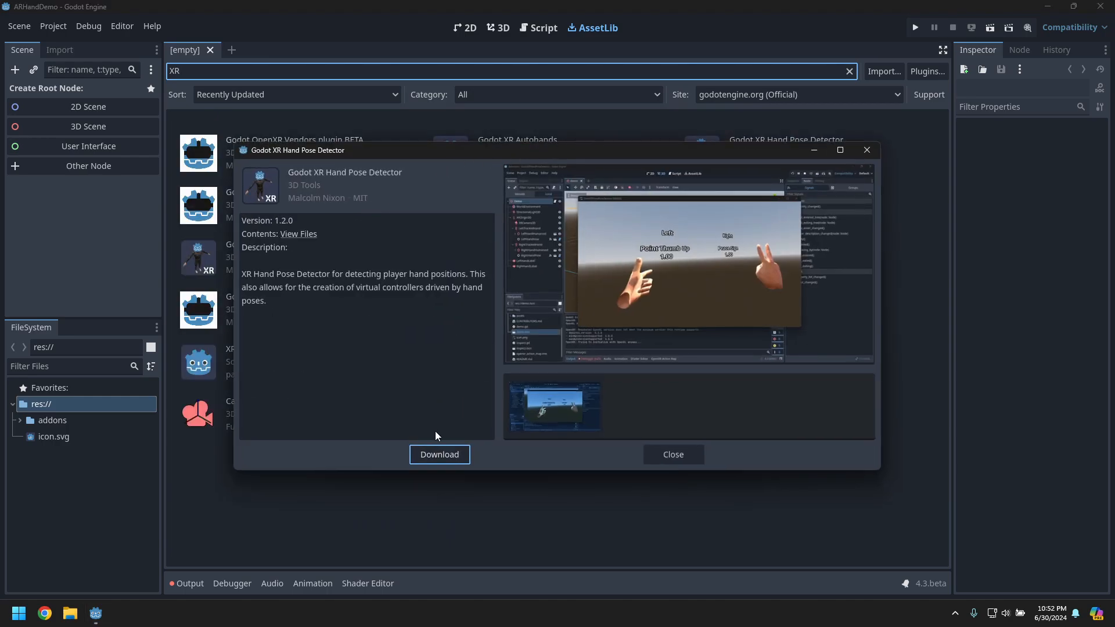
pyautogui.click(439, 454)
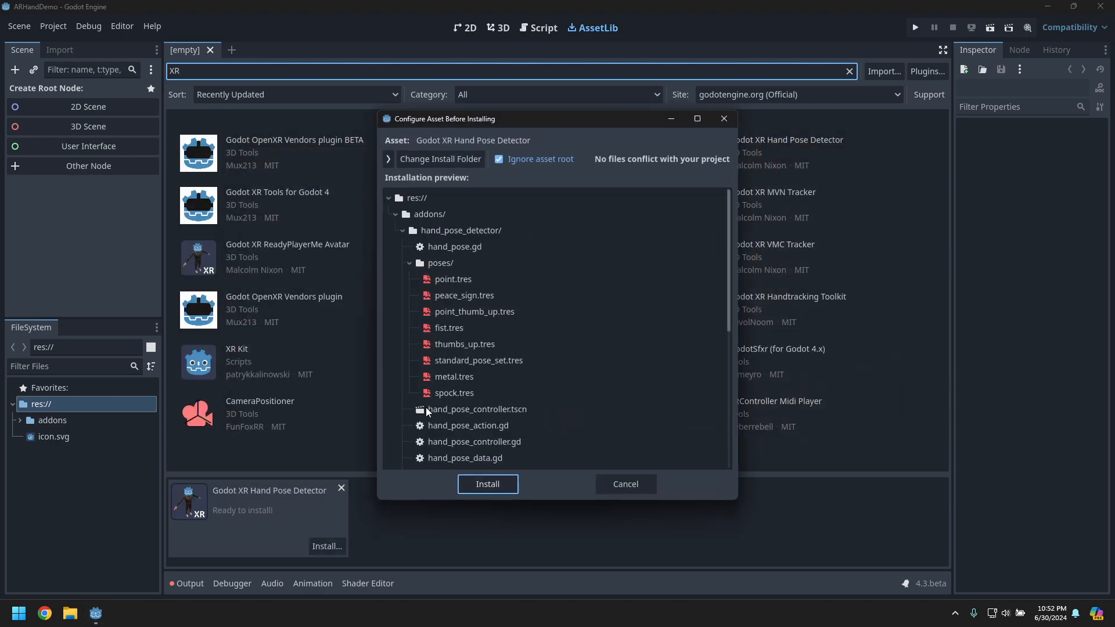
pyautogui.click(487, 483)
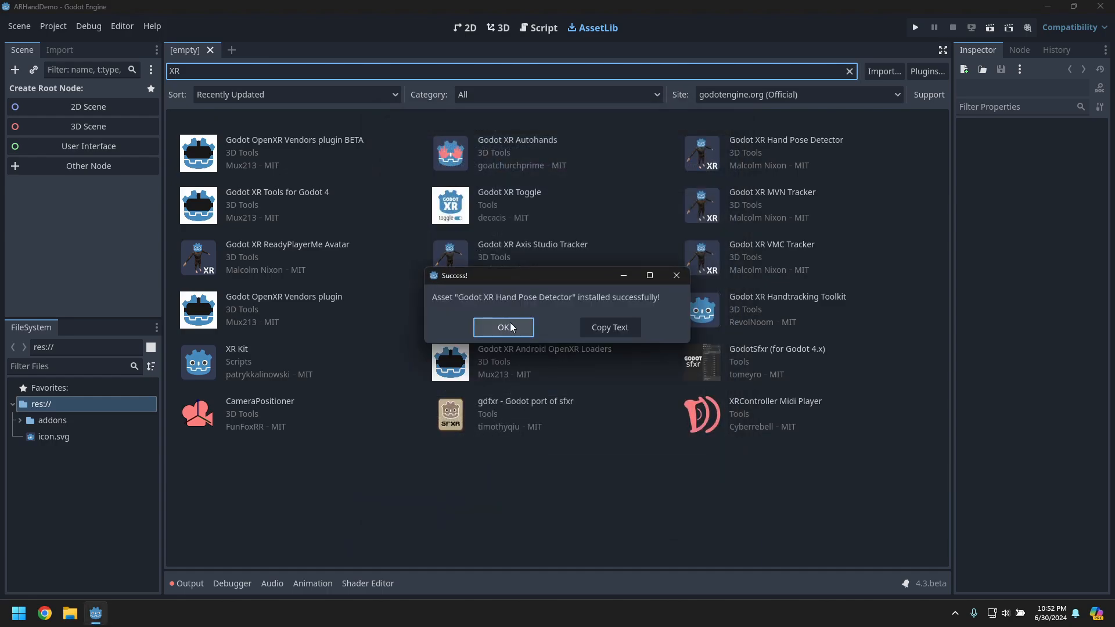
pyautogui.click(503, 327)
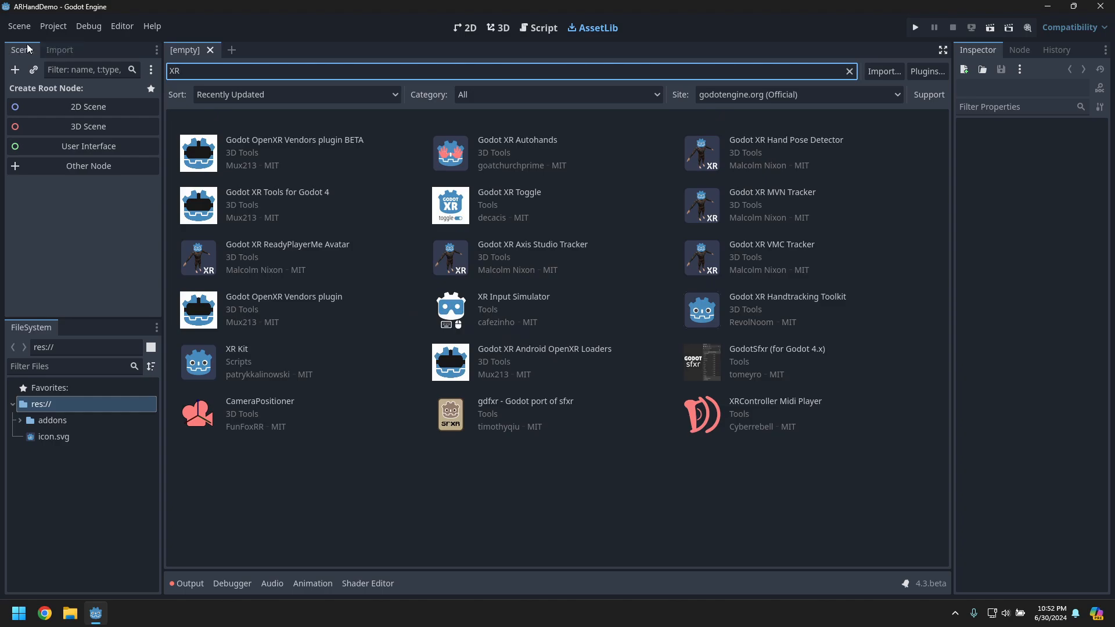
# Step: Review the installed plugins list in Project Settings, then close it
pyautogui.click(53, 26)
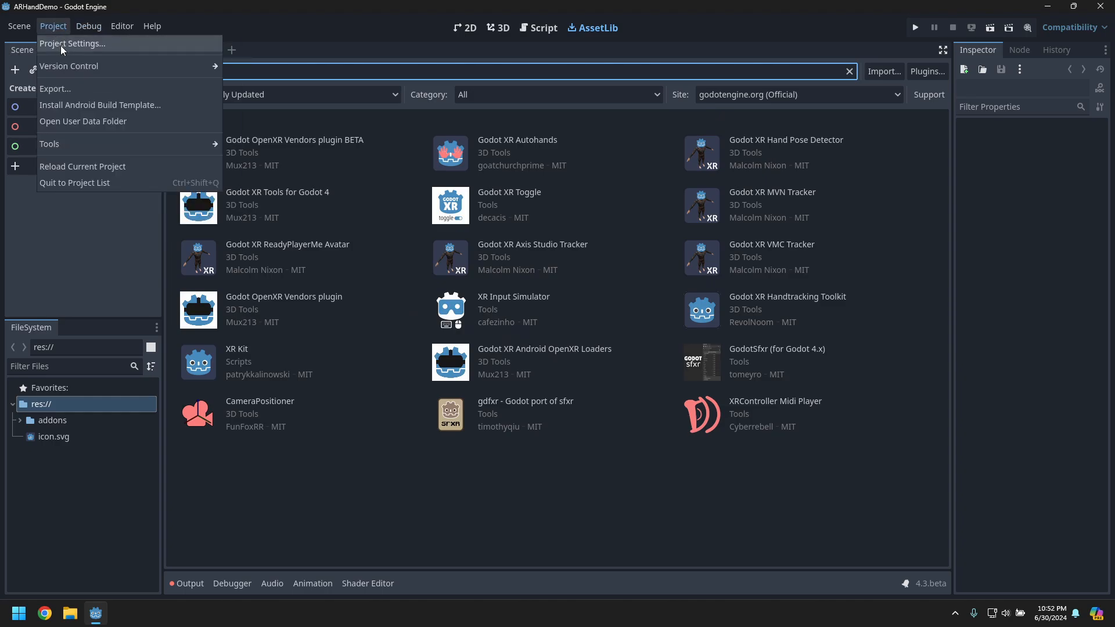
pyautogui.click(70, 43)
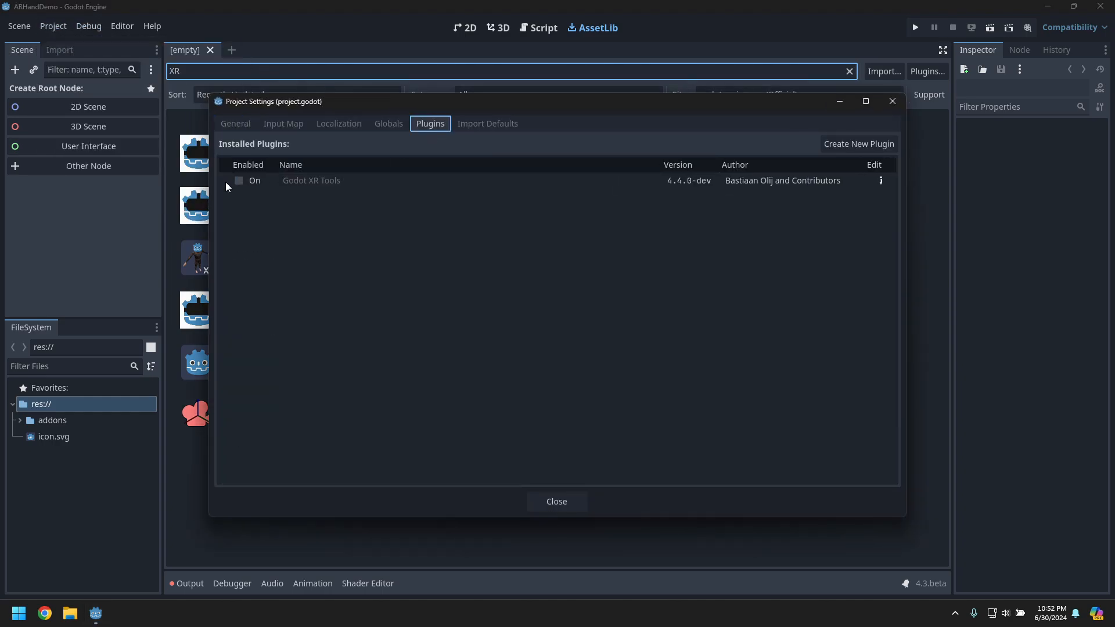
pyautogui.click(555, 501)
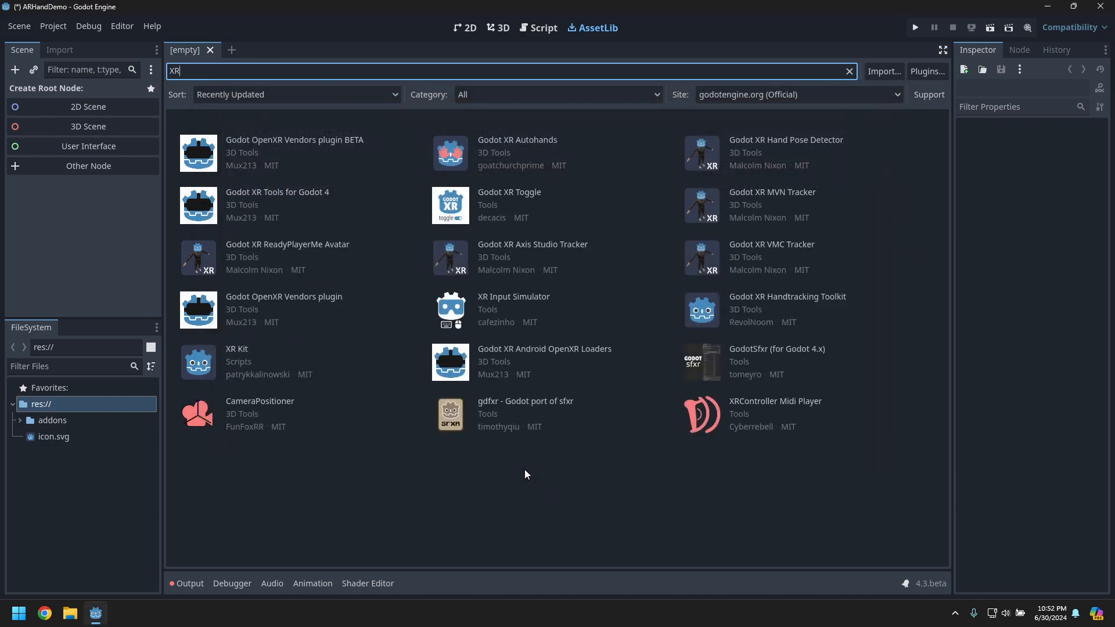
# Step: Reload the current project from the Project menu
pyautogui.click(53, 26)
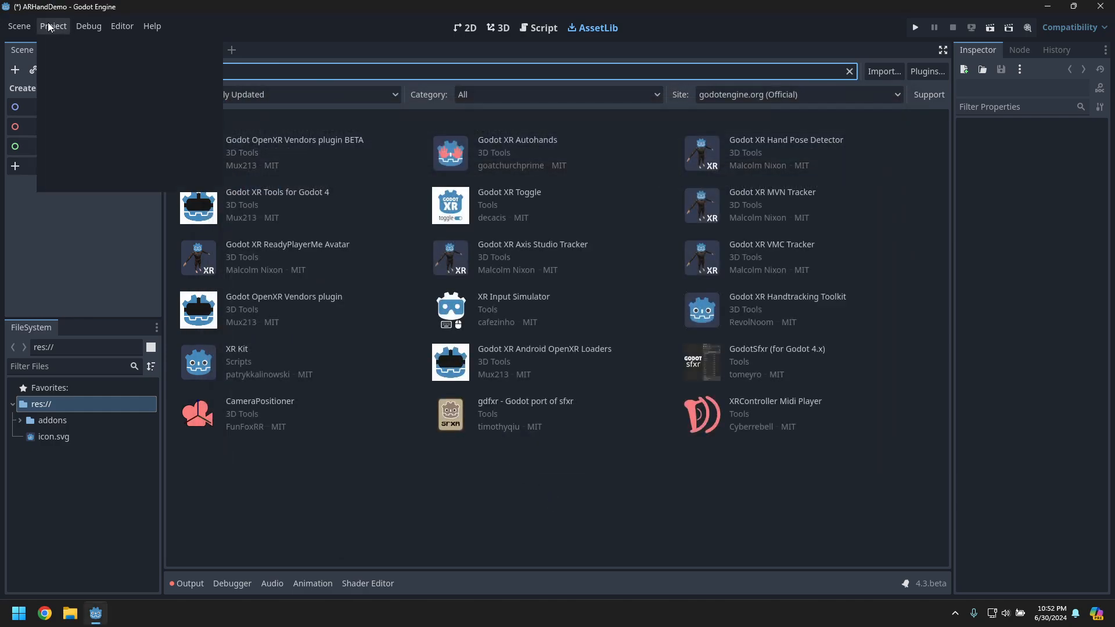
pyautogui.click(53, 26)
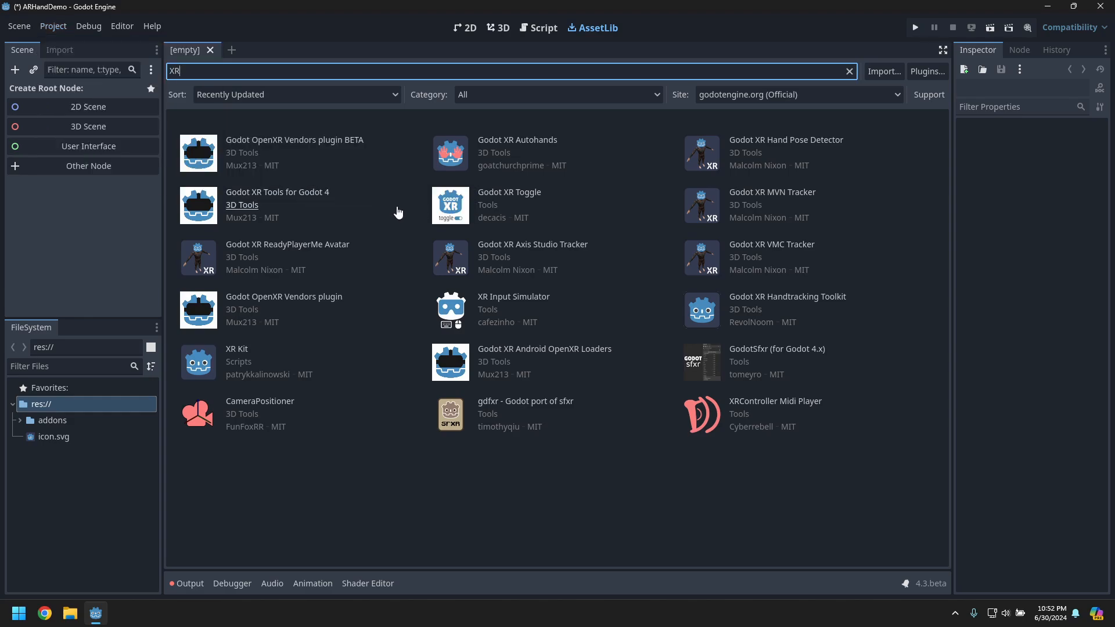
pyautogui.click(53, 26)
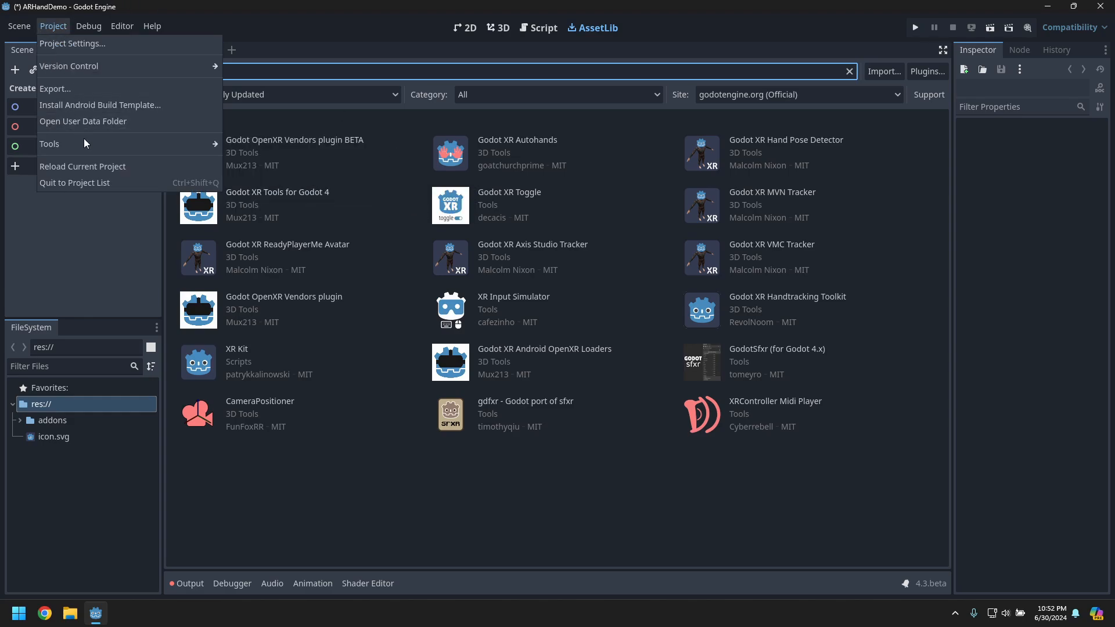
pyautogui.click(82, 167)
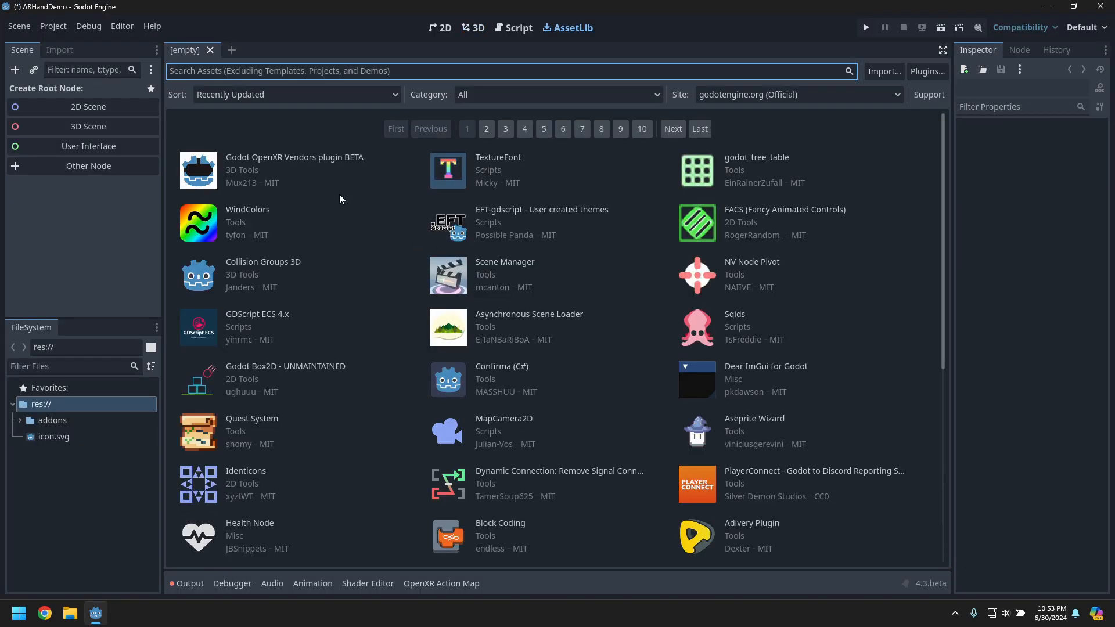
# Step: Start a new 3D-root scene named Main and save it as main.tscn
pyautogui.click(19, 26)
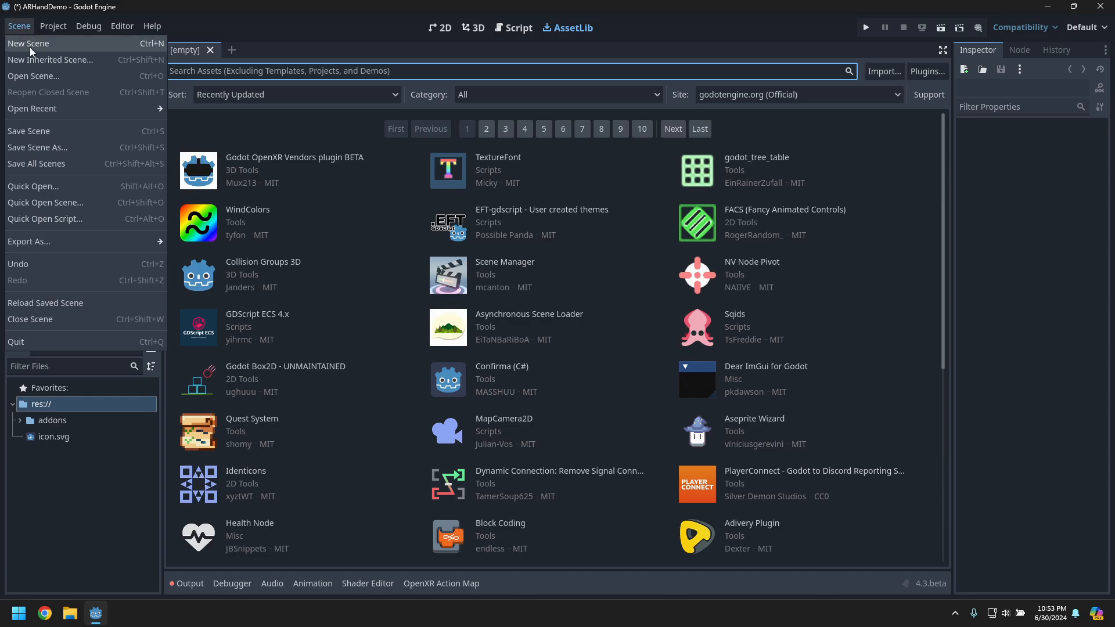
pyautogui.click(28, 43)
pyautogui.write('M')
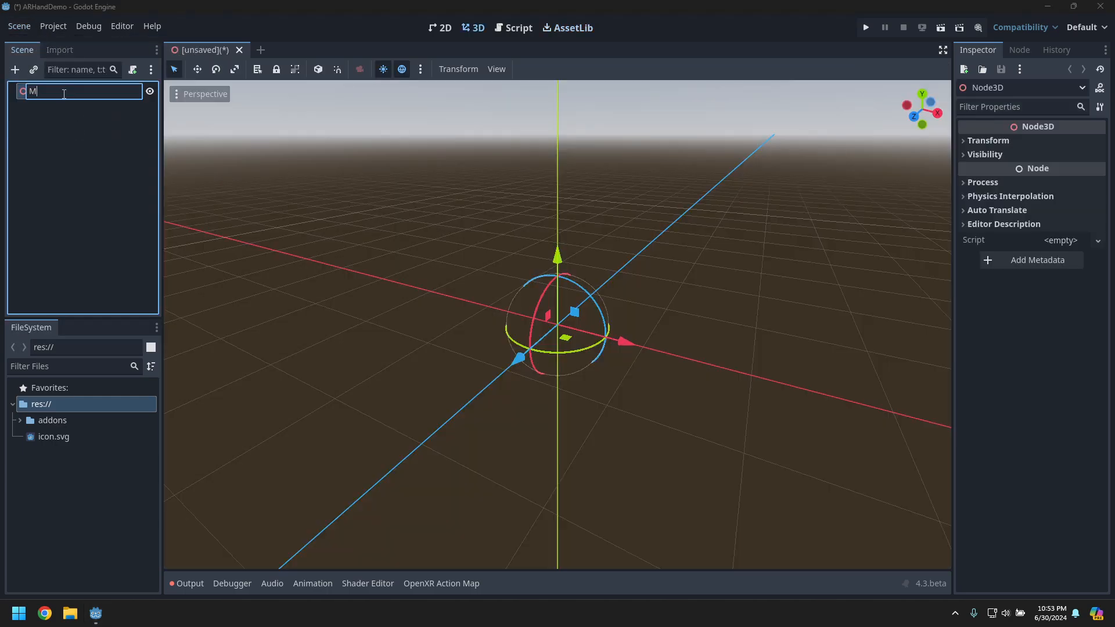
pyautogui.click(19, 26)
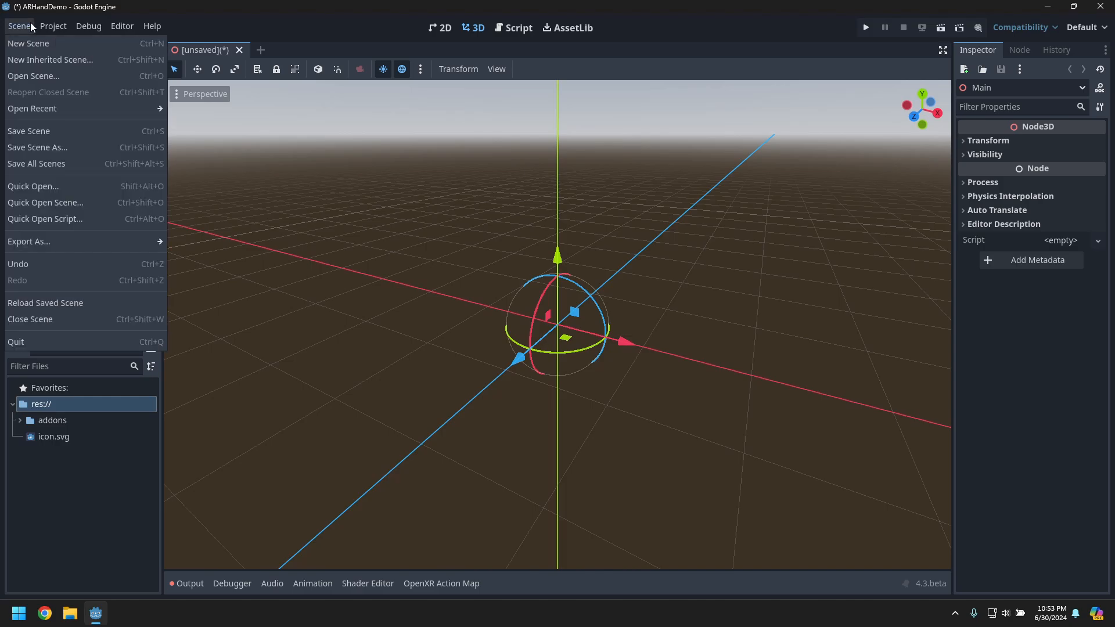
pyautogui.moveTo(48, 136)
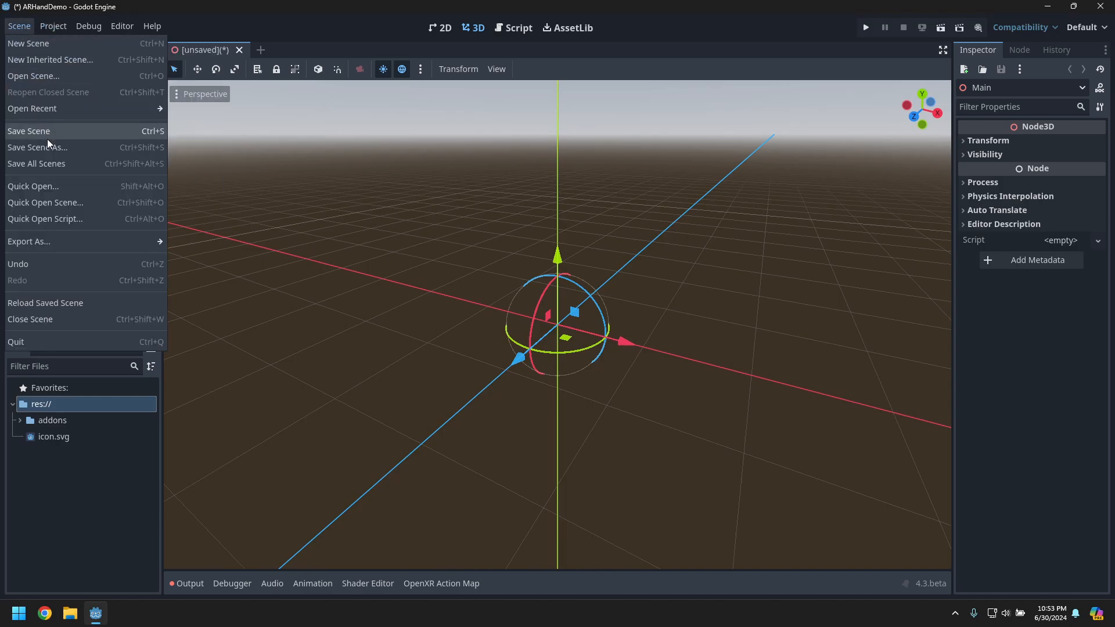
pyautogui.click(37, 147)
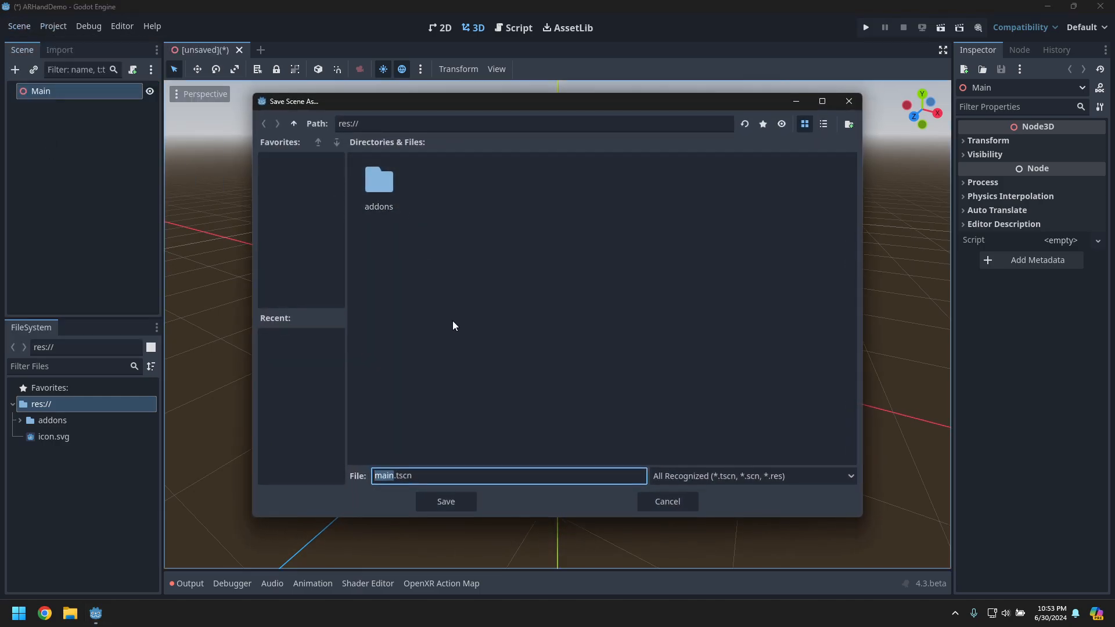
pyautogui.click(446, 501)
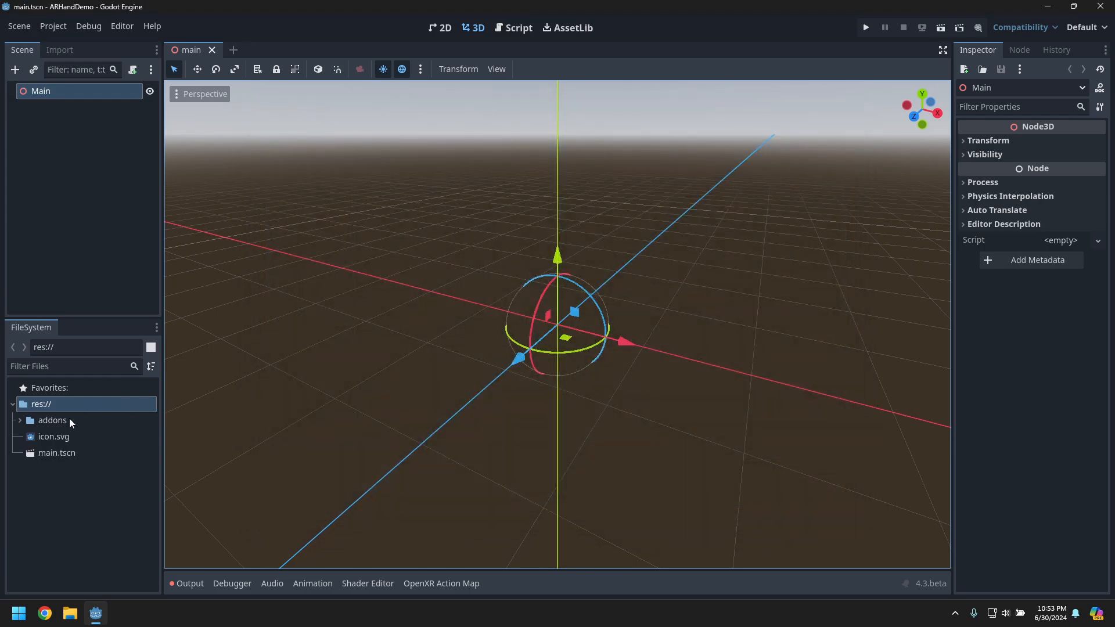
pyautogui.rightClick(56, 453)
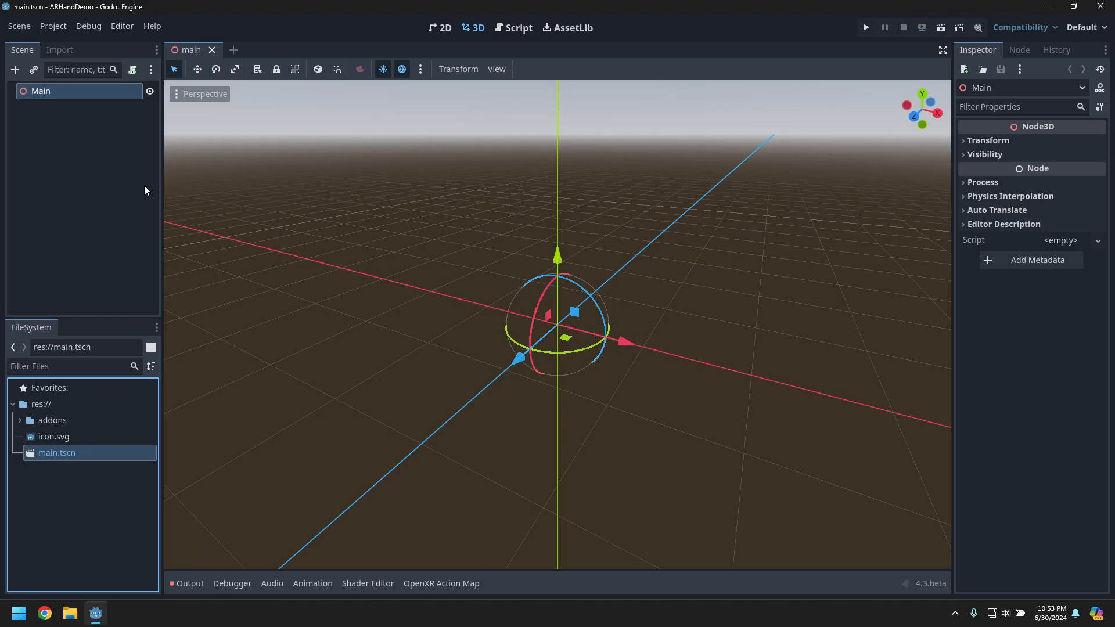
# Step: Add the preview sun and preview environment to the scene
pyautogui.click(419, 69)
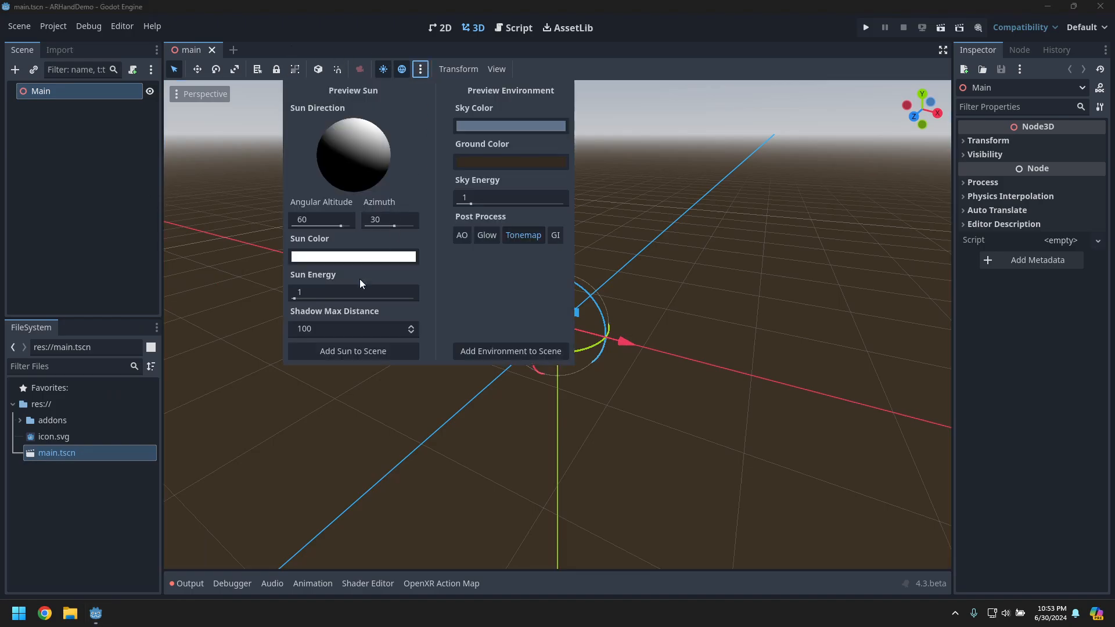
pyautogui.click(352, 351)
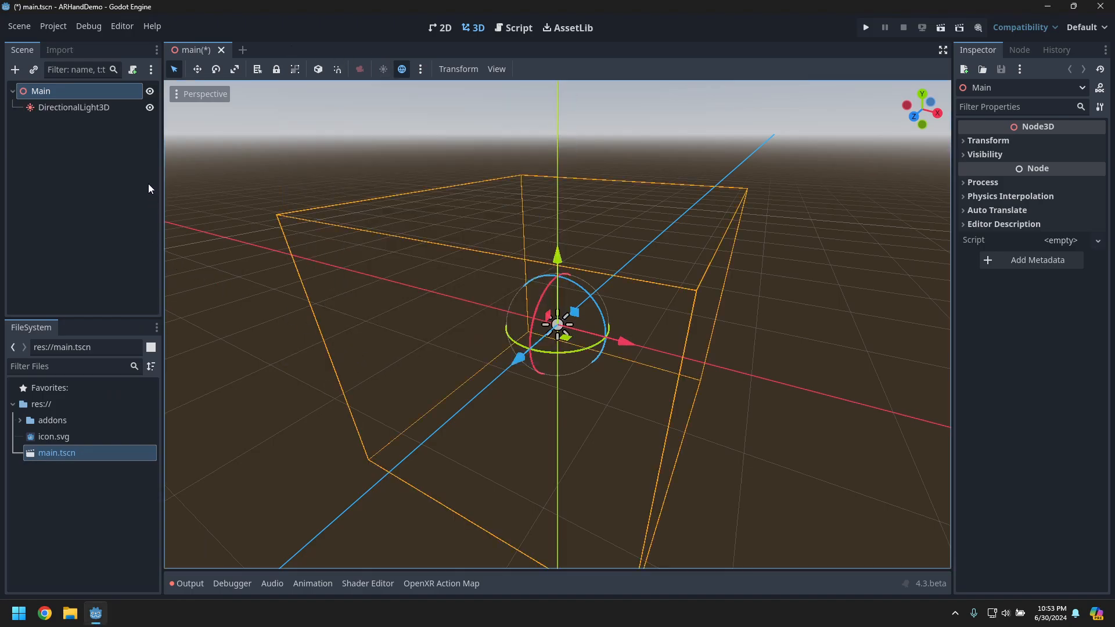
pyautogui.click(419, 69)
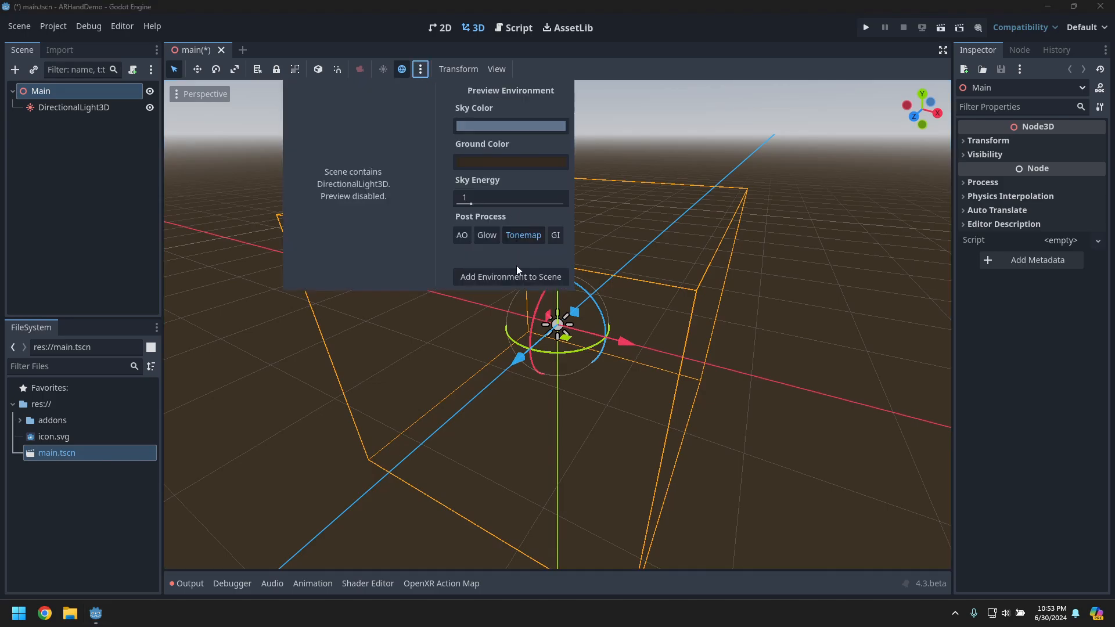
pyautogui.click(510, 277)
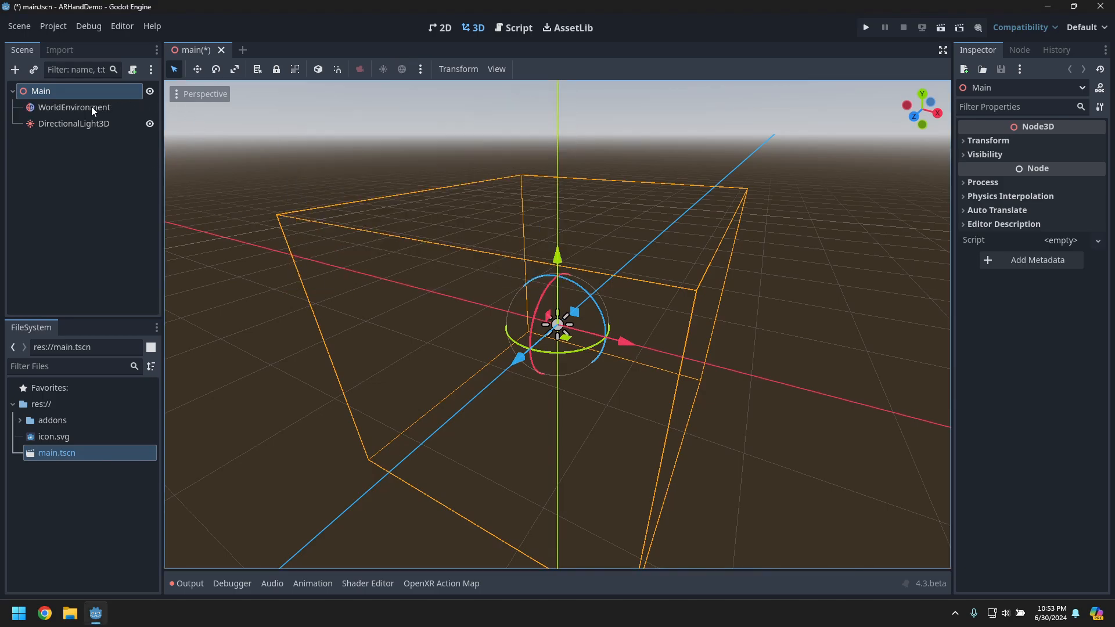
# Step: Set WorldEnvironment background to custom colour 00000000, ambient light colour 6c6c6c, and save
pyautogui.click(73, 107)
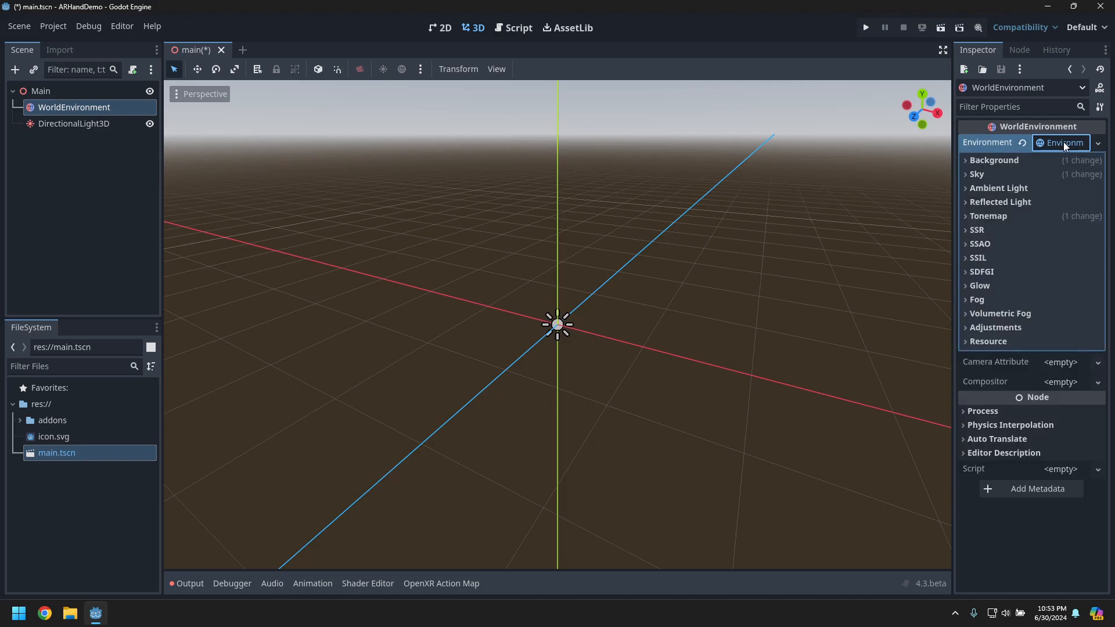
pyautogui.click(994, 160)
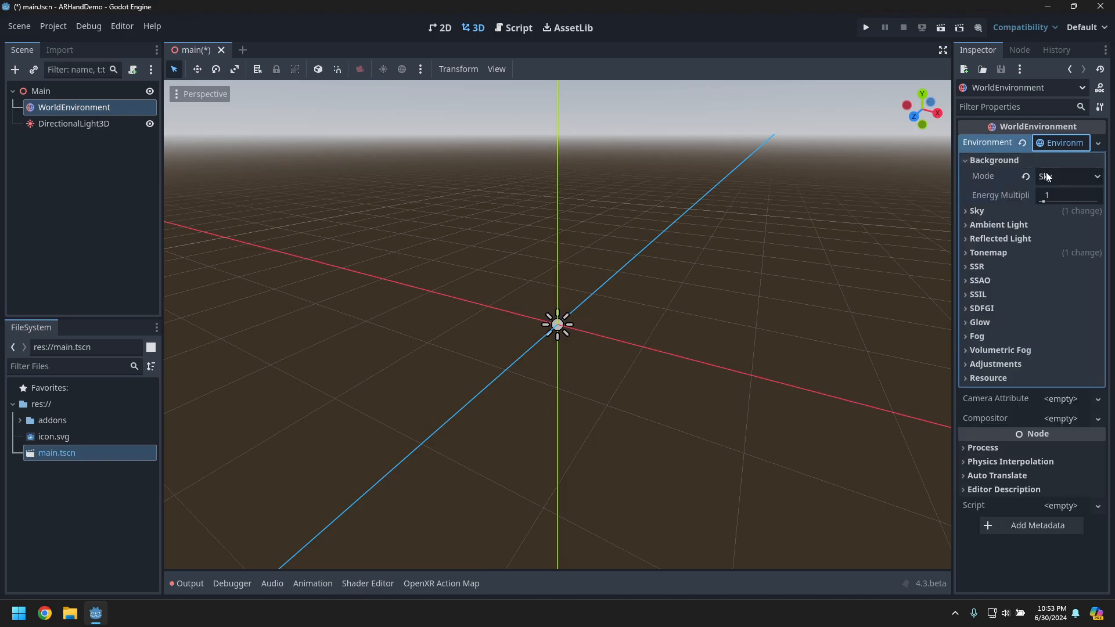
pyautogui.click(1067, 176)
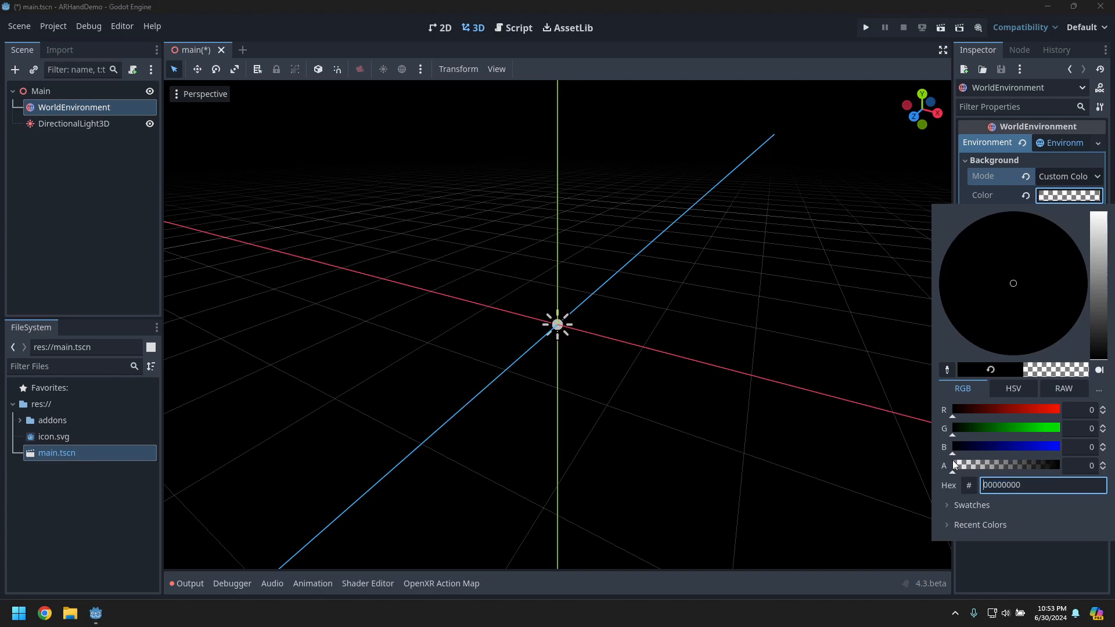
pyautogui.moveTo(1008, 207)
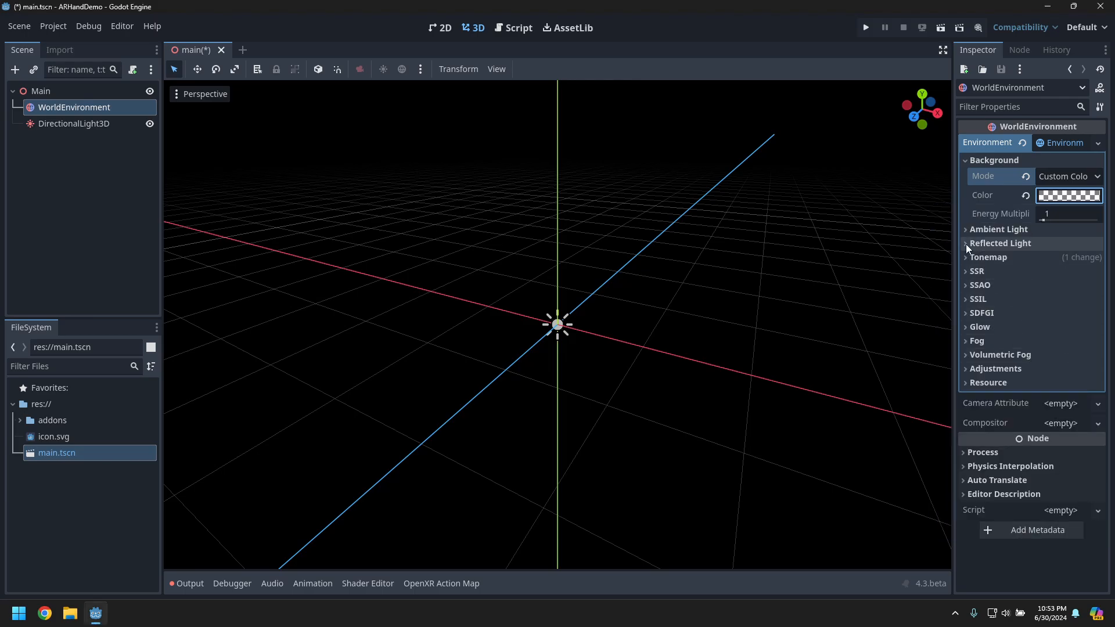
pyautogui.click(998, 229)
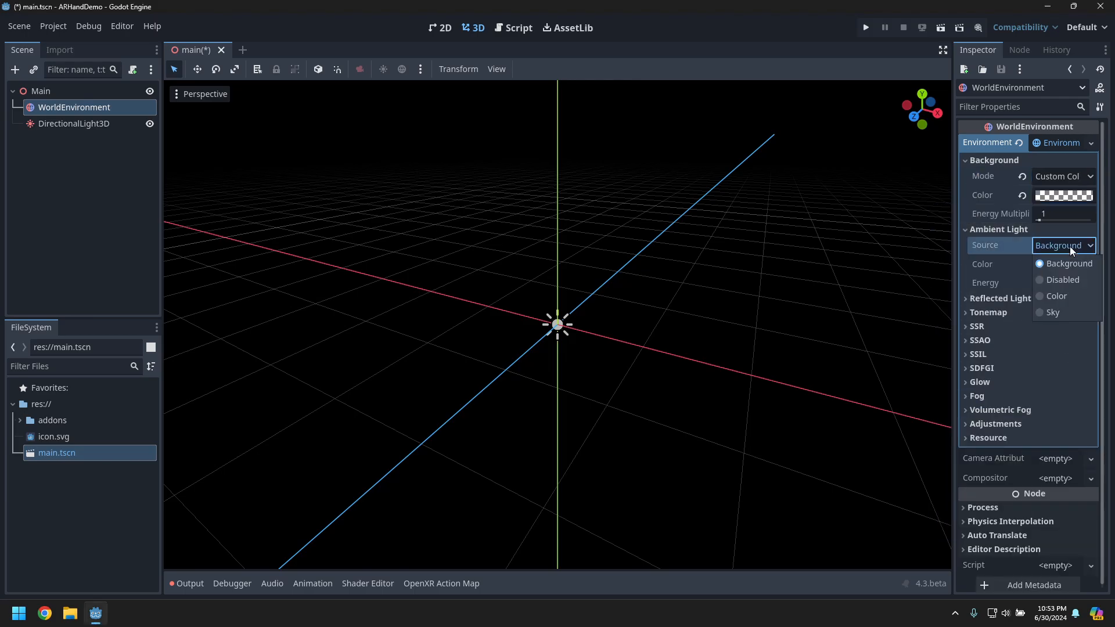
pyautogui.click(1055, 295)
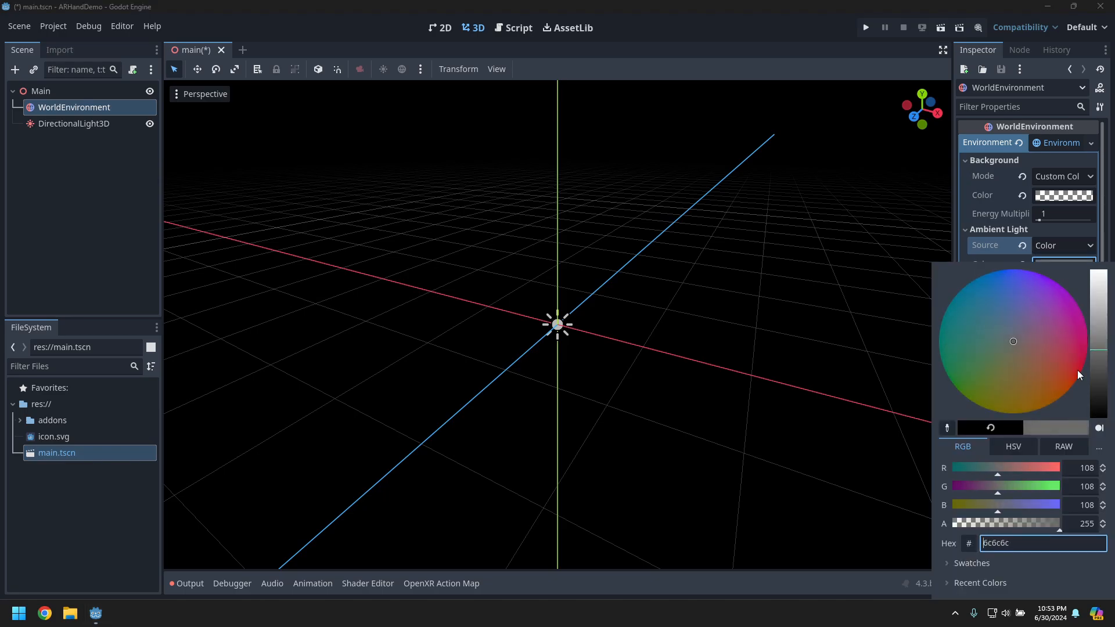
pyautogui.click(574, 143)
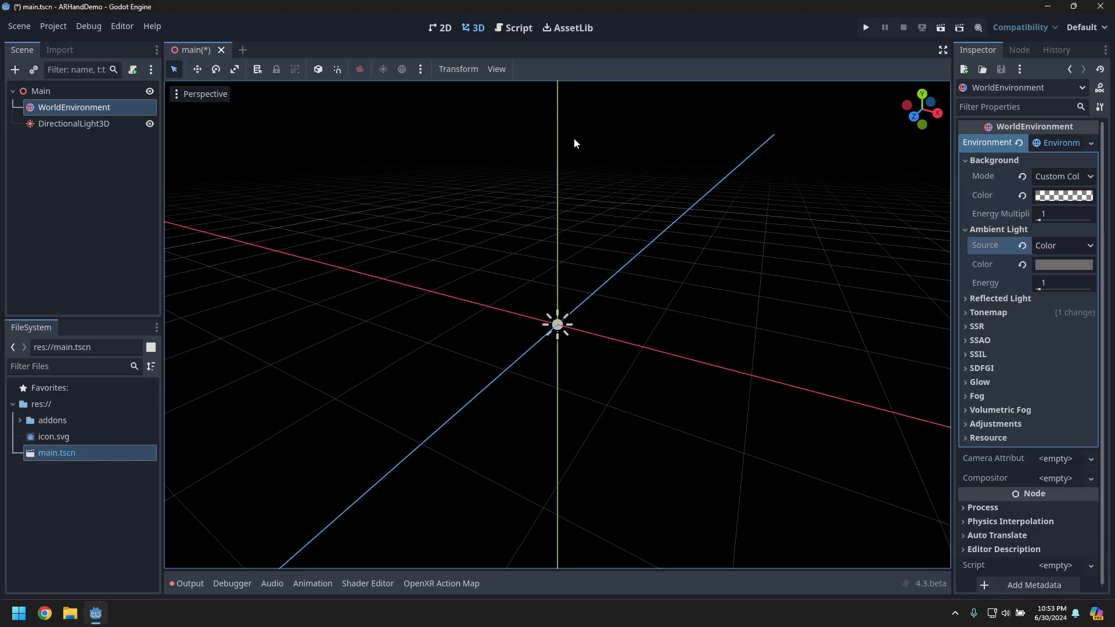
pyautogui.press('ctrl+s')
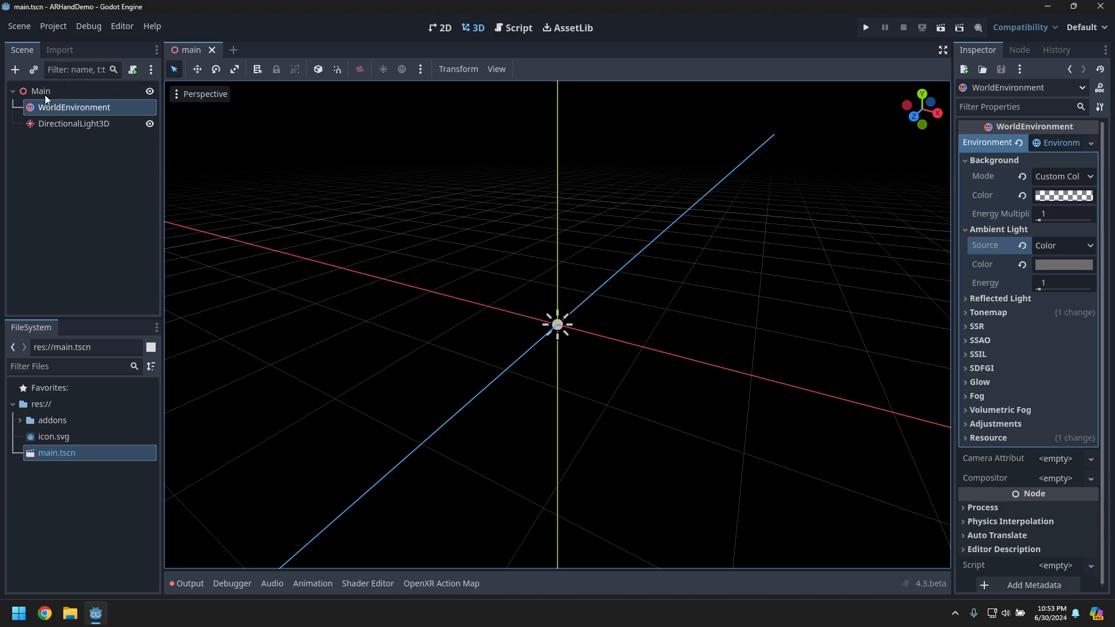
# Step: Add an XROrigin3D under Main with an XRCamera3D child
pyautogui.click(40, 91)
pyautogui.write('XROrigin')
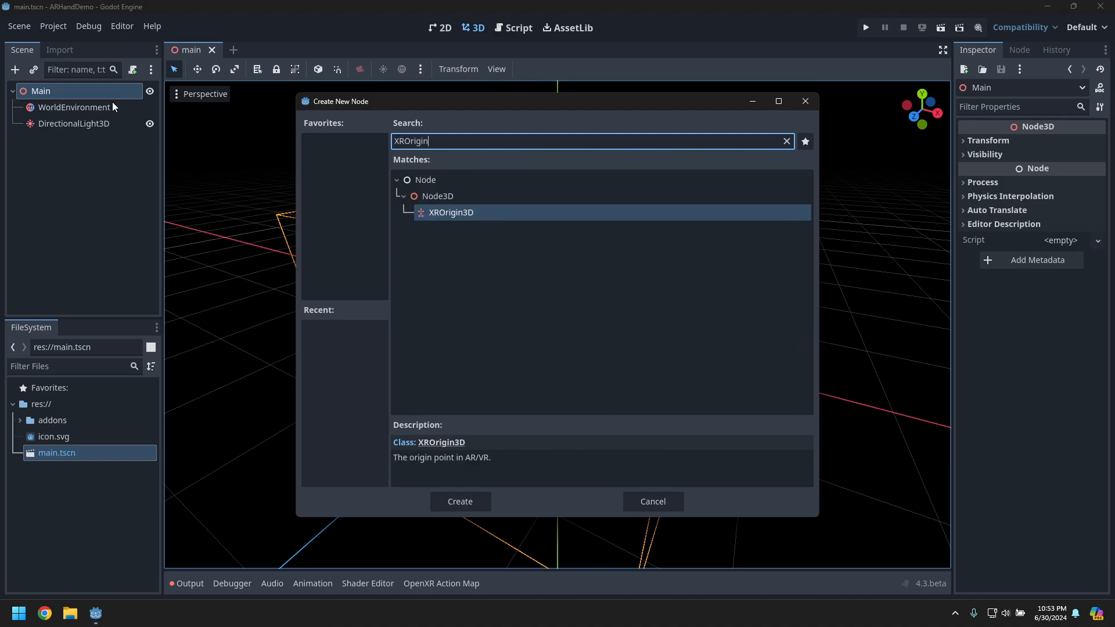
pyautogui.click(459, 501)
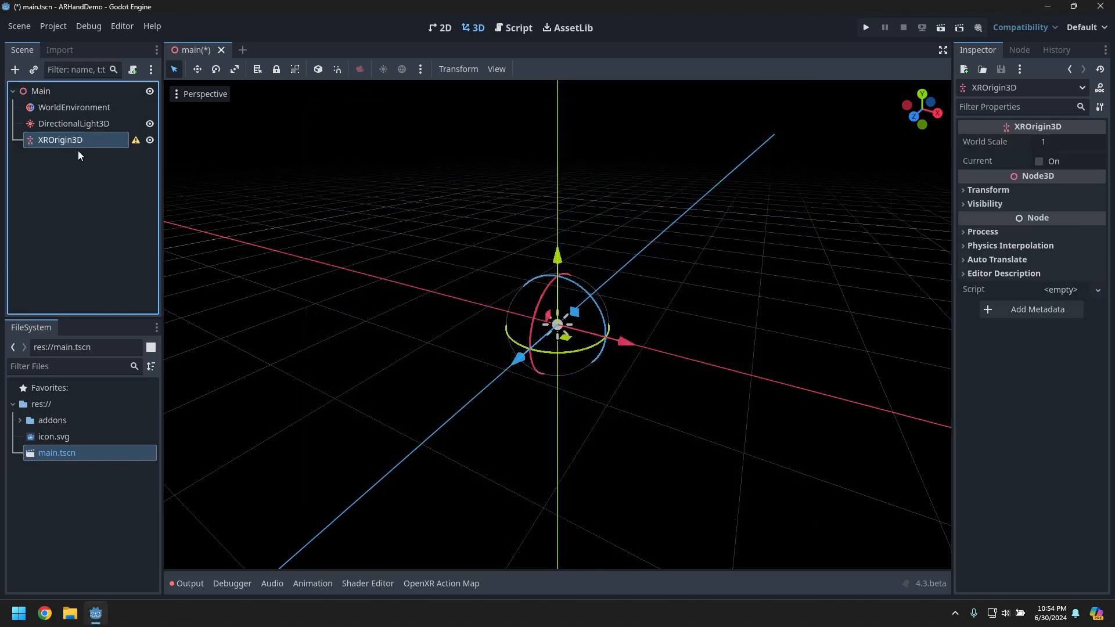
pyautogui.click(15, 69)
pyautogui.write('XRCamera')
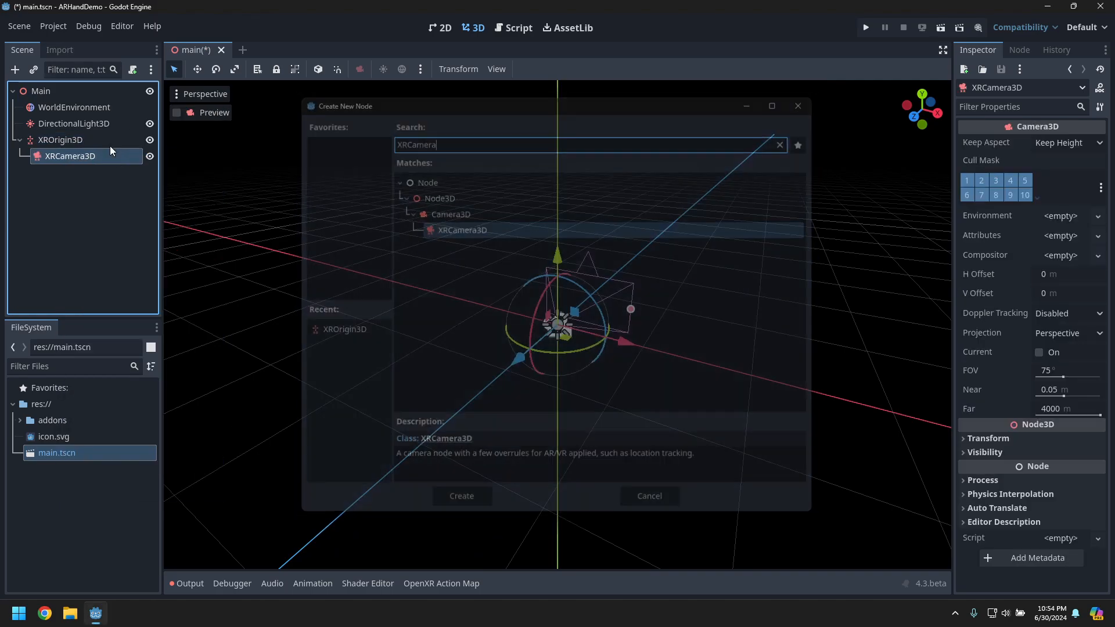
pyautogui.click(460, 495)
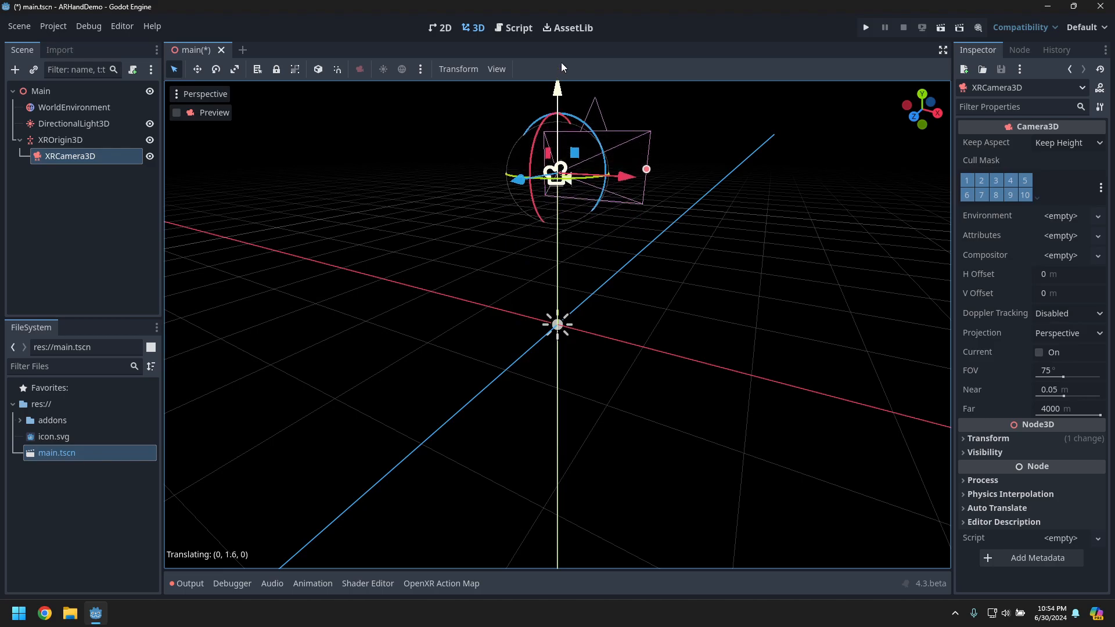
# Step: Add XRNode3D LeftTrackedHand tracking /user/hand_tracker/left, and create a second XRNode3D for RightTrackedHand
pyautogui.click(60, 140)
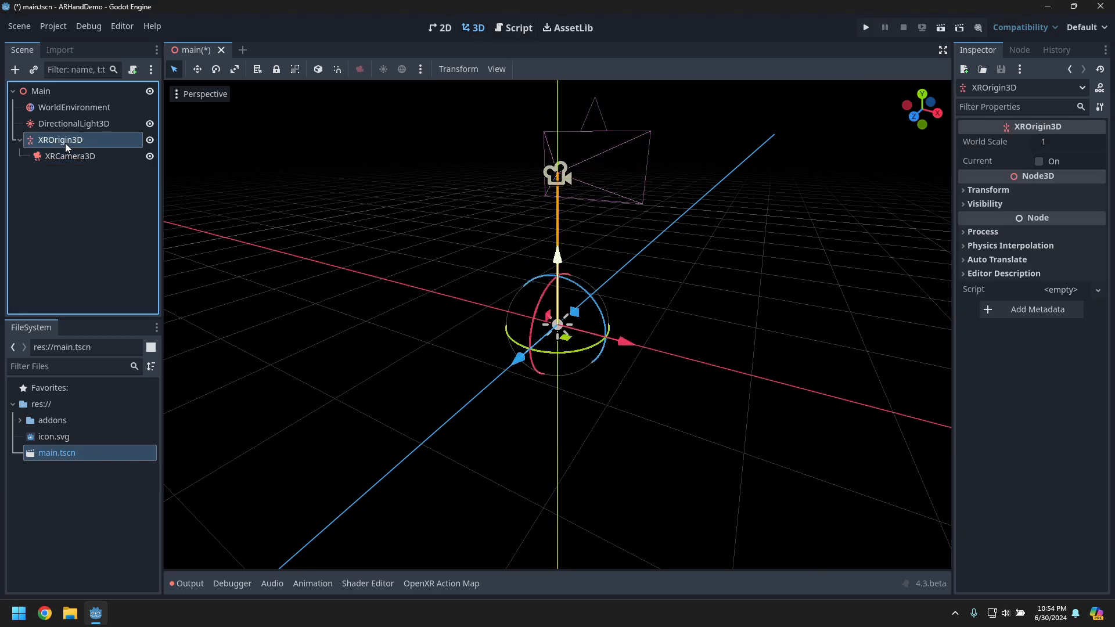
pyautogui.click(15, 69)
pyautogui.write('XRNode3D')
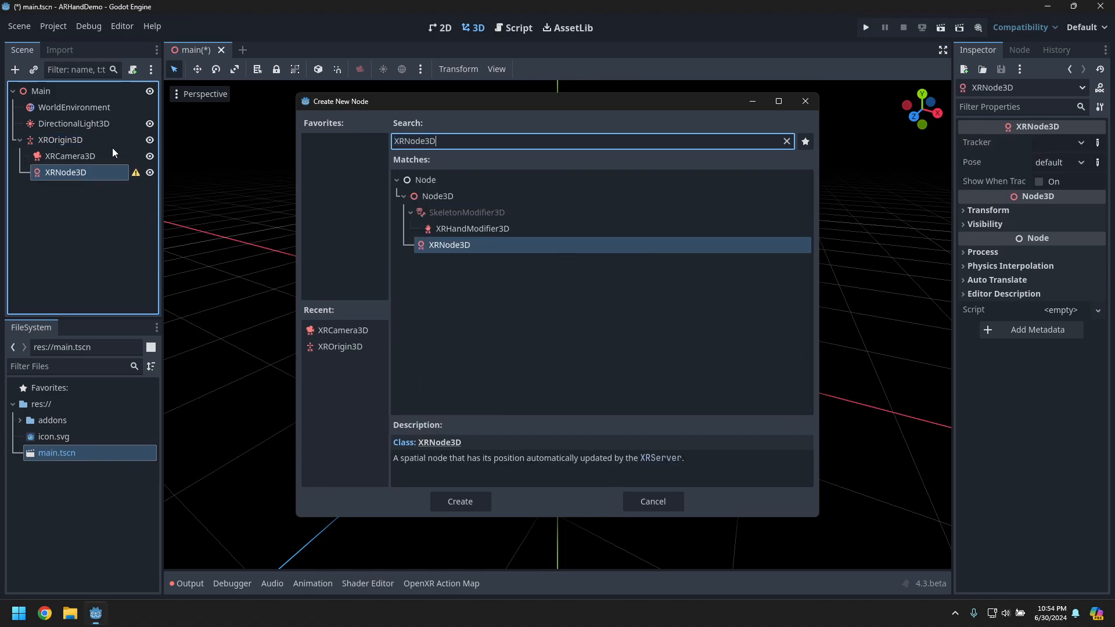
pyautogui.click(460, 501)
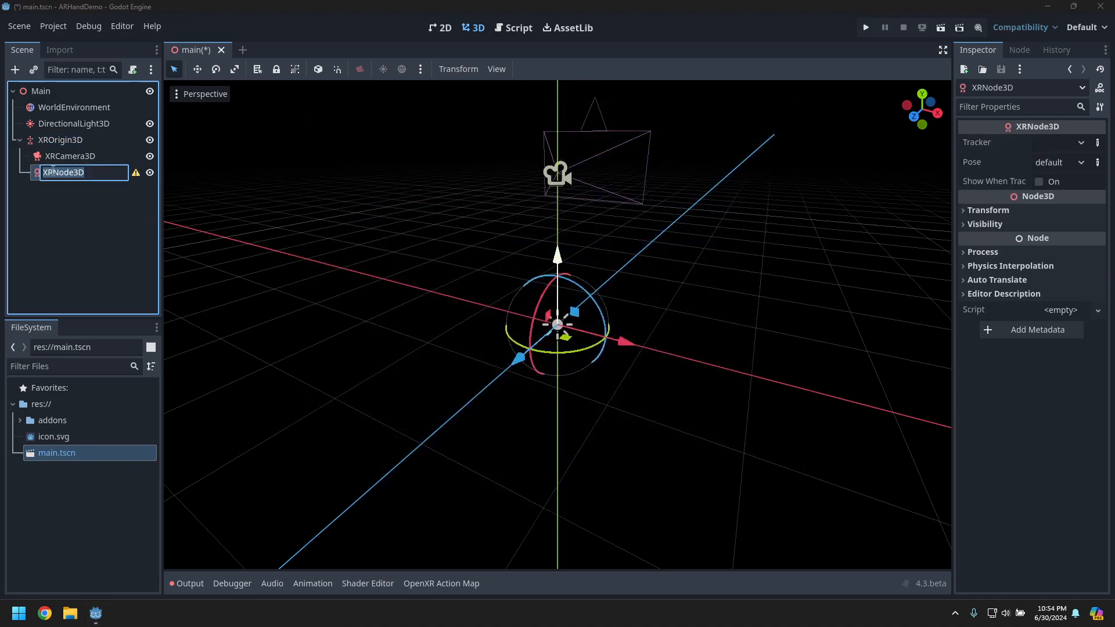
pyautogui.write('LeftTrackedHand')
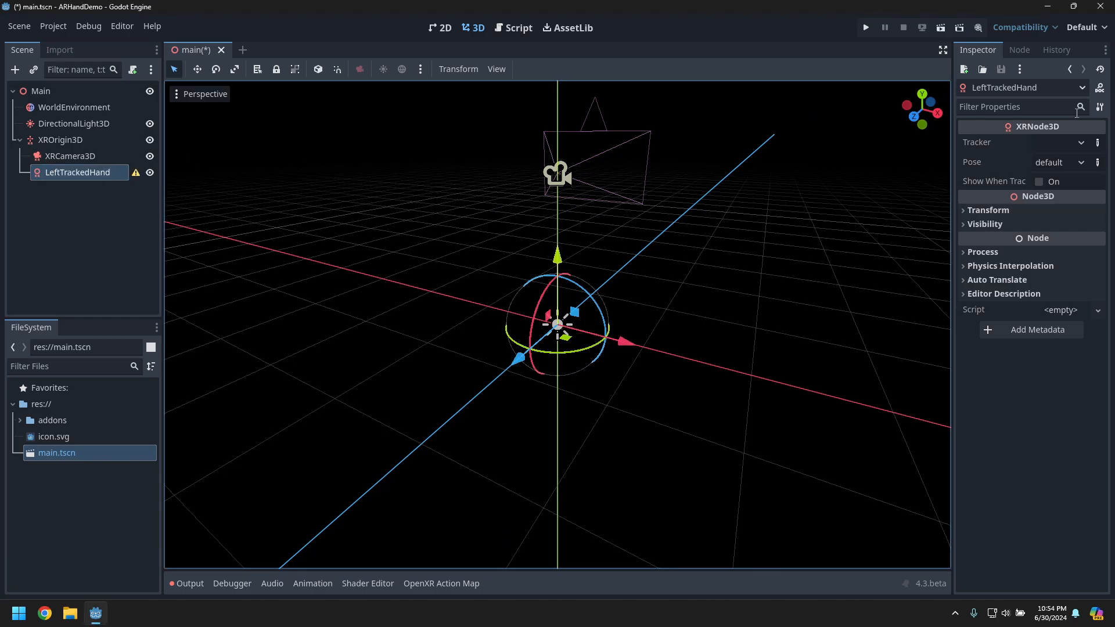
pyautogui.click(1057, 142)
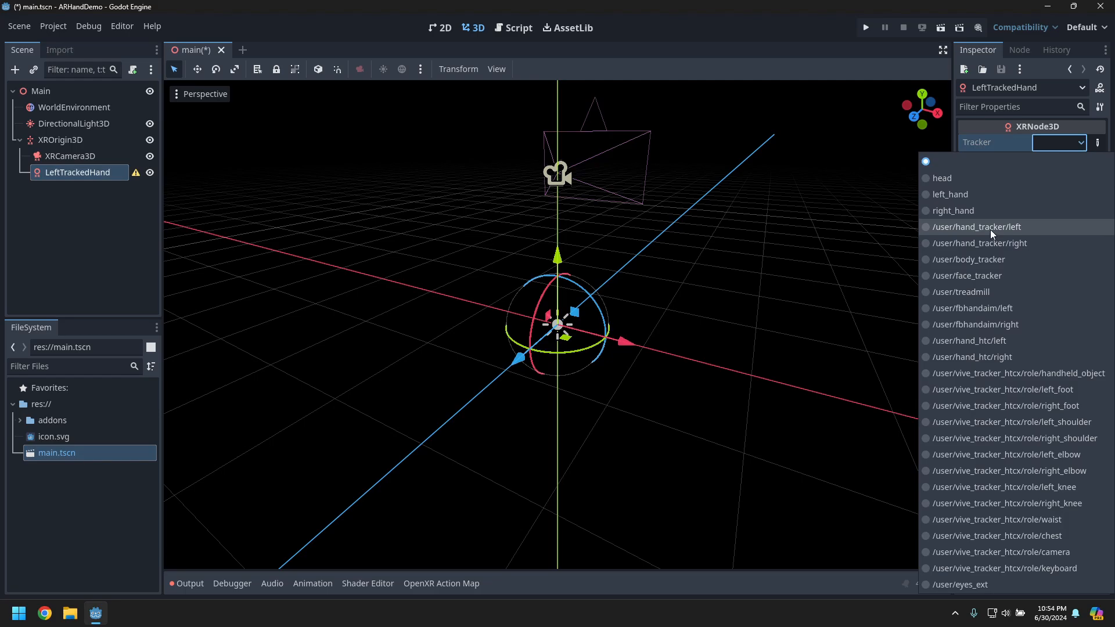
pyautogui.click(976, 226)
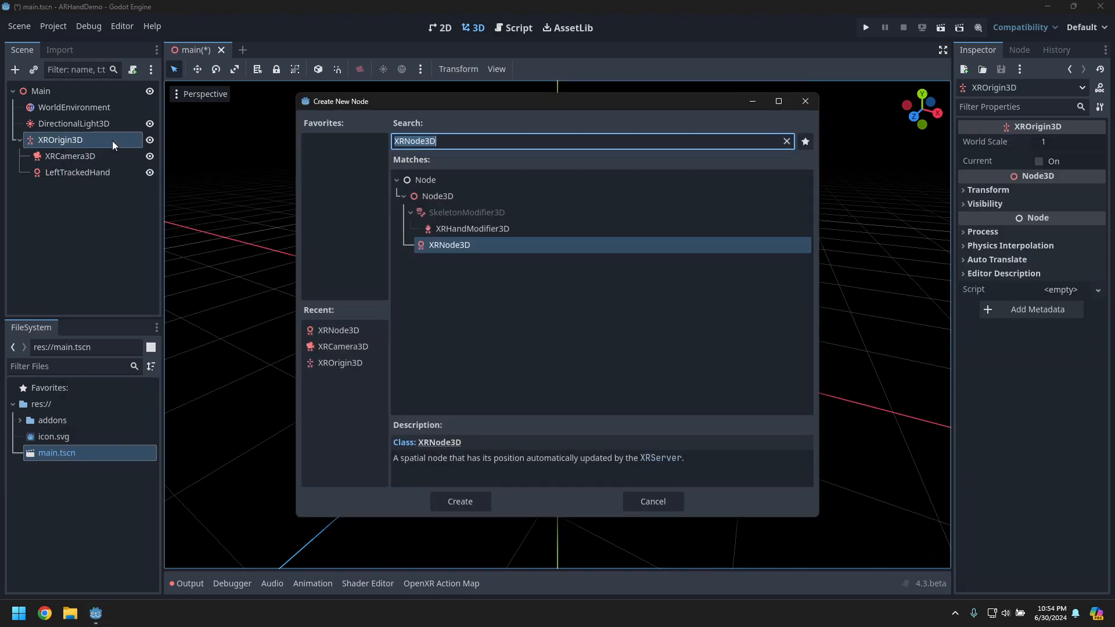
pyautogui.click(459, 501)
pyautogui.write('RightTrackedHand')
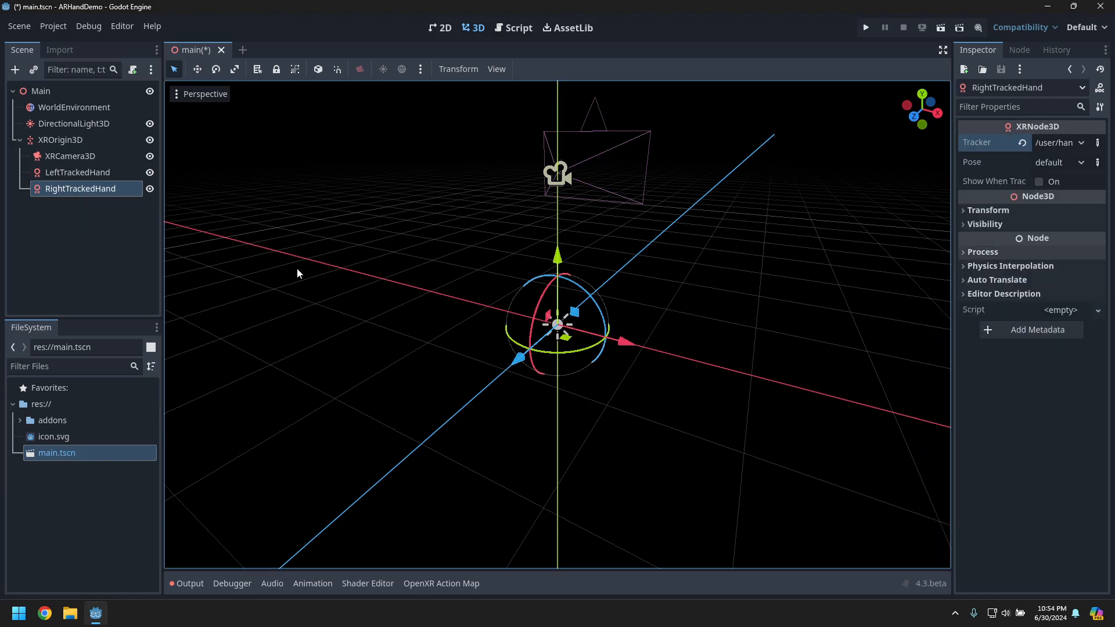
# Step: Place the humanoid hand scenes from addons/hand_pose_detector/hands and reposition LeftTrackedHand and RightTrackedHand
pyautogui.click(21, 420)
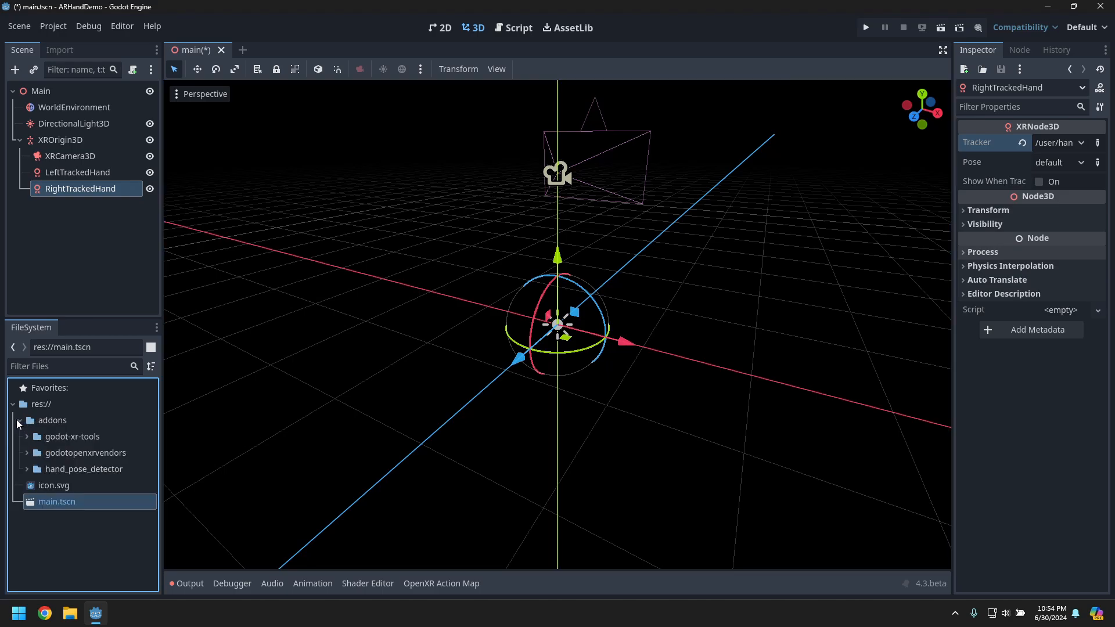
pyautogui.click(26, 452)
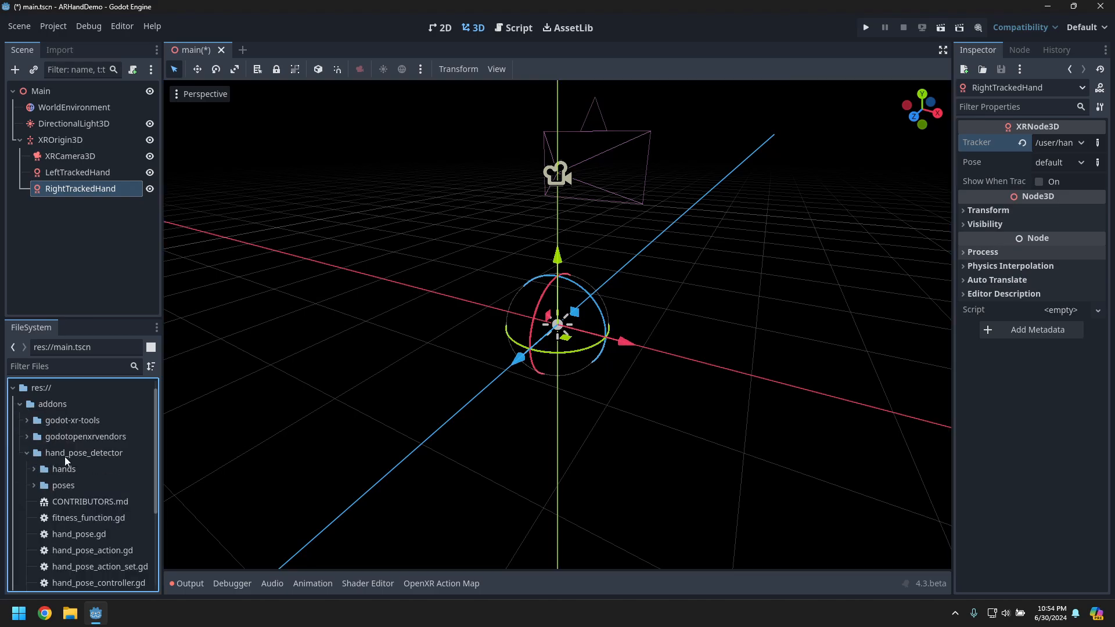
pyautogui.click(64, 468)
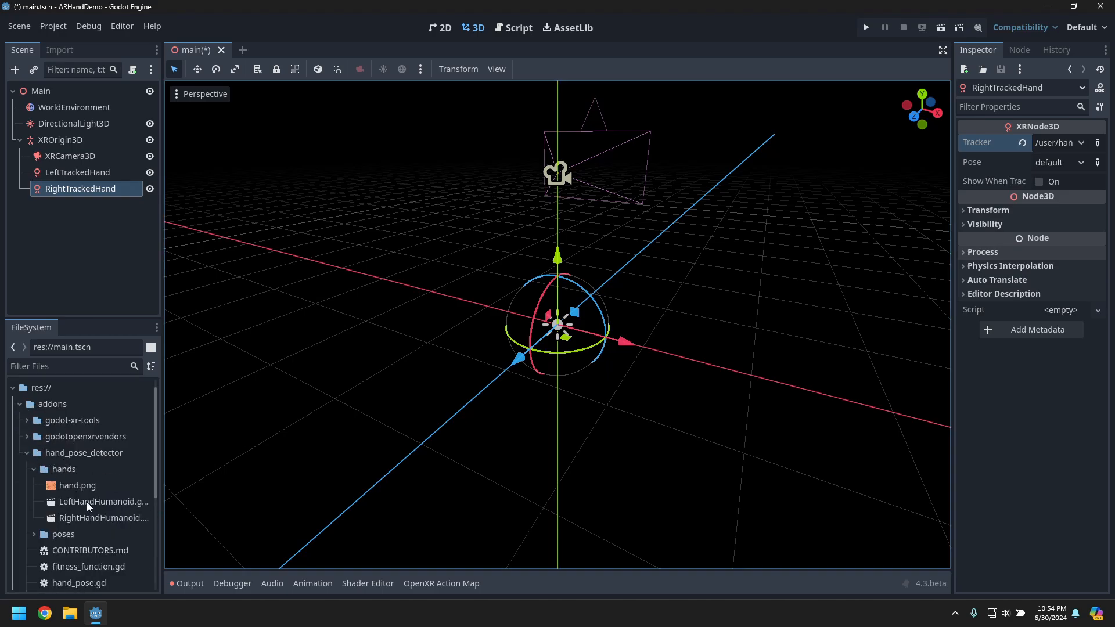
pyautogui.click(104, 501)
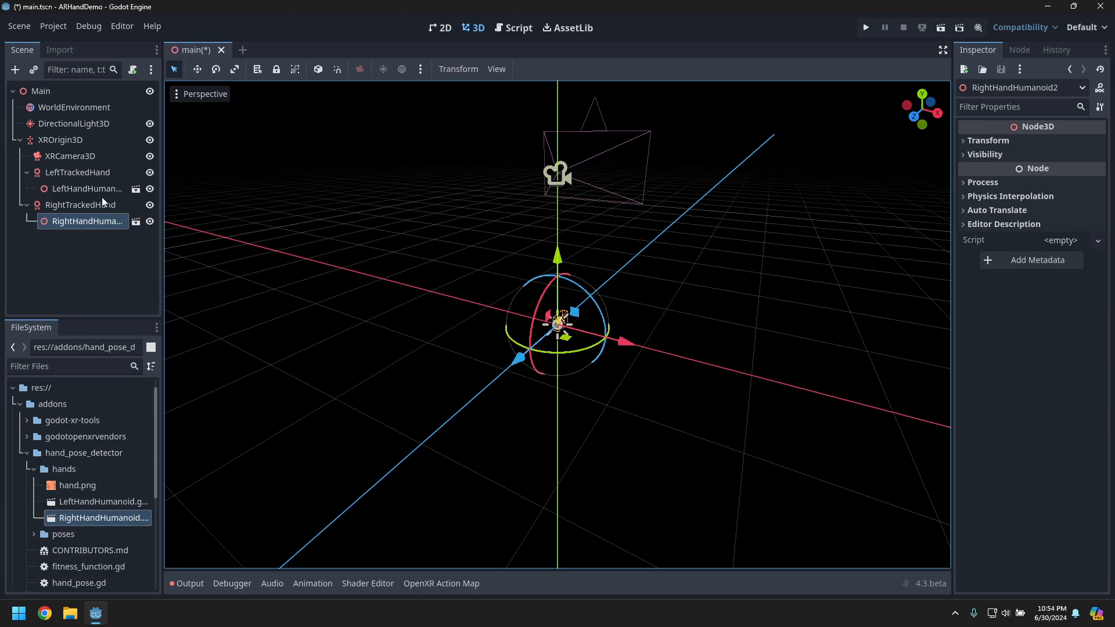
pyautogui.click(79, 172)
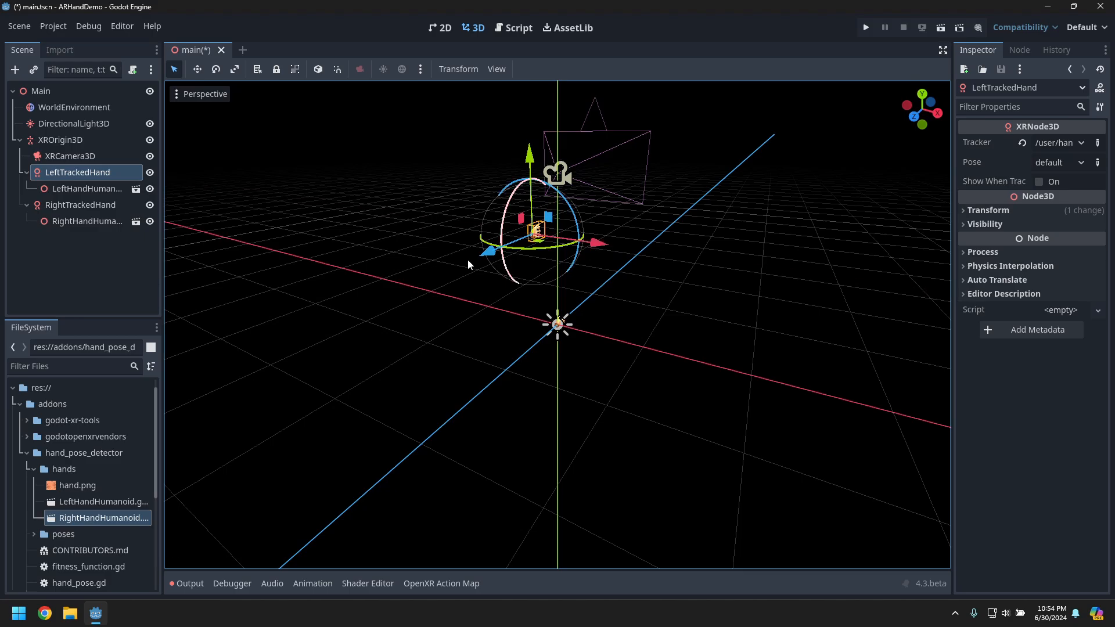
pyautogui.click(80, 205)
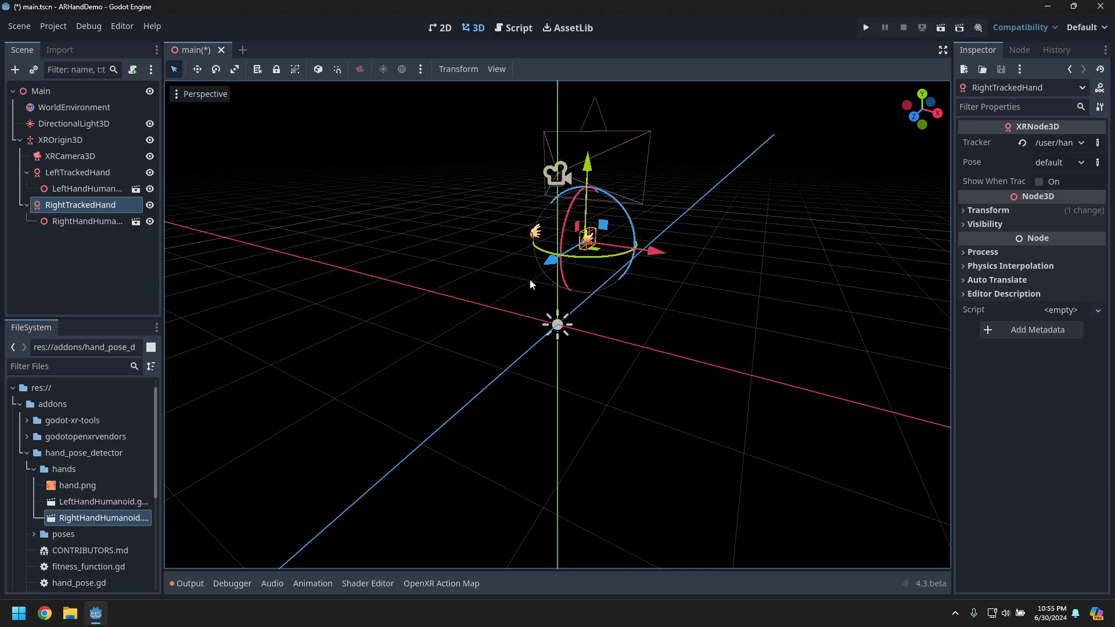
# Step: Add an XRHandModifier3D under the left hand's Skeleton3D, bound to the left hand tracker
pyautogui.rightClick(83, 188)
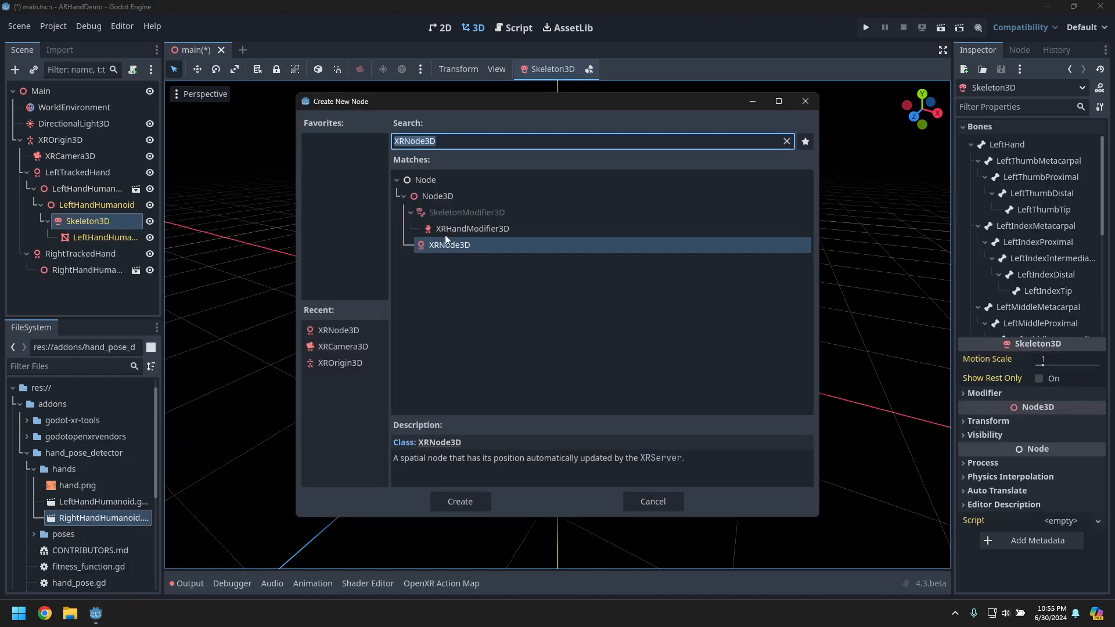
pyautogui.click(459, 501)
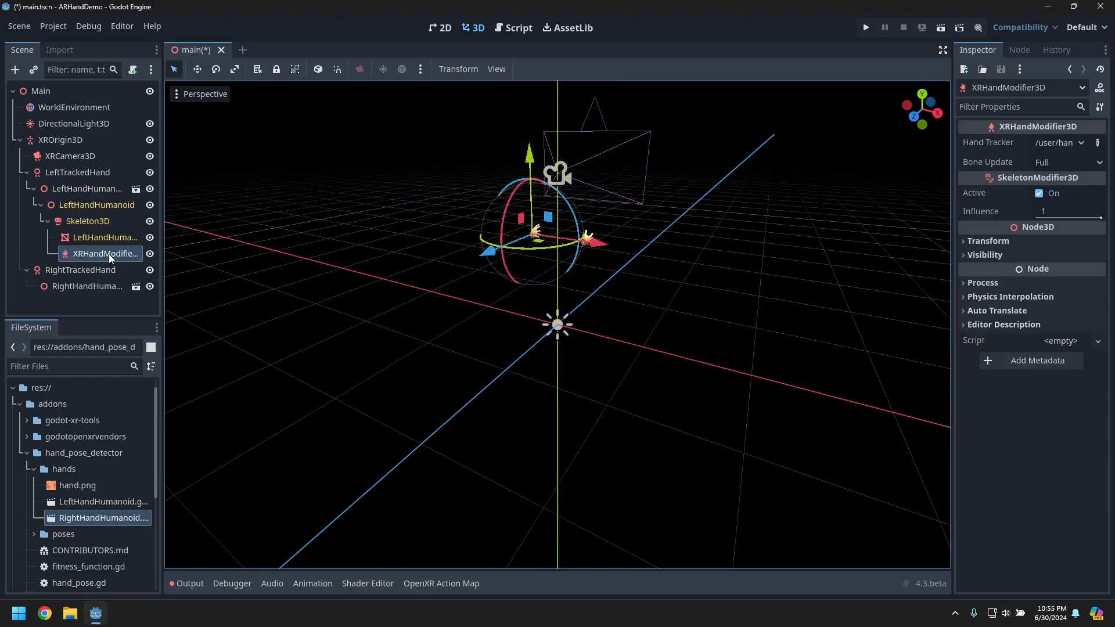
pyautogui.click(1058, 142)
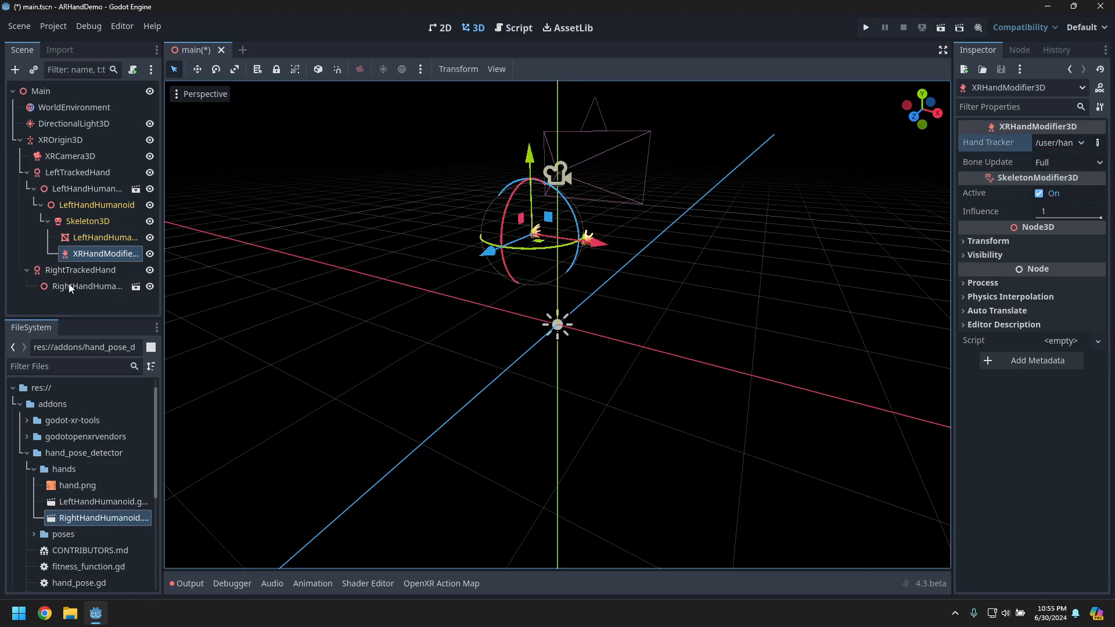
# Step: Add an XRHandModifier3D under the right hand's Skeleton3D, bound to the right hand tracker
pyautogui.click(85, 286)
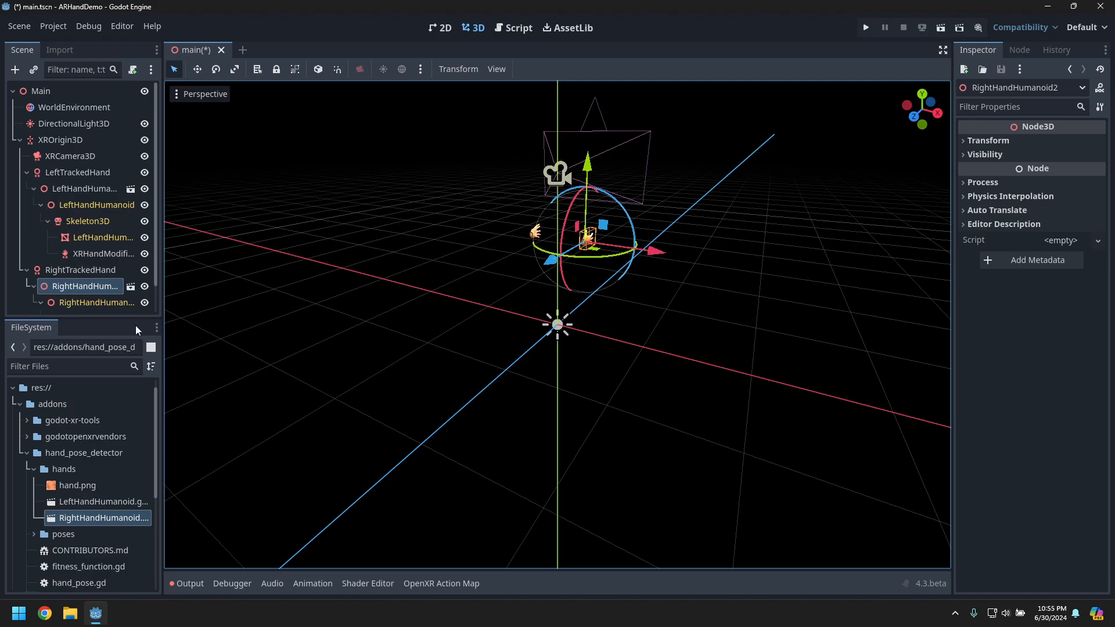
pyautogui.rightClick(88, 285)
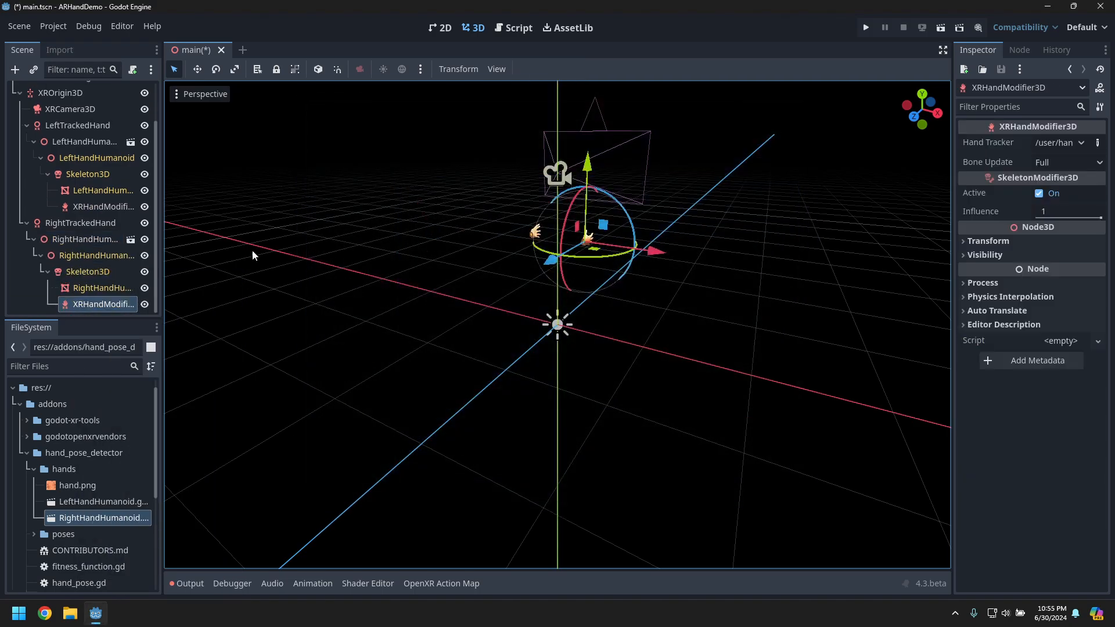
pyautogui.click(1058, 142)
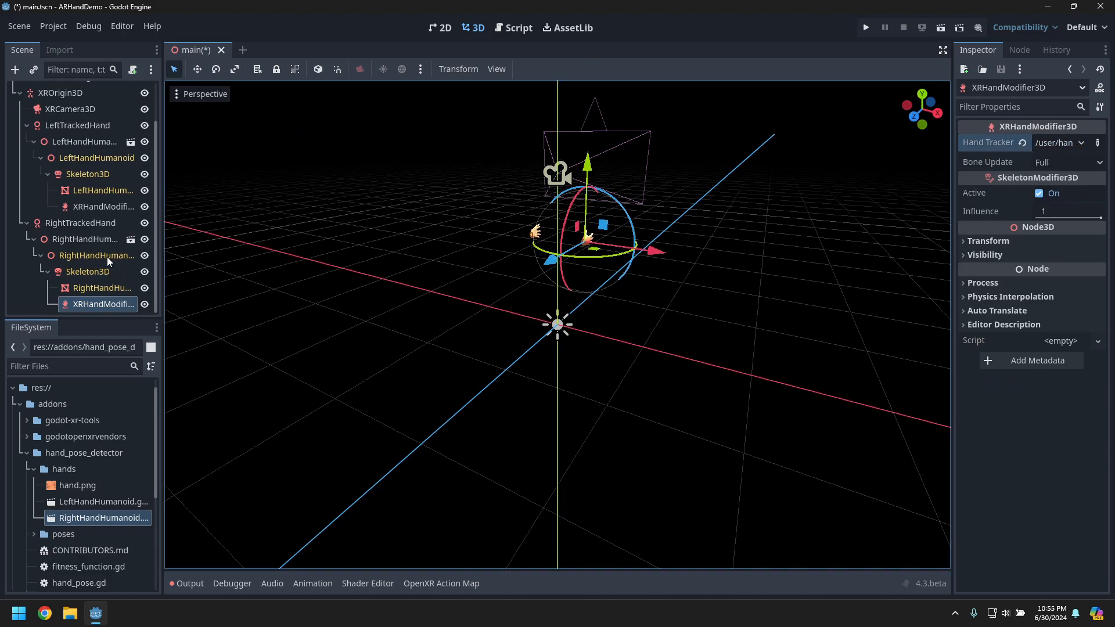
# Step: Verify the trackers on RightTrackedHand, LeftTrackedHand and their hand modifiers
pyautogui.click(80, 222)
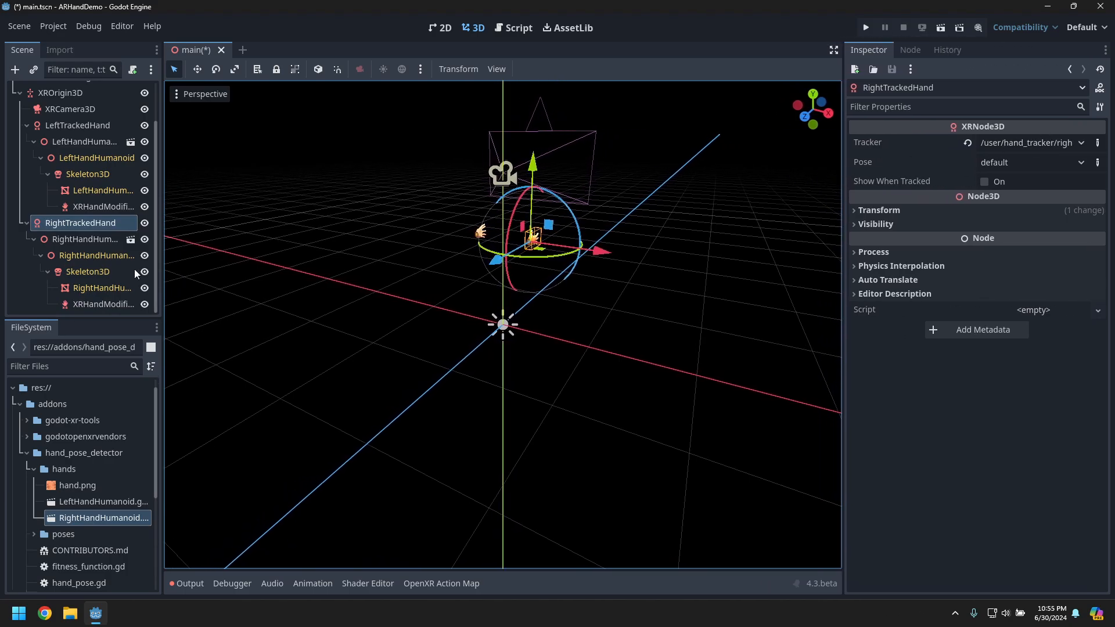
pyautogui.click(103, 303)
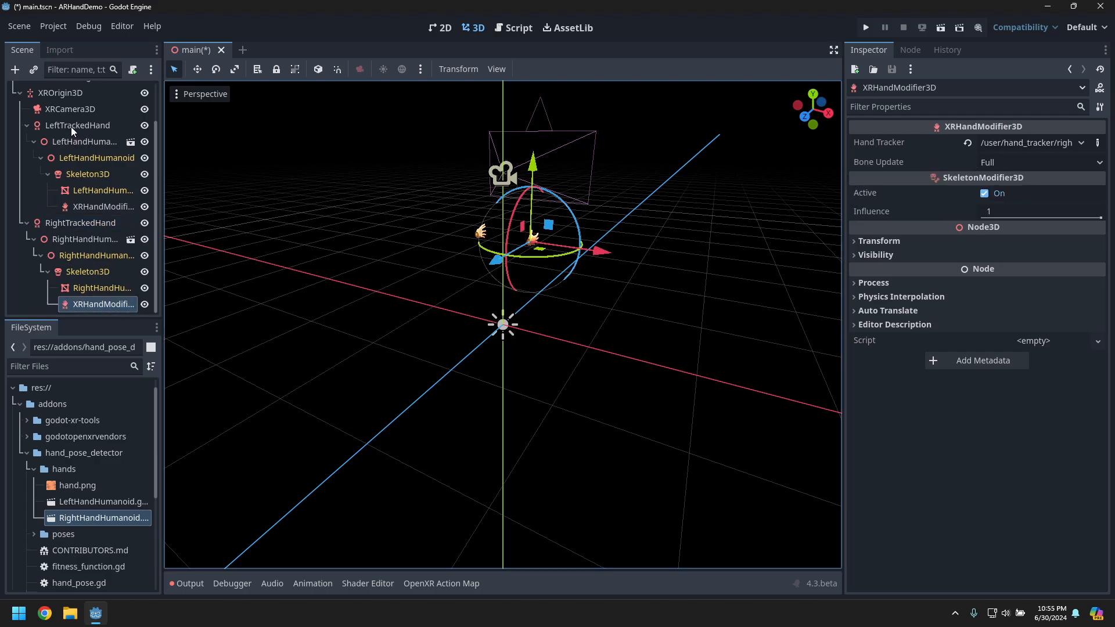
pyautogui.click(78, 125)
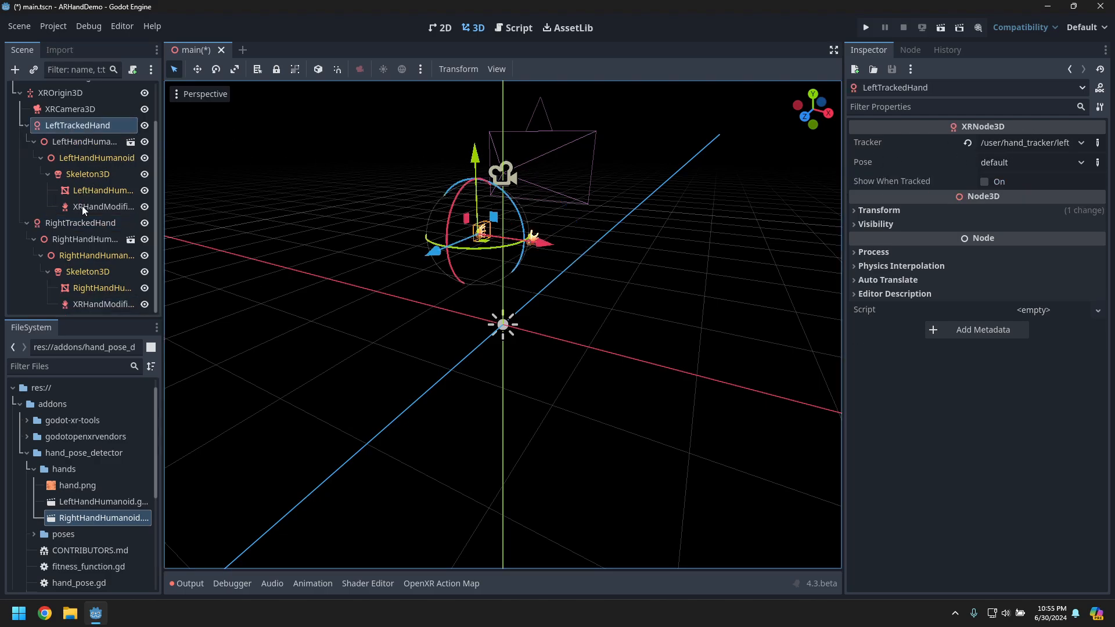
pyautogui.click(103, 207)
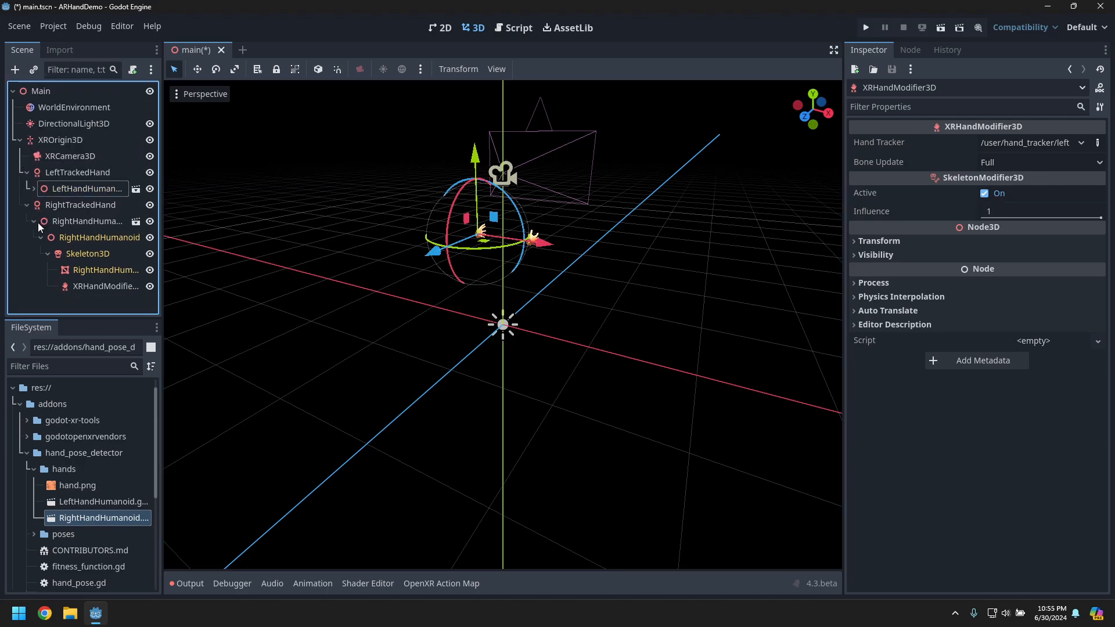
# Step: Give the left HandPoseDetector a new HandPoseSet and add the fist pose from the poses folder
pyautogui.click(33, 221)
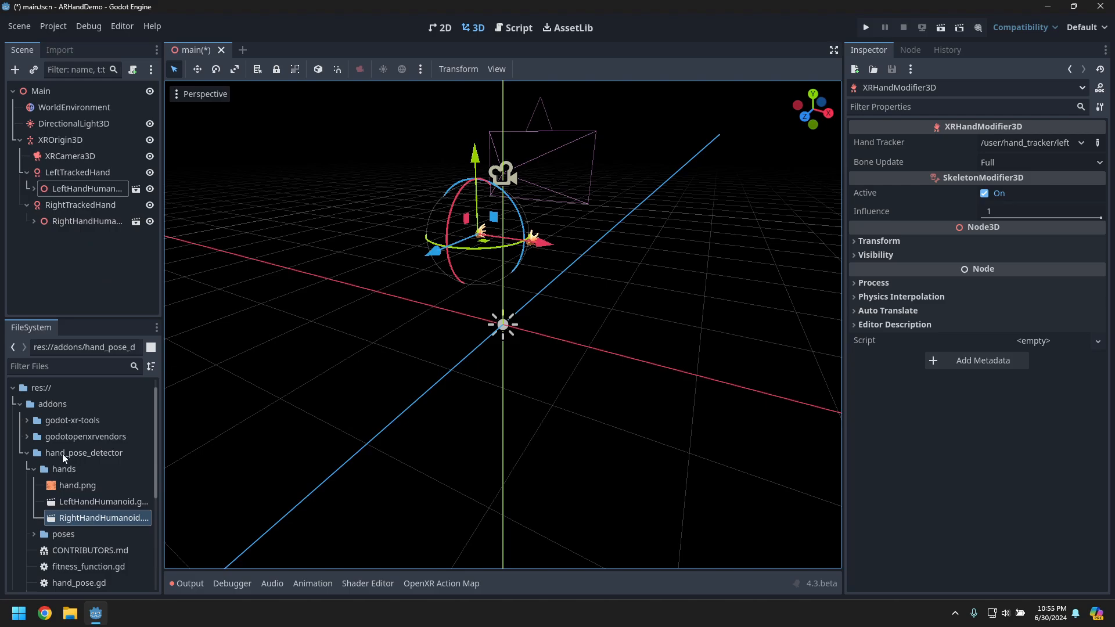
pyautogui.click(63, 469)
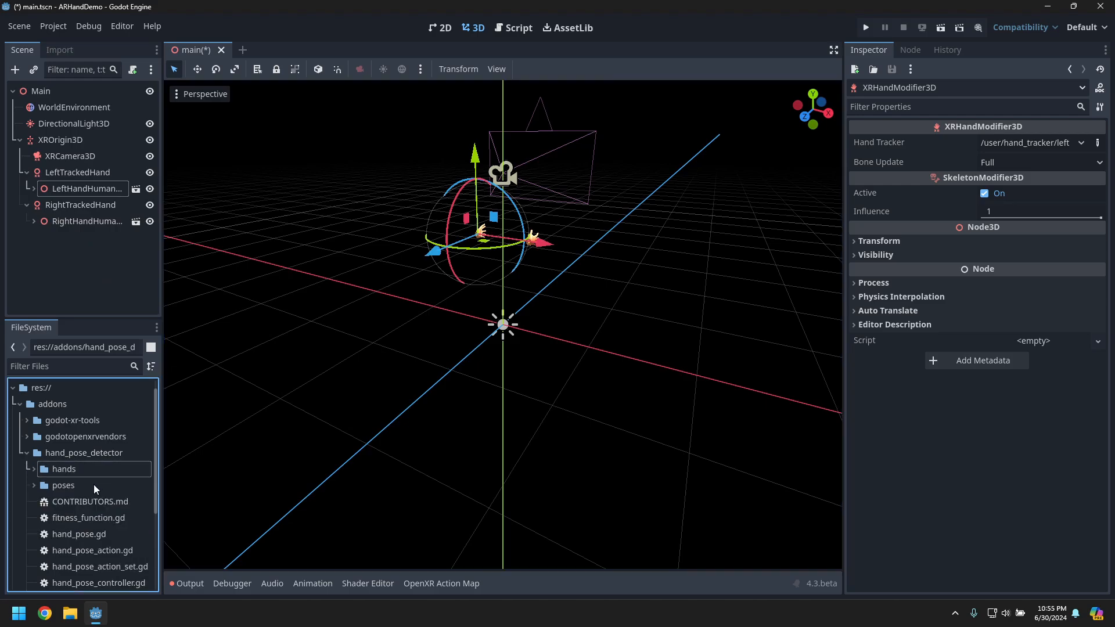
pyautogui.scroll(-3)
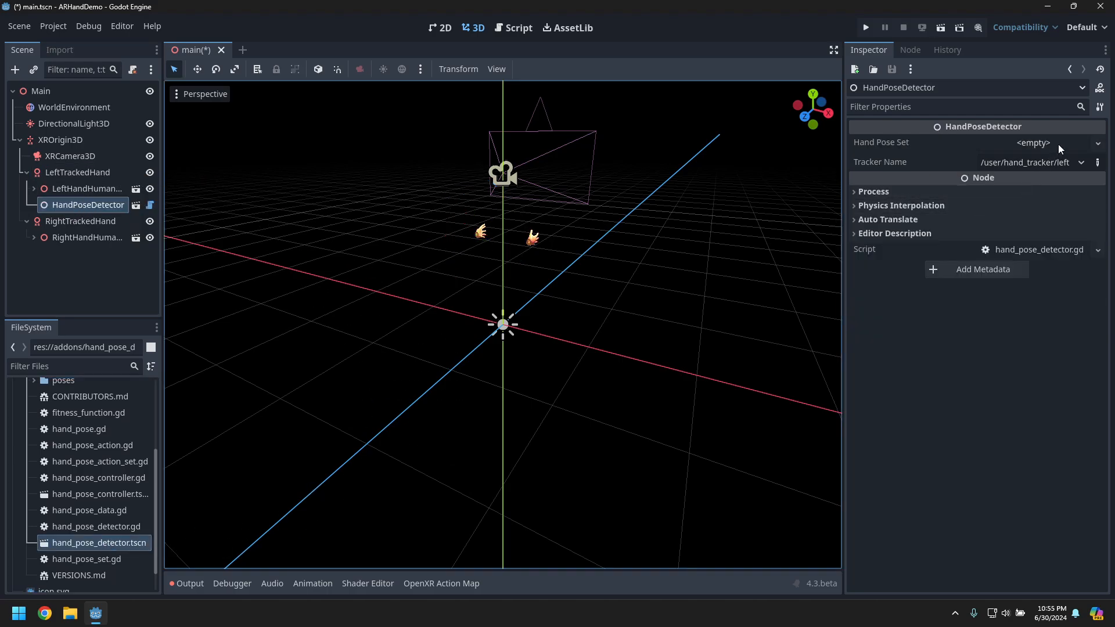
pyautogui.click(1031, 142)
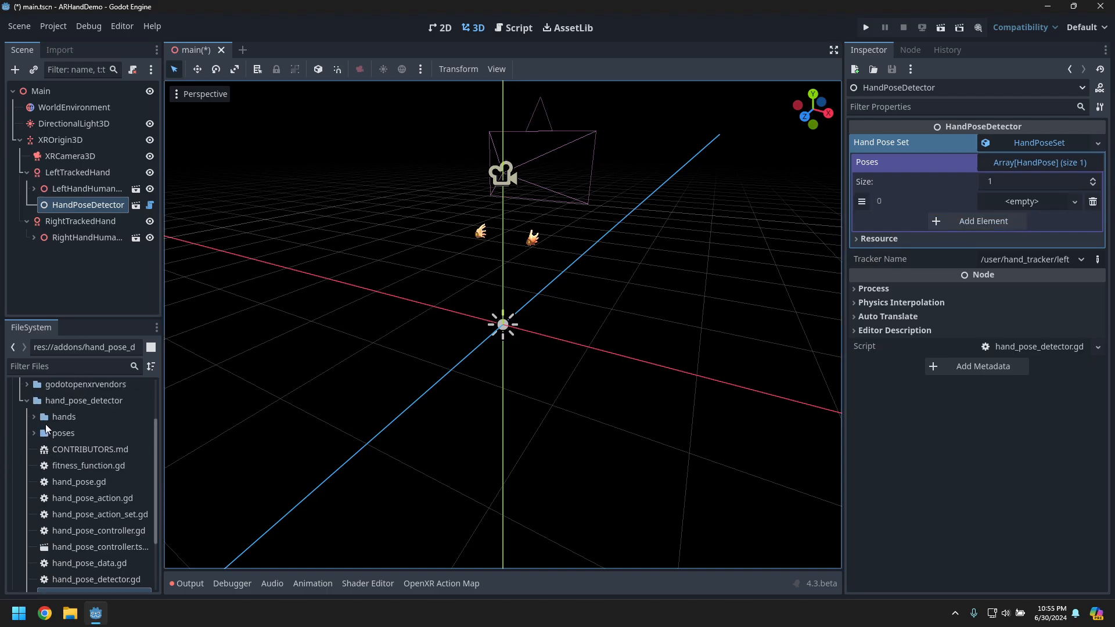
pyautogui.click(63, 432)
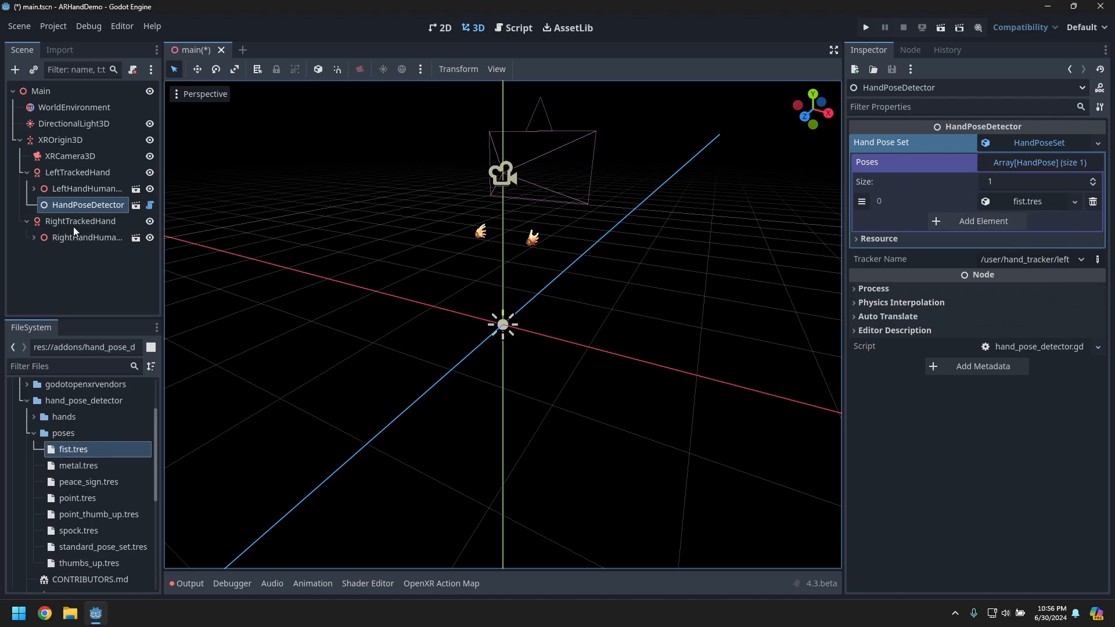
pyautogui.scroll(-3)
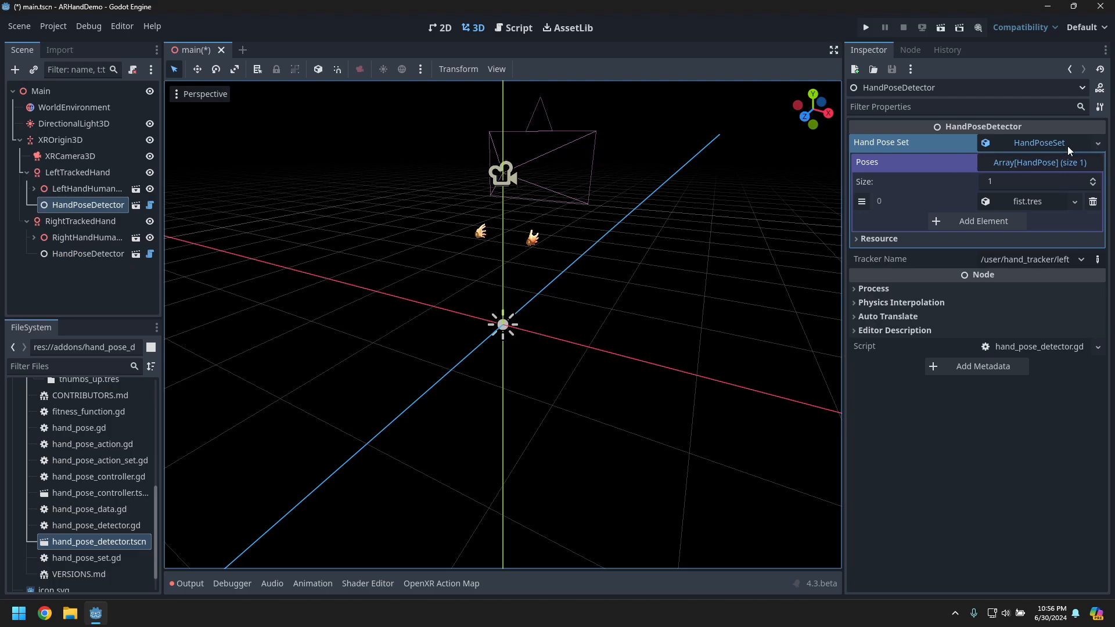
# Step: Copy the left detector's pose set and select the right hand's HandPoseDetector
pyautogui.click(1098, 143)
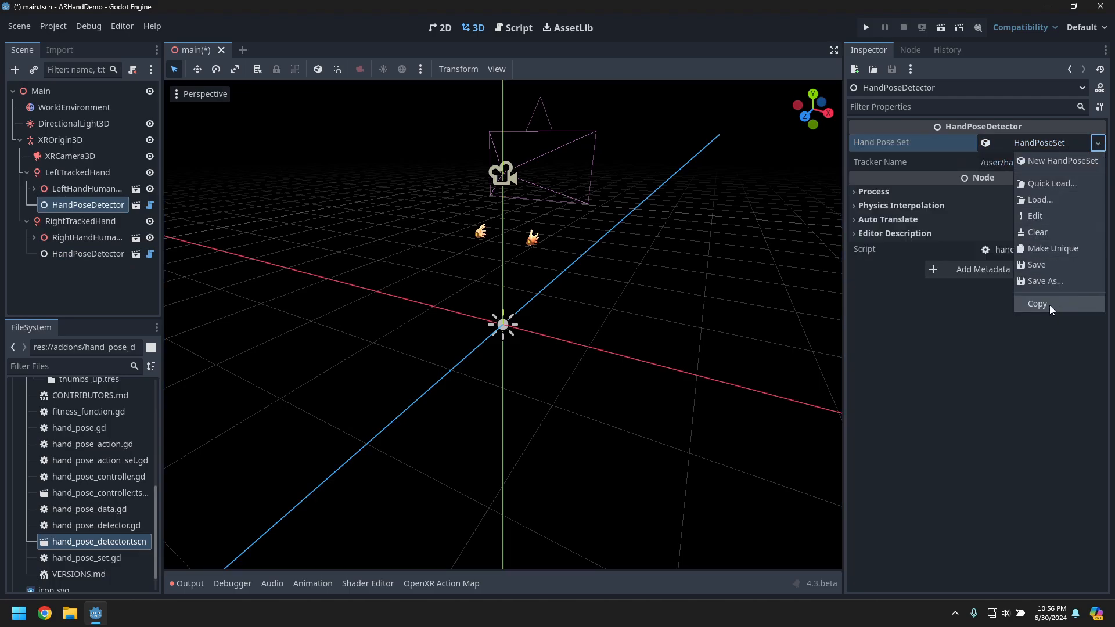
pyautogui.click(1037, 232)
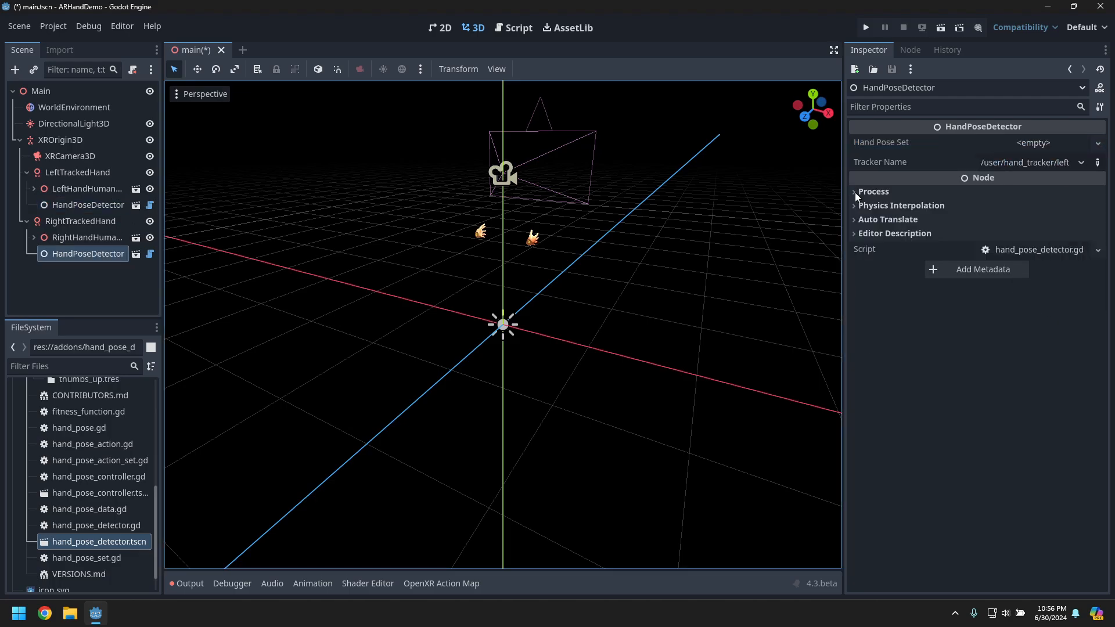
pyautogui.click(1032, 142)
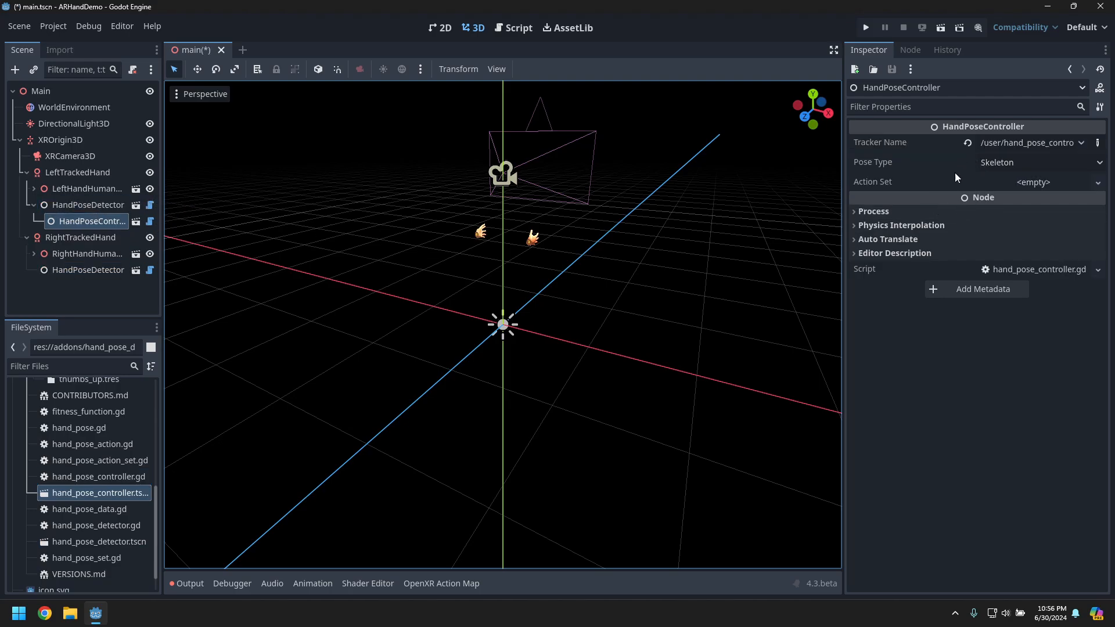
# Step: Create a HandPoseActionSet with a fist action of type Float named grip
pyautogui.click(1032, 182)
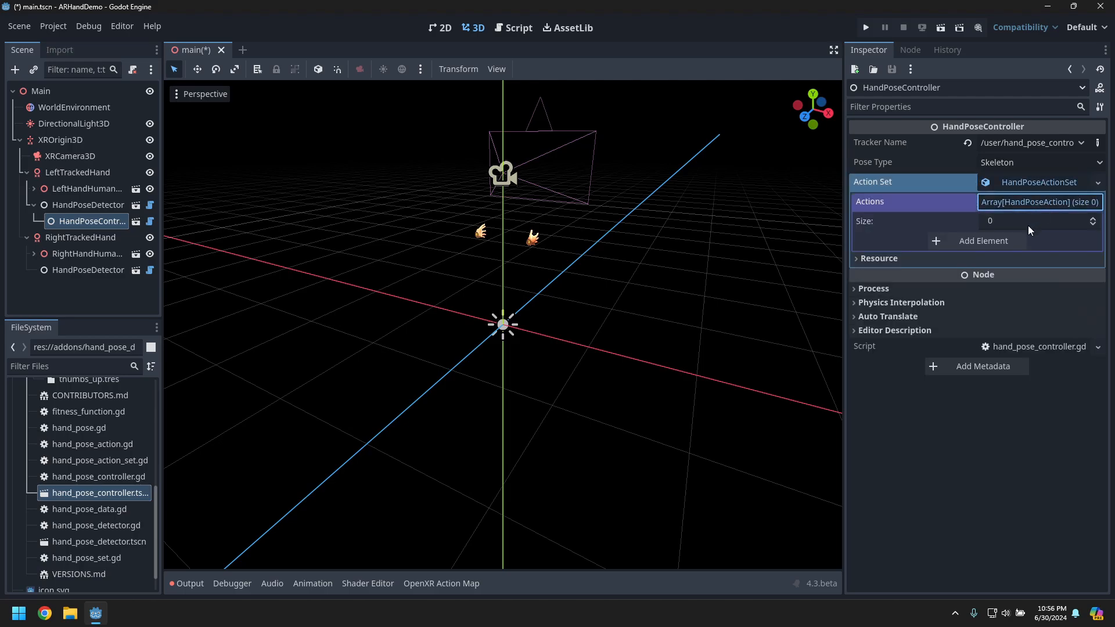
pyautogui.click(983, 241)
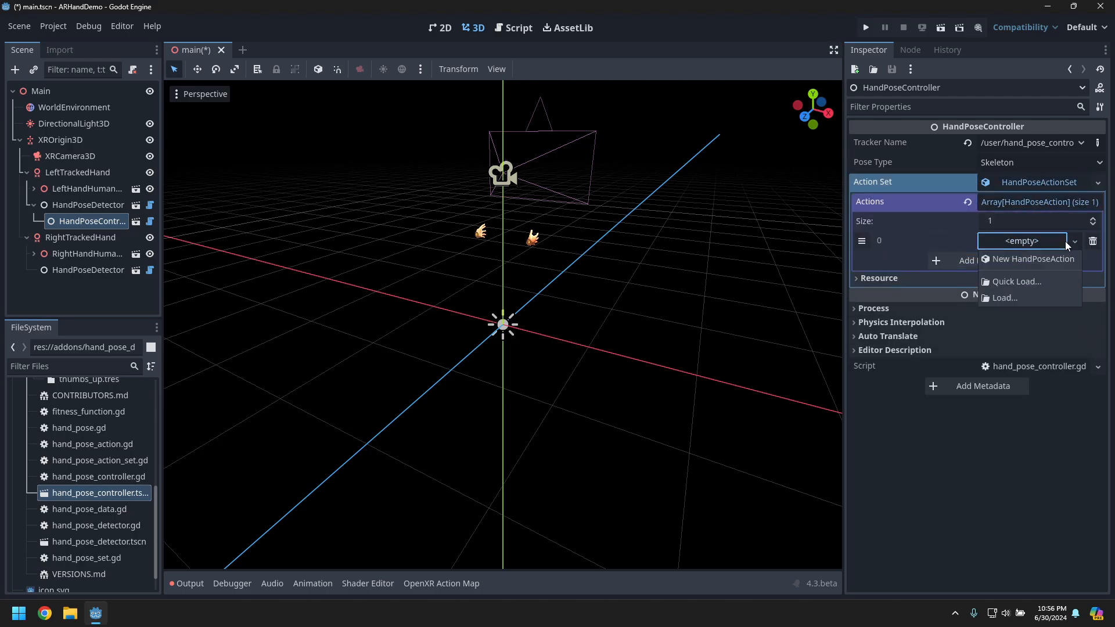
pyautogui.click(1033, 259)
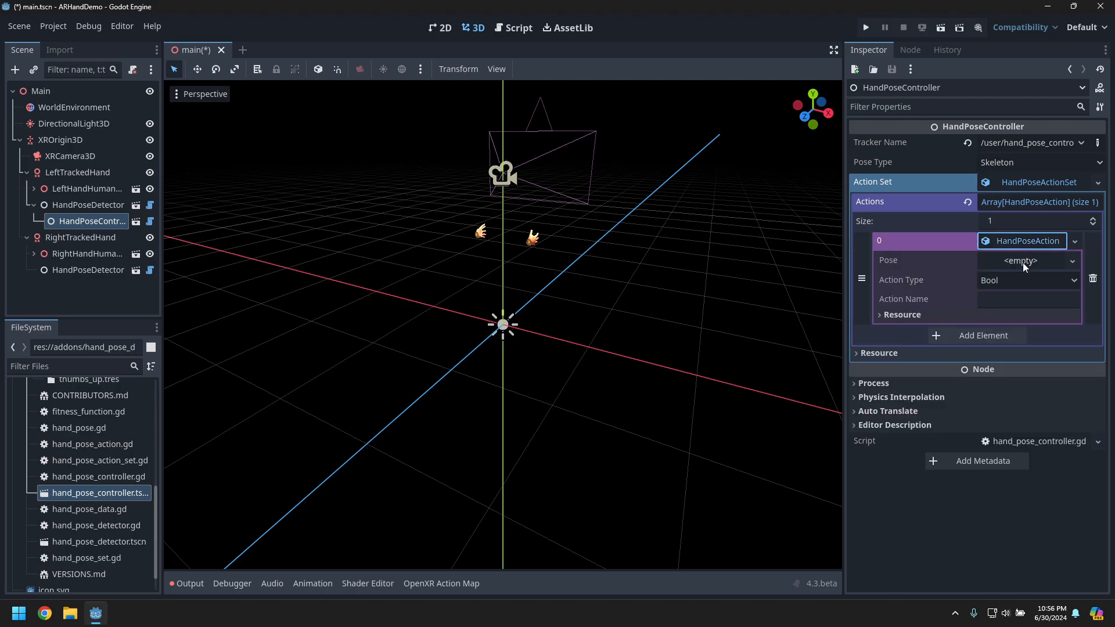
pyautogui.scroll(3)
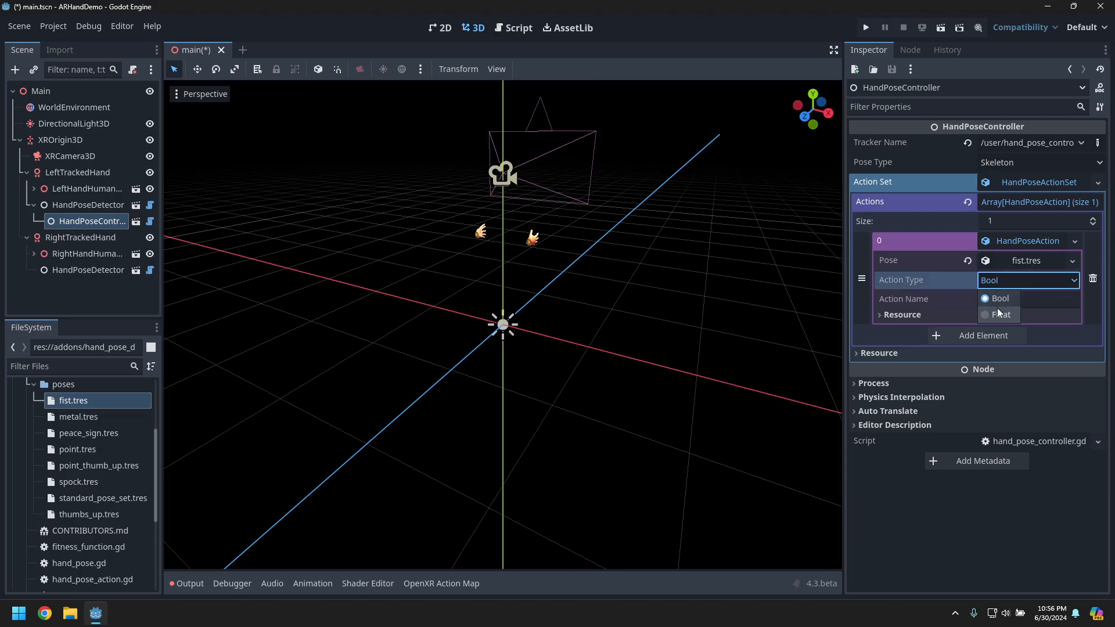
pyautogui.click(1000, 315)
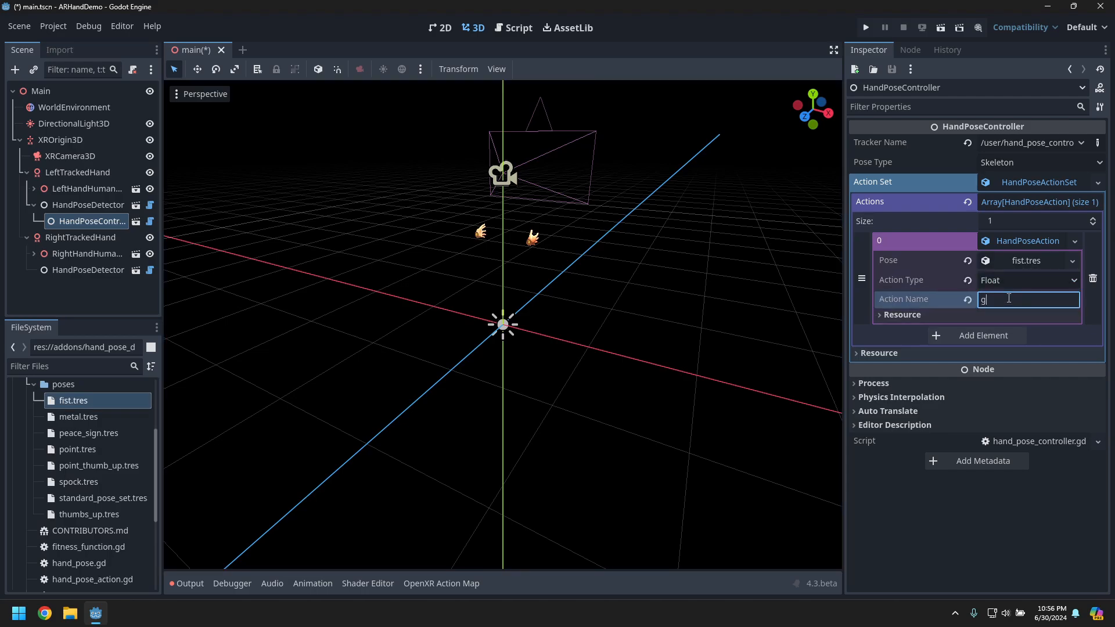
pyautogui.write('rip')
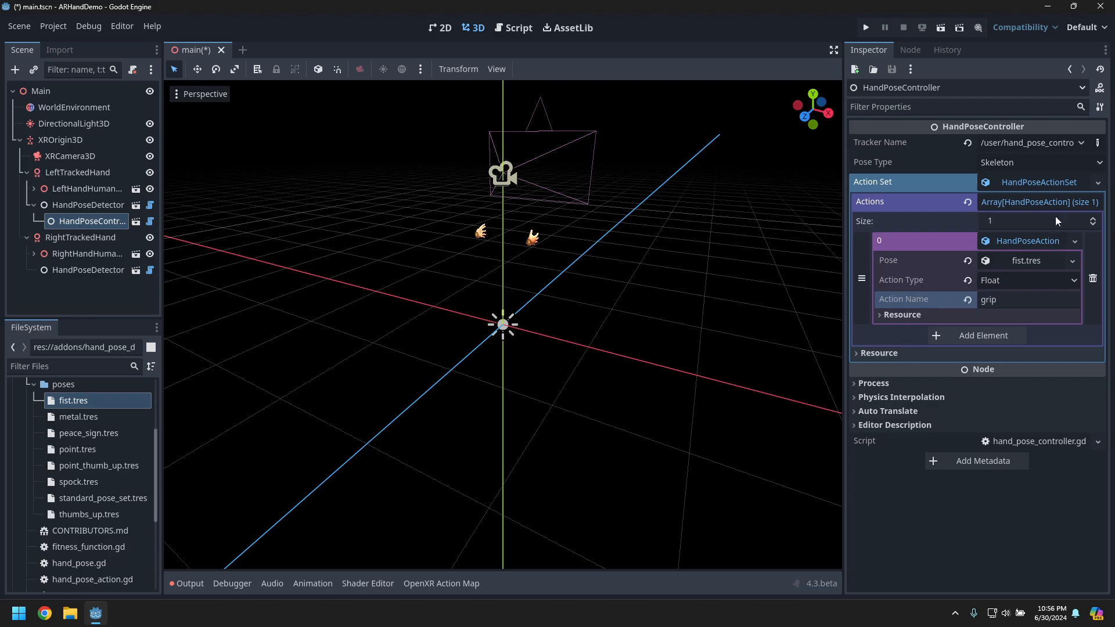
pyautogui.click(868, 201)
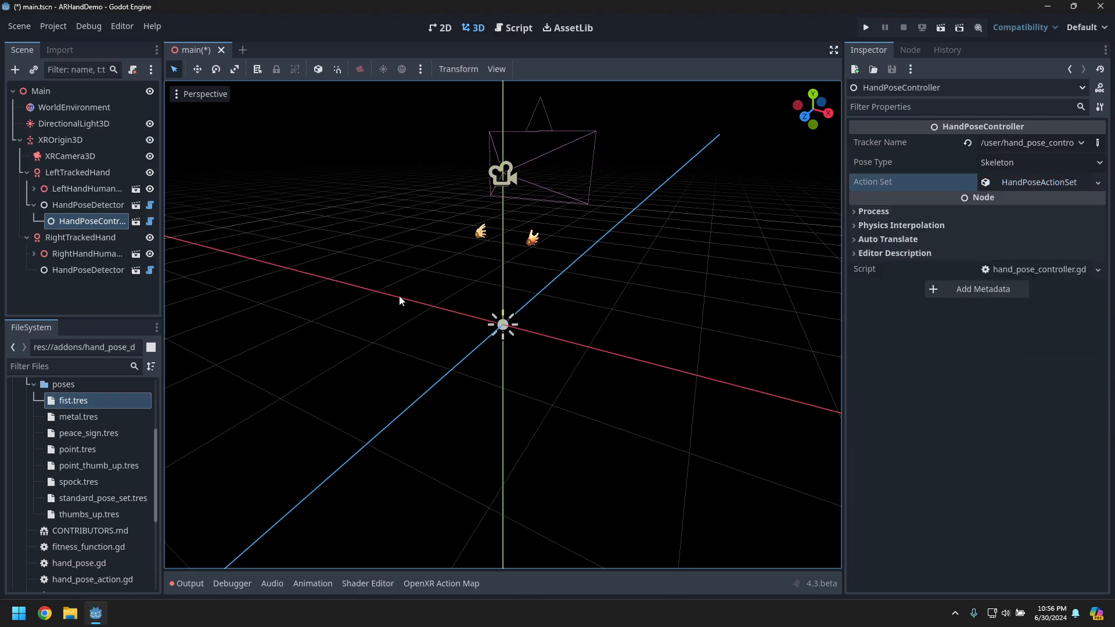
# Step: Add a HandPoseController to the right detector with the action set and right tracker
pyautogui.scroll(-3)
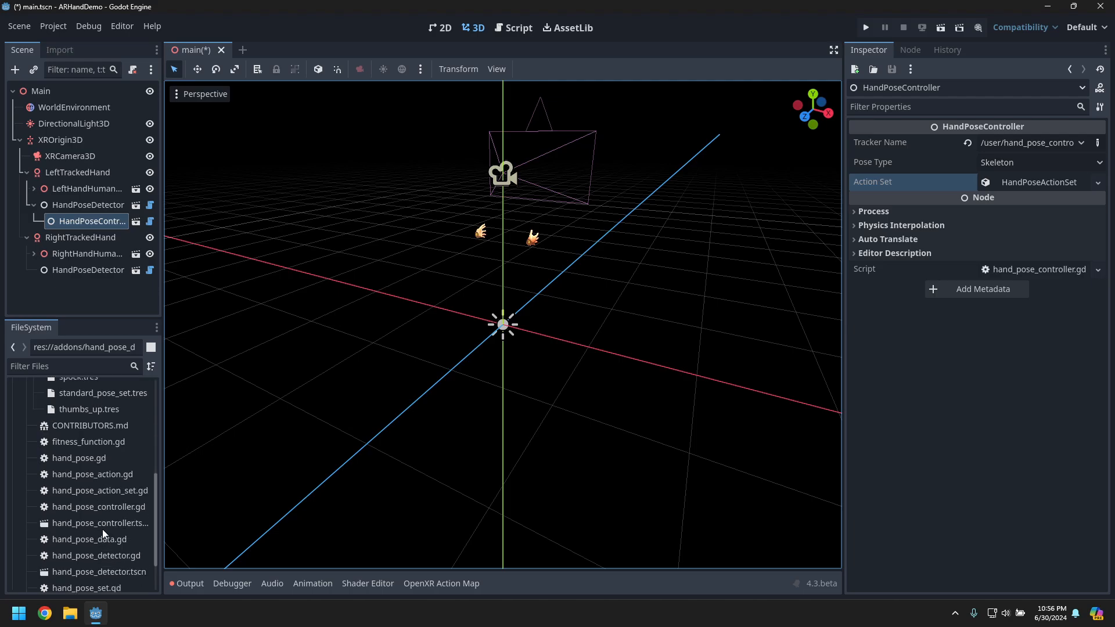
pyautogui.click(99, 523)
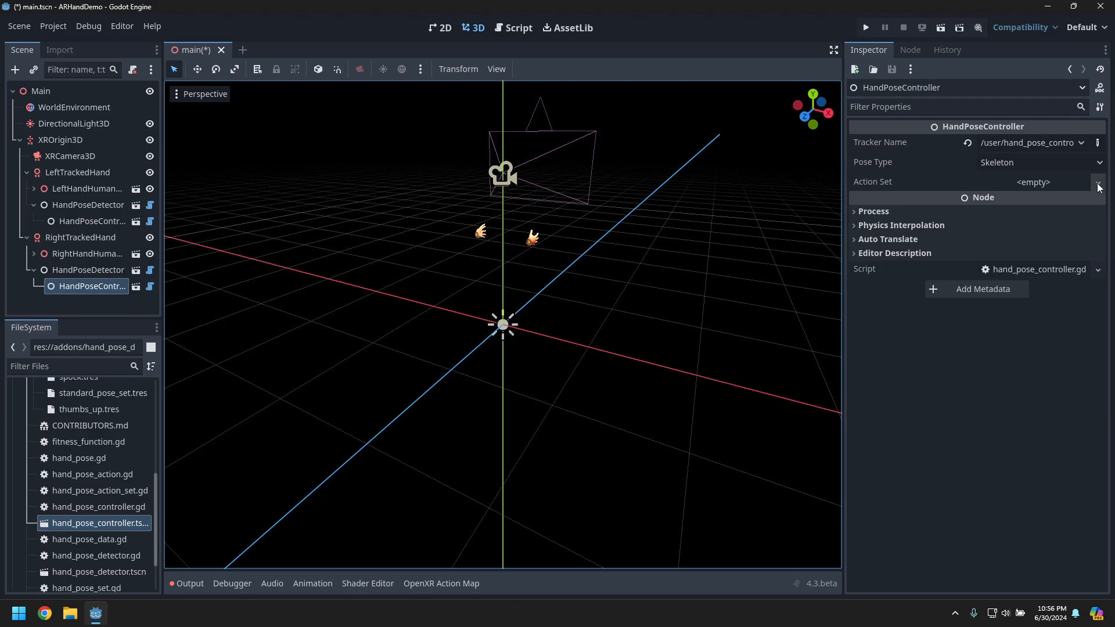
pyautogui.click(1097, 181)
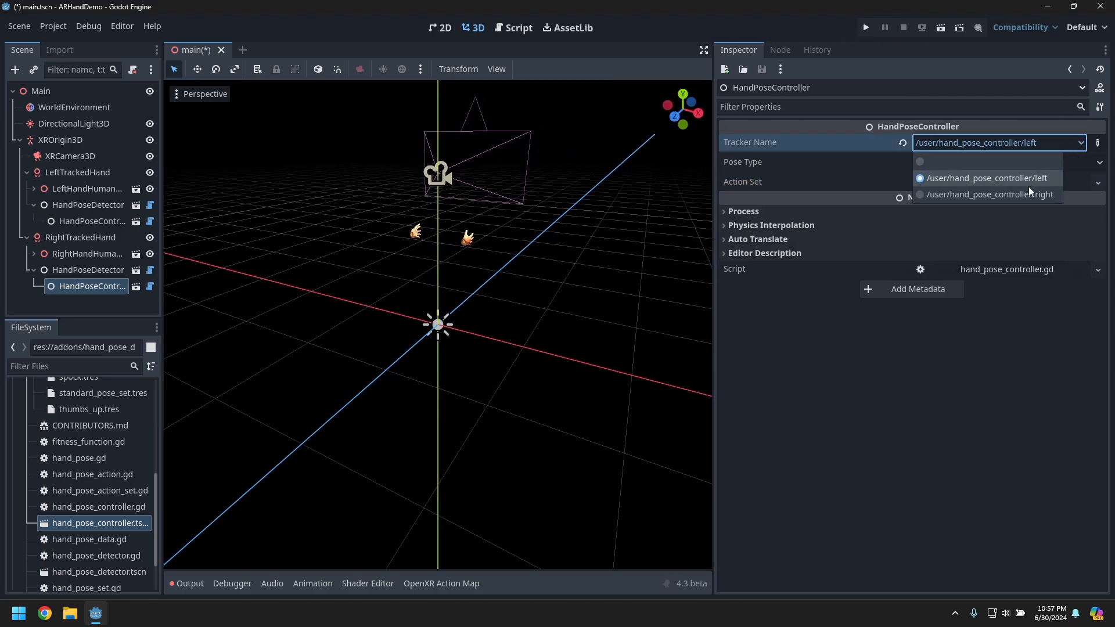
pyautogui.click(988, 194)
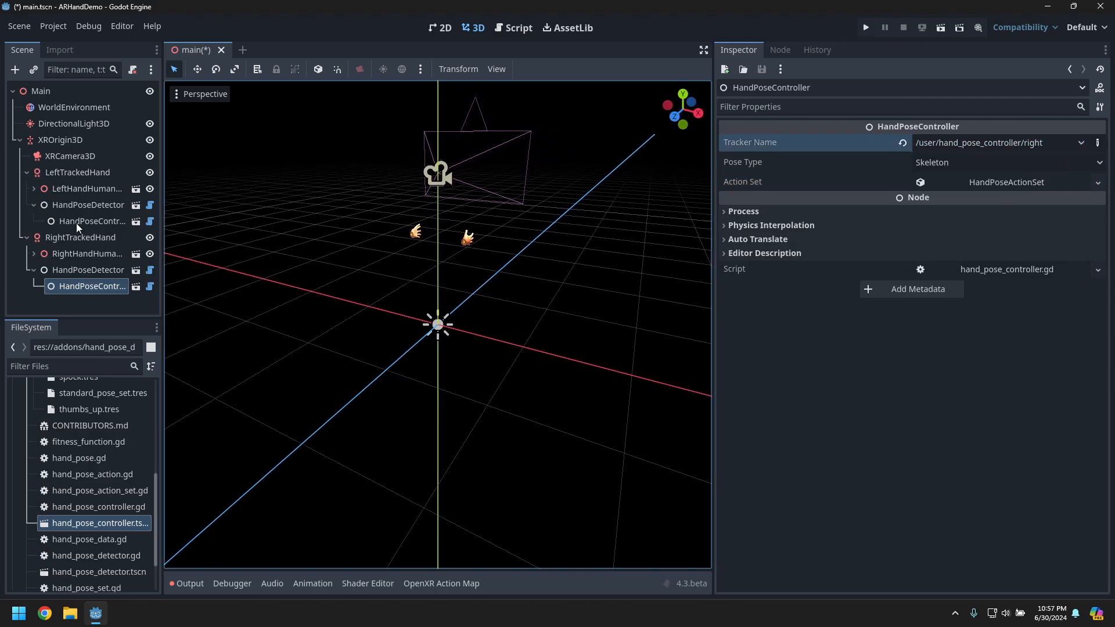
pyautogui.click(91, 221)
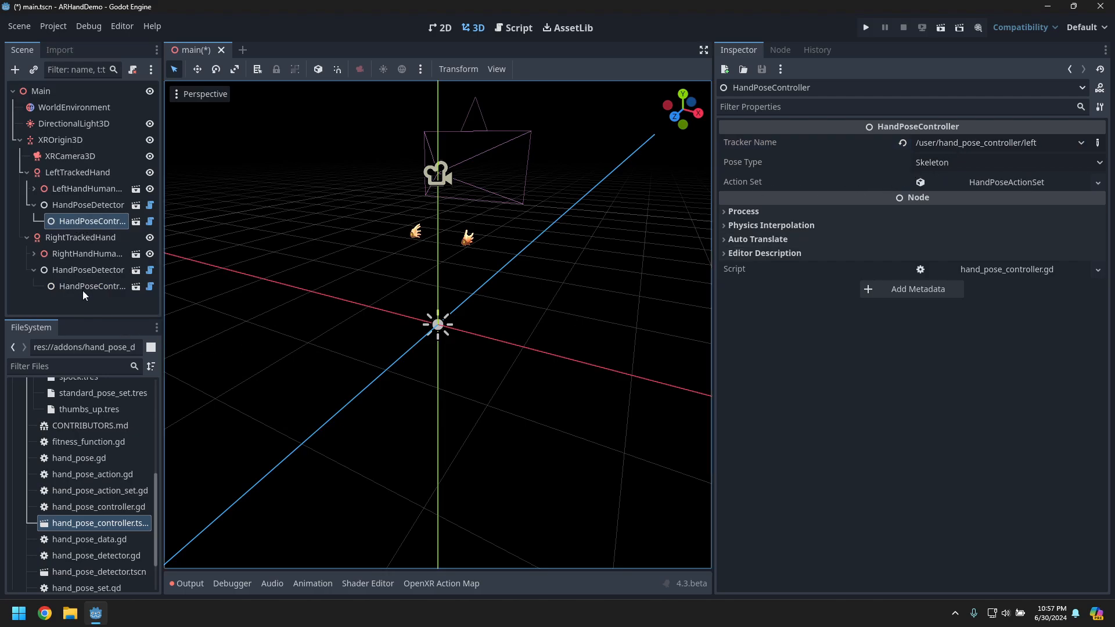
pyautogui.click(90, 285)
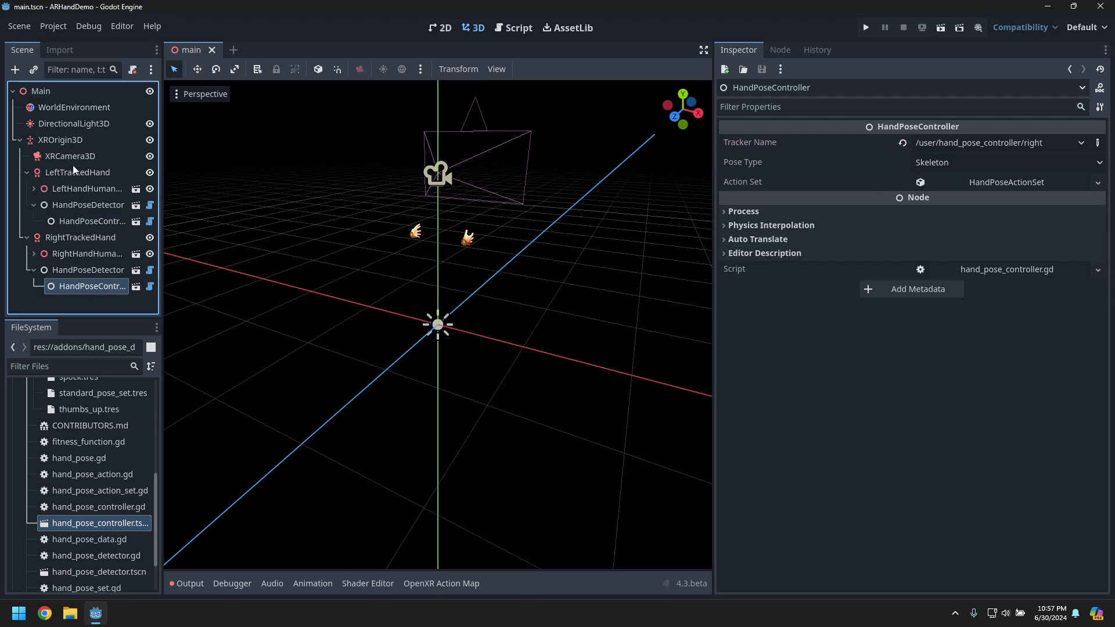
# Step: Create XRController3D children under XROrigin3D named LeftVirtualController and RightVirtualController
pyautogui.rightClick(60, 140)
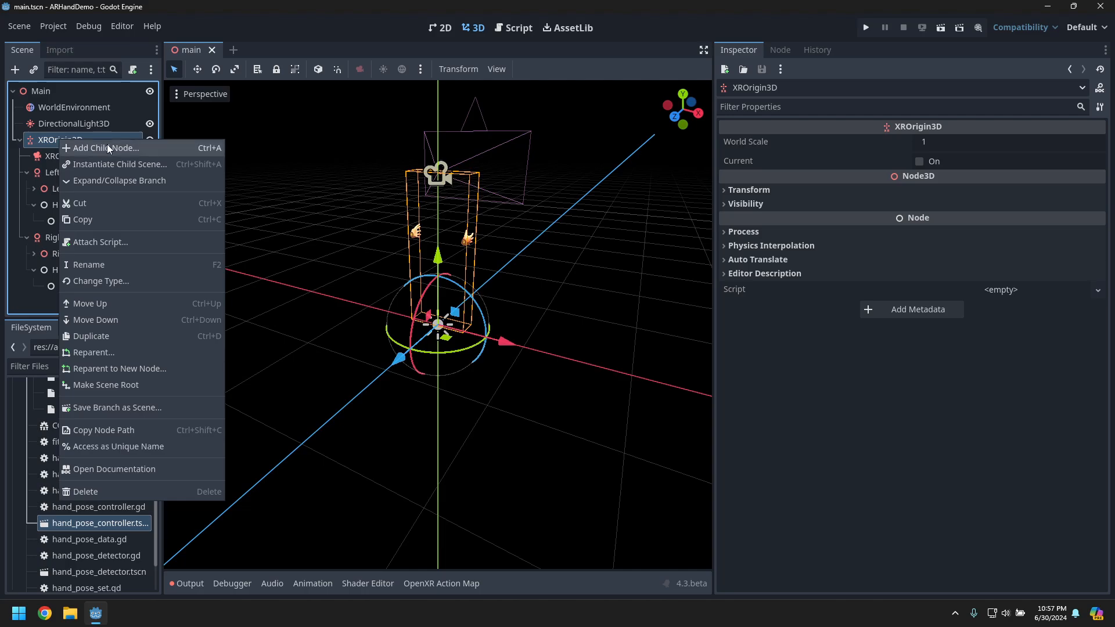
pyautogui.click(105, 148)
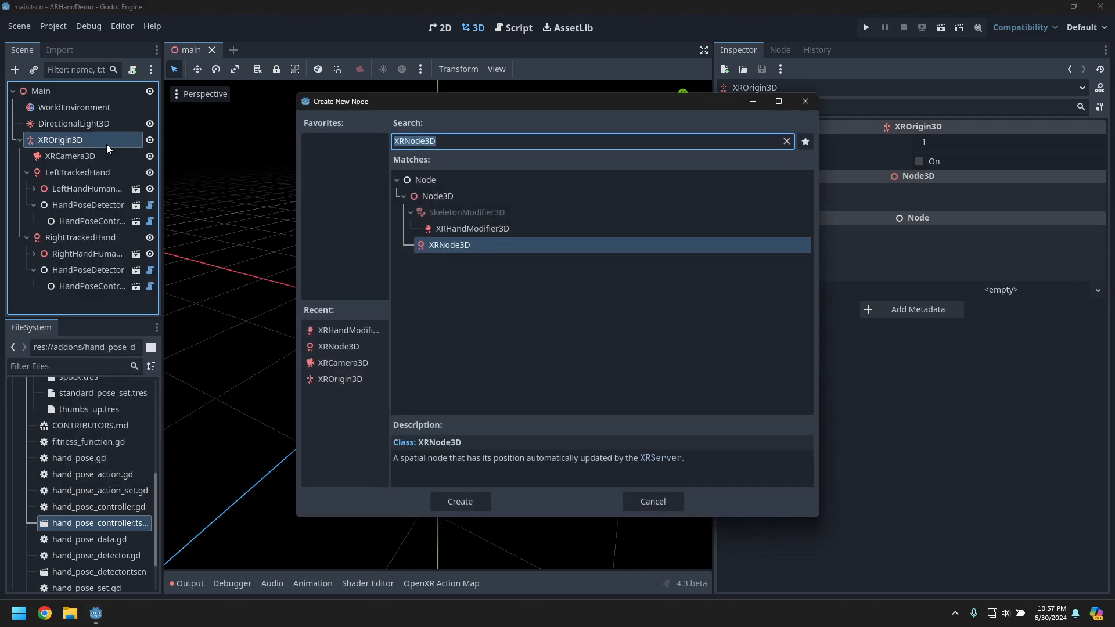
pyautogui.write('XRContro')
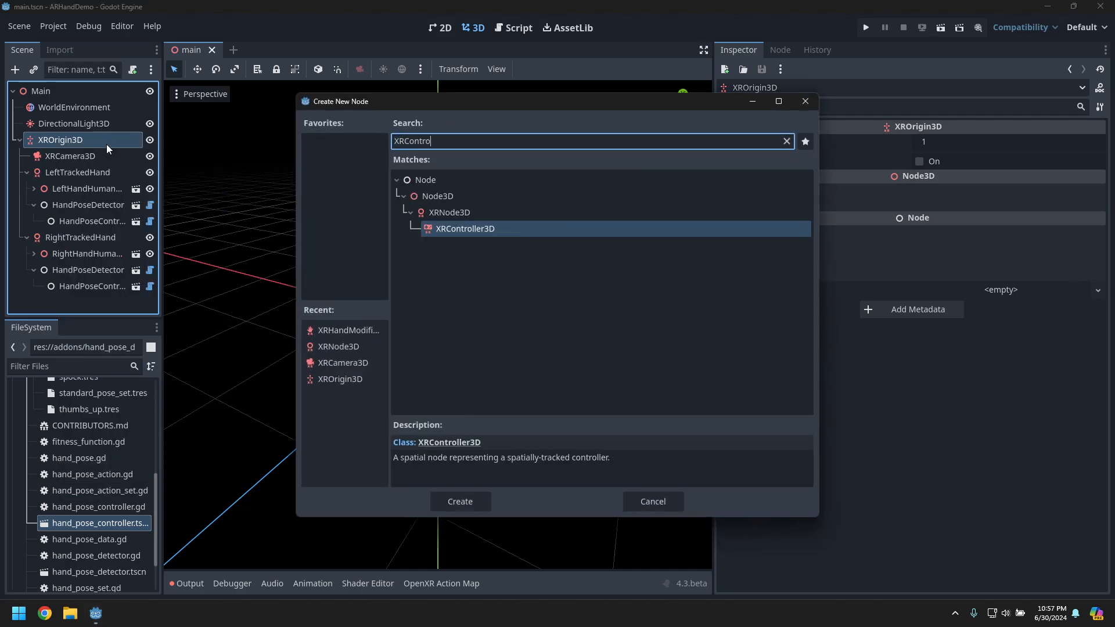
pyautogui.click(459, 501)
pyautogui.write('LeftVirtualControlle')
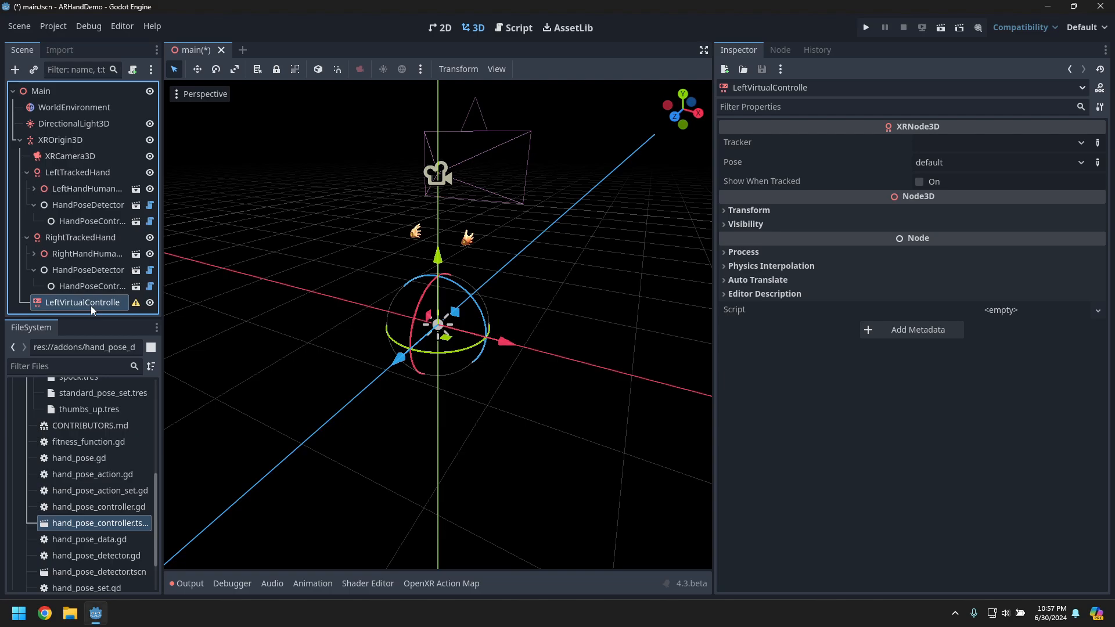
pyautogui.doubleClick(80, 302)
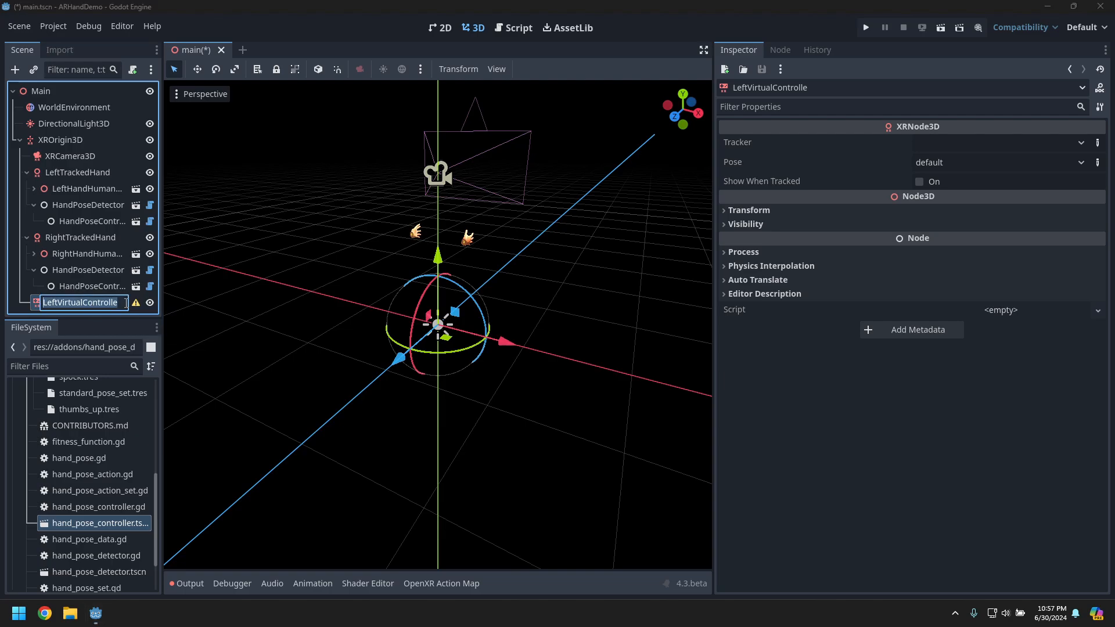
pyautogui.press('Return')
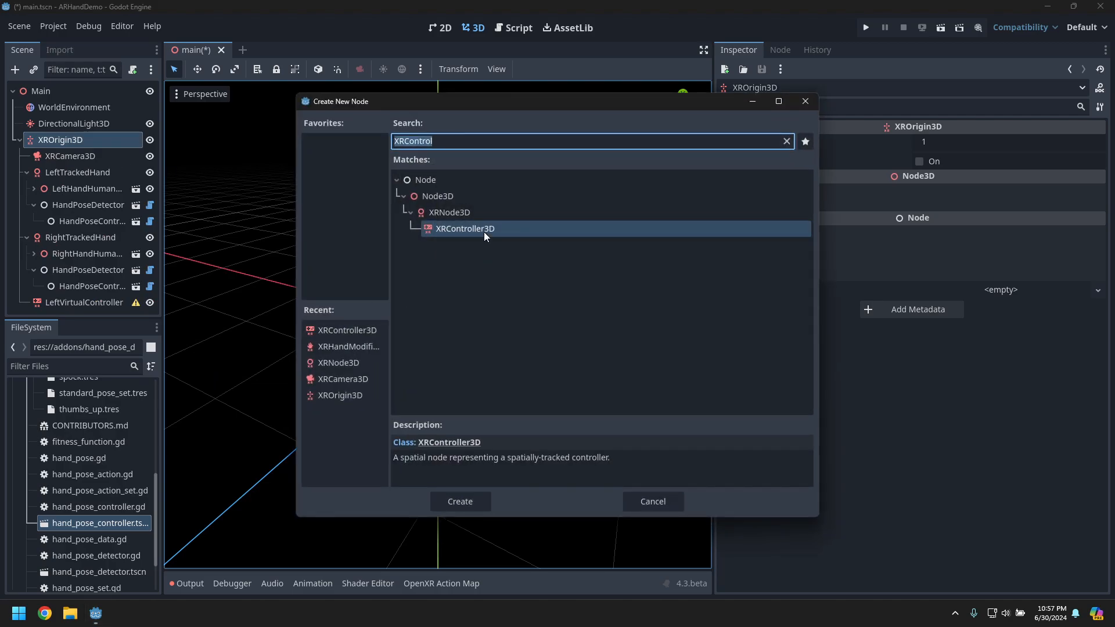
pyautogui.click(459, 501)
pyautogui.write('RightVirtu')
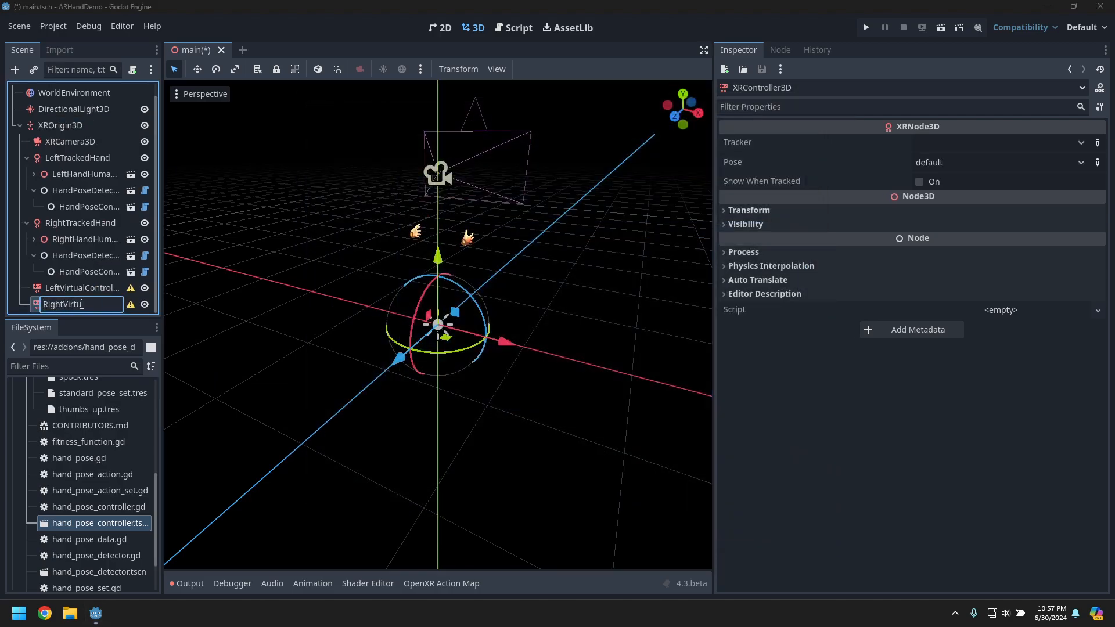
pyautogui.press('Return')
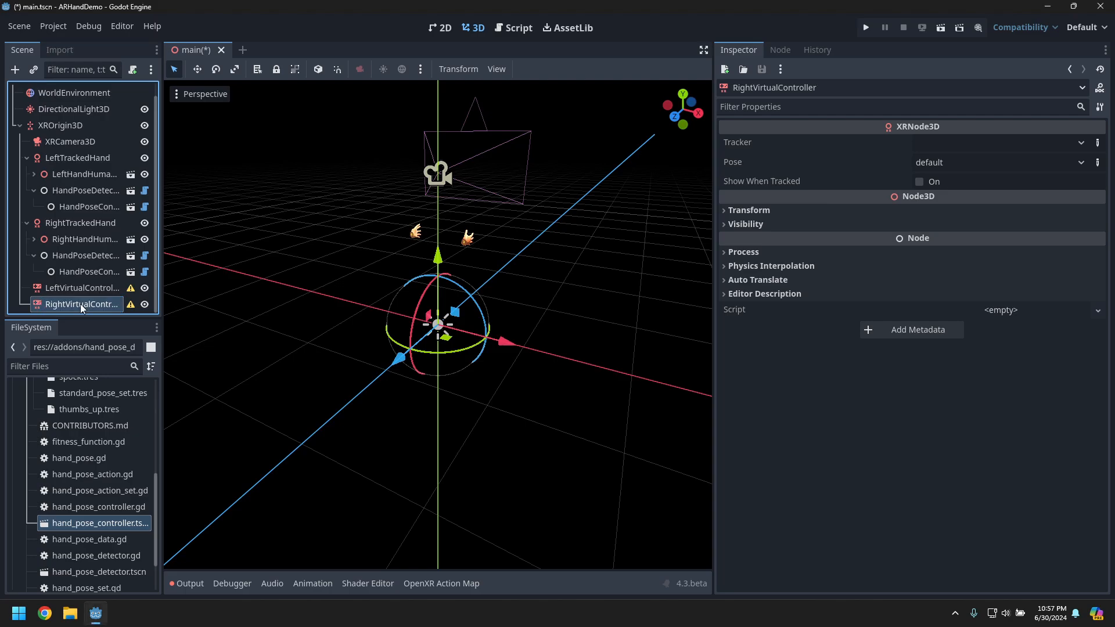
# Step: Set the Left and Right virtual controllers' trackers to the left and right pose controller names
pyautogui.click(89, 206)
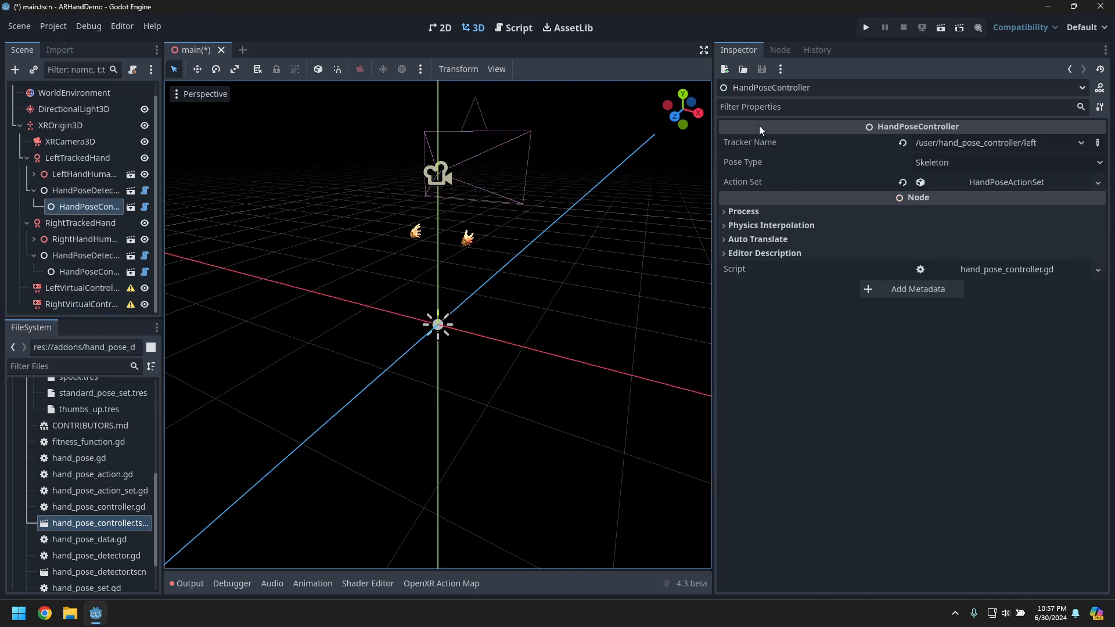
pyautogui.click(988, 142)
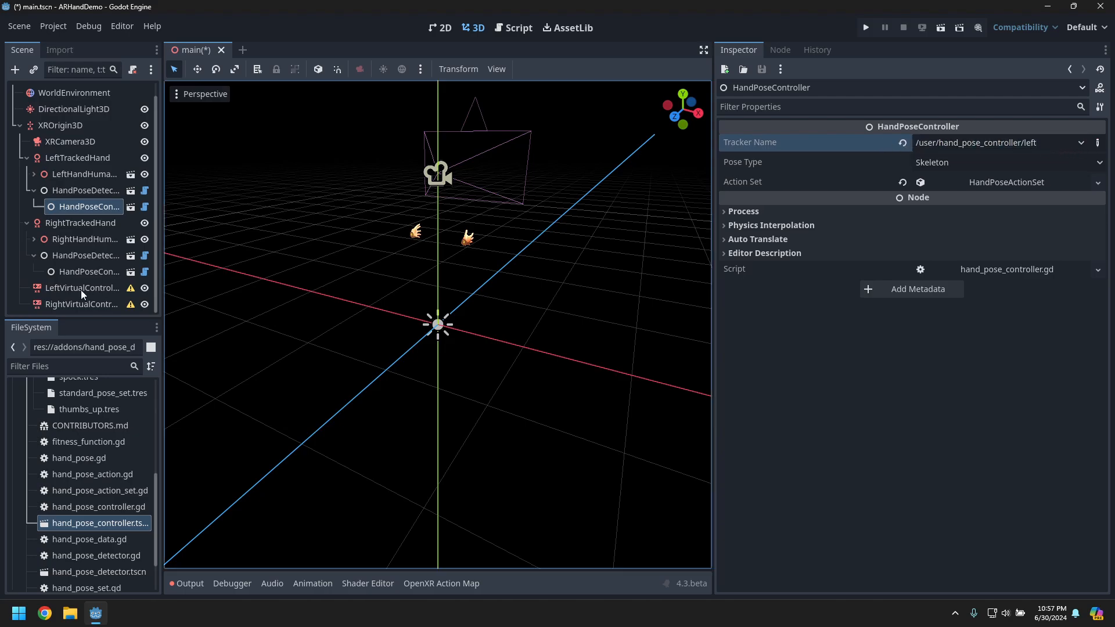
pyautogui.click(81, 288)
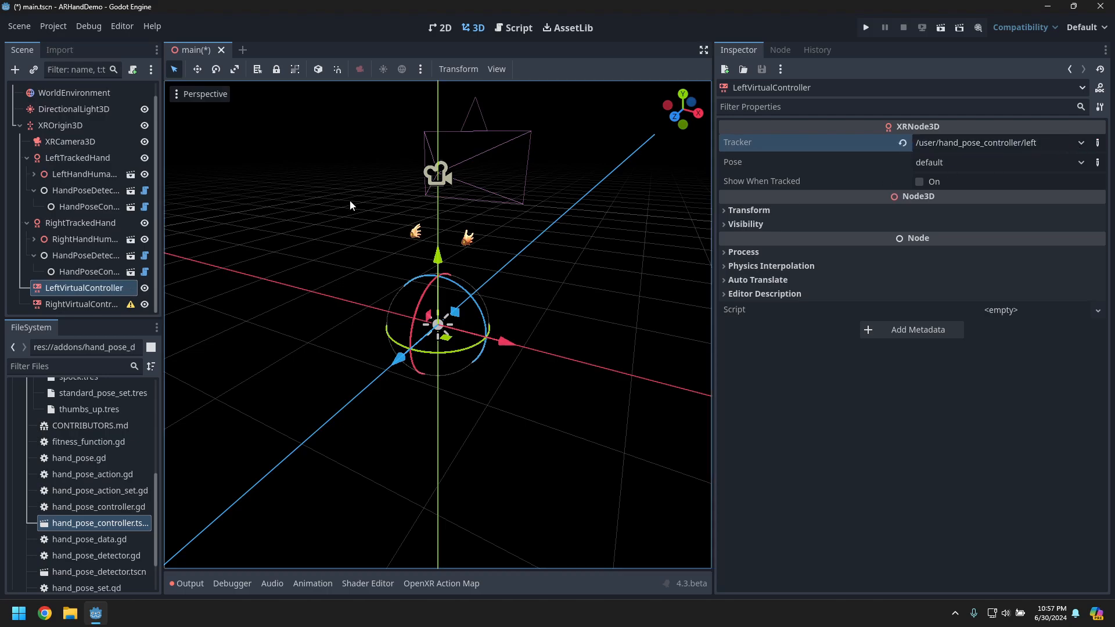
pyautogui.click(87, 272)
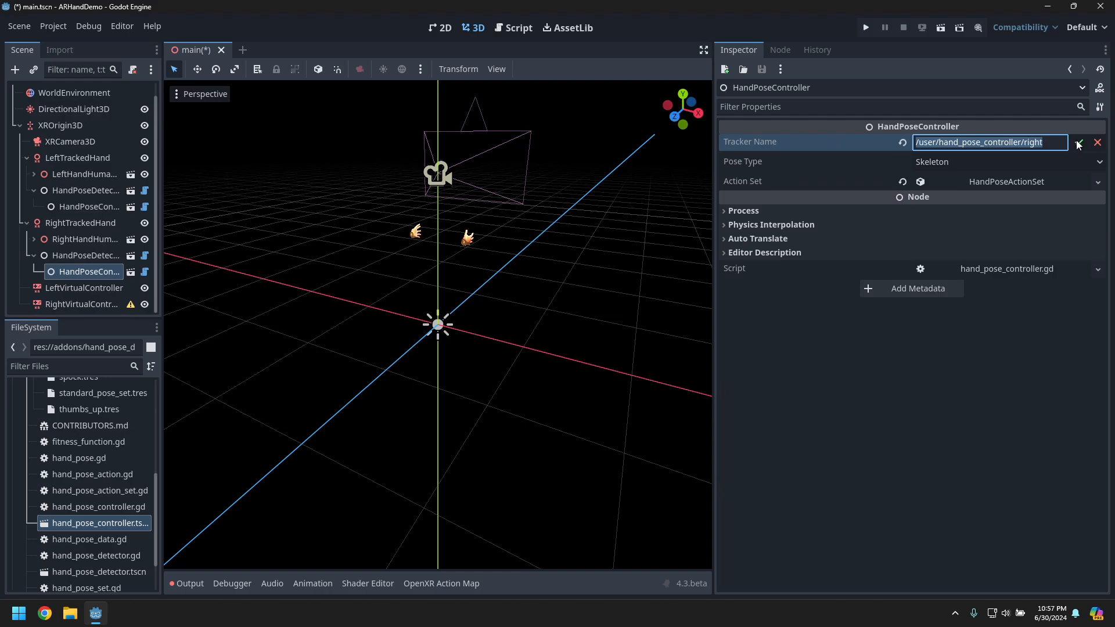
pyautogui.click(82, 304)
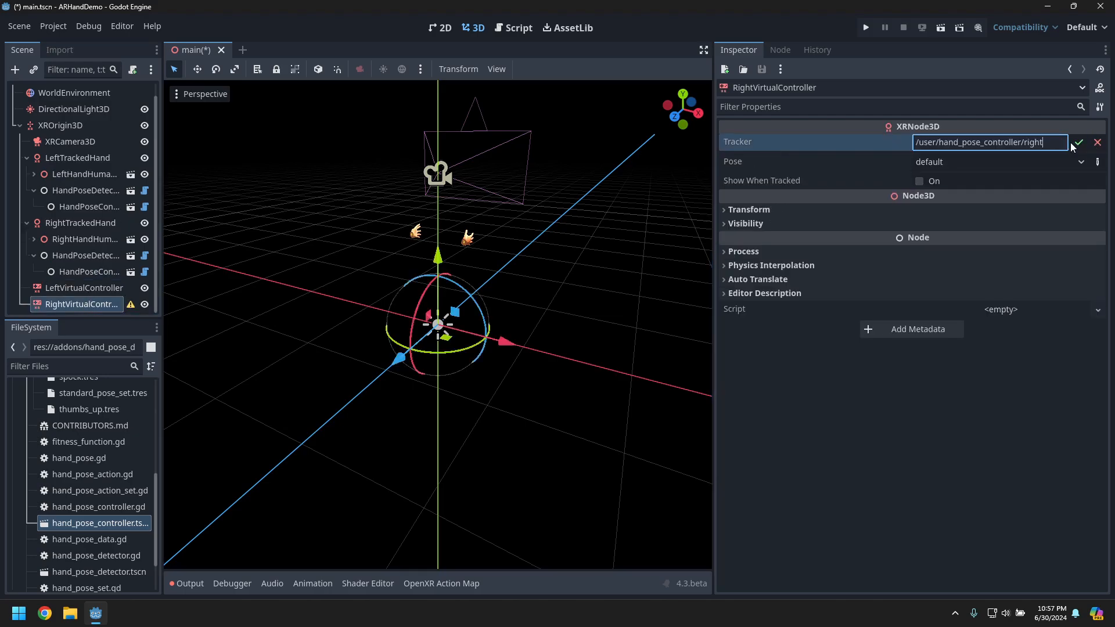
pyautogui.click(1077, 142)
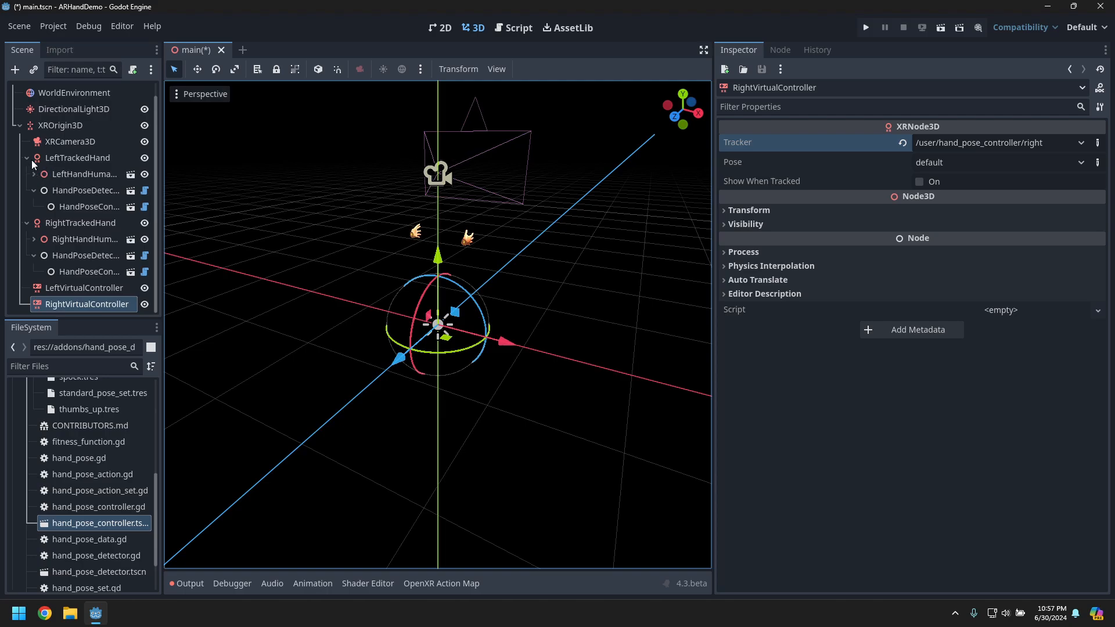
# Step: Collapse the LeftTrackedHand and RightTrackedHand branches and save main.tscn
pyautogui.click(25, 157)
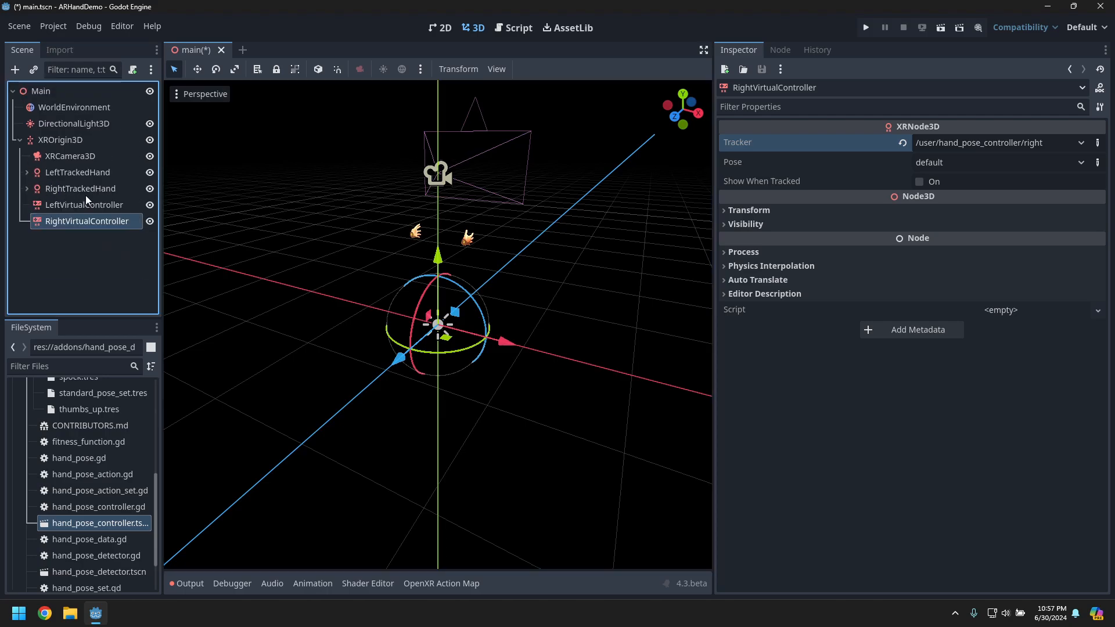
pyautogui.click(86, 205)
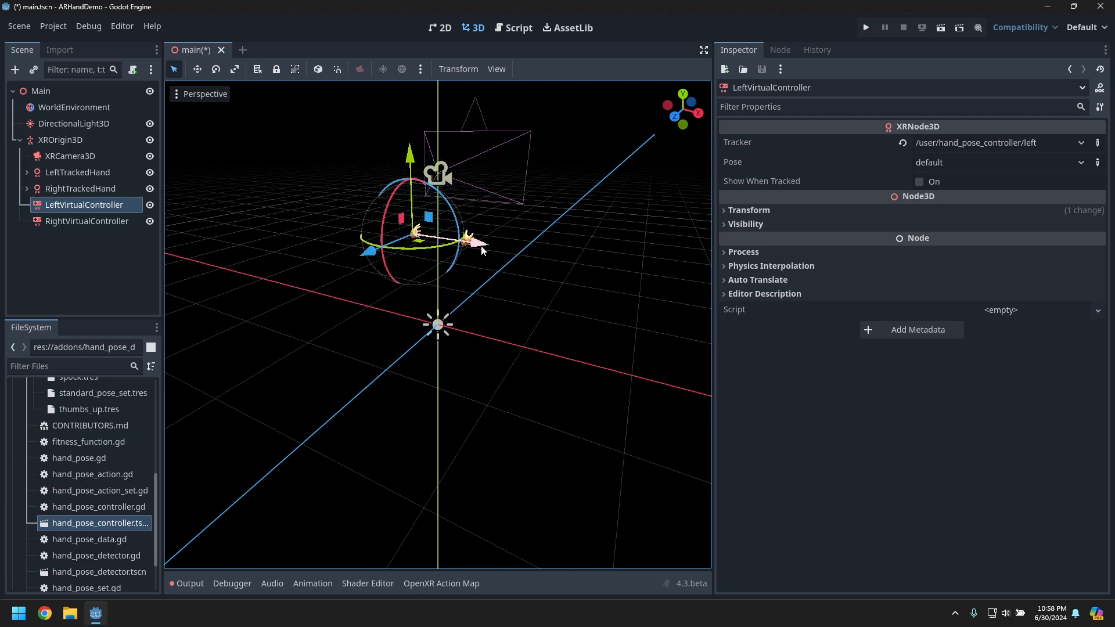
pyautogui.click(88, 221)
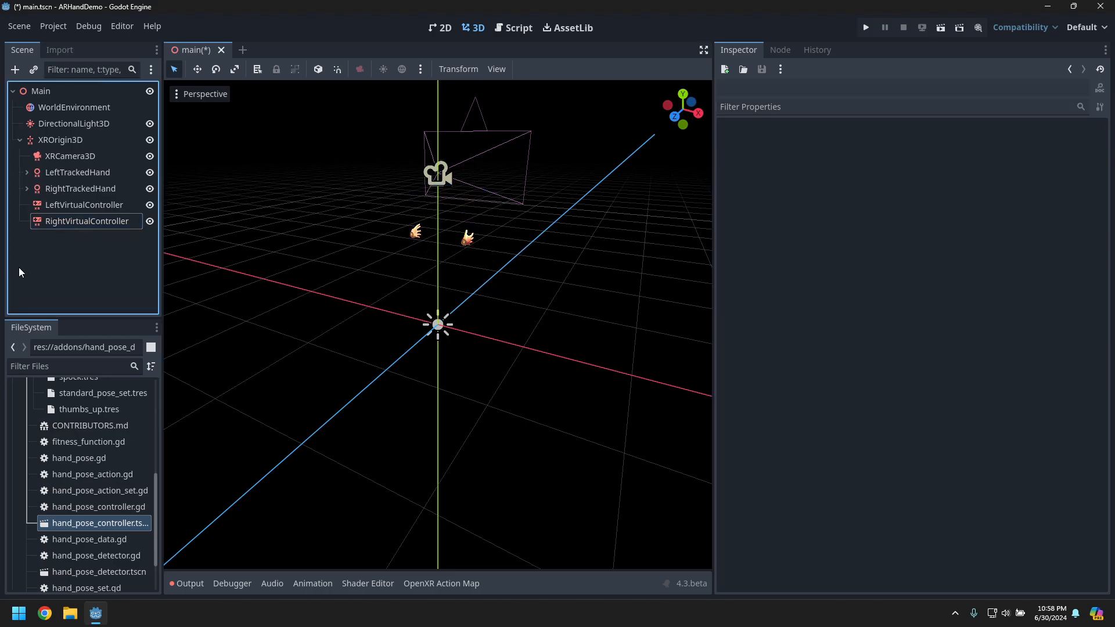
pyautogui.press('ctrl+s')
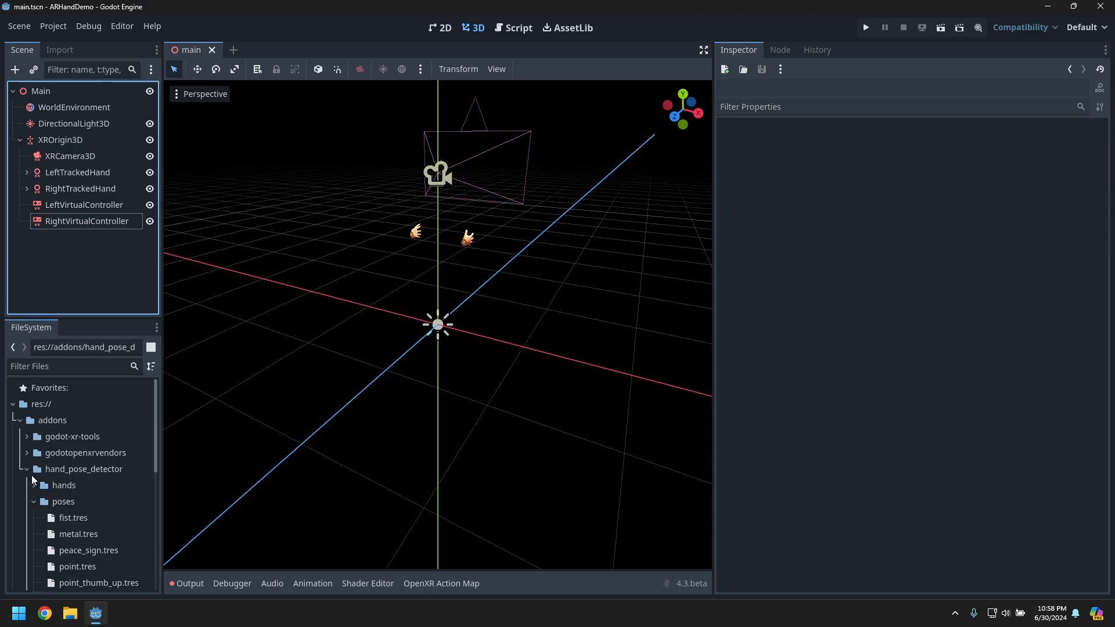
# Step: Add function_pickup.tscn from godot-xr-tools under both virtual controllers with Grab Distance 0.1
pyautogui.click(26, 468)
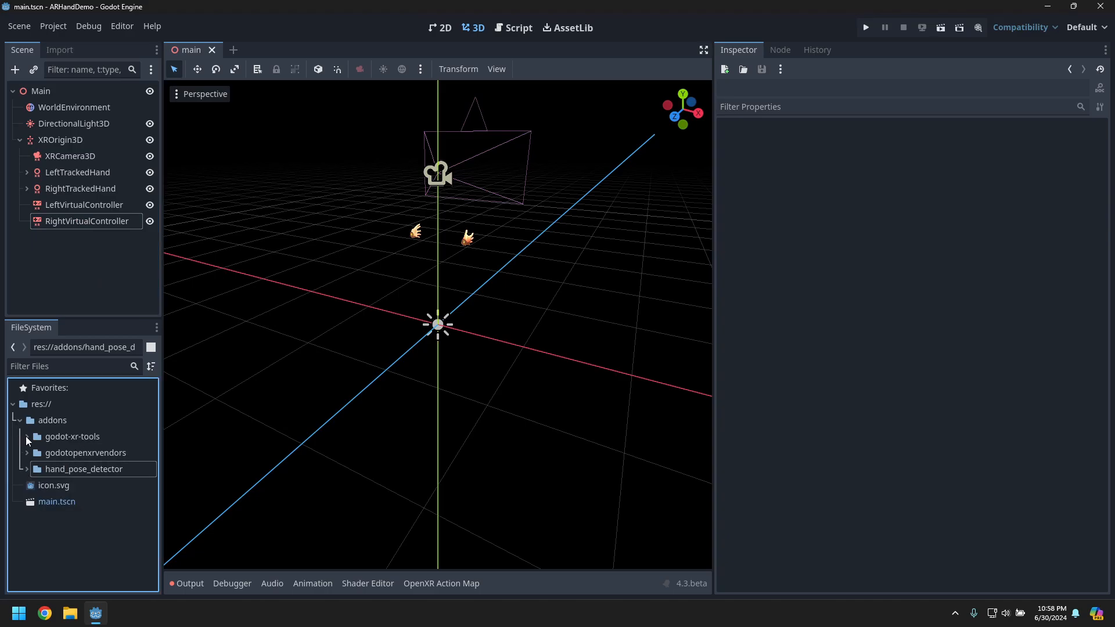
pyautogui.click(26, 436)
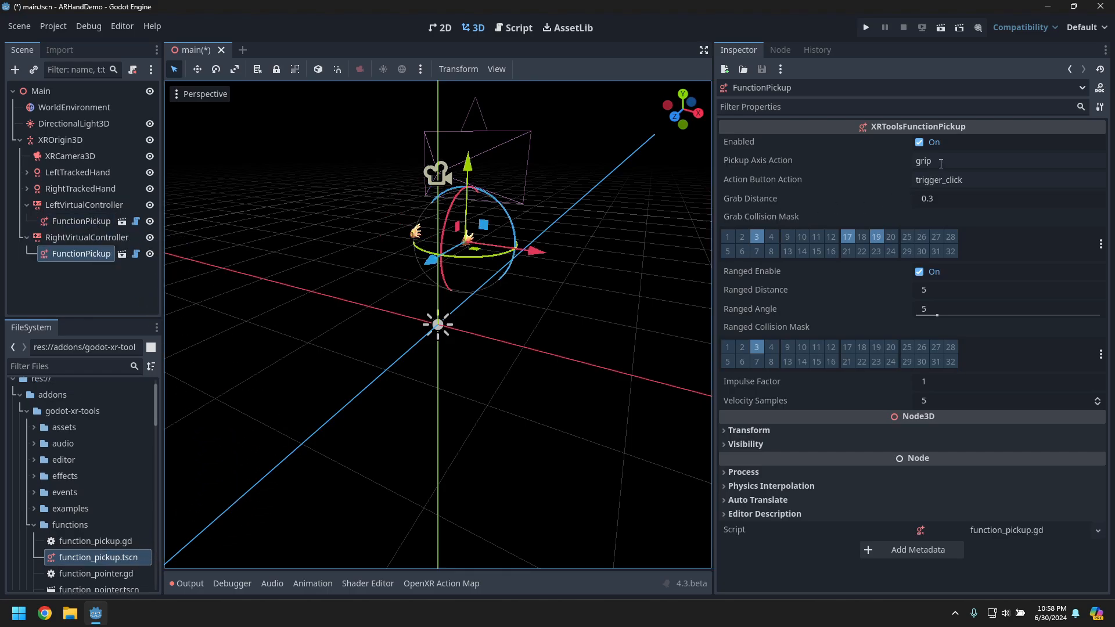
pyautogui.click(995, 199)
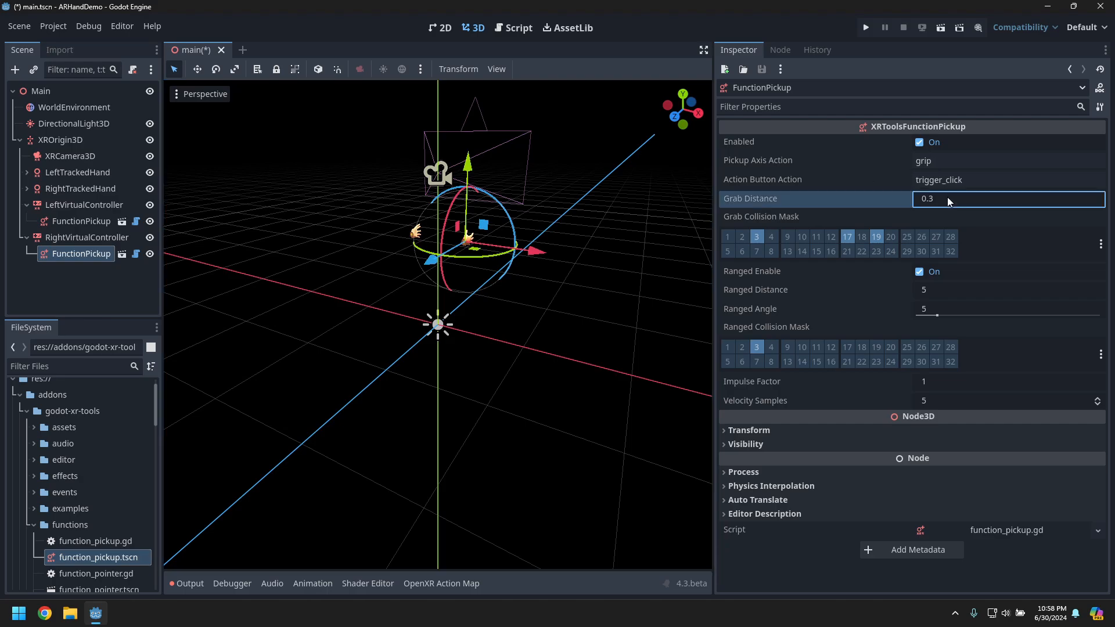
pyautogui.write('0.1')
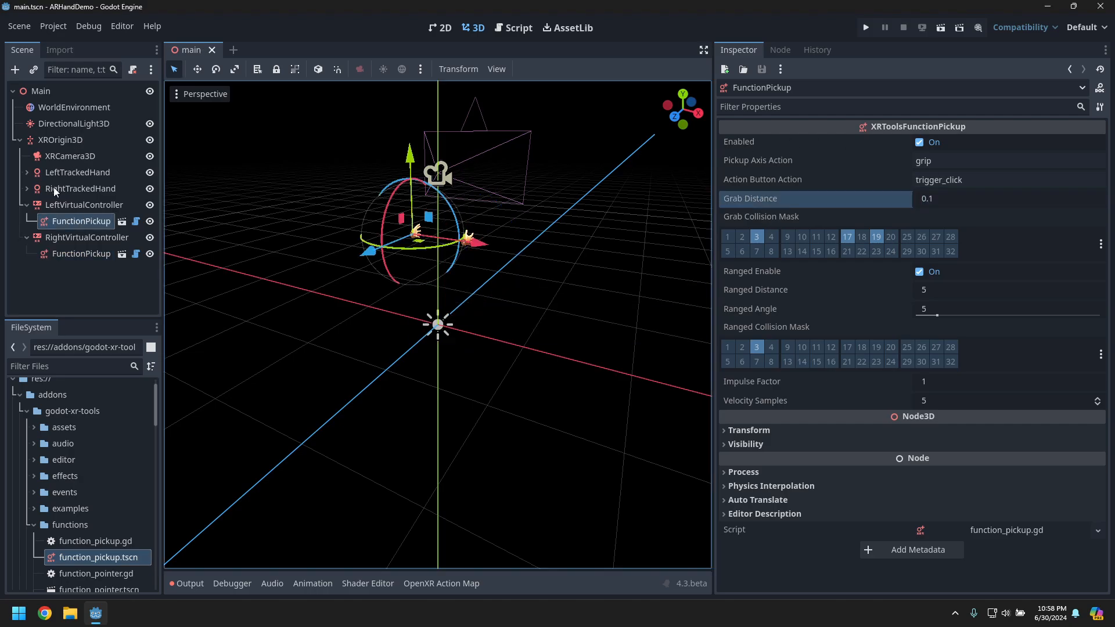
pyautogui.click(26, 205)
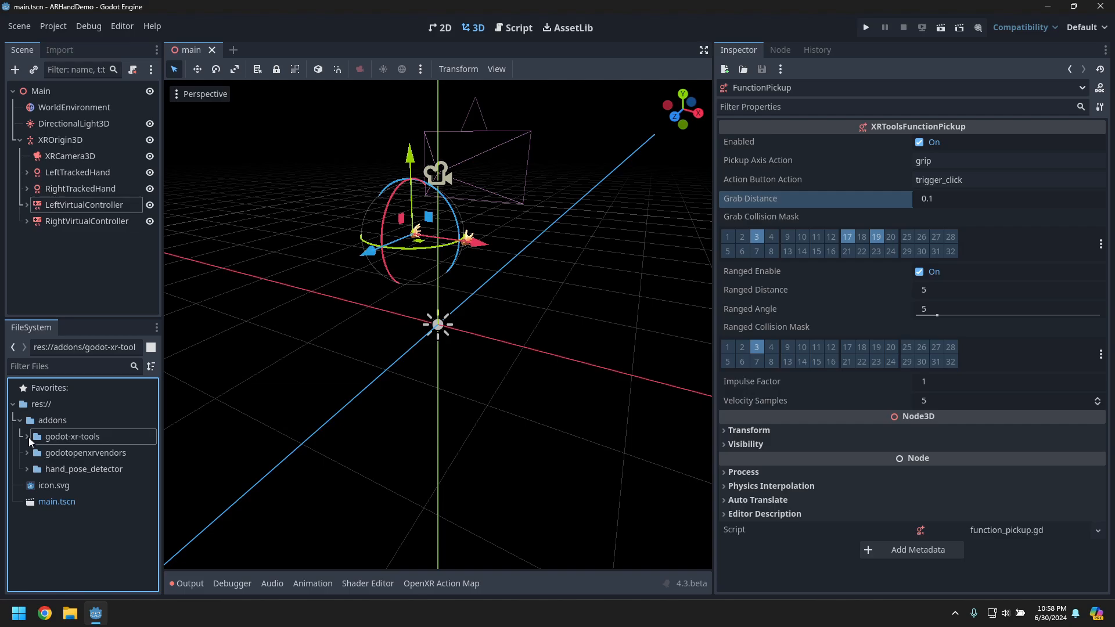
# Step: Add start_xr.tscn from addons/godot-xr-tools/xr to the scene with Enable Passthrough ticked
pyautogui.click(28, 436)
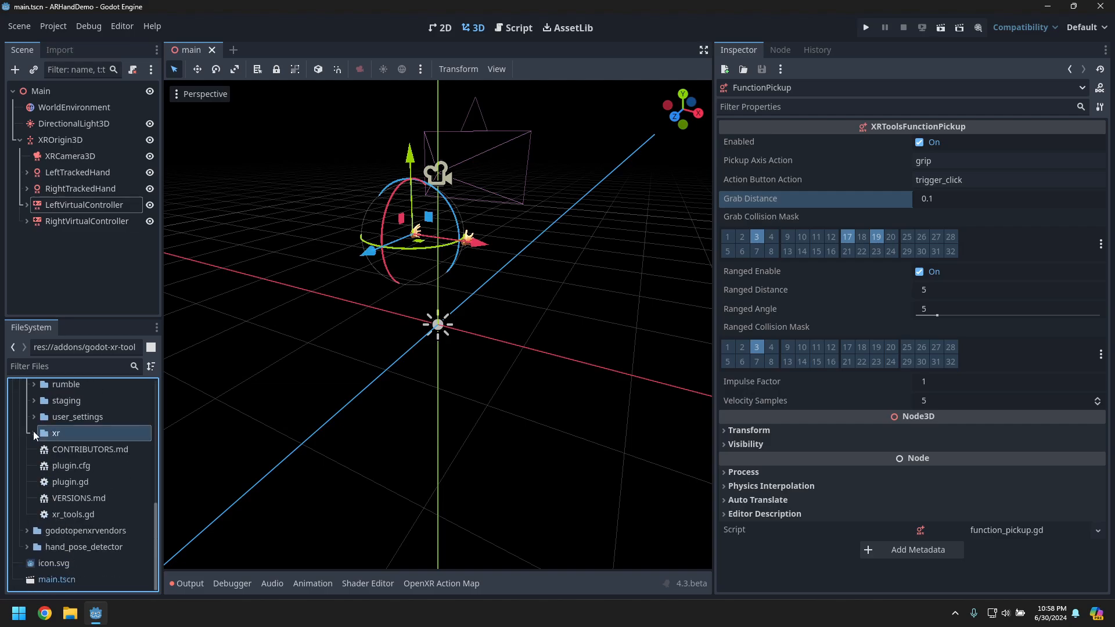
pyautogui.click(34, 434)
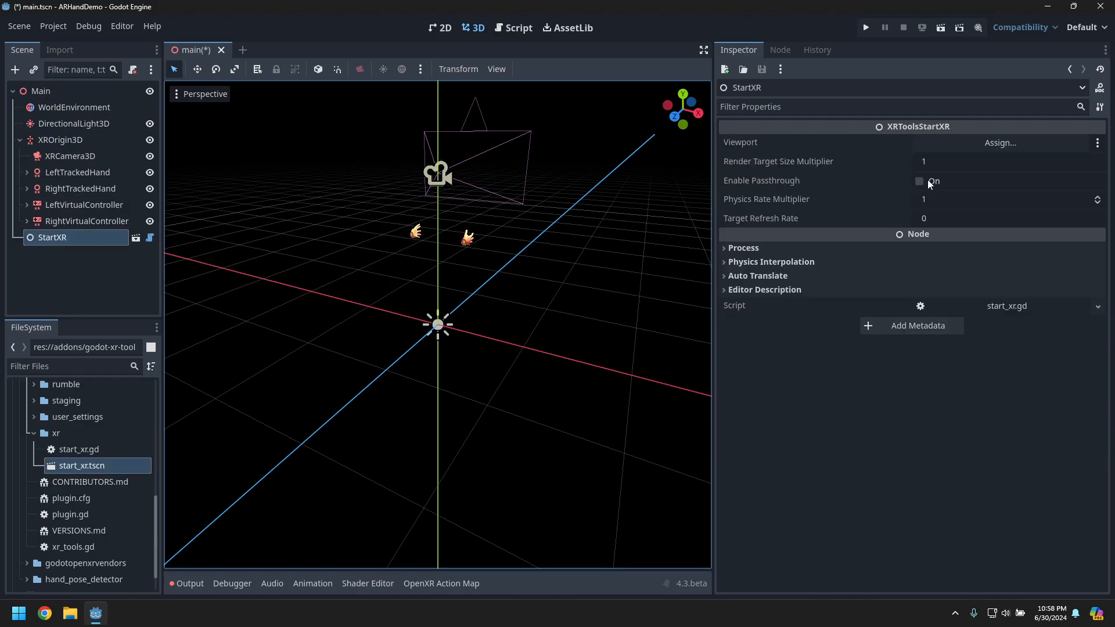
pyautogui.click(918, 180)
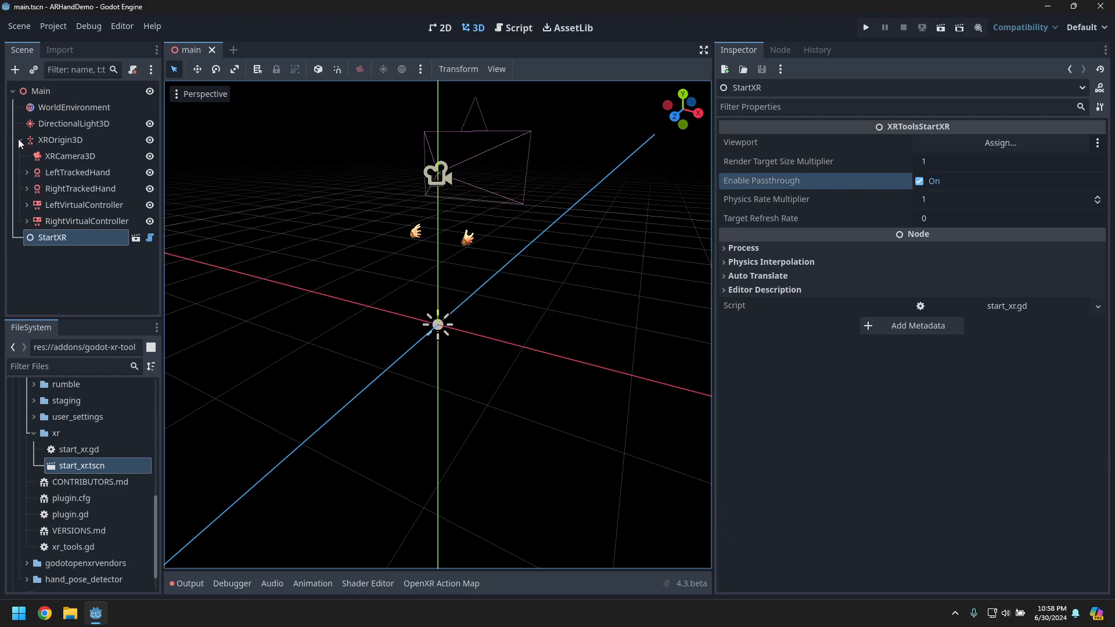
# Step: Create a new inherited scene from pickable.tscn in godot-xr-tools/objects
pyautogui.click(19, 139)
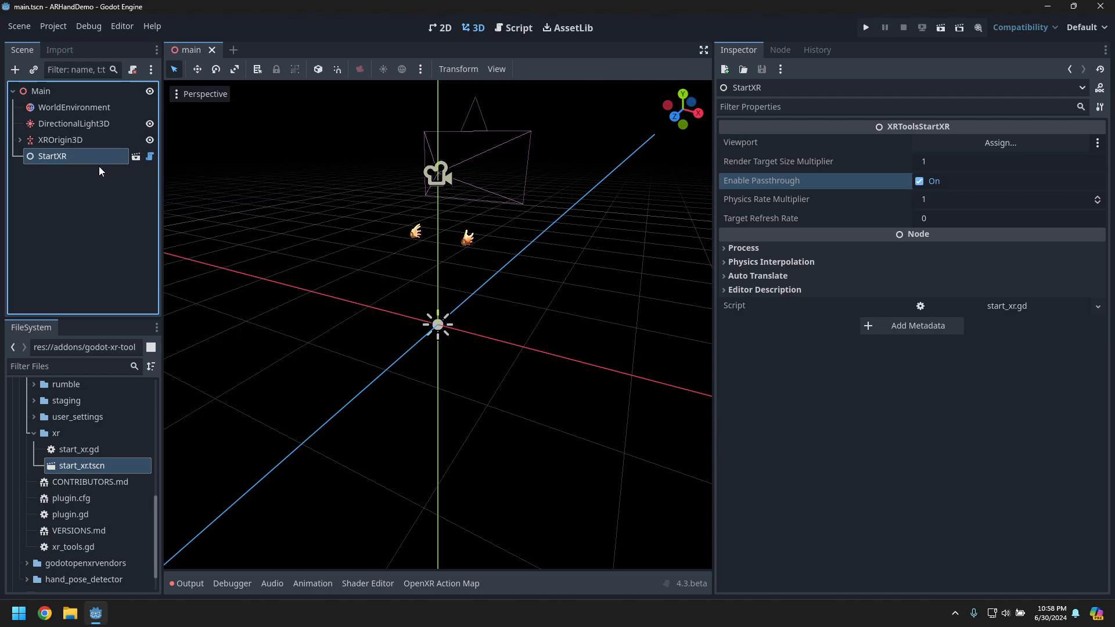
pyautogui.click(19, 26)
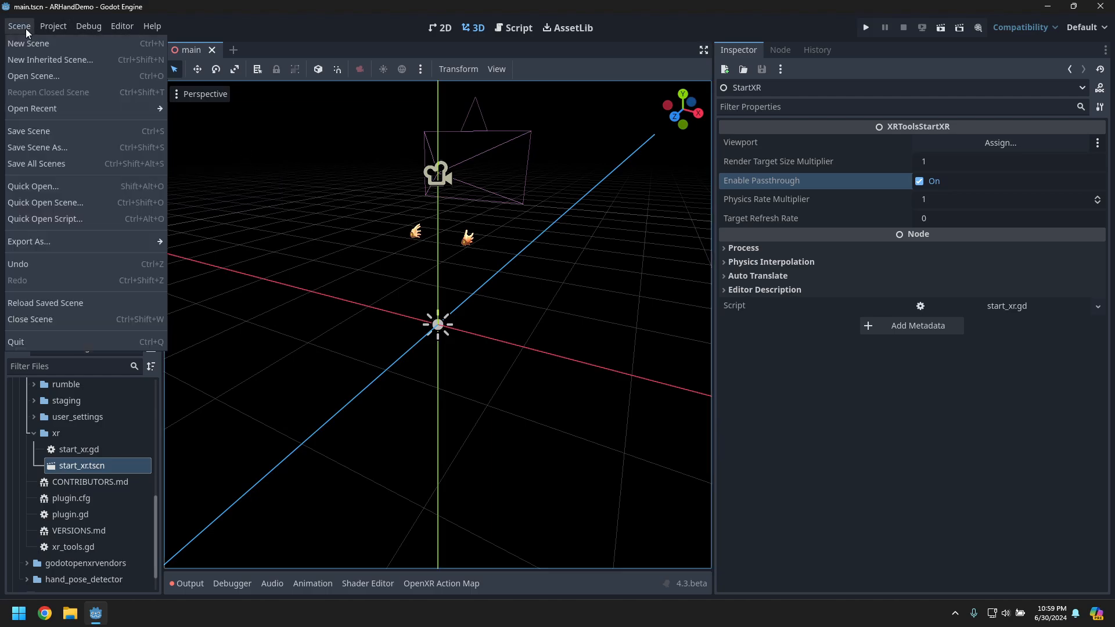
pyautogui.moveTo(50, 60)
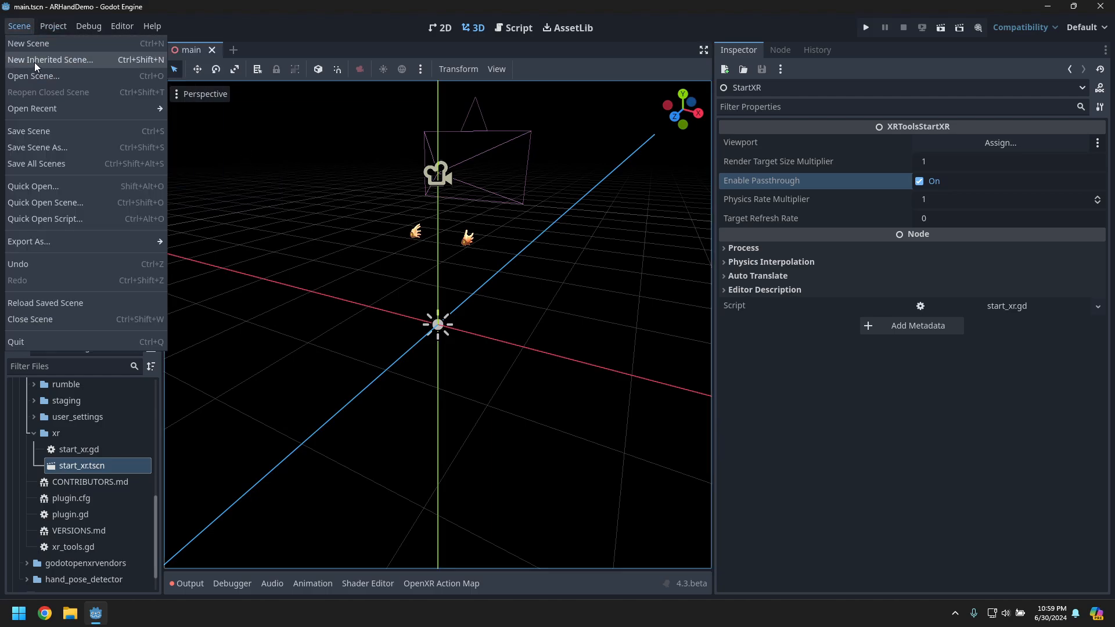
pyautogui.click(50, 59)
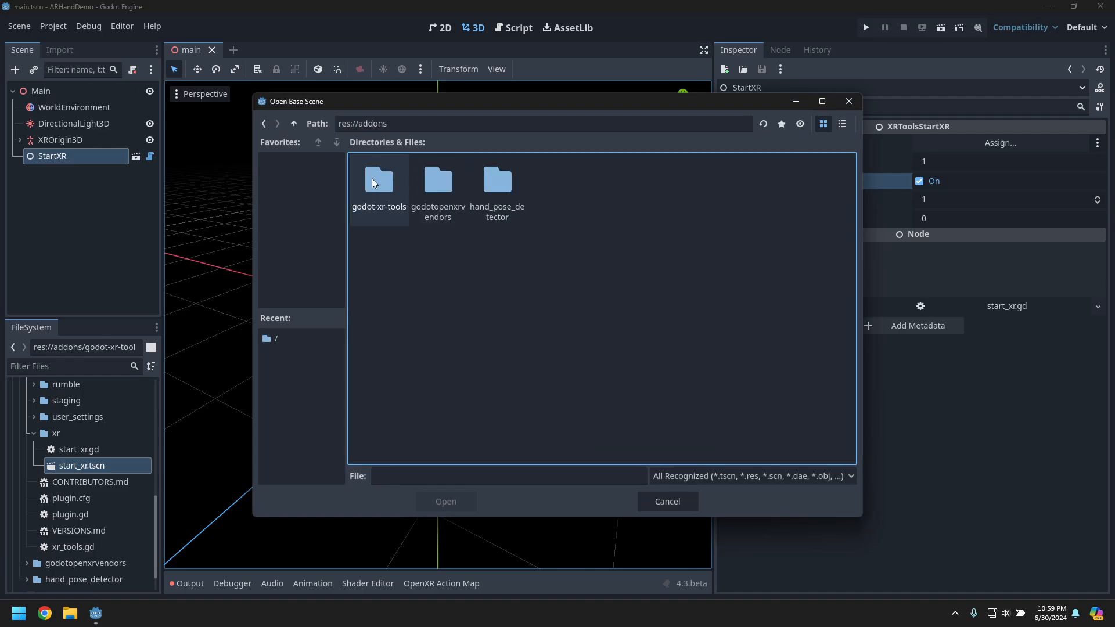
pyautogui.doubleClick(378, 181)
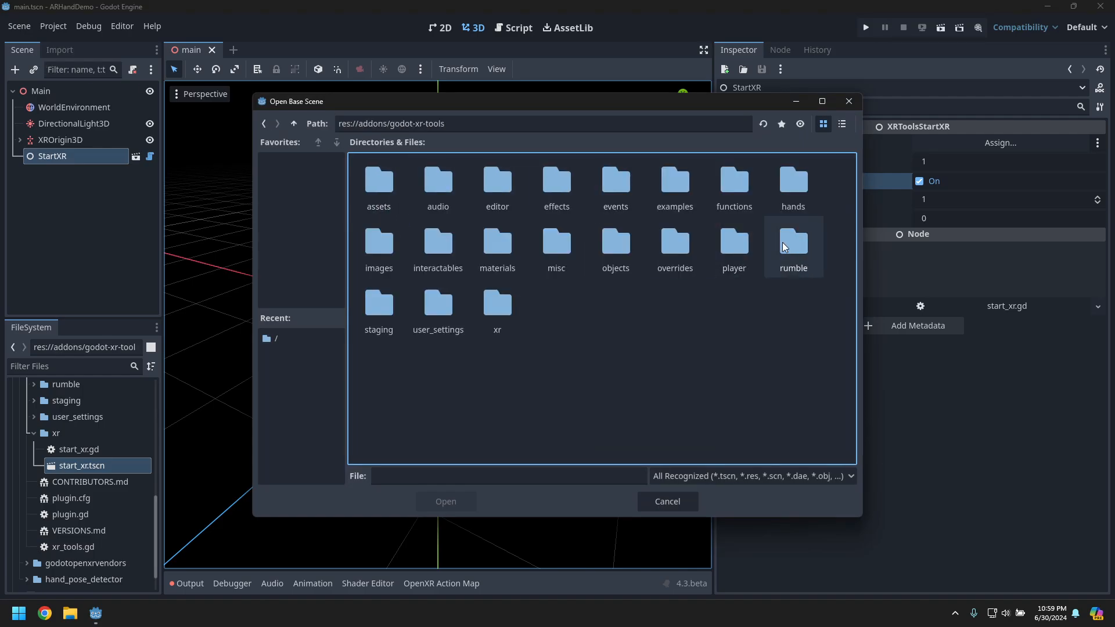
pyautogui.doubleClick(614, 249)
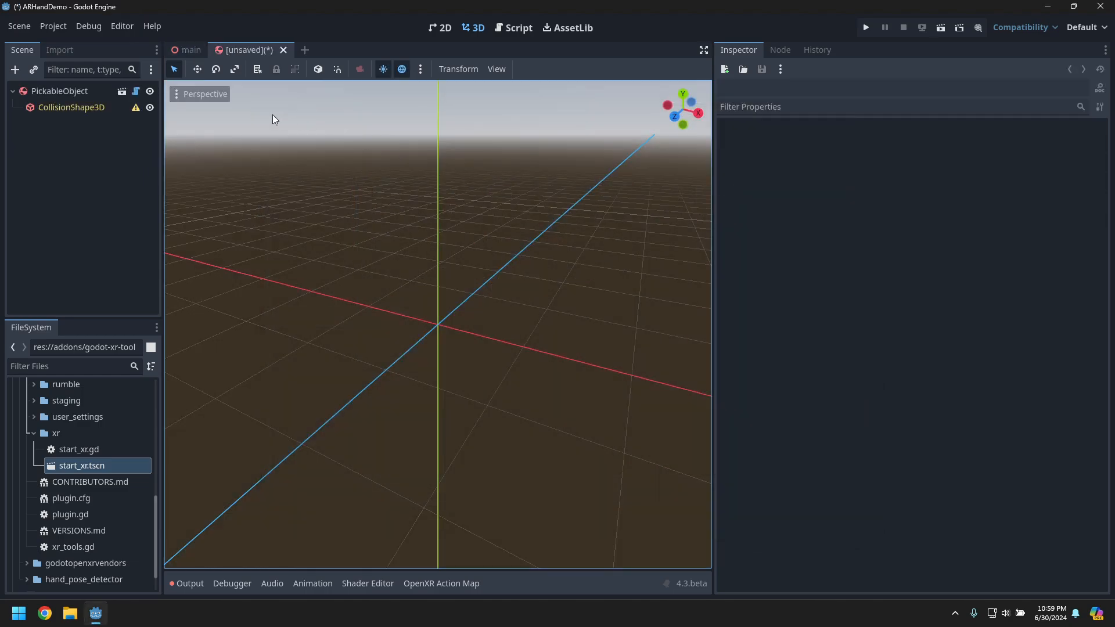
# Step: Rename the root to Block, add a 0.1 box MeshInstance3D and 0.1 BoxShape3D collision
pyautogui.click(60, 91)
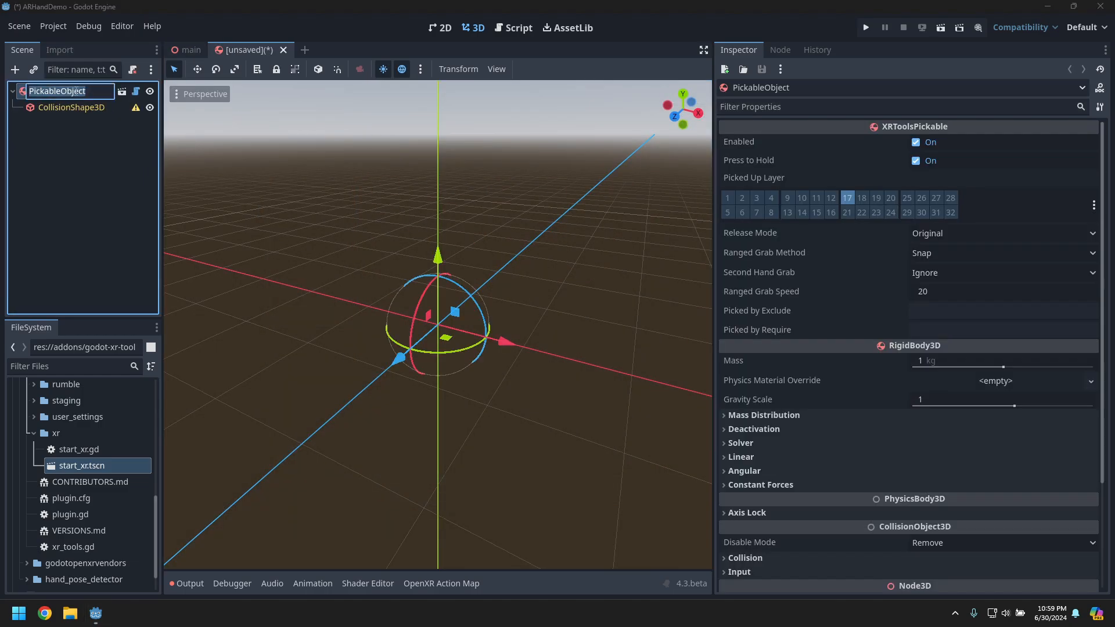
pyautogui.write('Block')
pyautogui.write('MeshI')
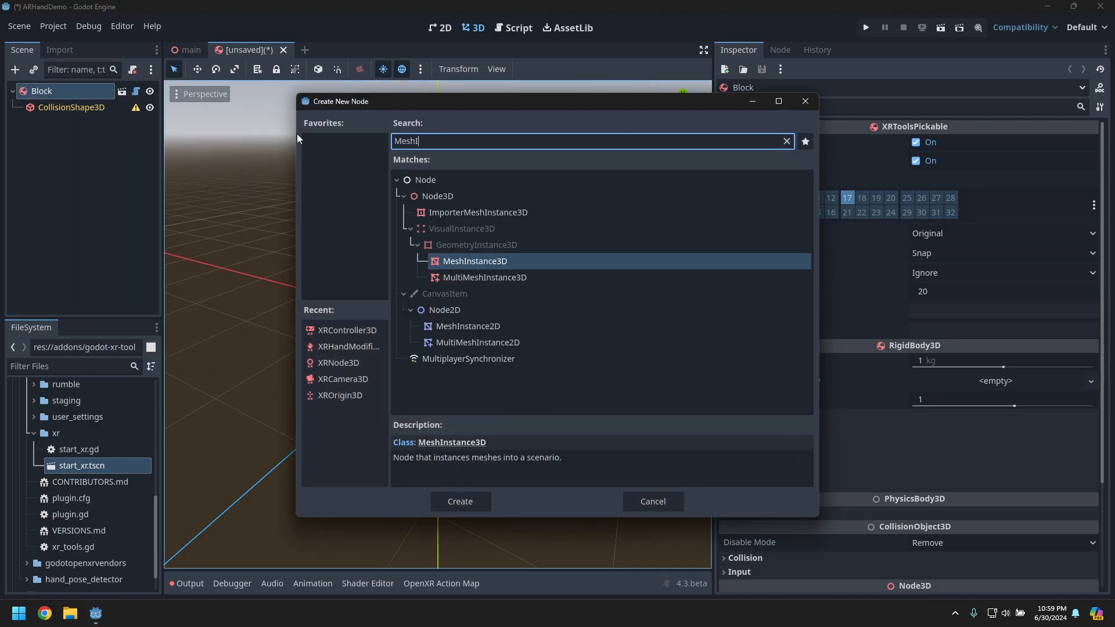
pyautogui.click(459, 501)
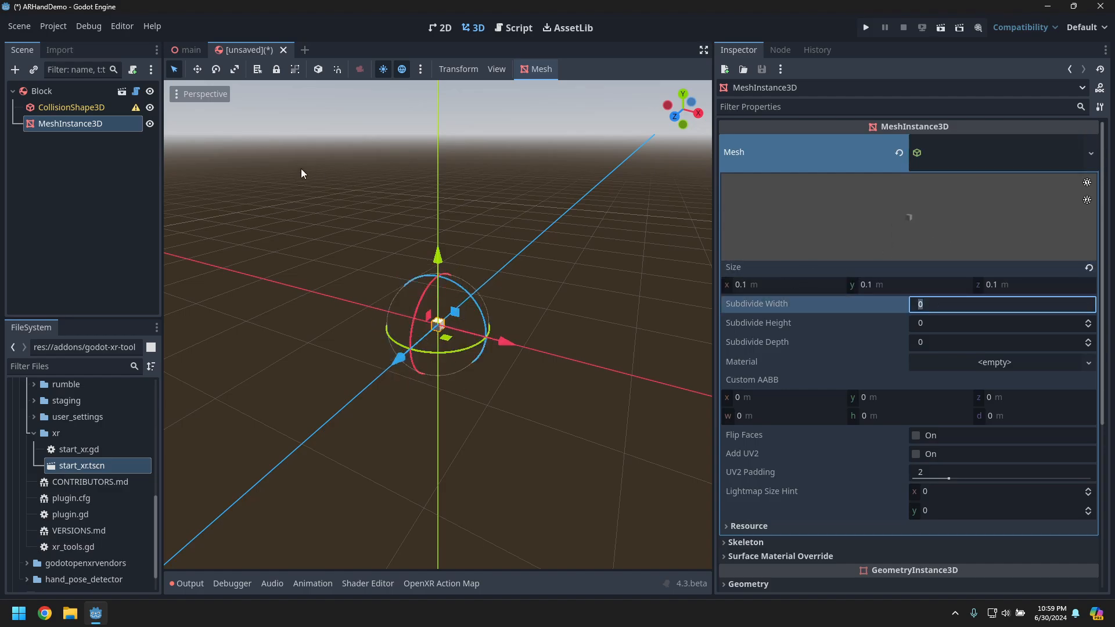
pyautogui.click(71, 107)
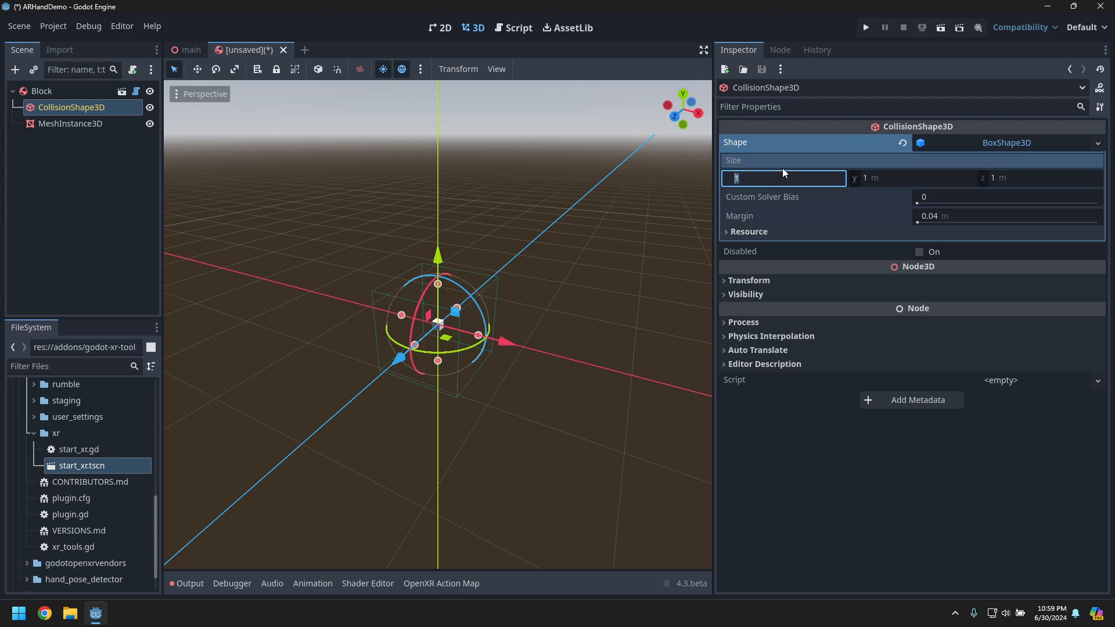
pyautogui.write('0.1')
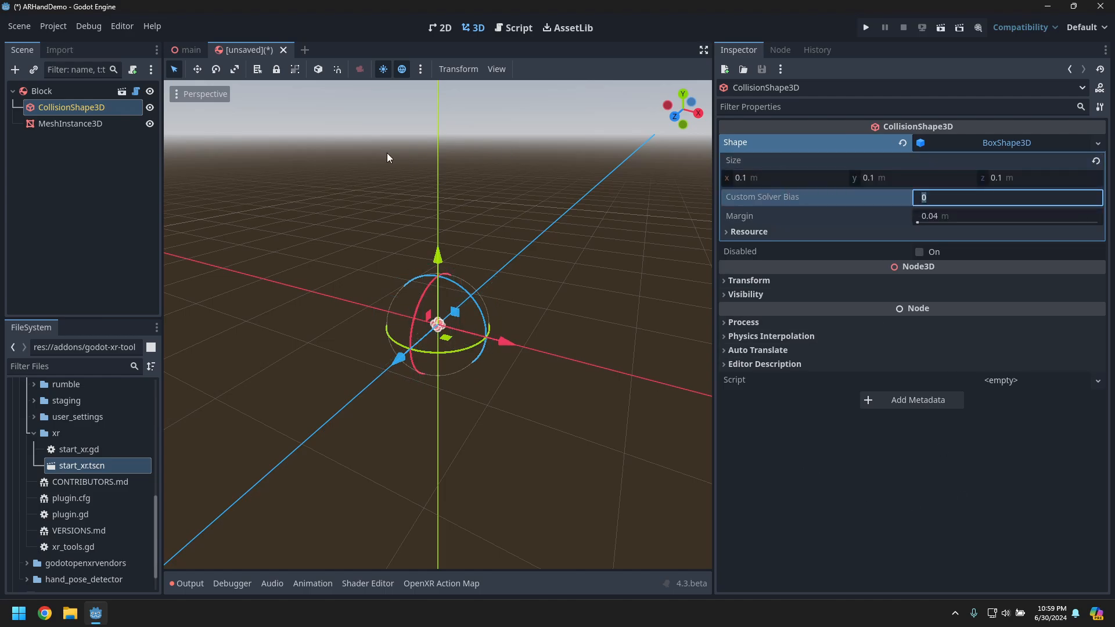
# Step: Set Block's Ranged Grab Method to None and Second Hand Grab to Swap
pyautogui.click(42, 90)
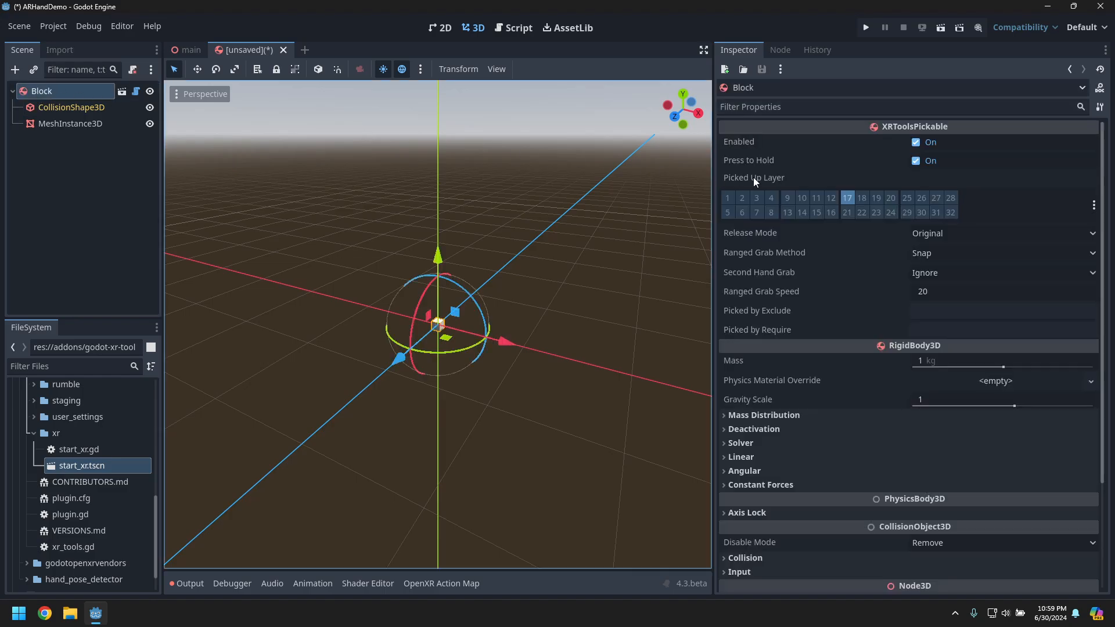
pyautogui.moveTo(803, 300)
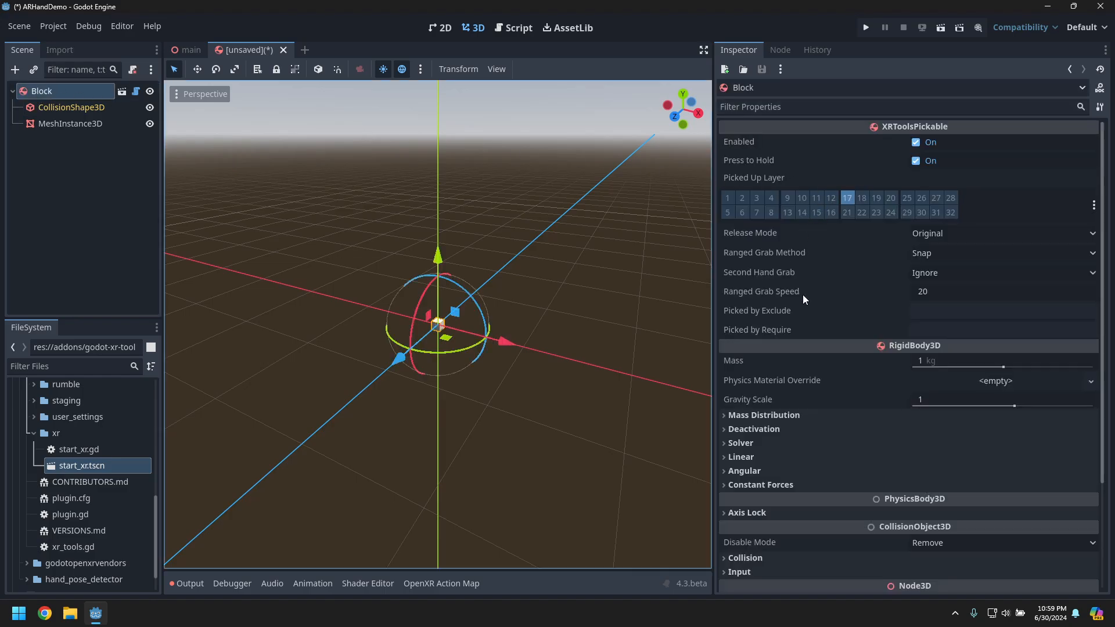
pyautogui.click(1001, 252)
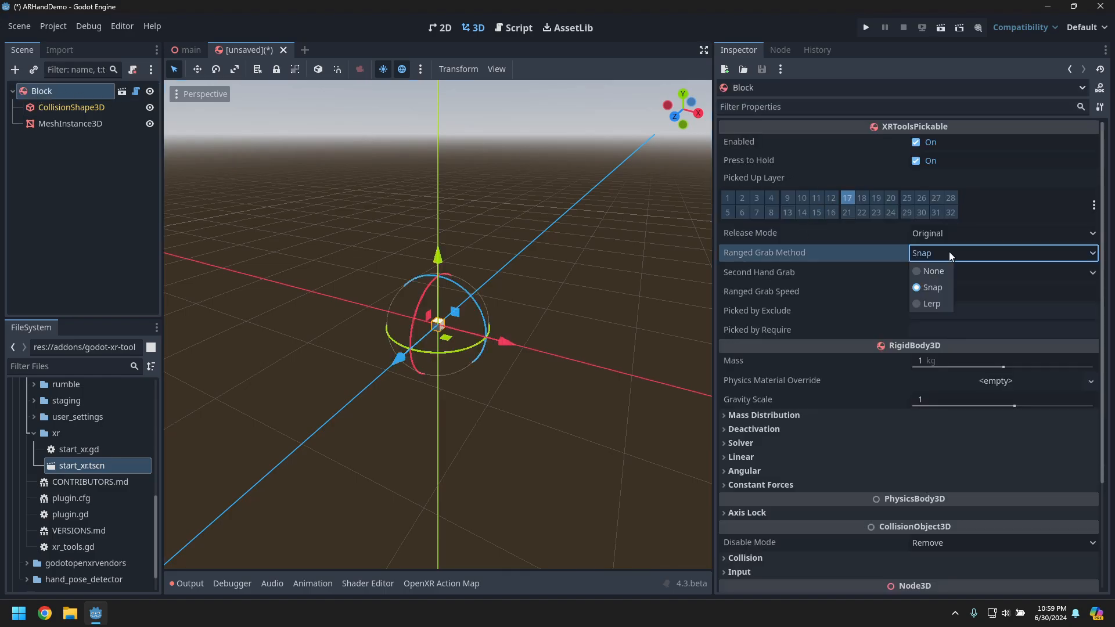
pyautogui.click(934, 272)
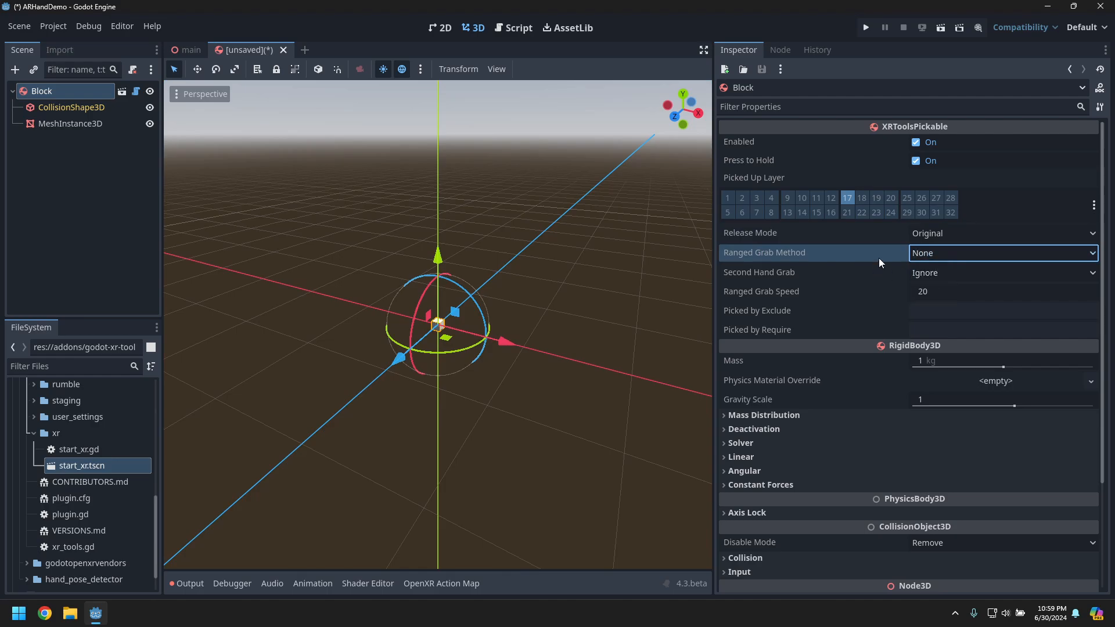
pyautogui.moveTo(821, 279)
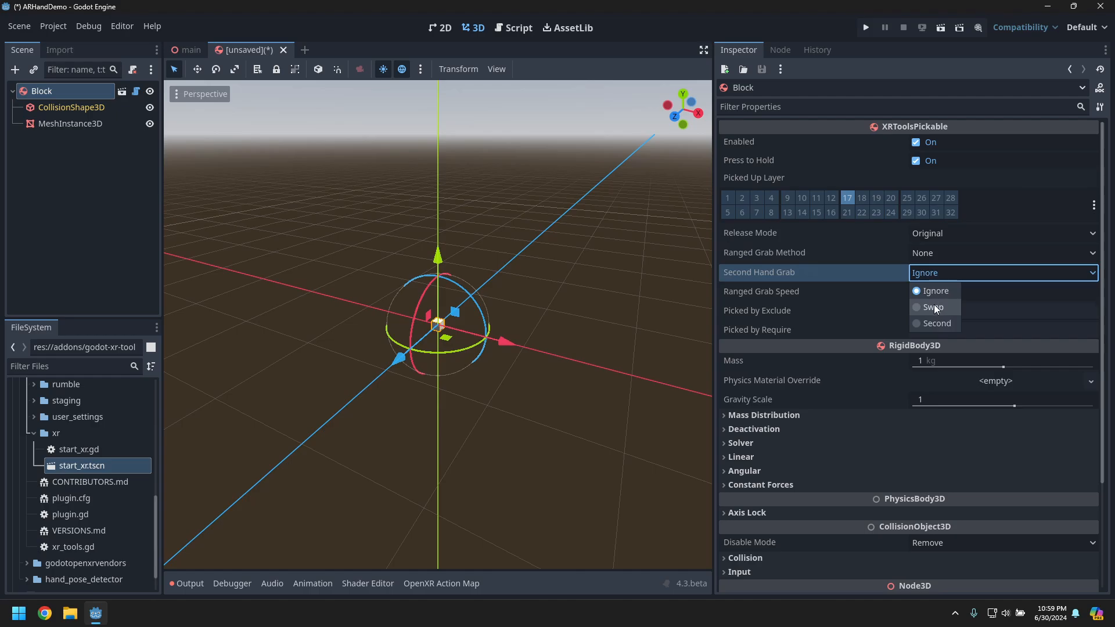
pyautogui.click(932, 307)
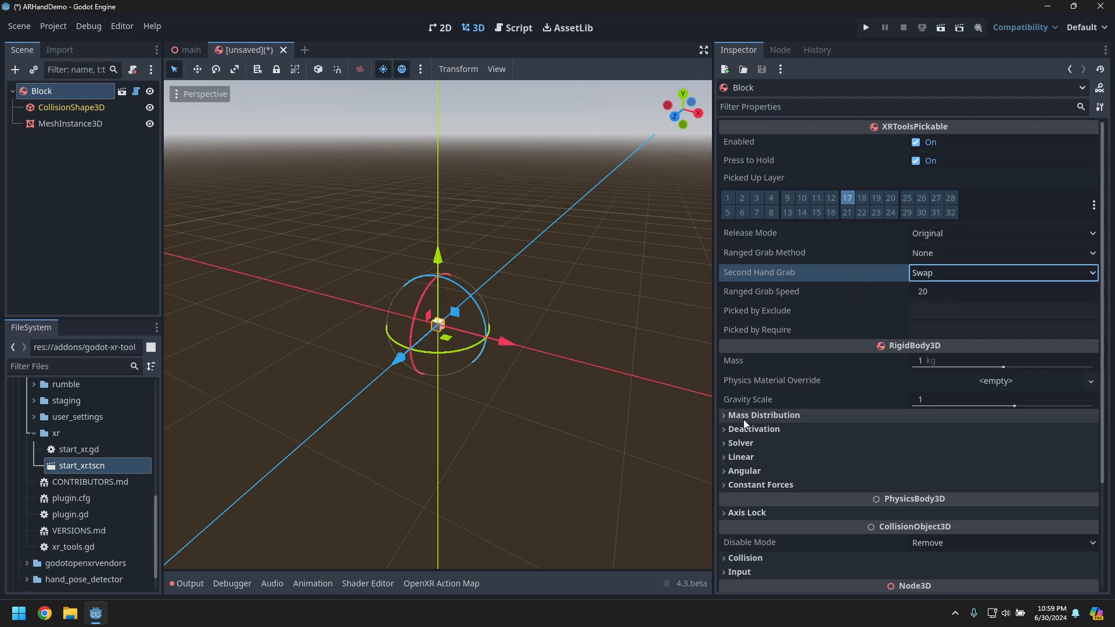
pyautogui.click(754, 429)
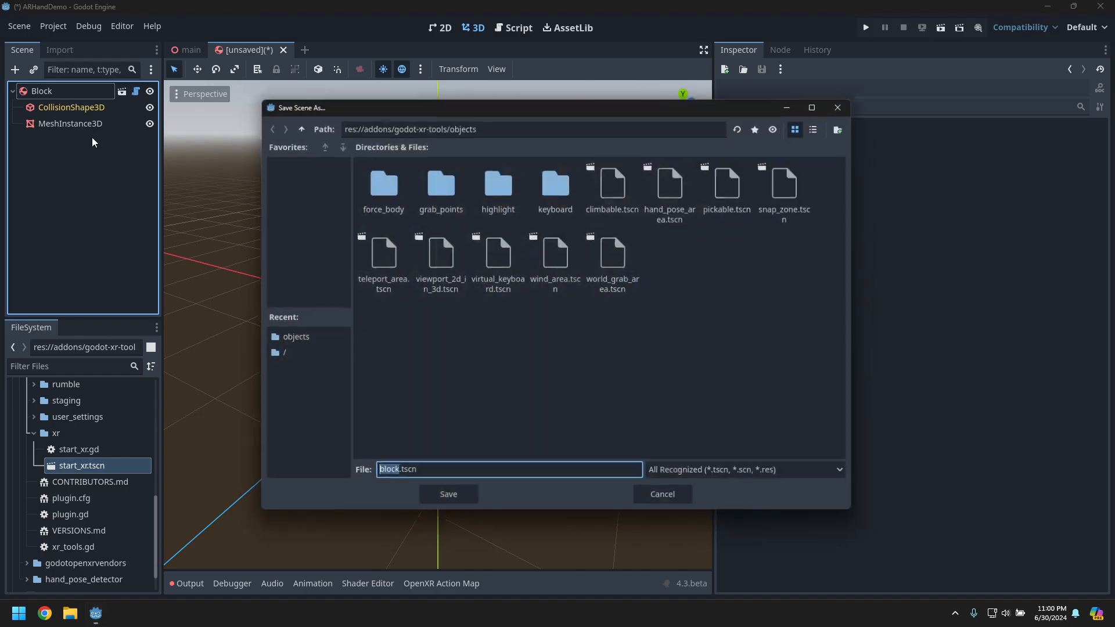
# Step: Go up two folders to res:// and save the scene as block.tscn
pyautogui.click(300, 129)
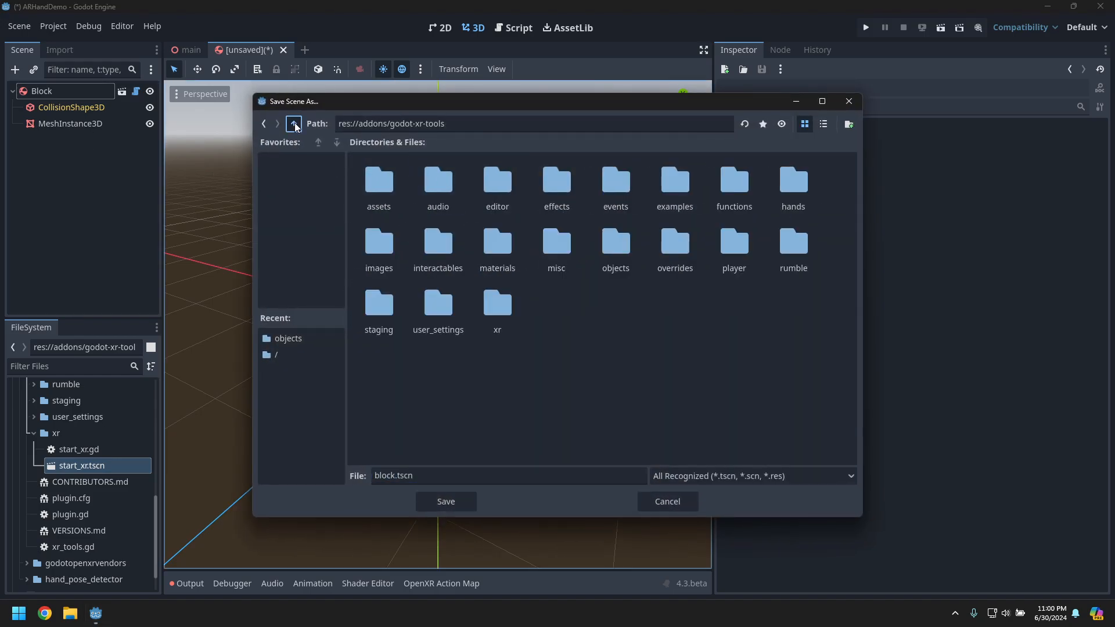
pyautogui.click(292, 123)
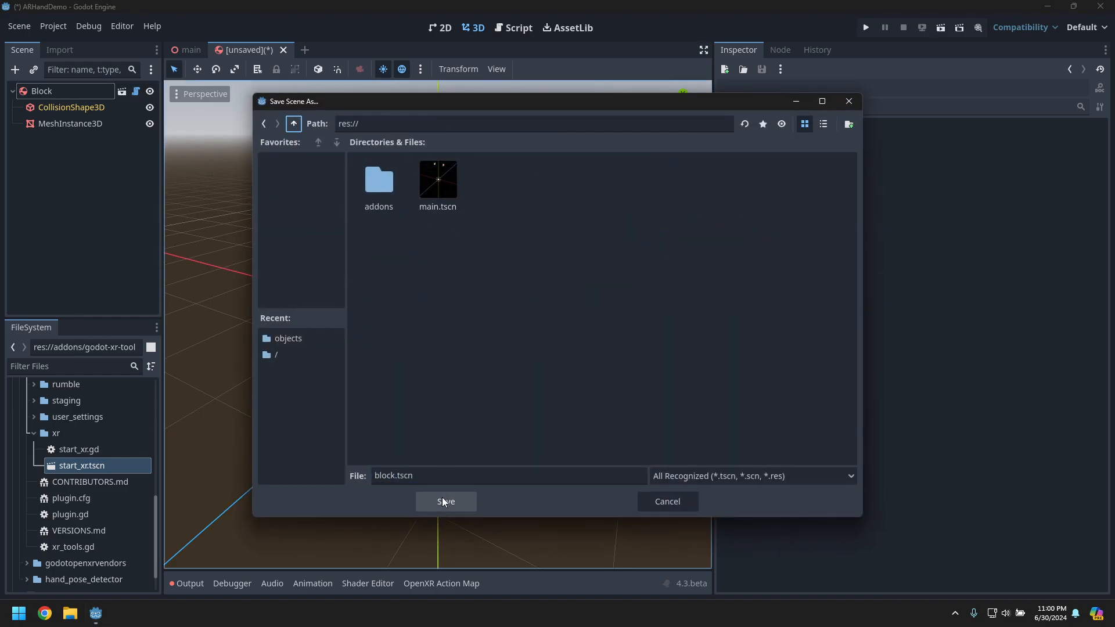
pyautogui.click(445, 501)
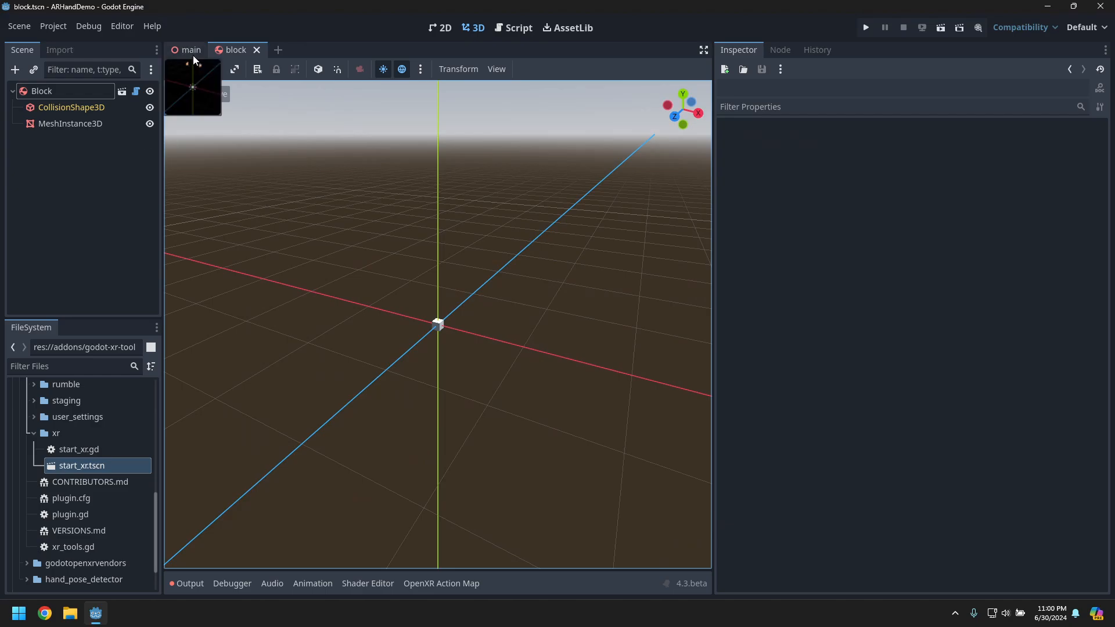
# Step: Add a Node3D child named Blocks under the Main node
pyautogui.rightClick(32, 90)
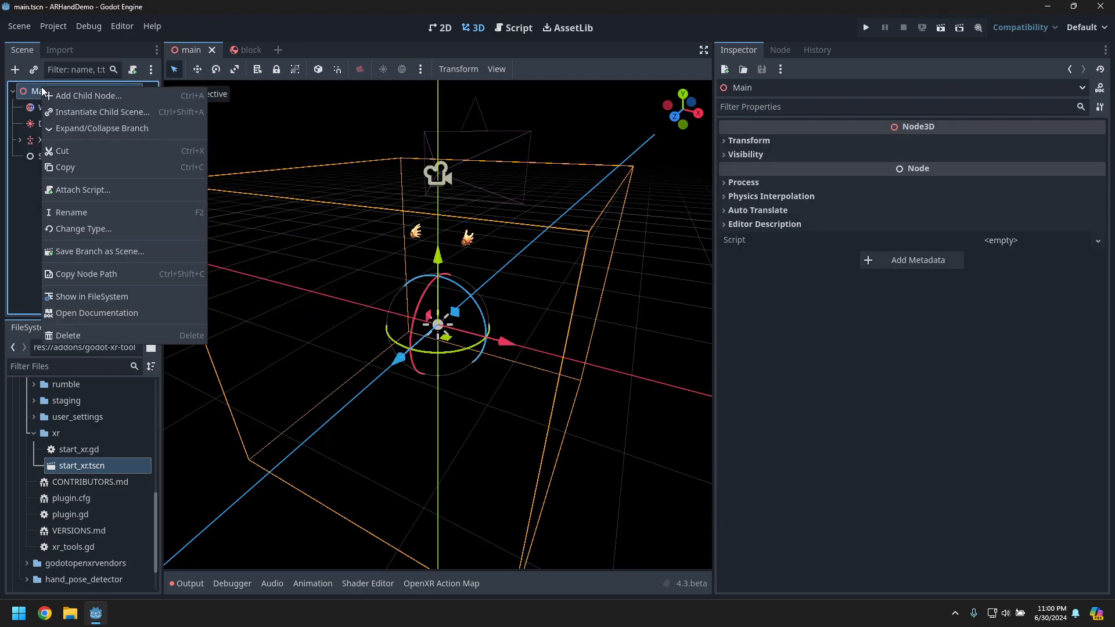
pyautogui.click(87, 95)
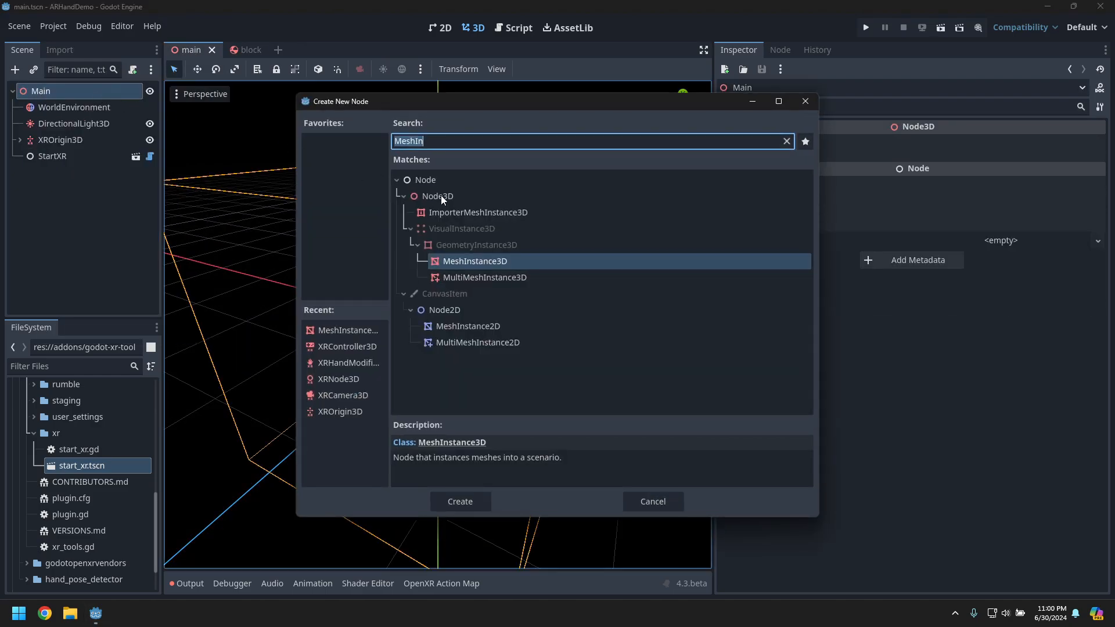
pyautogui.click(459, 501)
pyautogui.write('Blocks')
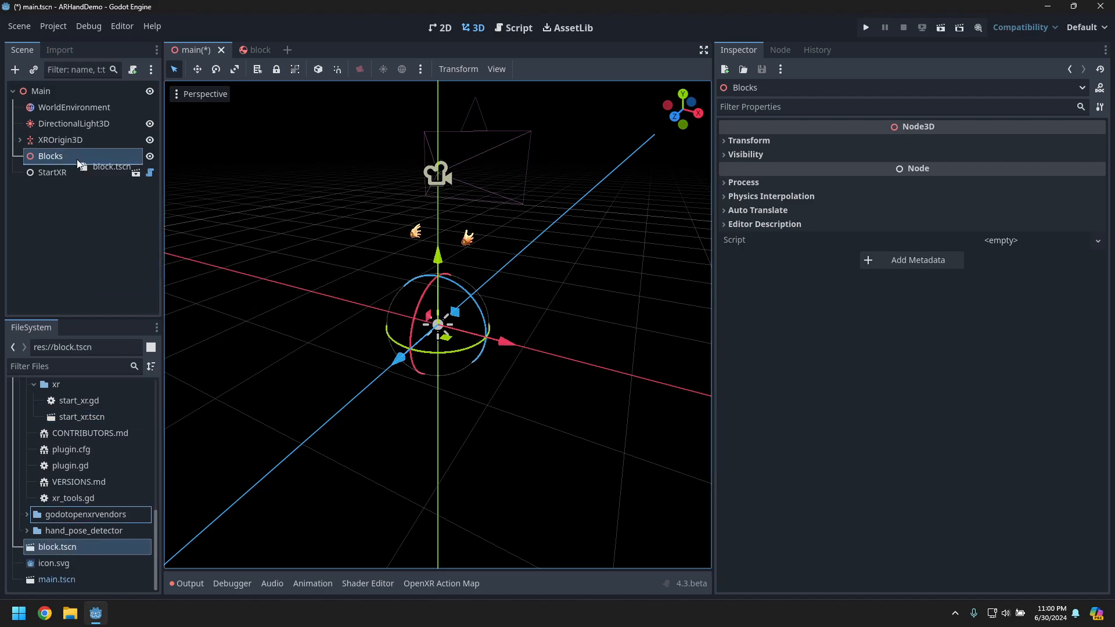
# Step: Place six block.tscn instances under Blocks near the hands, and save main.tscn
pyautogui.click(55, 172)
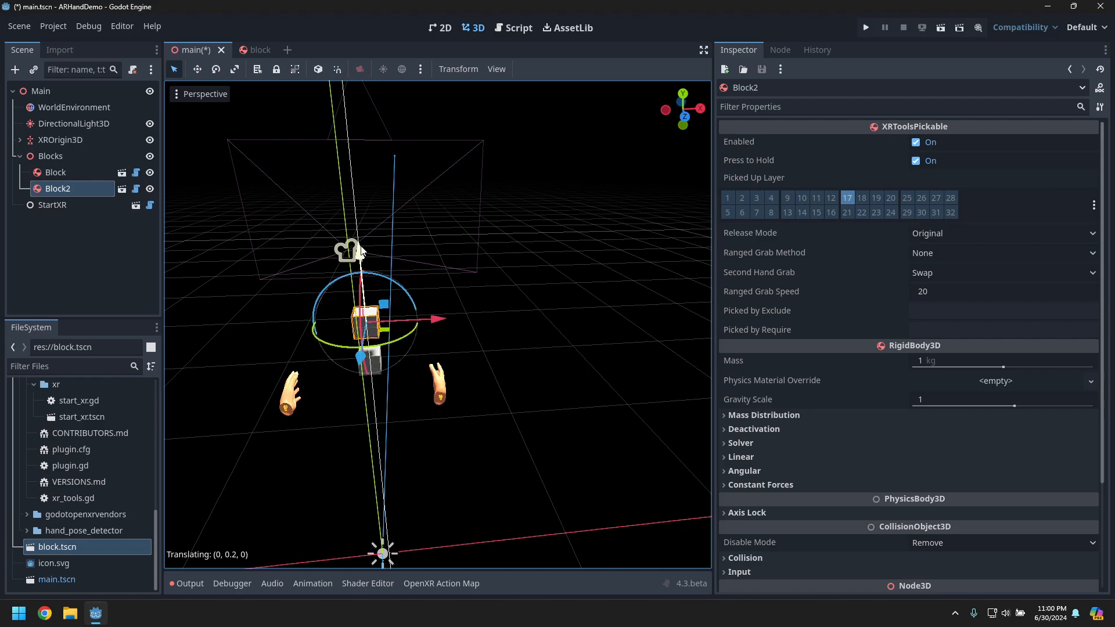
pyautogui.click(55, 172)
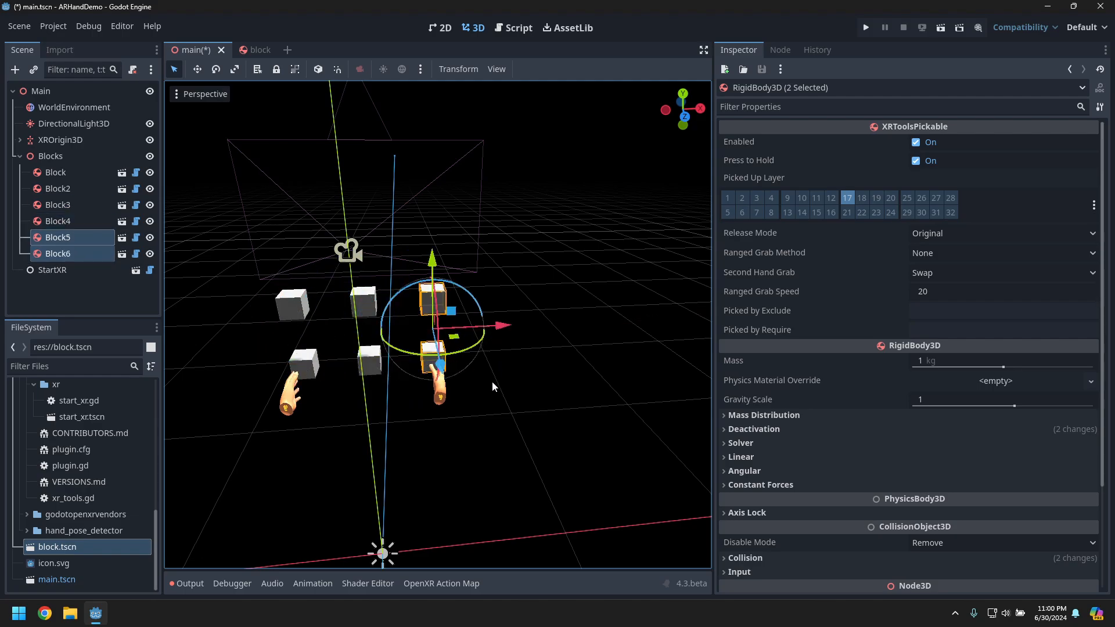
pyautogui.press('ctrl+s')
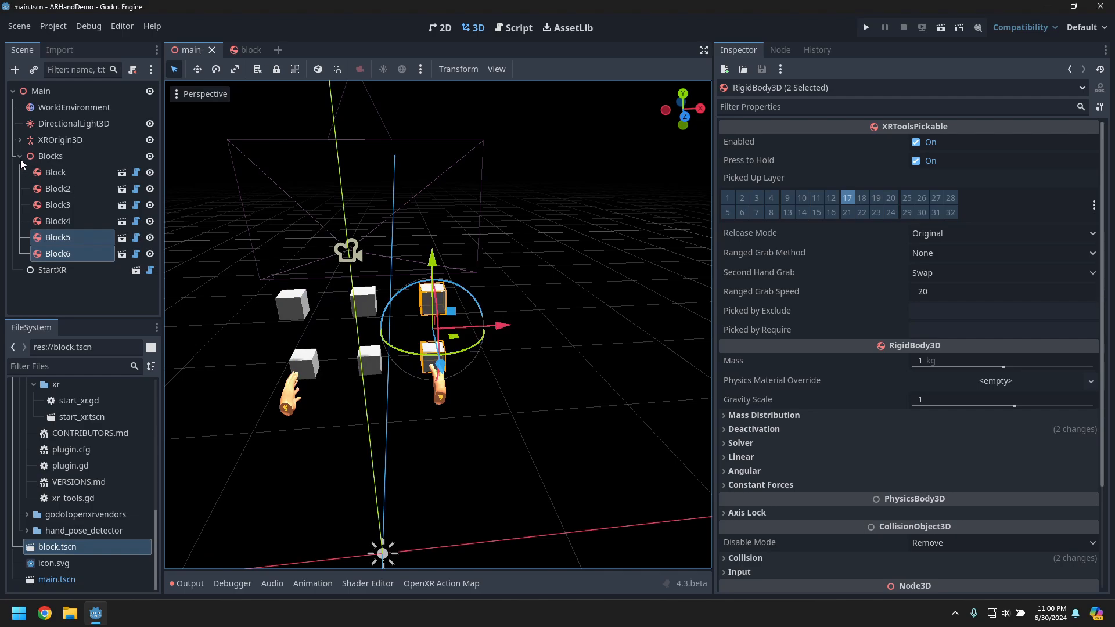
pyautogui.click(20, 155)
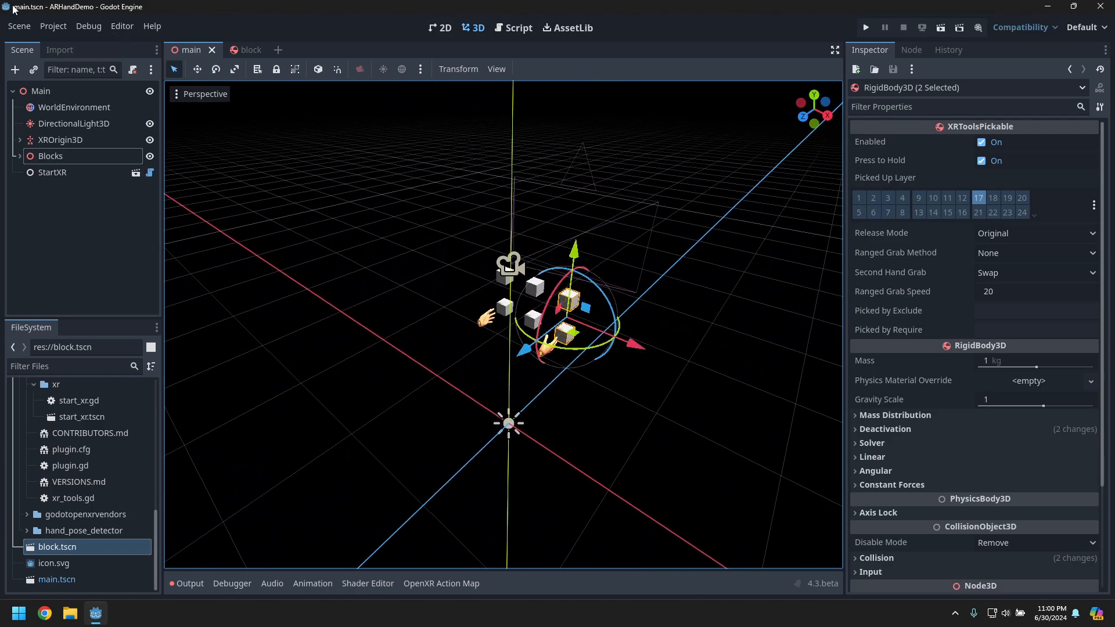
# Step: Add an Android export preset renamed AndroidMeta, with Use Gradle Build enabled
pyautogui.click(52, 26)
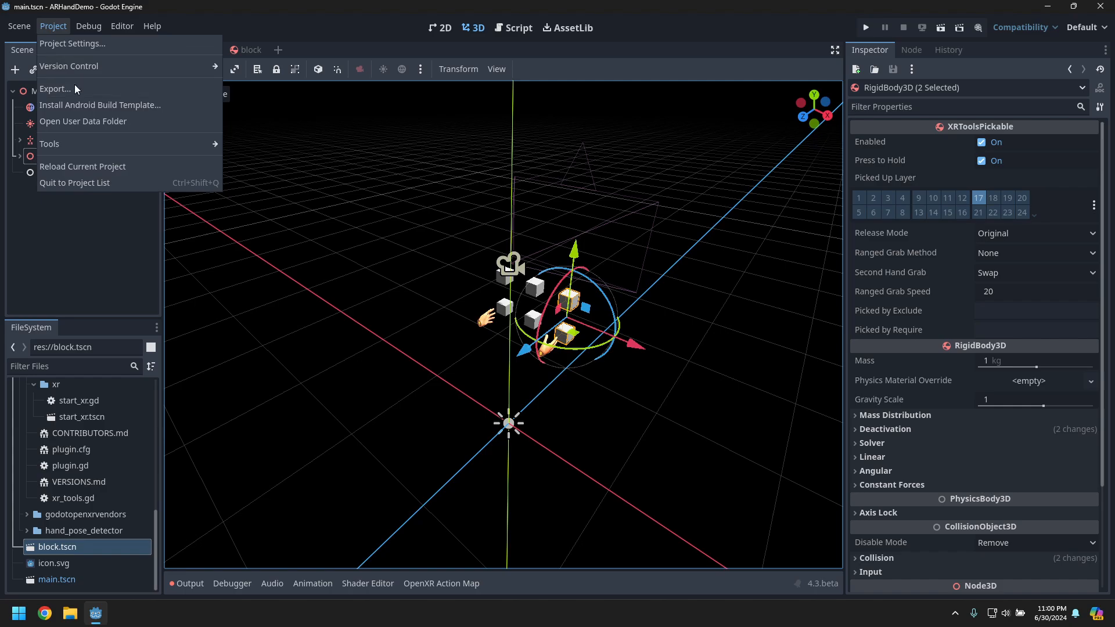
pyautogui.click(56, 89)
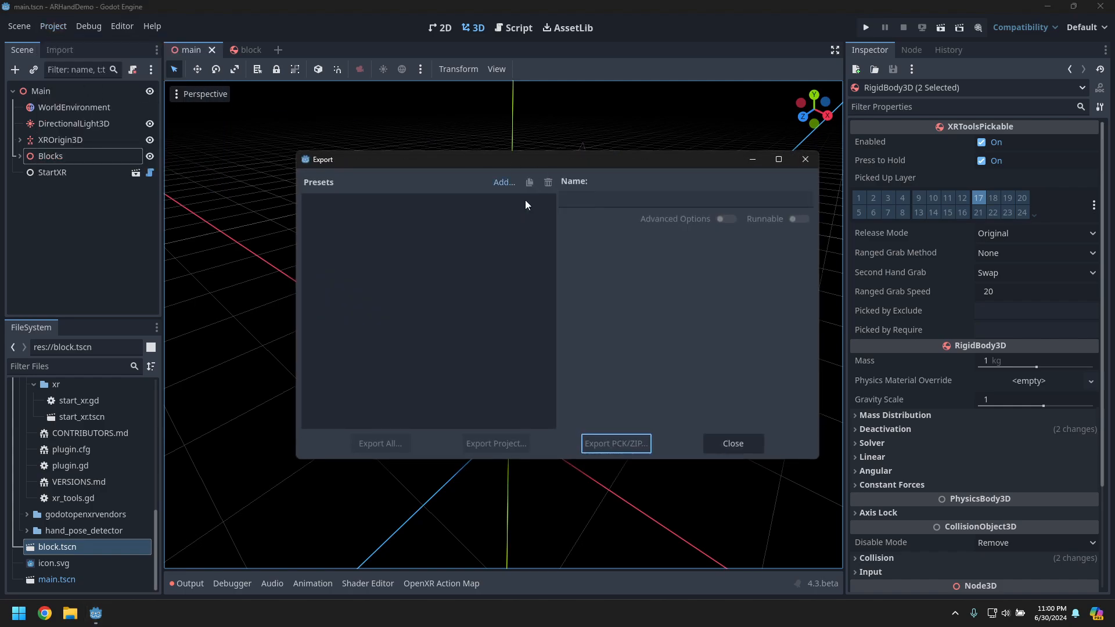
pyautogui.click(504, 182)
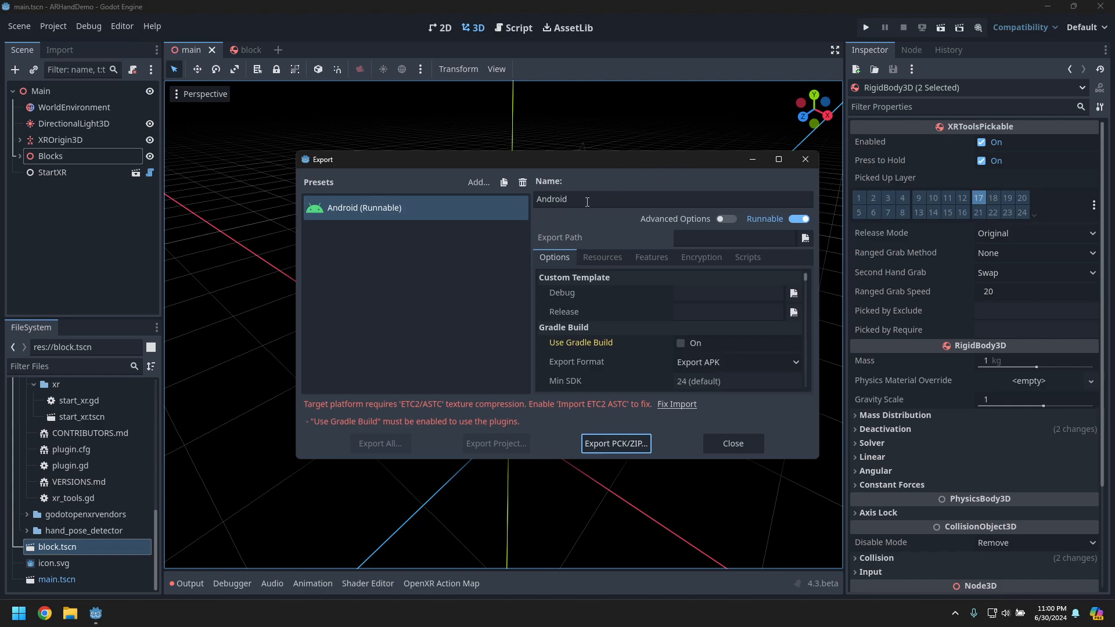
pyautogui.click(671, 199)
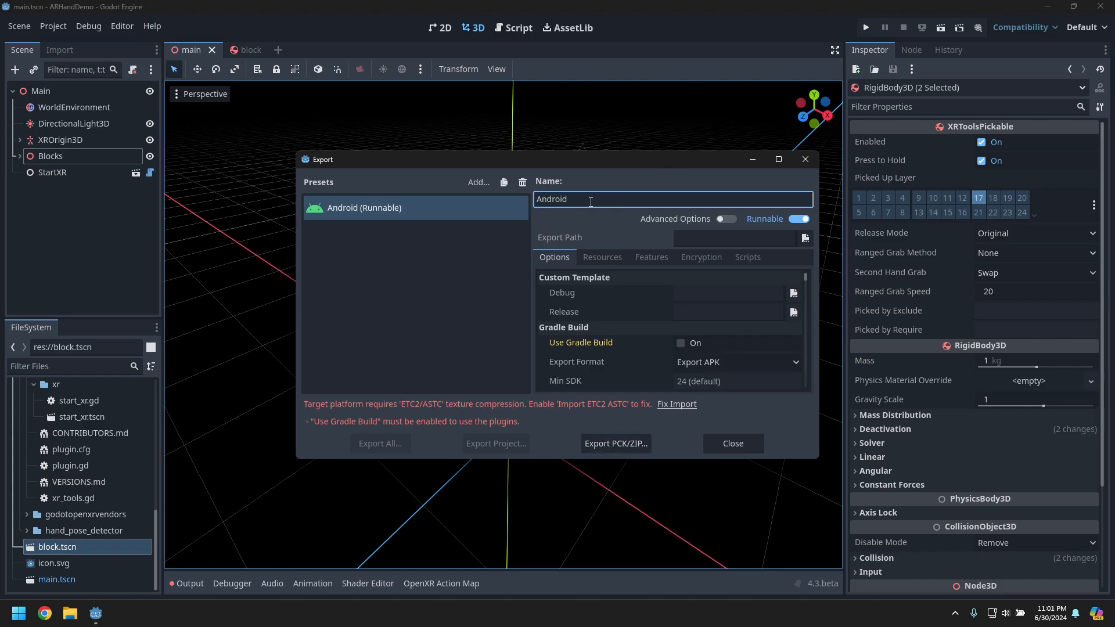
pyautogui.write('Meta')
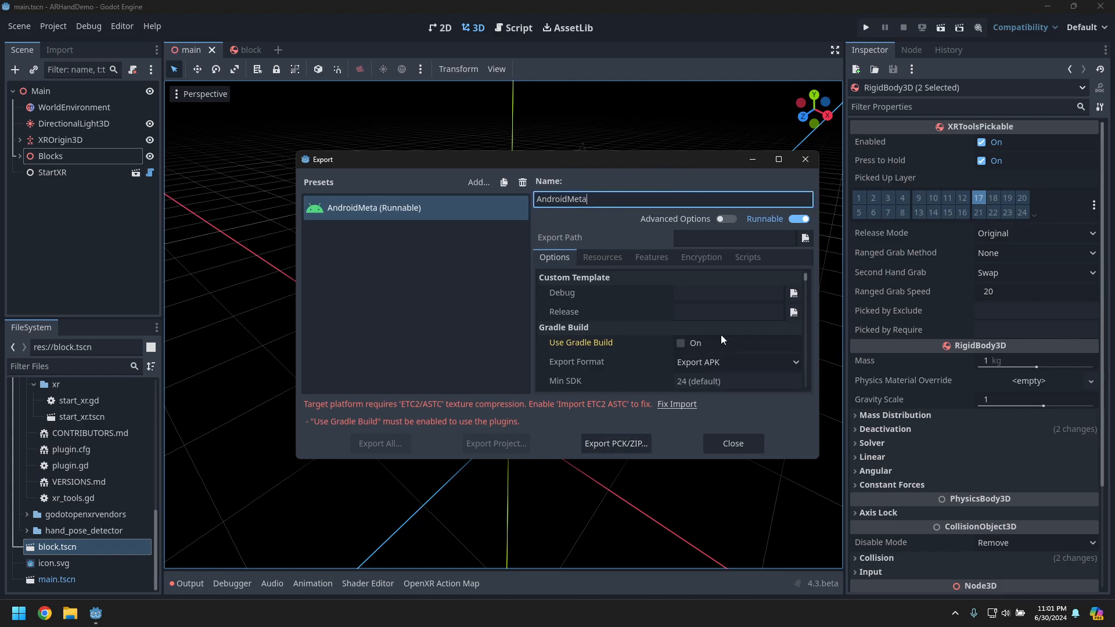
pyautogui.moveTo(676, 404)
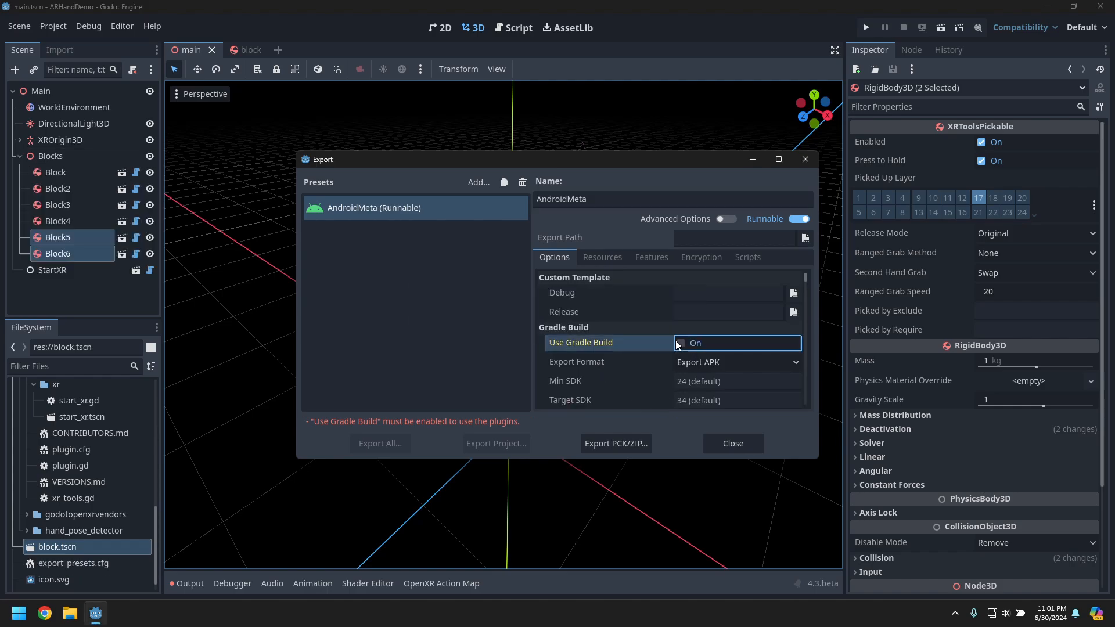
pyautogui.click(680, 342)
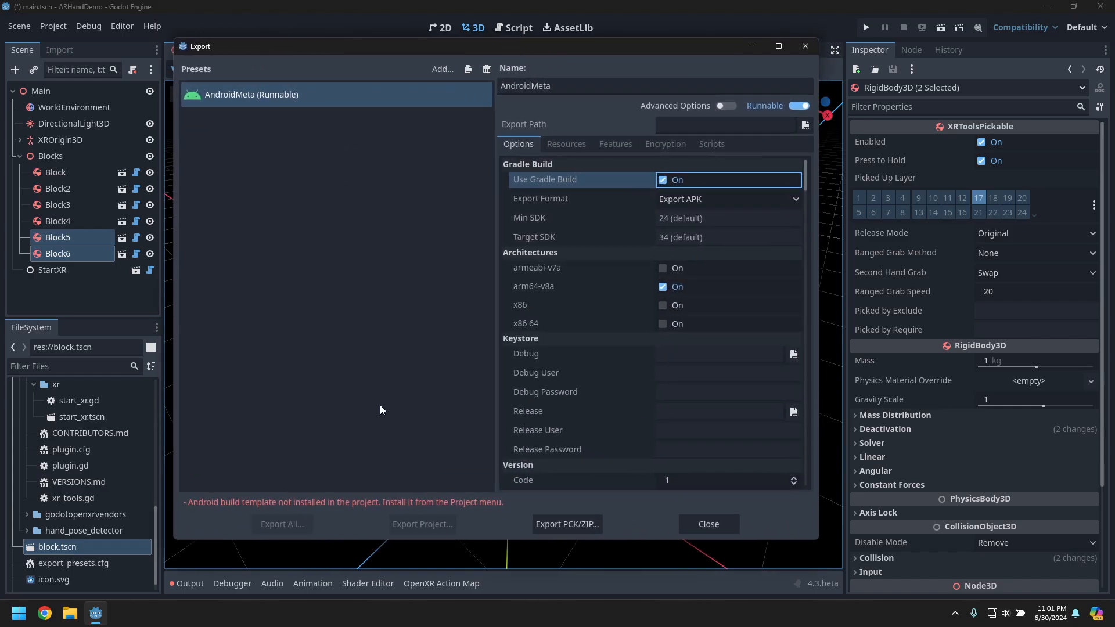
# Step: In AndroidMeta options, set XR Mode to OpenXR and Meta Hand Tracking to Required
pyautogui.scroll(-3)
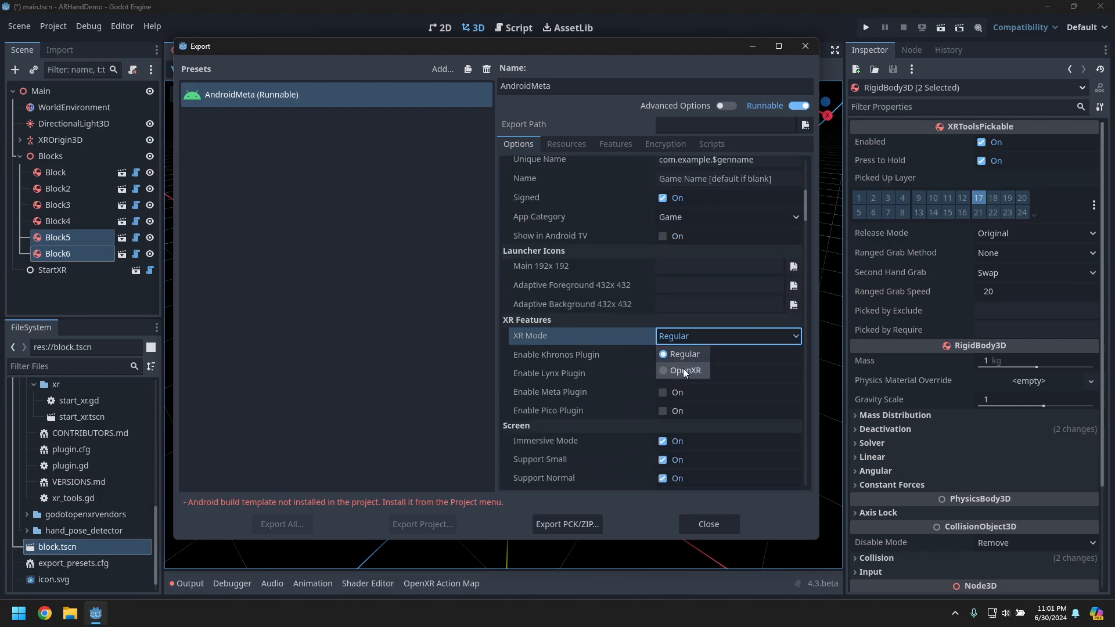
pyautogui.click(684, 370)
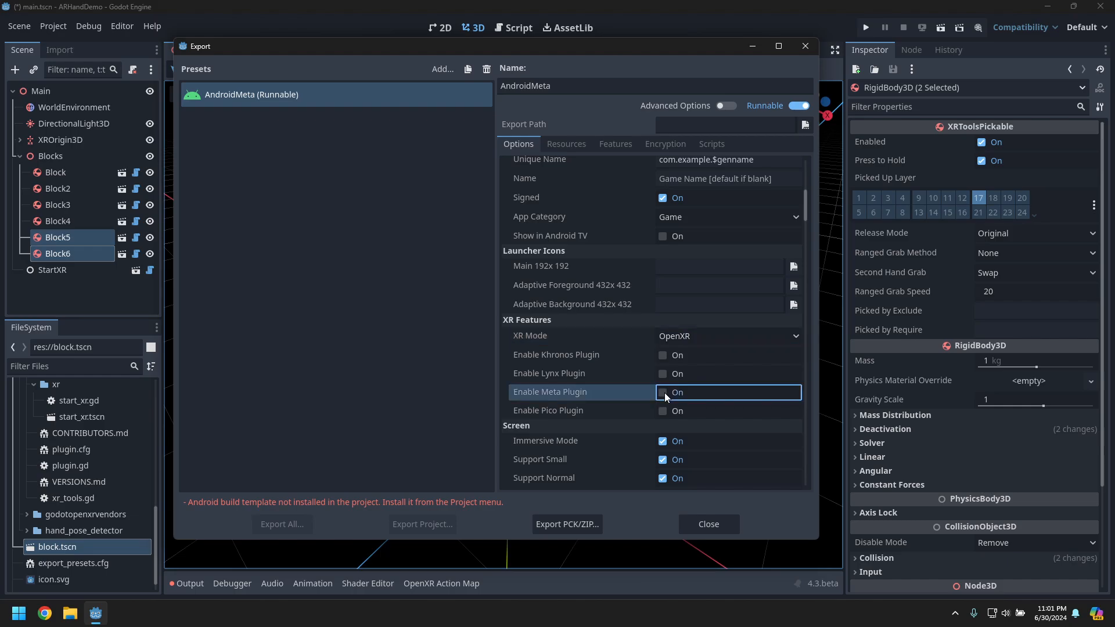
pyautogui.scroll(-3)
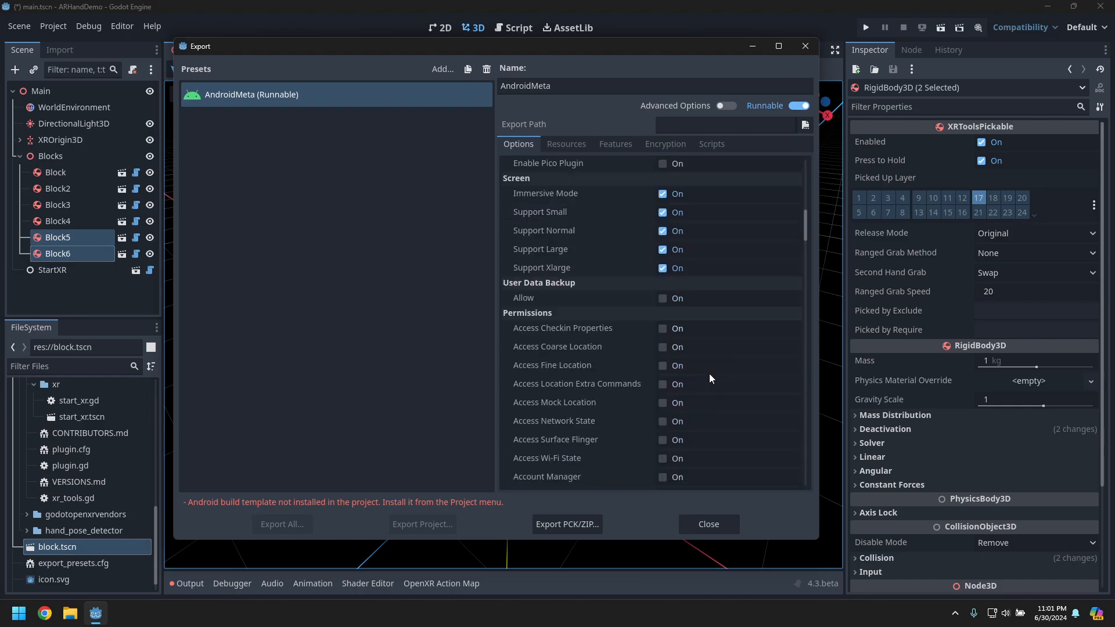
pyautogui.scroll(-3)
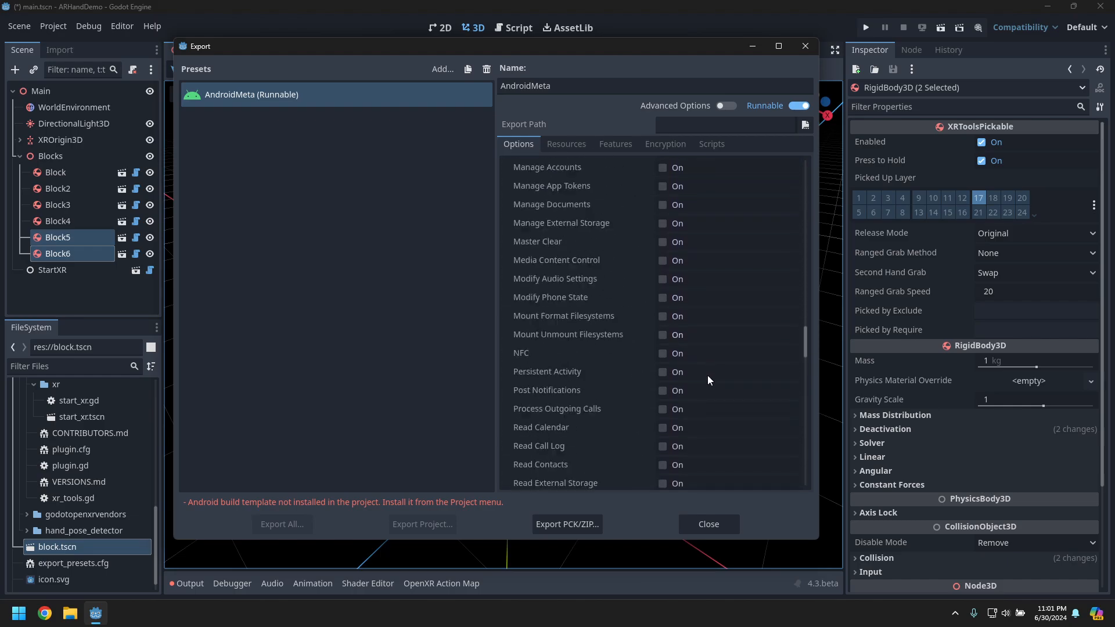
pyautogui.scroll(-3)
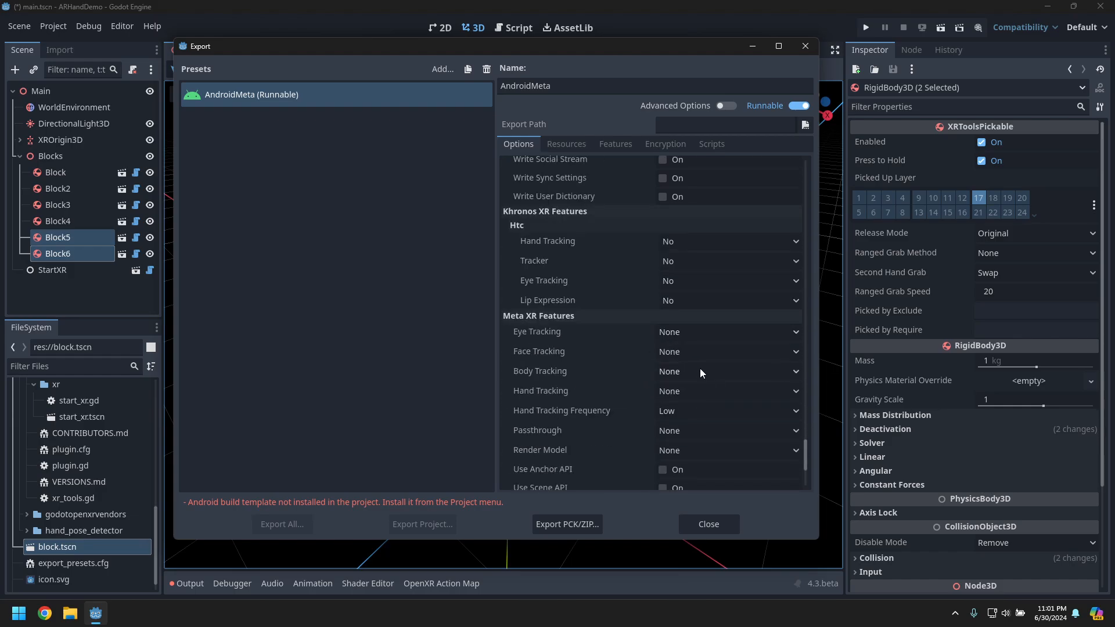
pyautogui.moveTo(683, 380)
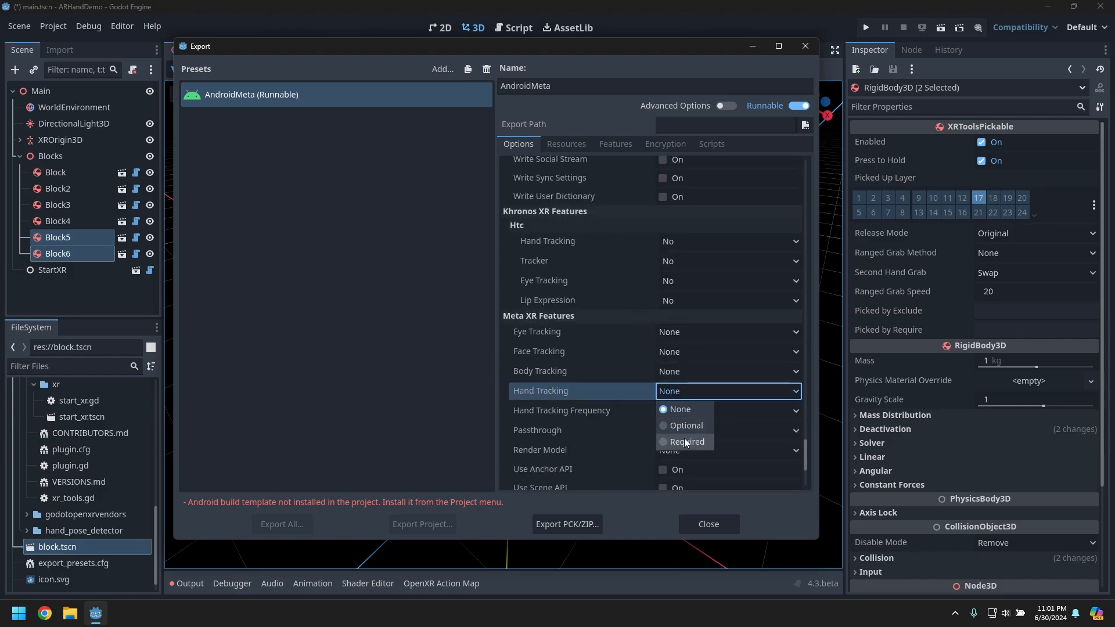
pyautogui.click(685, 442)
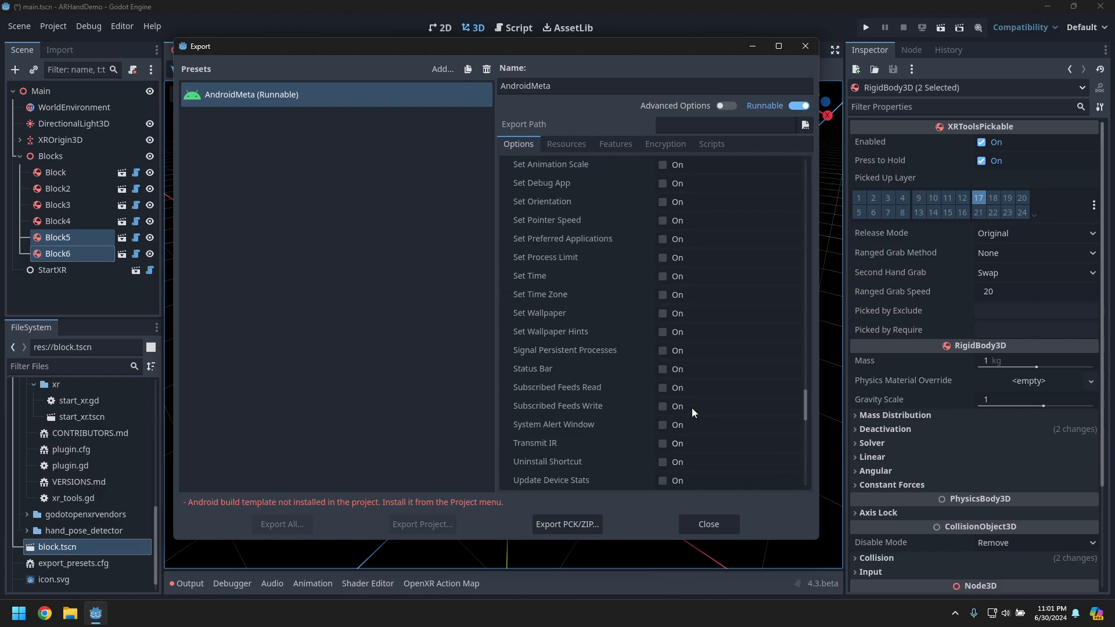
pyautogui.scroll(3)
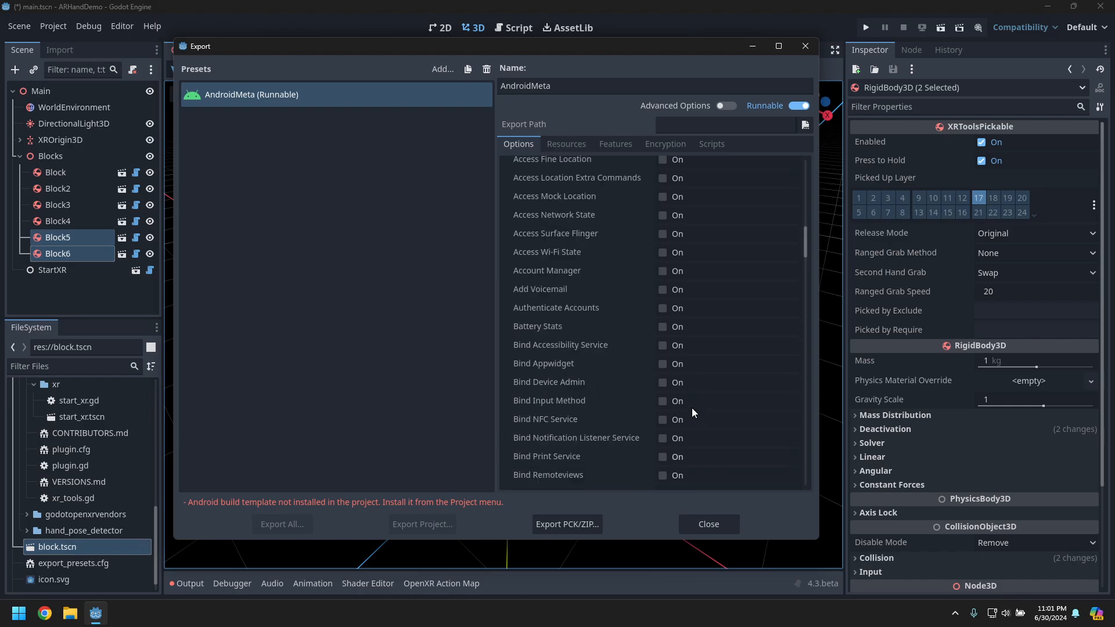
pyautogui.scroll(3)
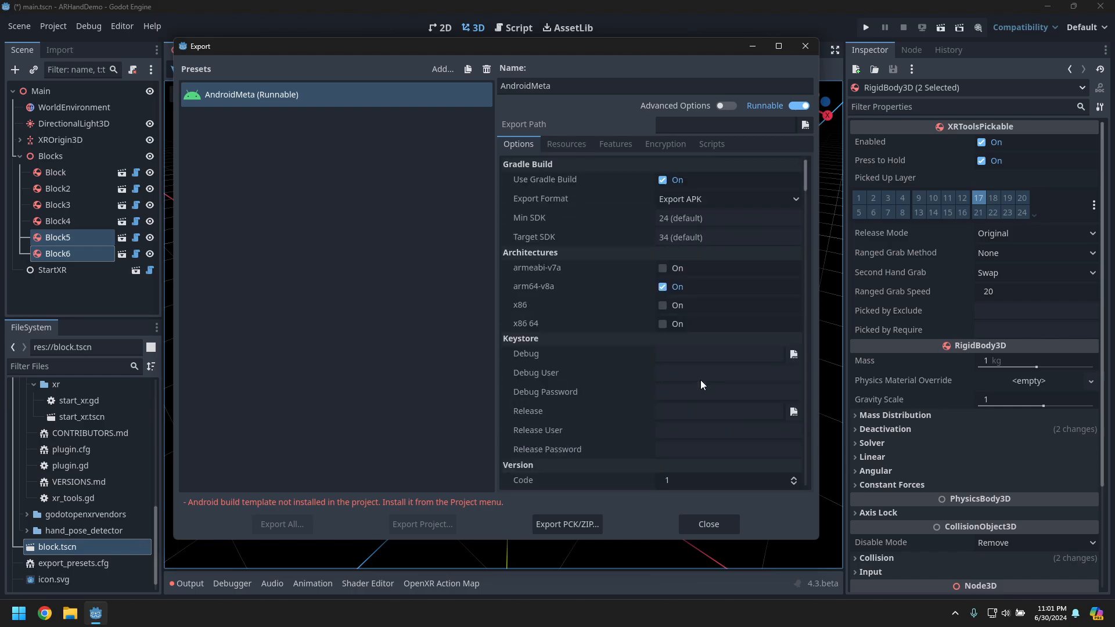
pyautogui.moveTo(676, 328)
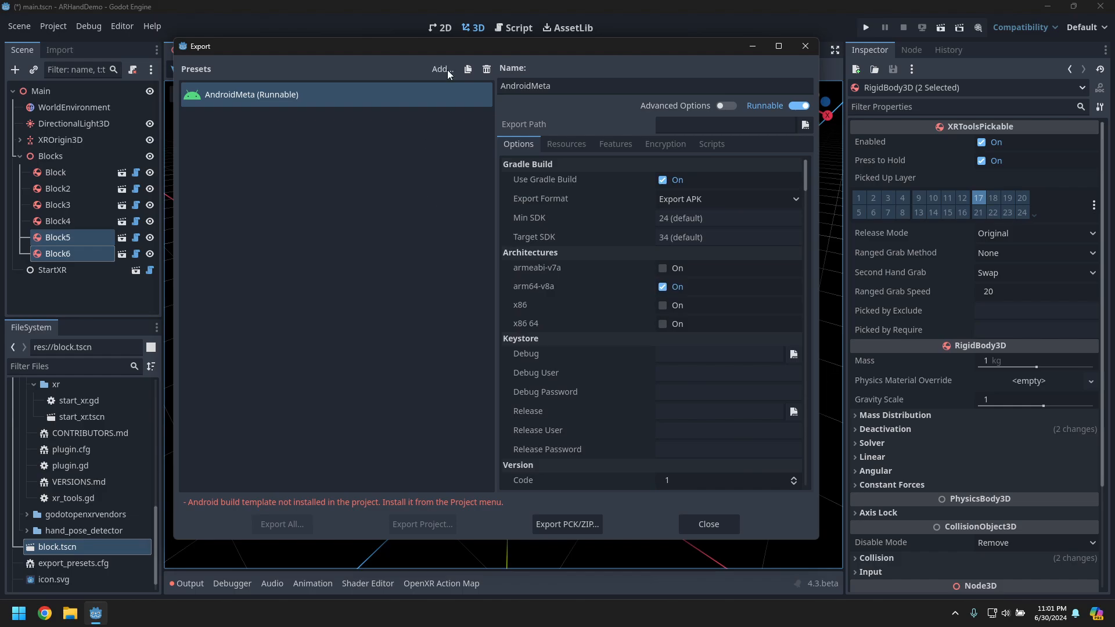
# Step: Add a Web export preset named WebXR with VRAM Texture Compression For Mobile enabled
pyautogui.click(440, 69)
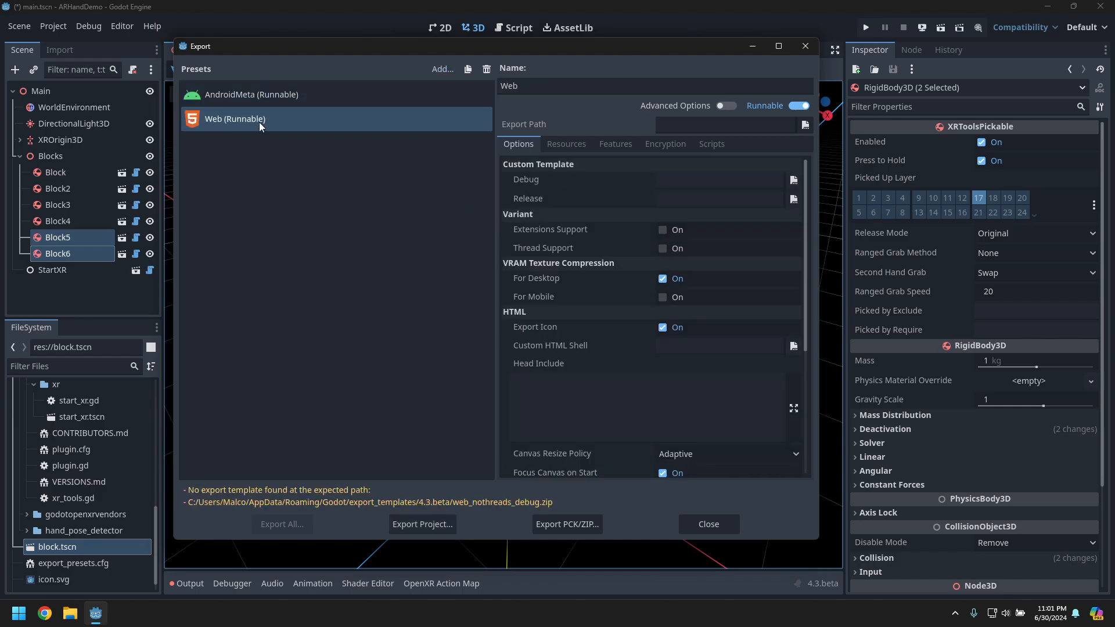
pyautogui.click(652, 85)
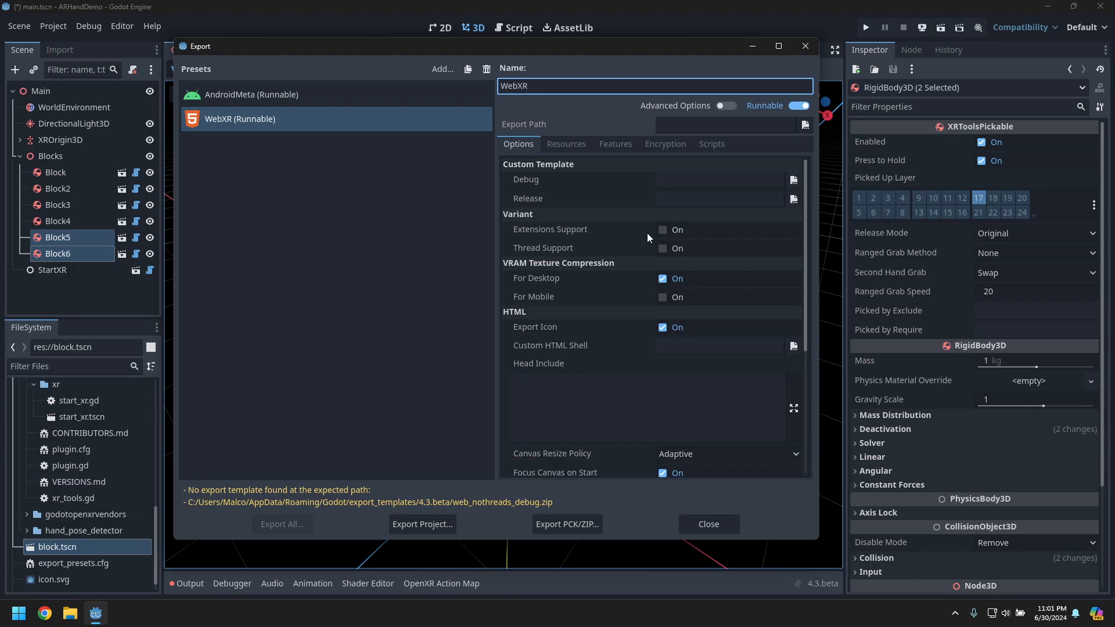
pyautogui.click(661, 297)
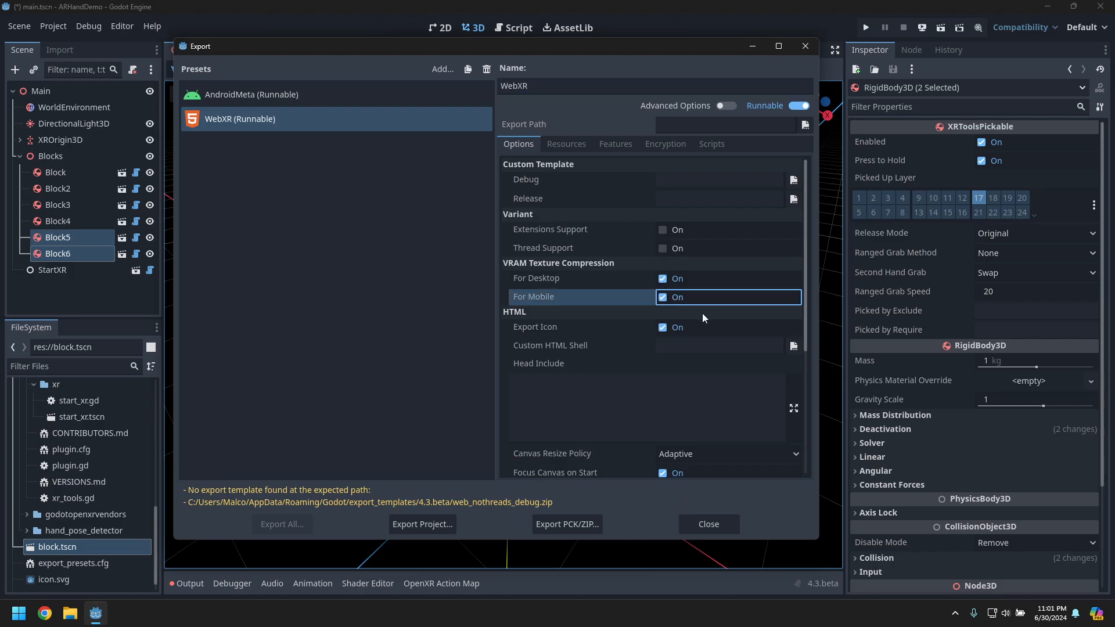
pyautogui.scroll(-3)
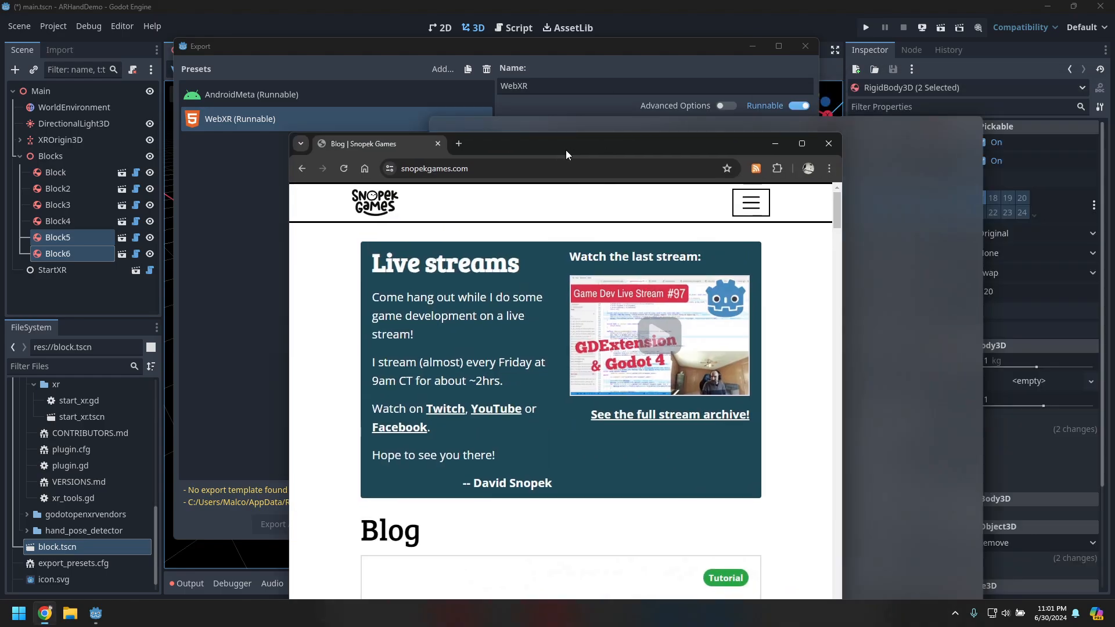
# Step: Find the WebXR polyfill Head Include script in Snopek Games Tutorials & Courses, then minimize Chrome
pyautogui.click(801, 142)
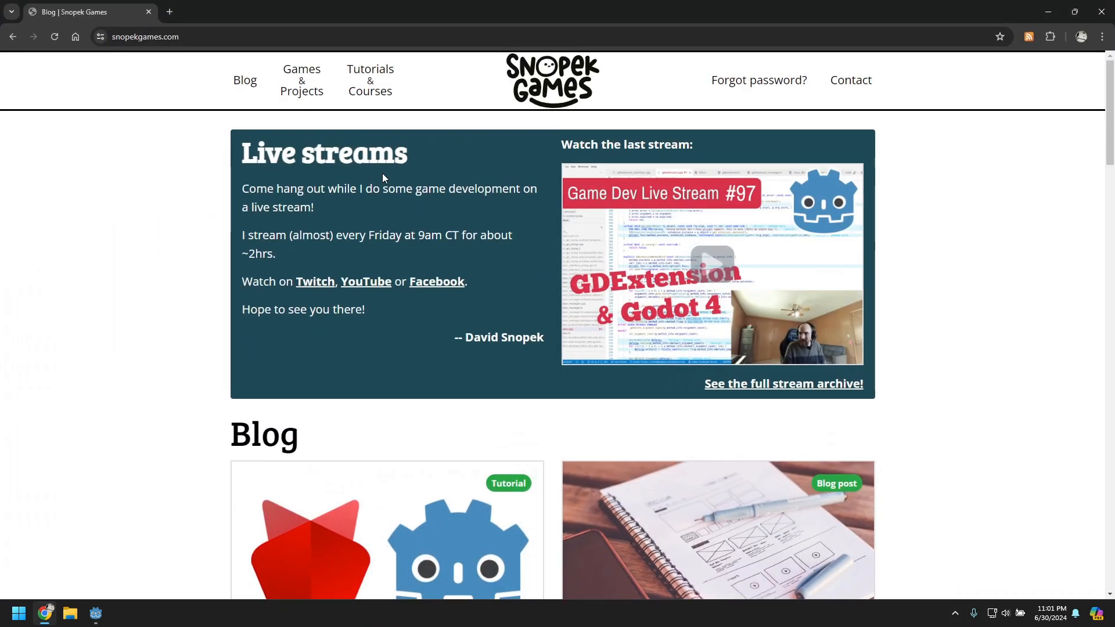
pyautogui.moveTo(369, 79)
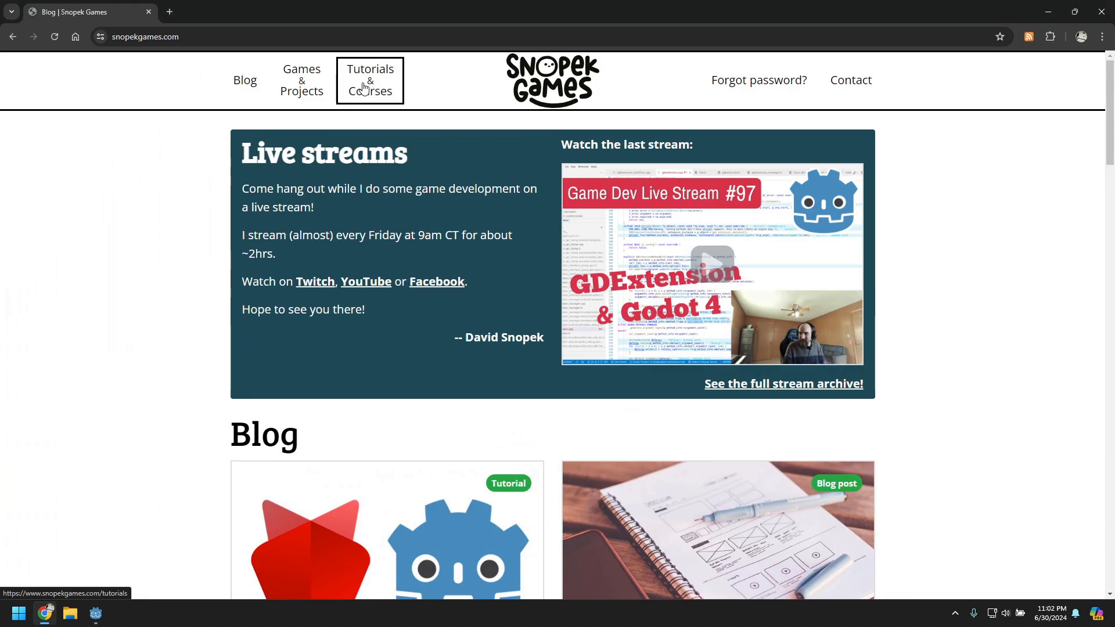
pyautogui.click(369, 80)
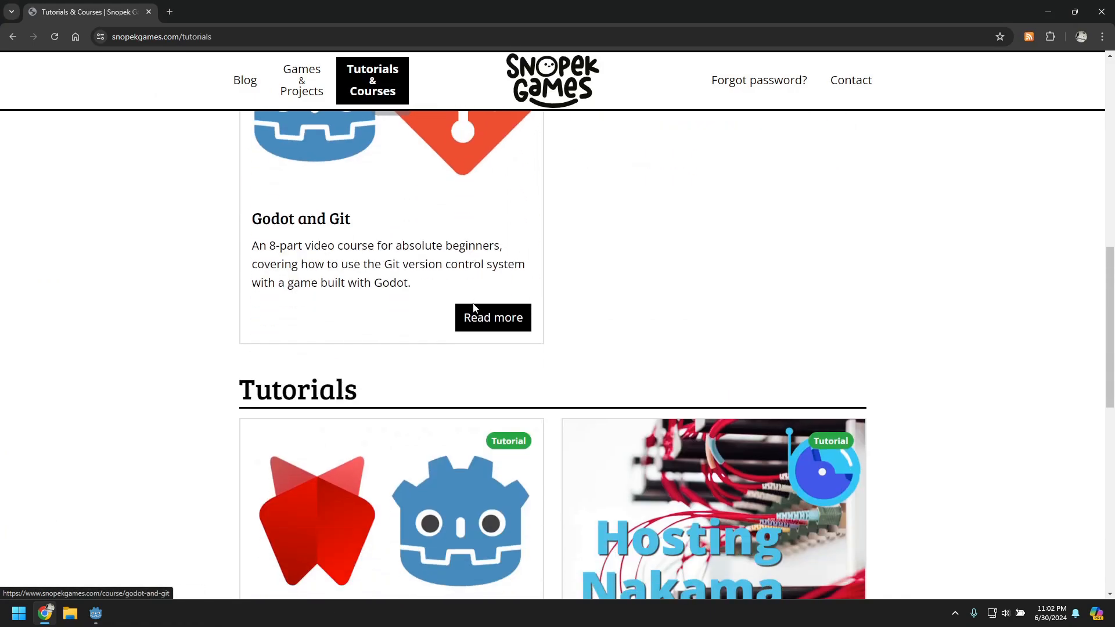
pyautogui.scroll(-3)
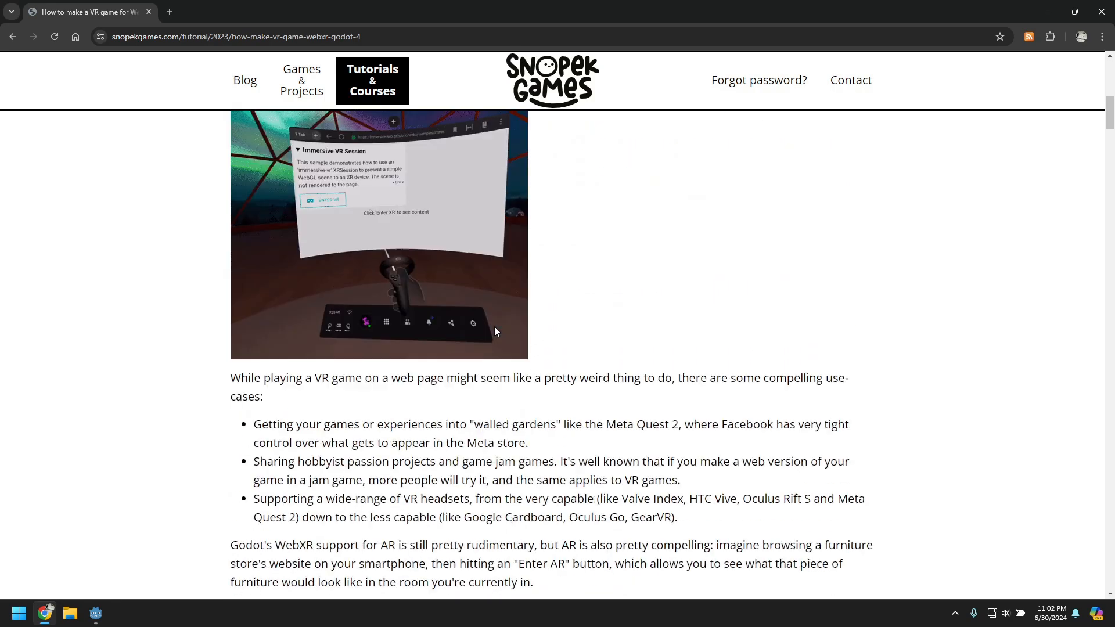
pyautogui.scroll(-3)
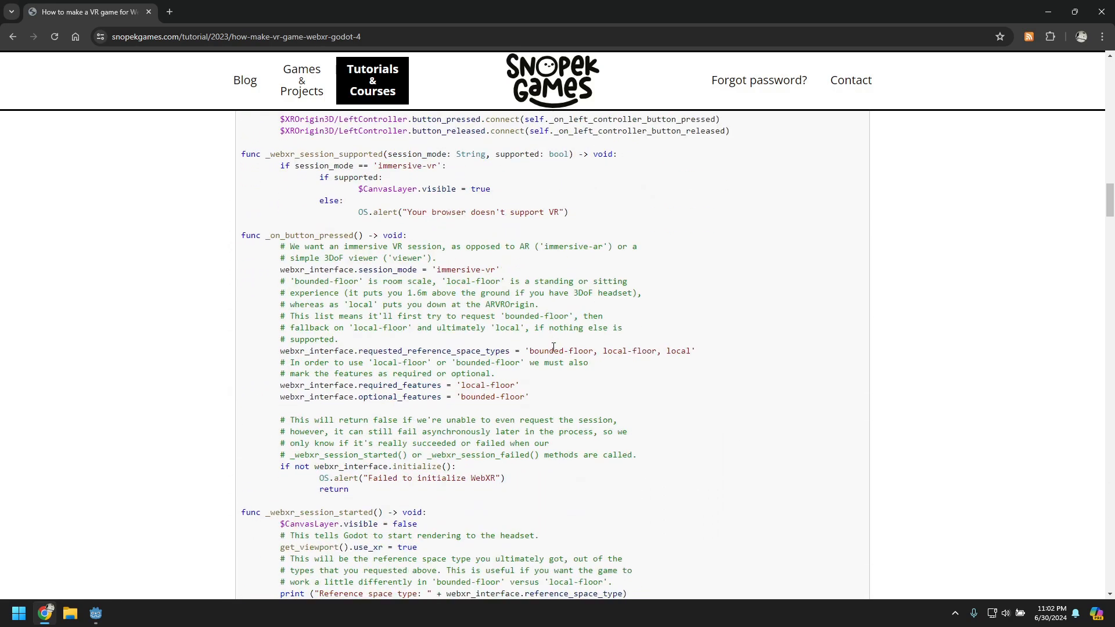
pyautogui.scroll(-3)
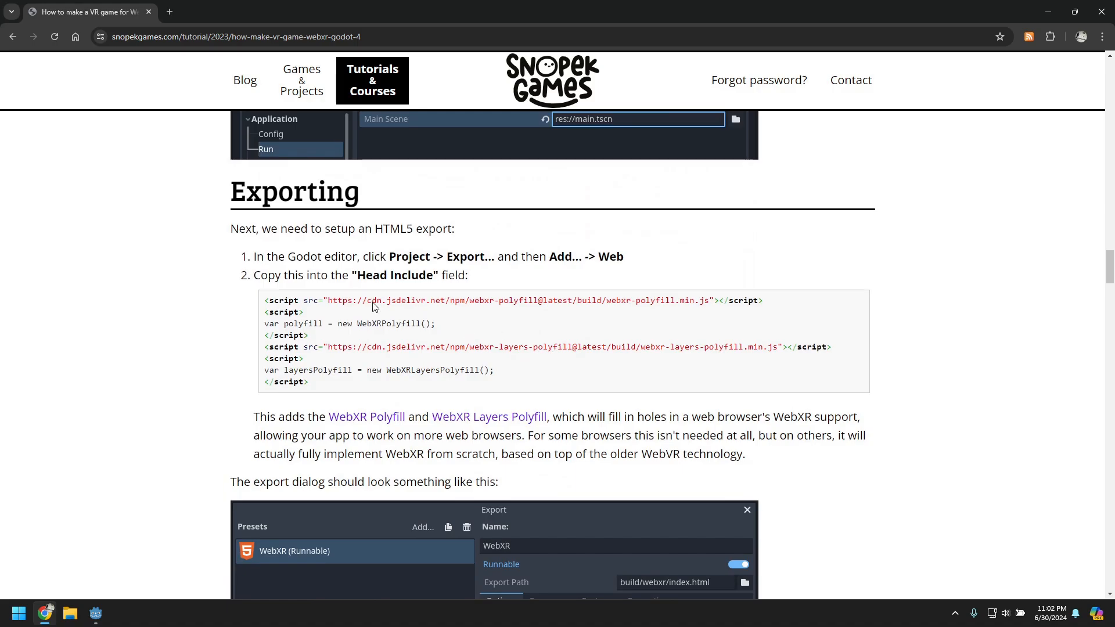
pyautogui.moveTo(267, 295)
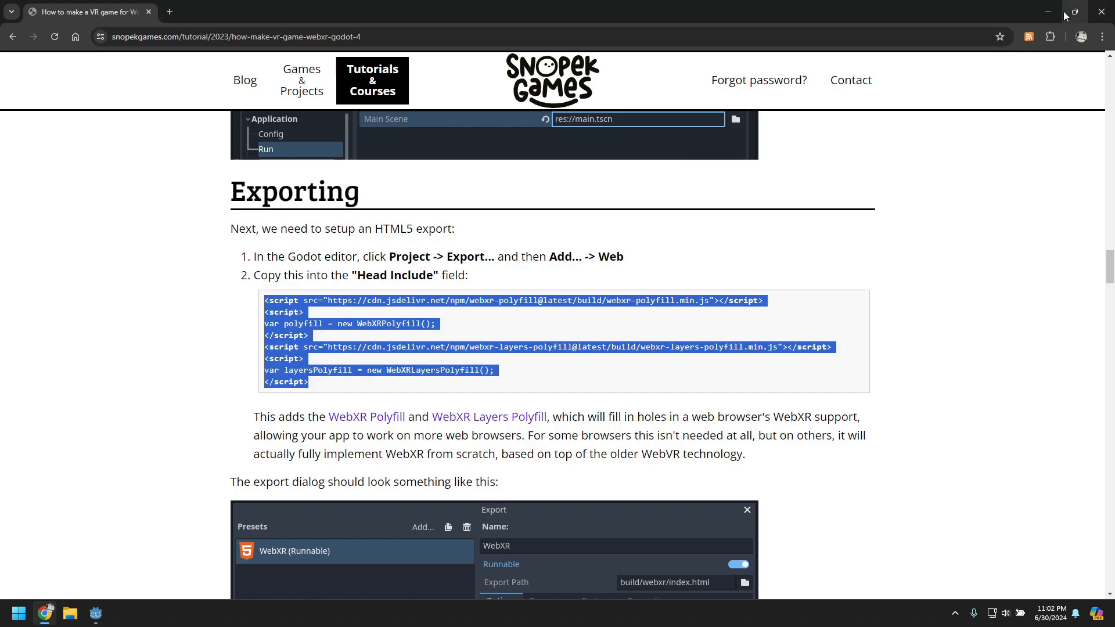
pyautogui.click(93, 611)
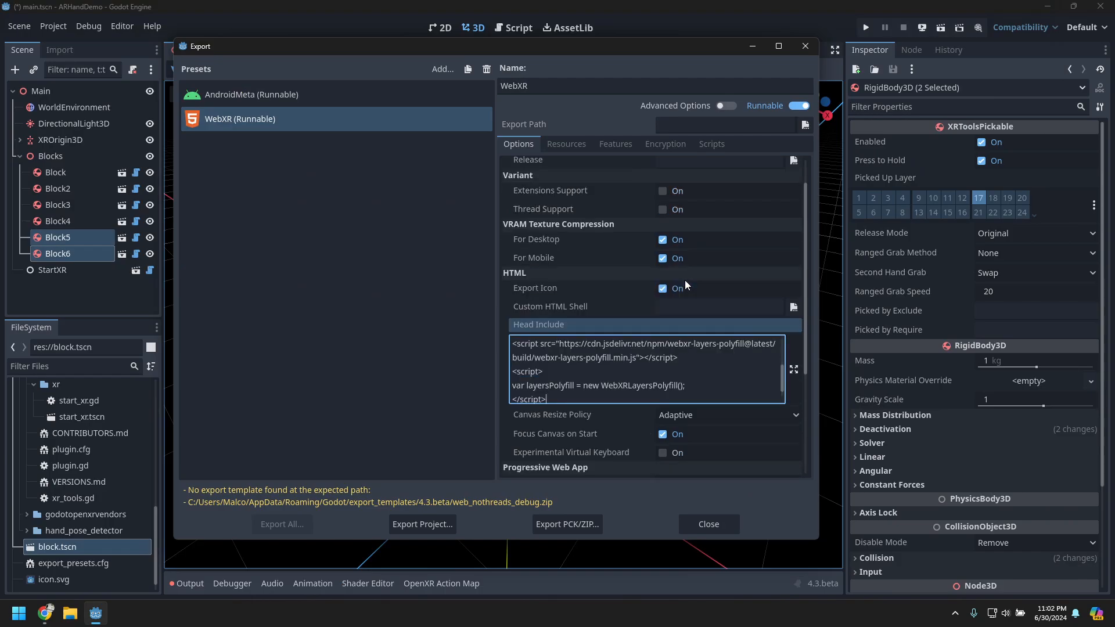
# Step: Close the export window, keeping the pasted polyfill in WebXR, and return to main.tscn
pyautogui.scroll(-3)
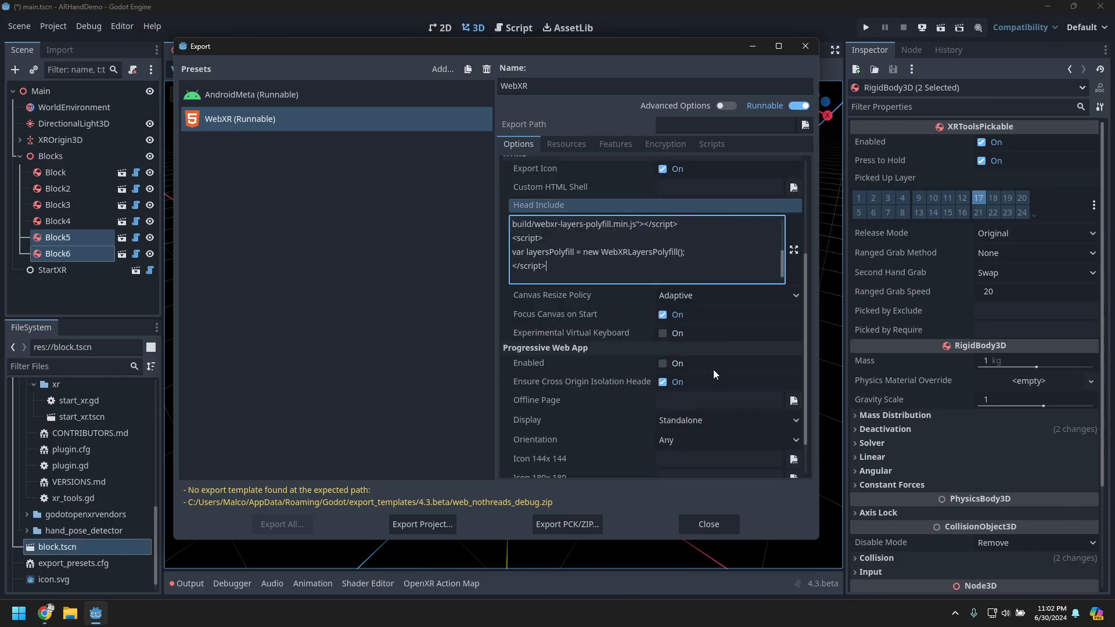
pyautogui.scroll(3)
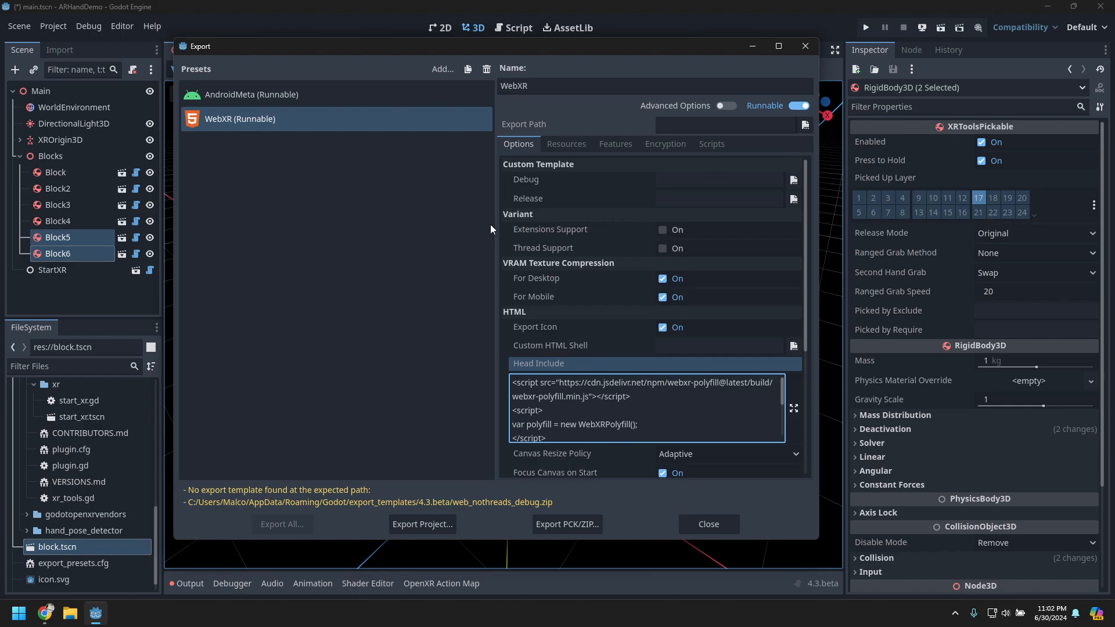
pyautogui.moveTo(707, 524)
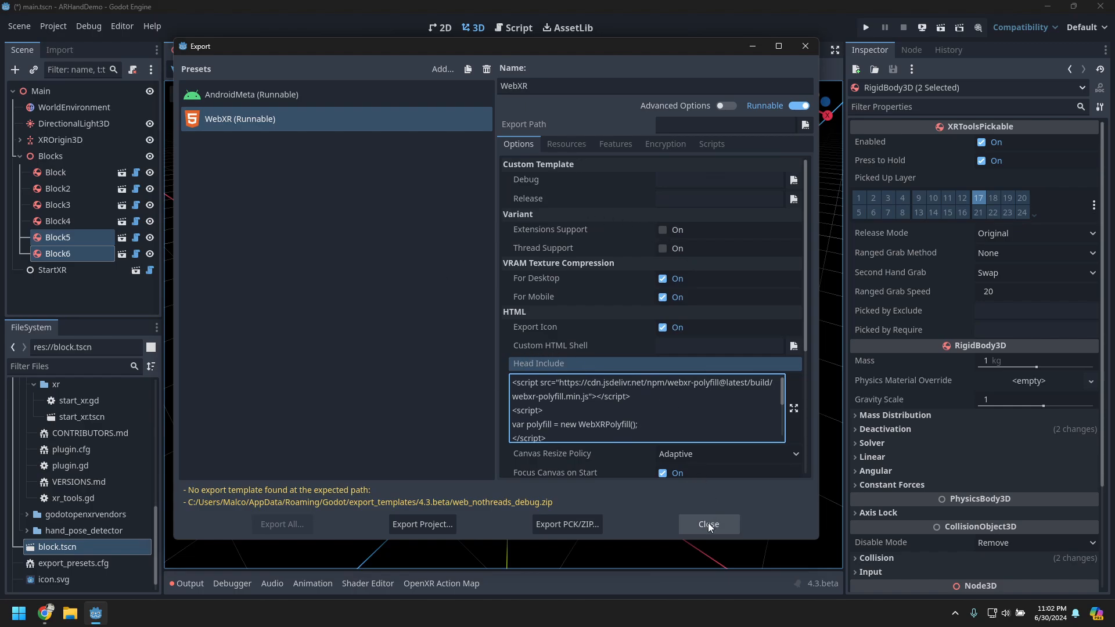
pyautogui.click(707, 524)
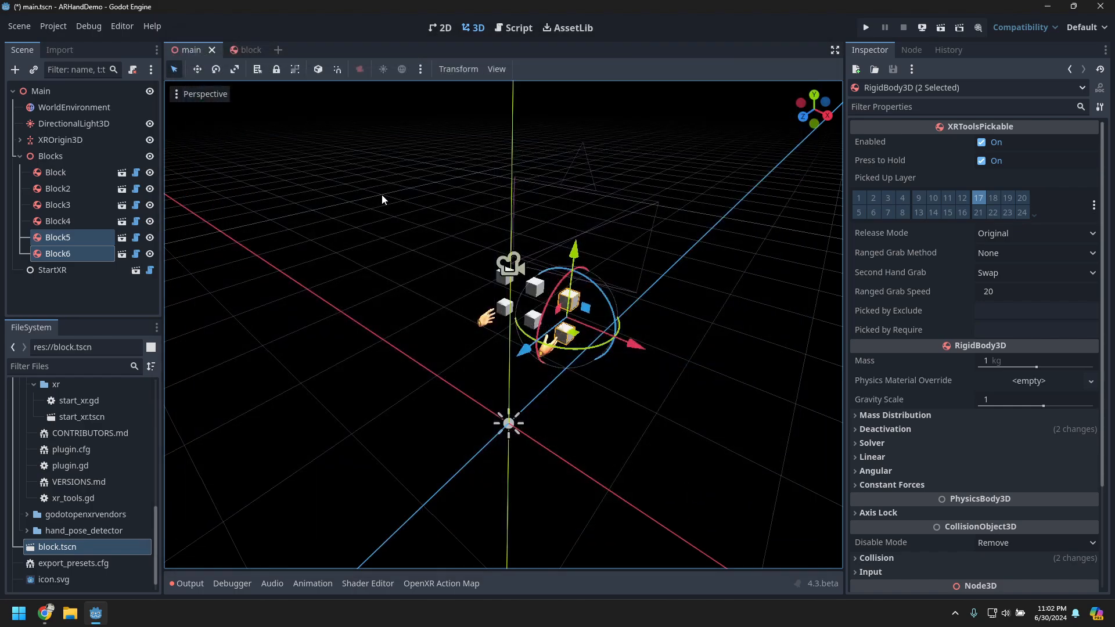
# Step: Install the Android build template from the Project menu and collapse the addons folder
pyautogui.click(53, 26)
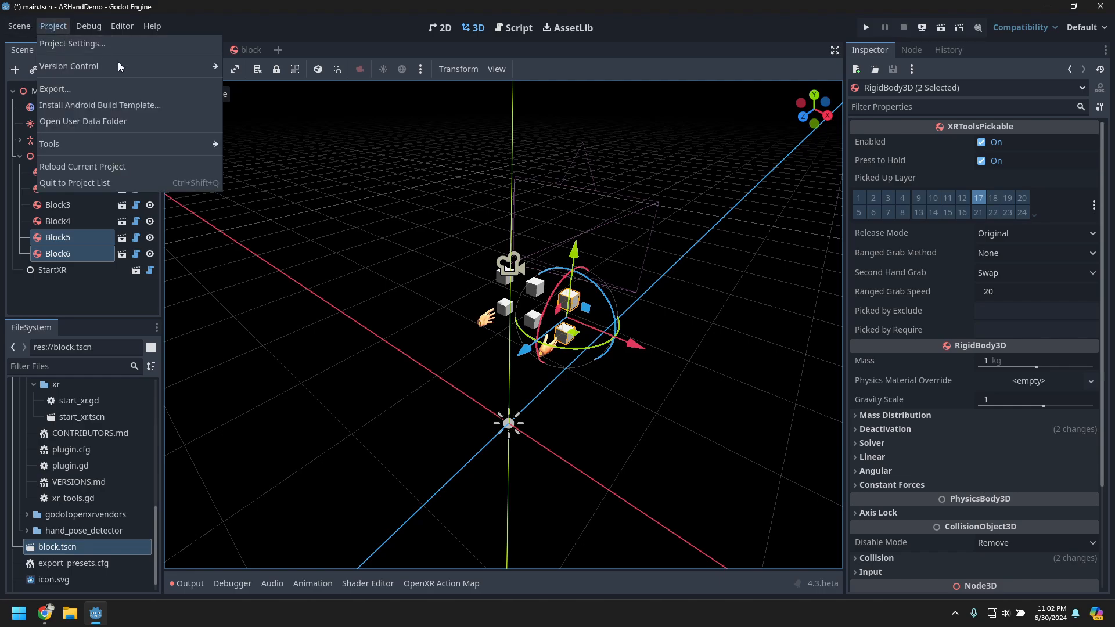
pyautogui.click(99, 105)
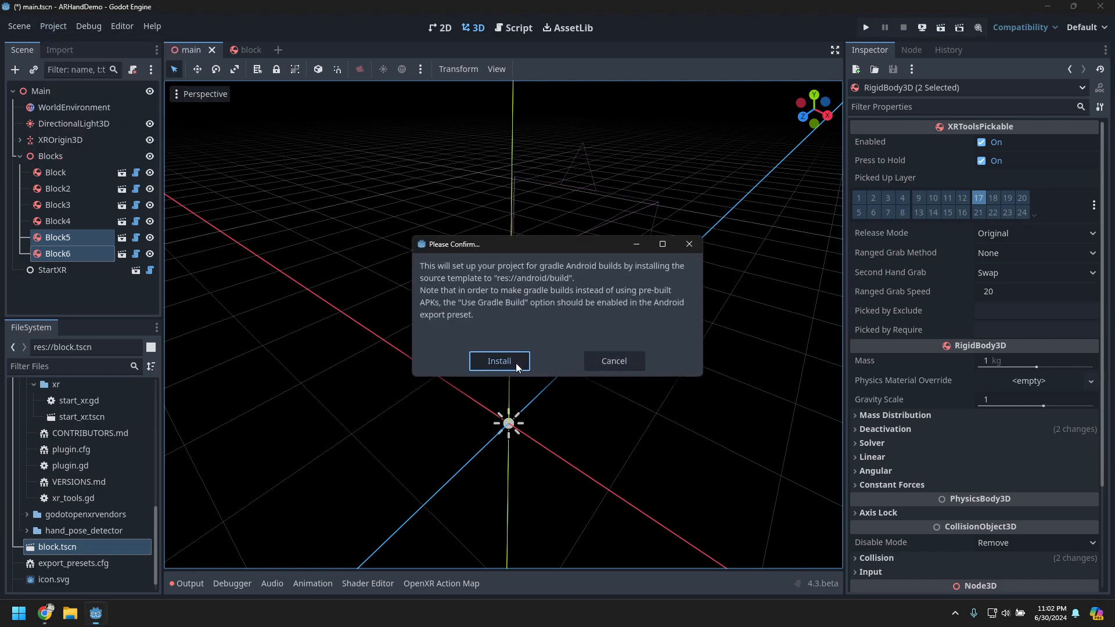
pyautogui.click(499, 360)
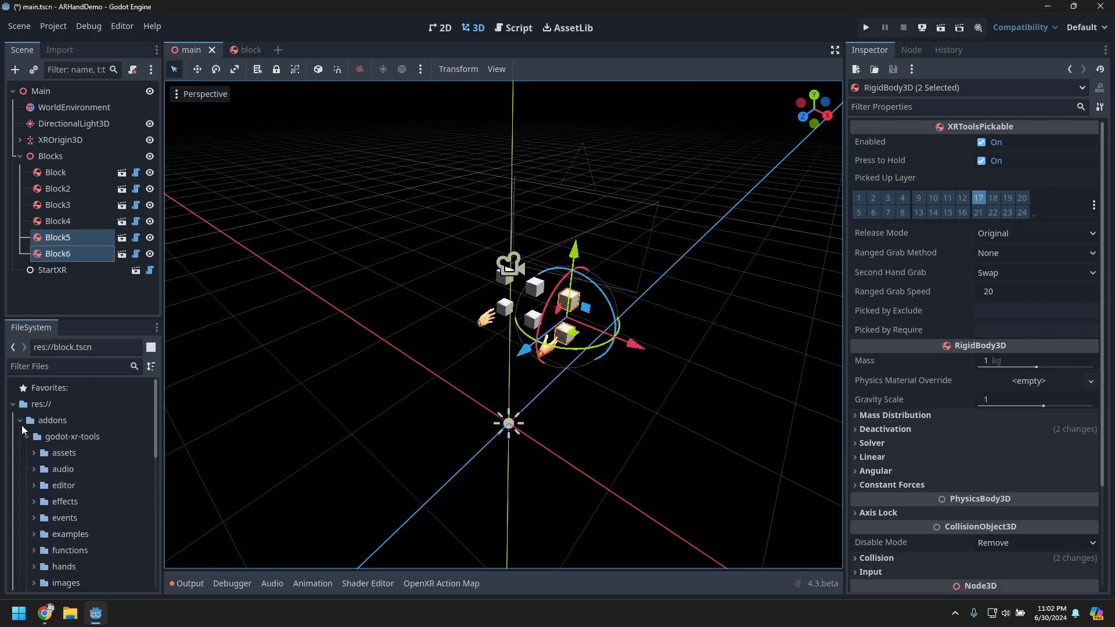
pyautogui.click(22, 420)
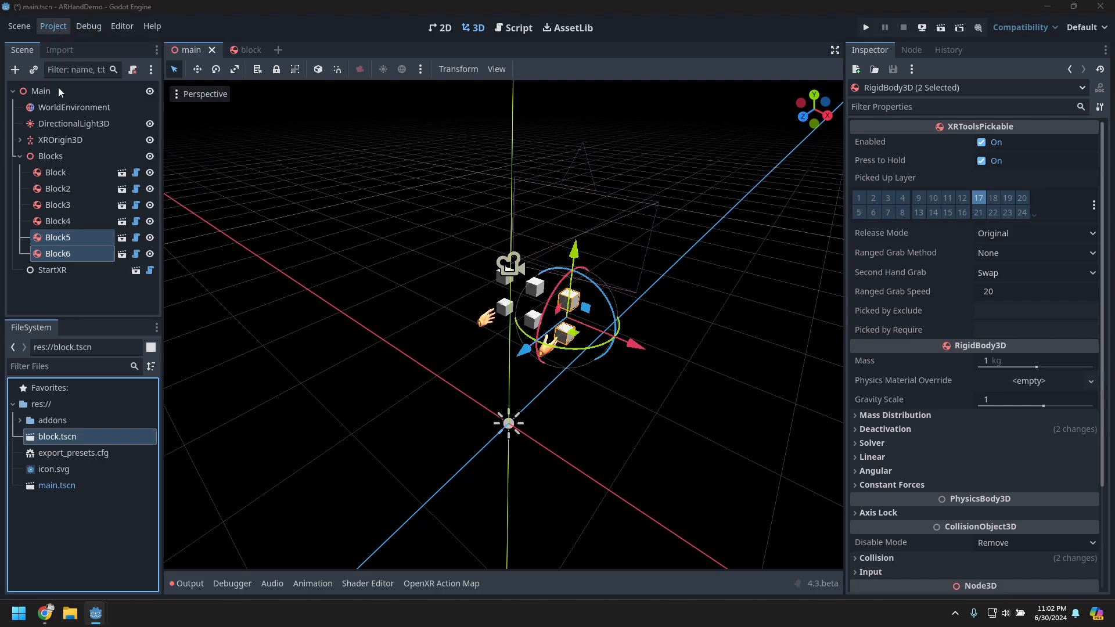
# Step: Export AndroidMeta as ARHandDemo.apk into new build/android folders with debug export turned off
pyautogui.click(53, 26)
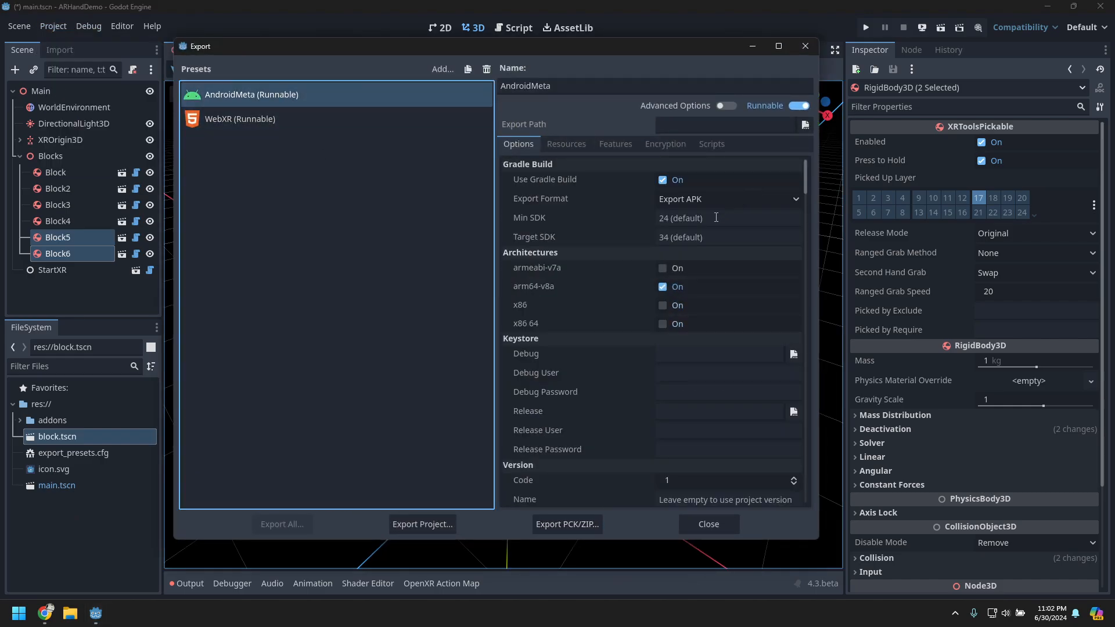
pyautogui.moveTo(569, 300)
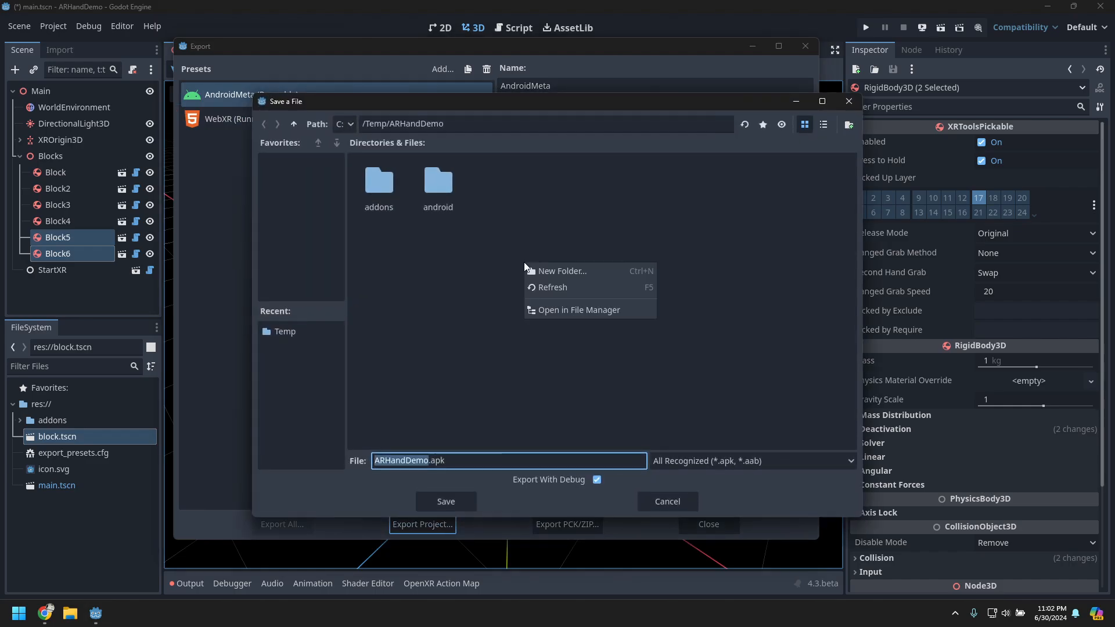
pyautogui.click(561, 271)
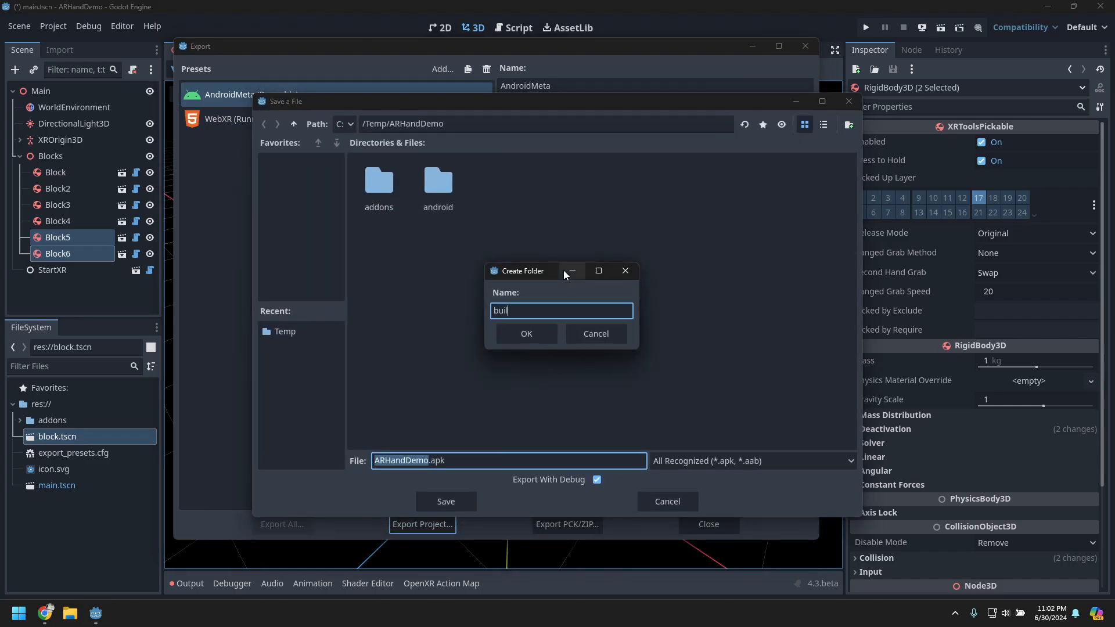
pyautogui.click(526, 333)
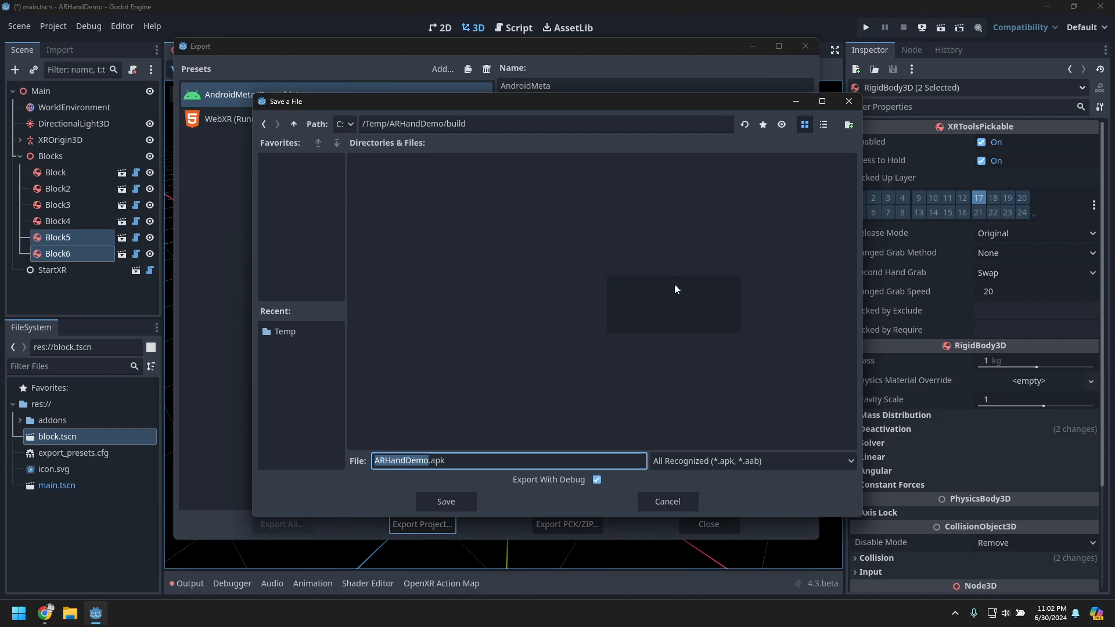
pyautogui.click(847, 124)
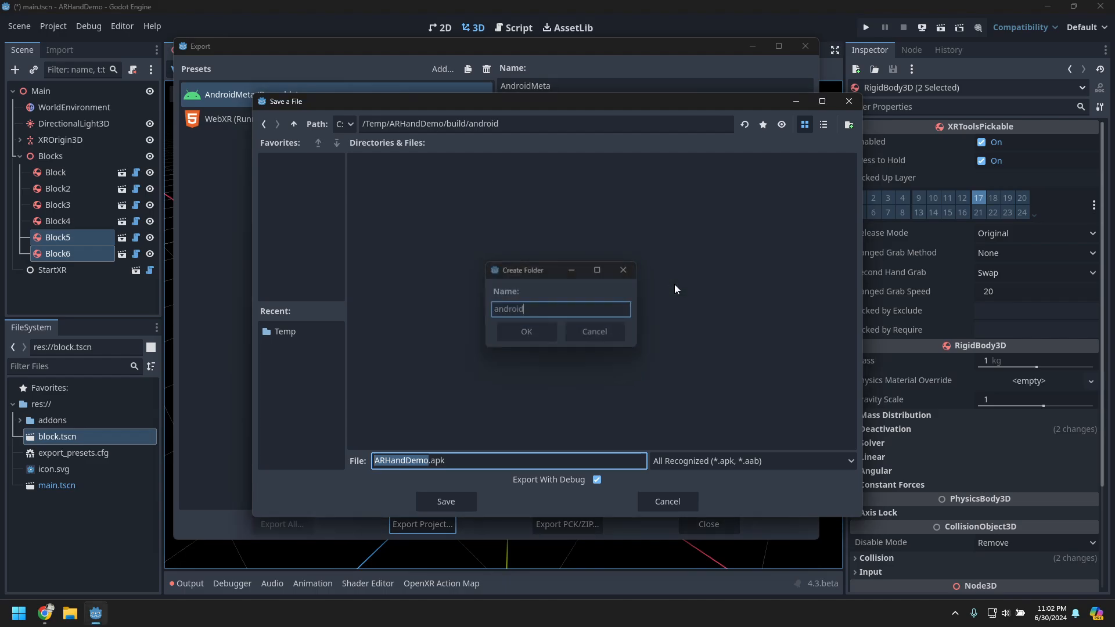
pyautogui.click(593, 332)
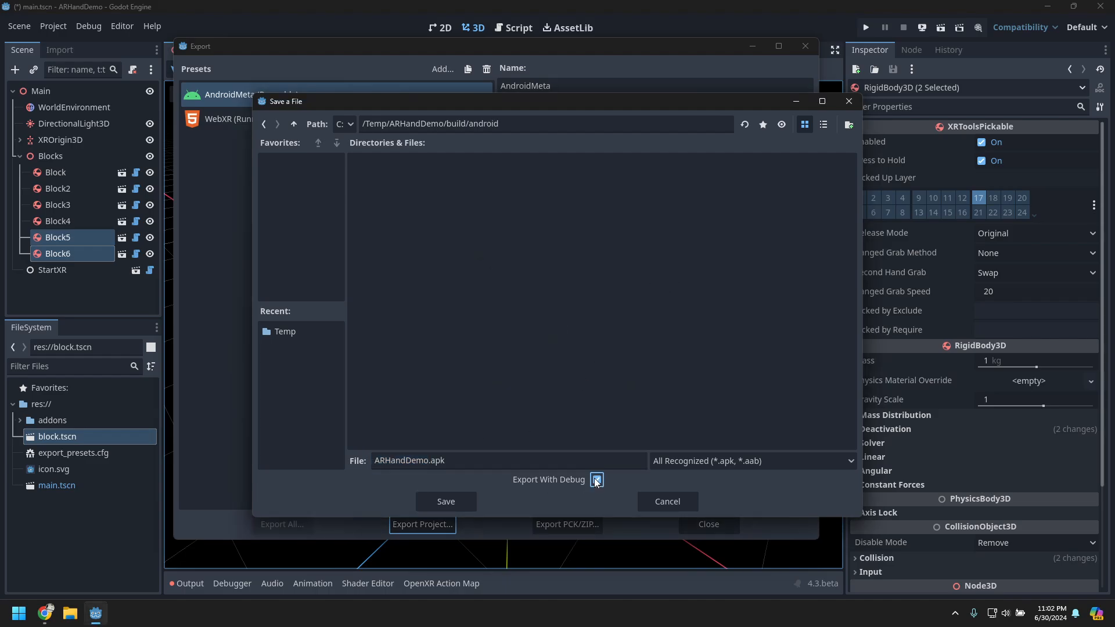
pyautogui.click(446, 501)
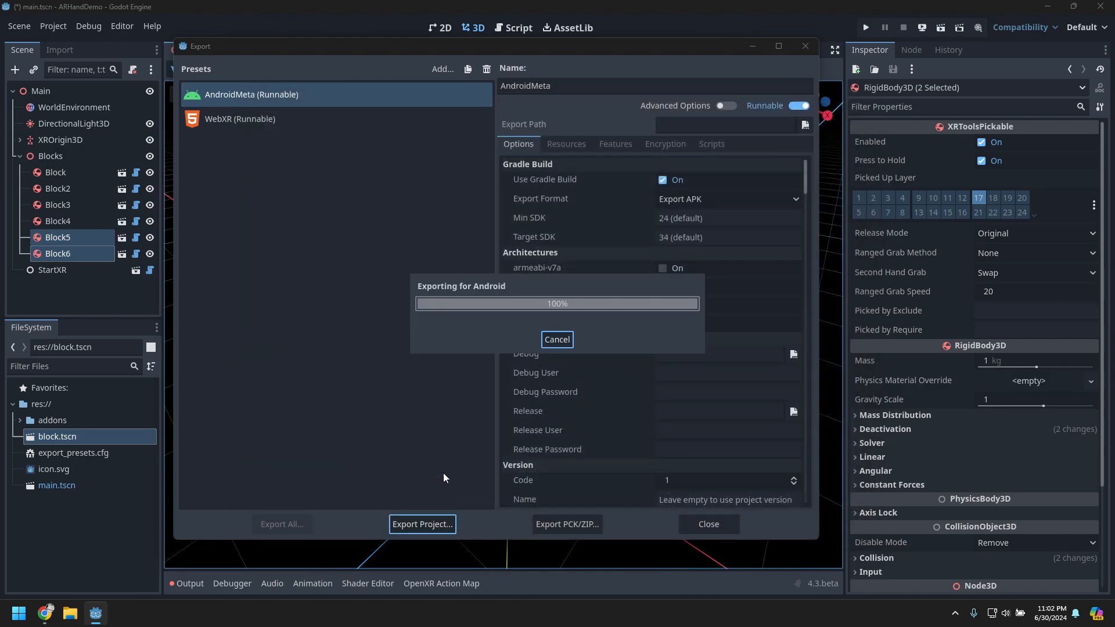
pyautogui.moveTo(484, 316)
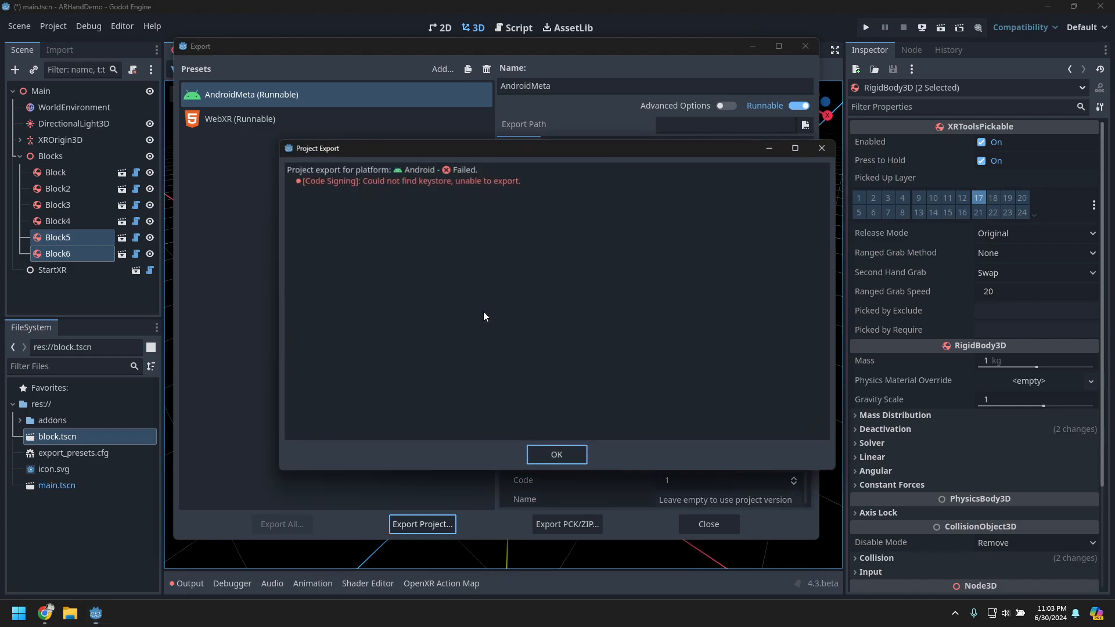
# Step: Dismiss the error, set the release keystore to debug.keystore with user androiddebugkey, and re-export
pyautogui.click(556, 454)
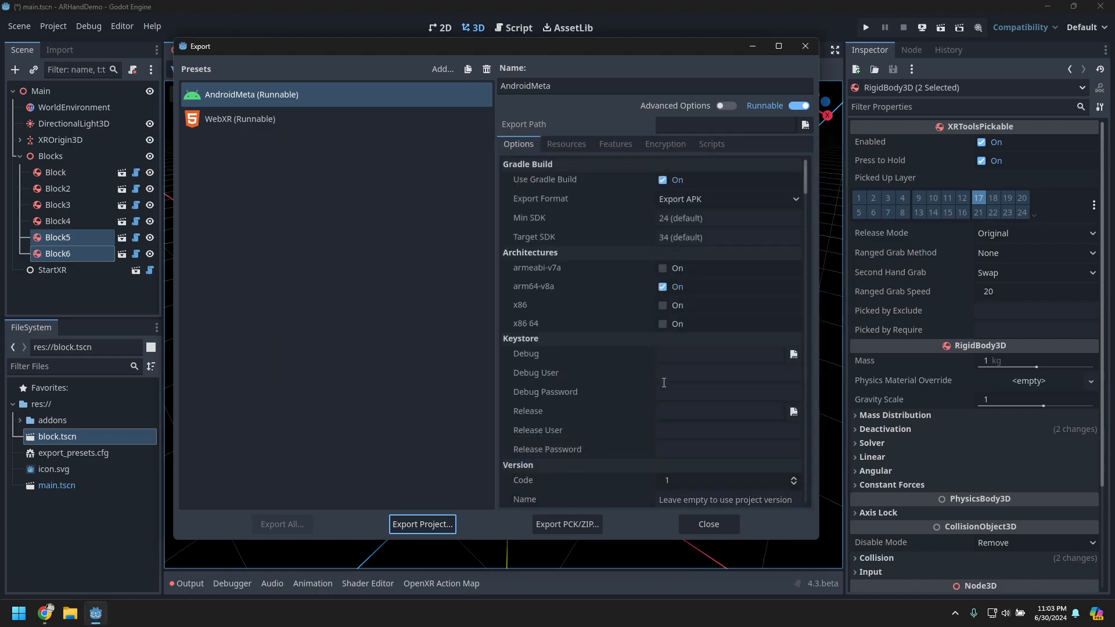
pyautogui.moveTo(663, 383)
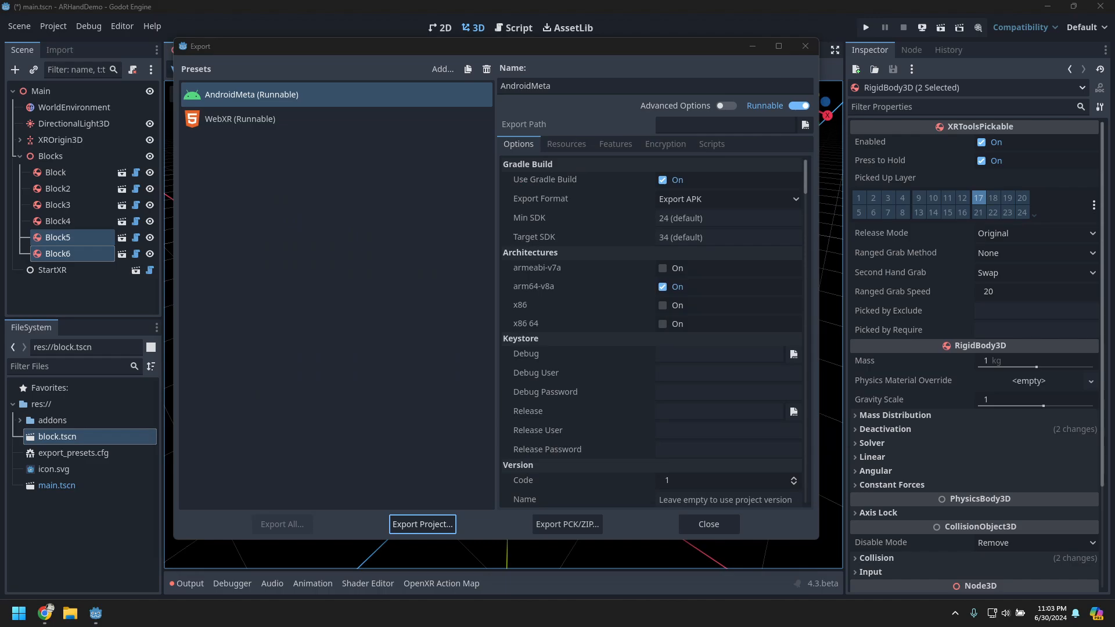
pyautogui.click(718, 411)
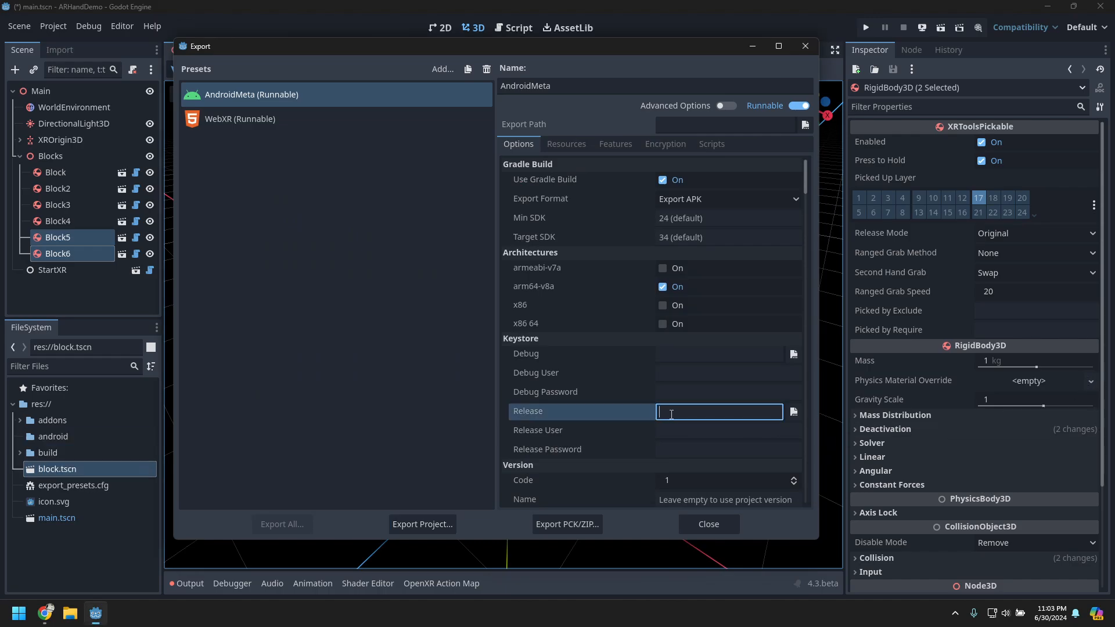
pyautogui.write('odot/keystores/debug.keystore')
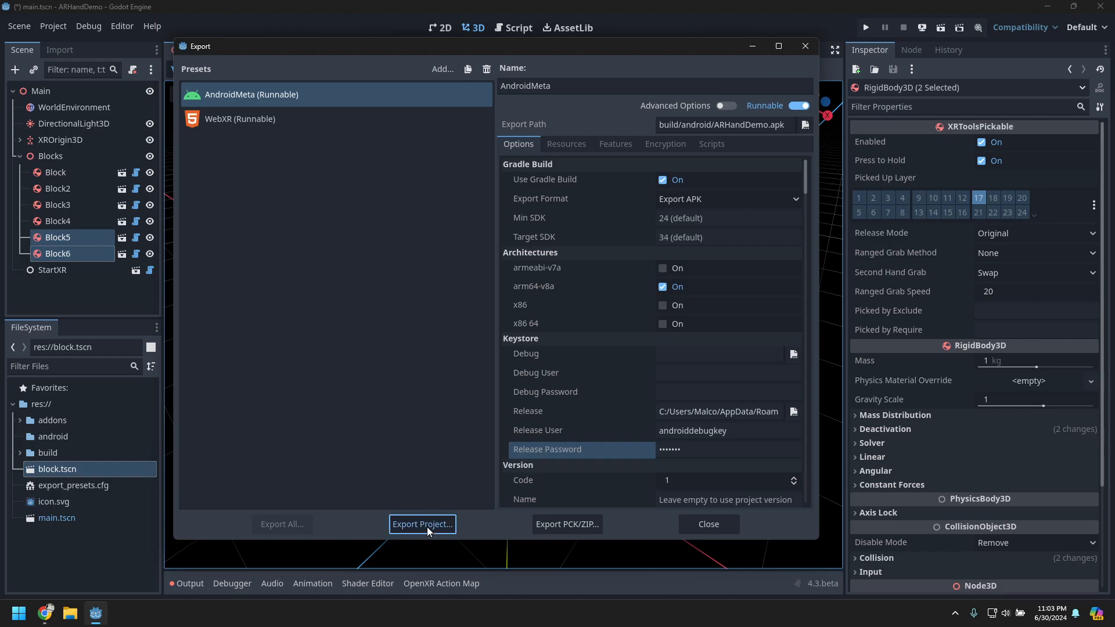
pyautogui.click(421, 523)
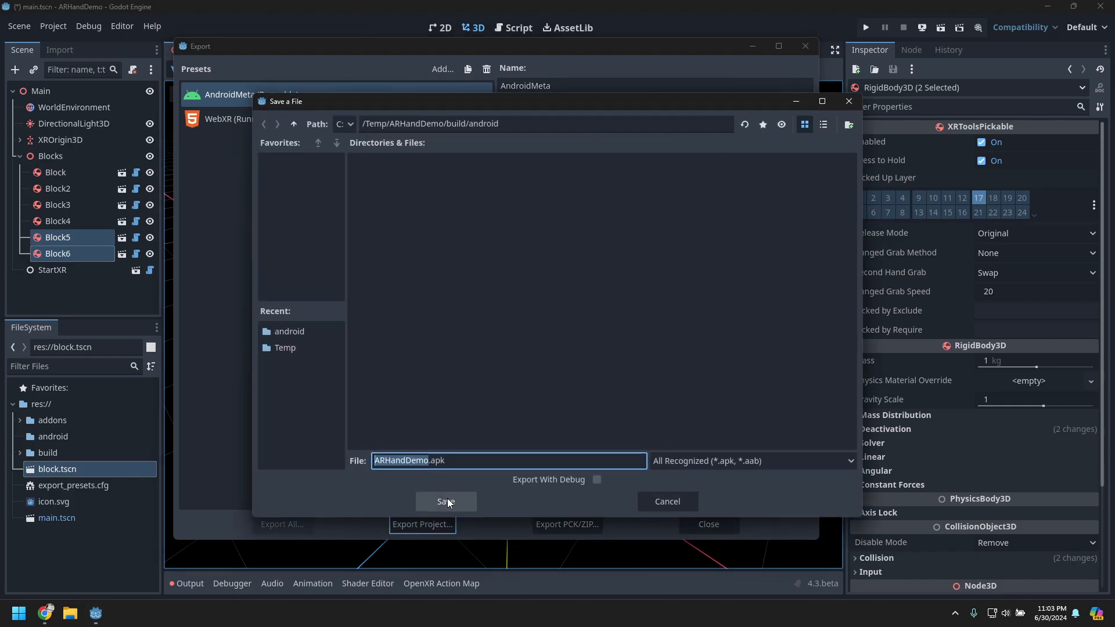
# Step: Save the signed AndroidMeta APK to build/android and let the Gradle release build finish
pyautogui.click(446, 501)
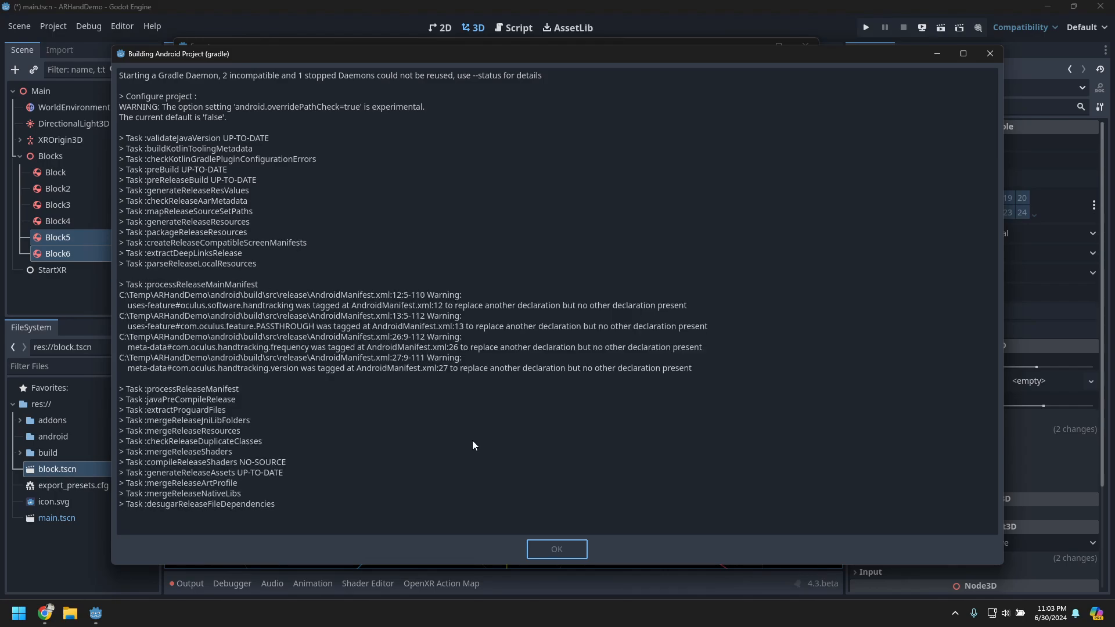
pyautogui.scroll(-3)
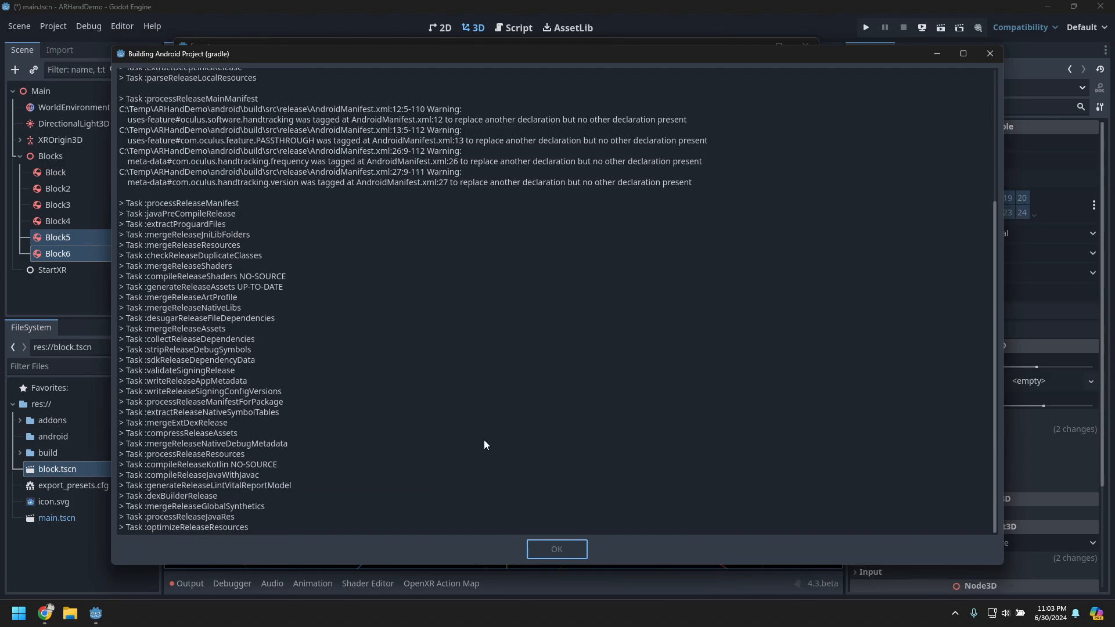
pyautogui.scroll(-3)
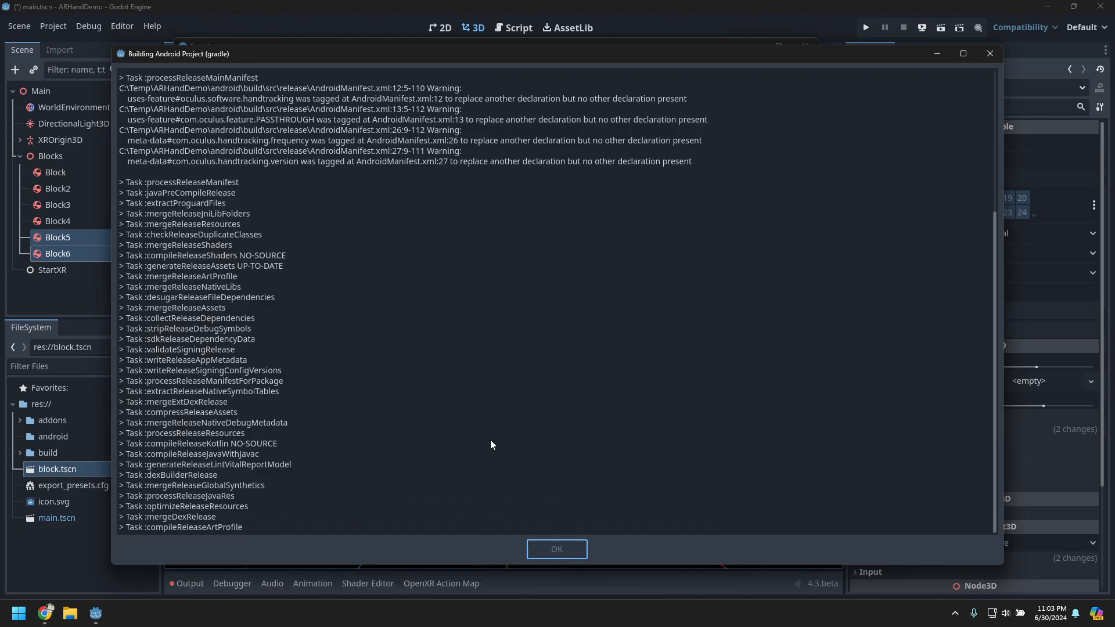
pyautogui.scroll(-3)
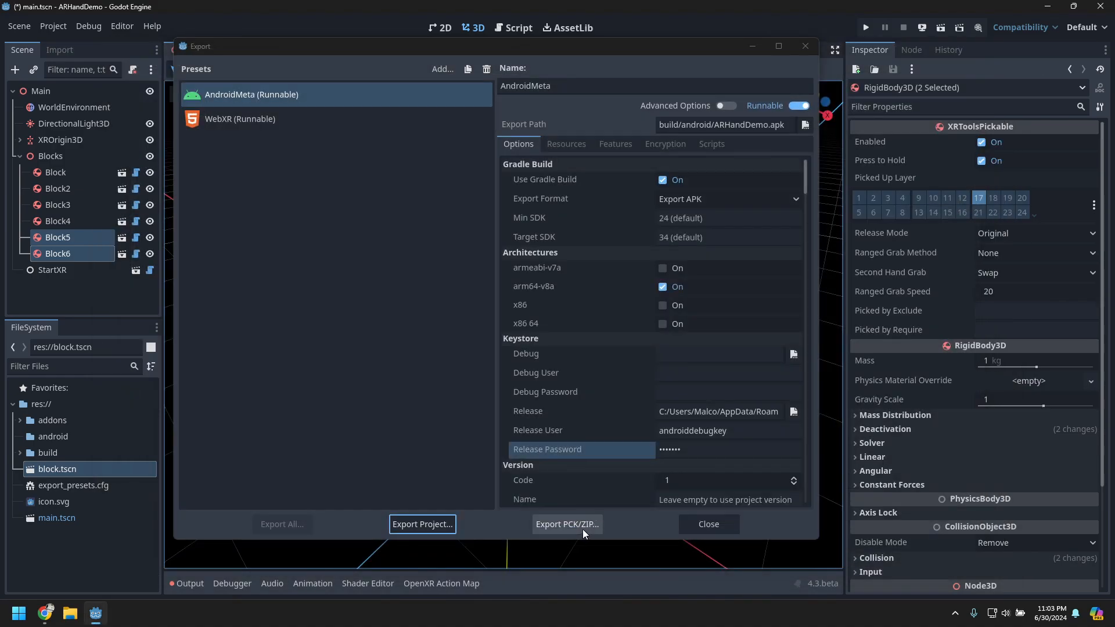
# Step: Export the WebXR preset as index.html into a newly created build/webxr folder
pyautogui.click(240, 118)
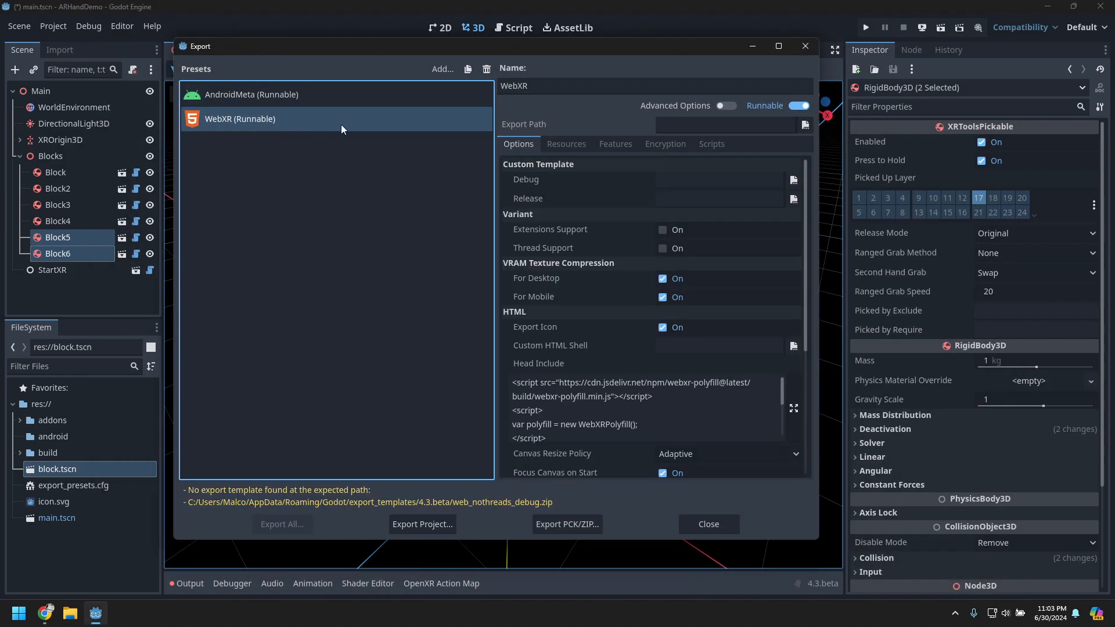
pyautogui.click(421, 524)
pyautogui.write('web')
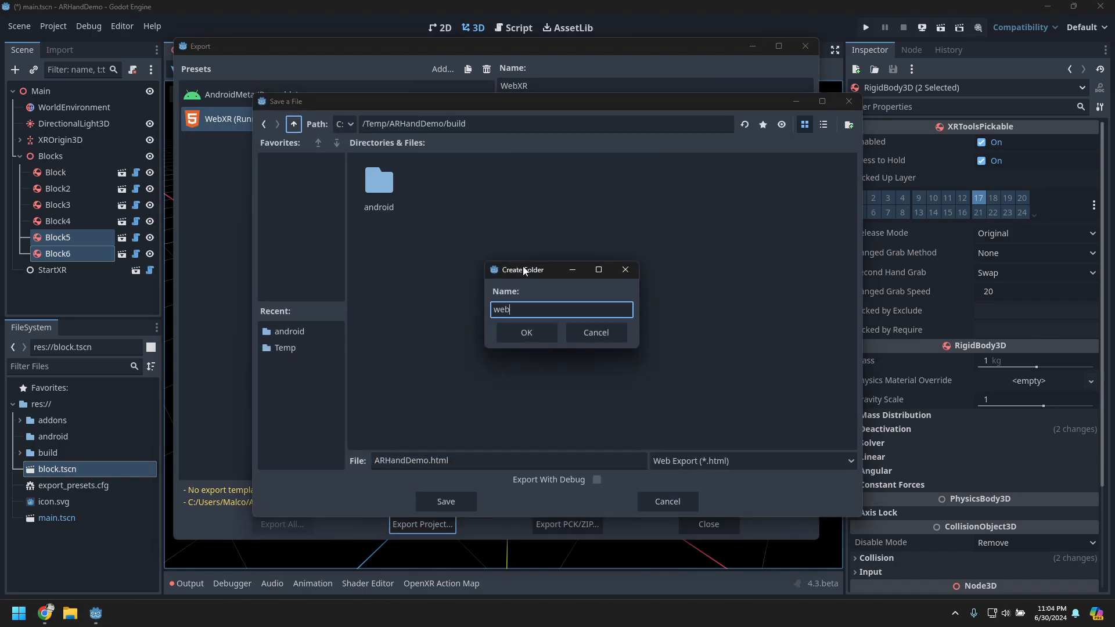
pyautogui.click(525, 332)
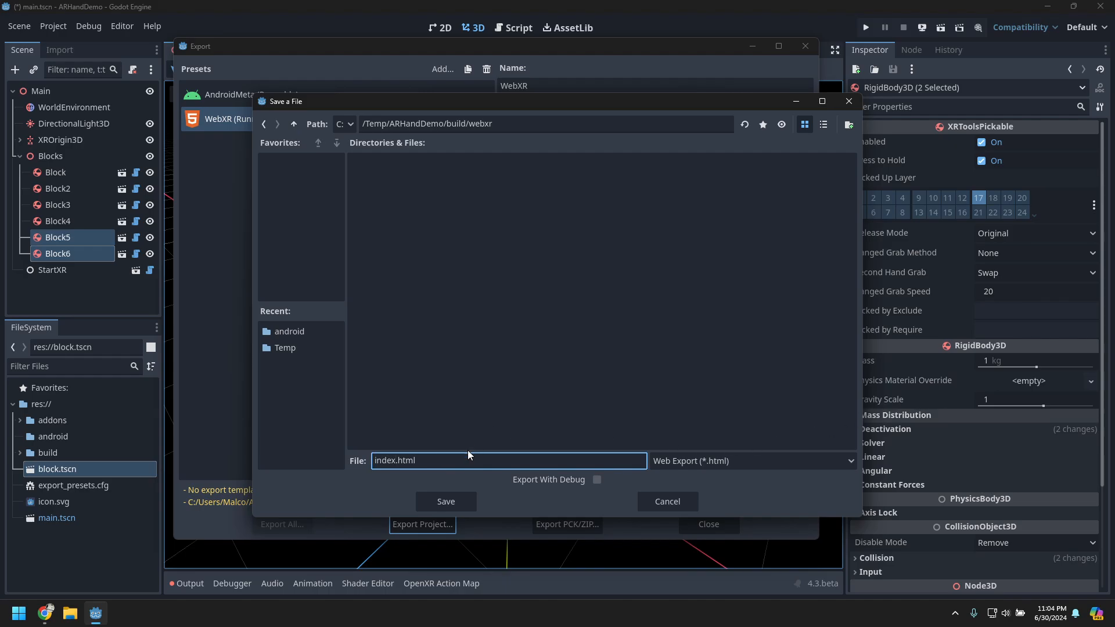
pyautogui.click(446, 501)
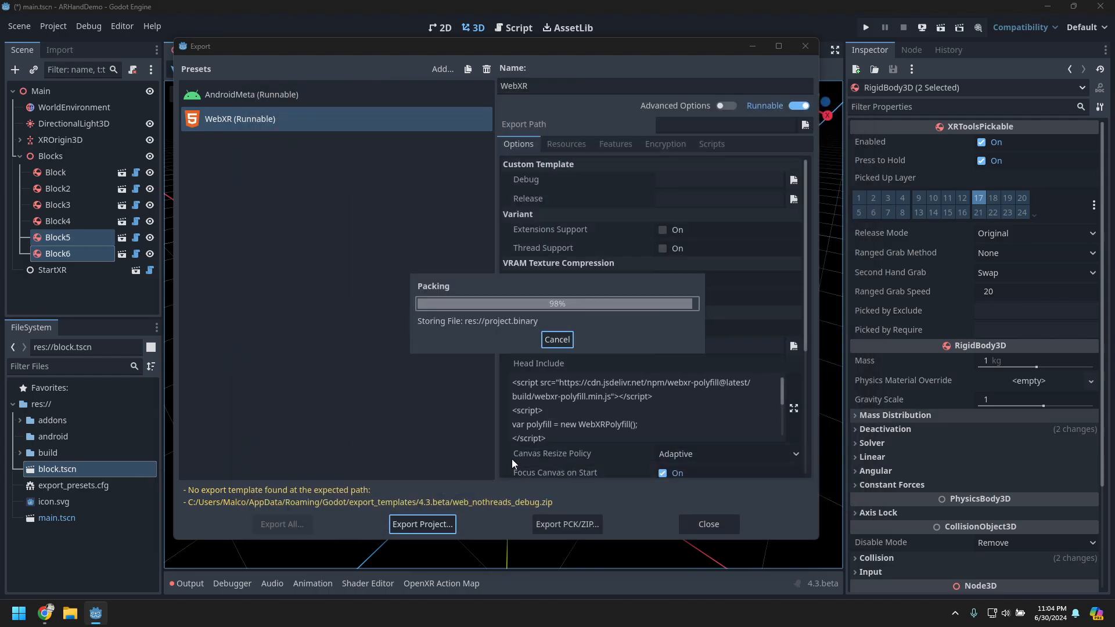